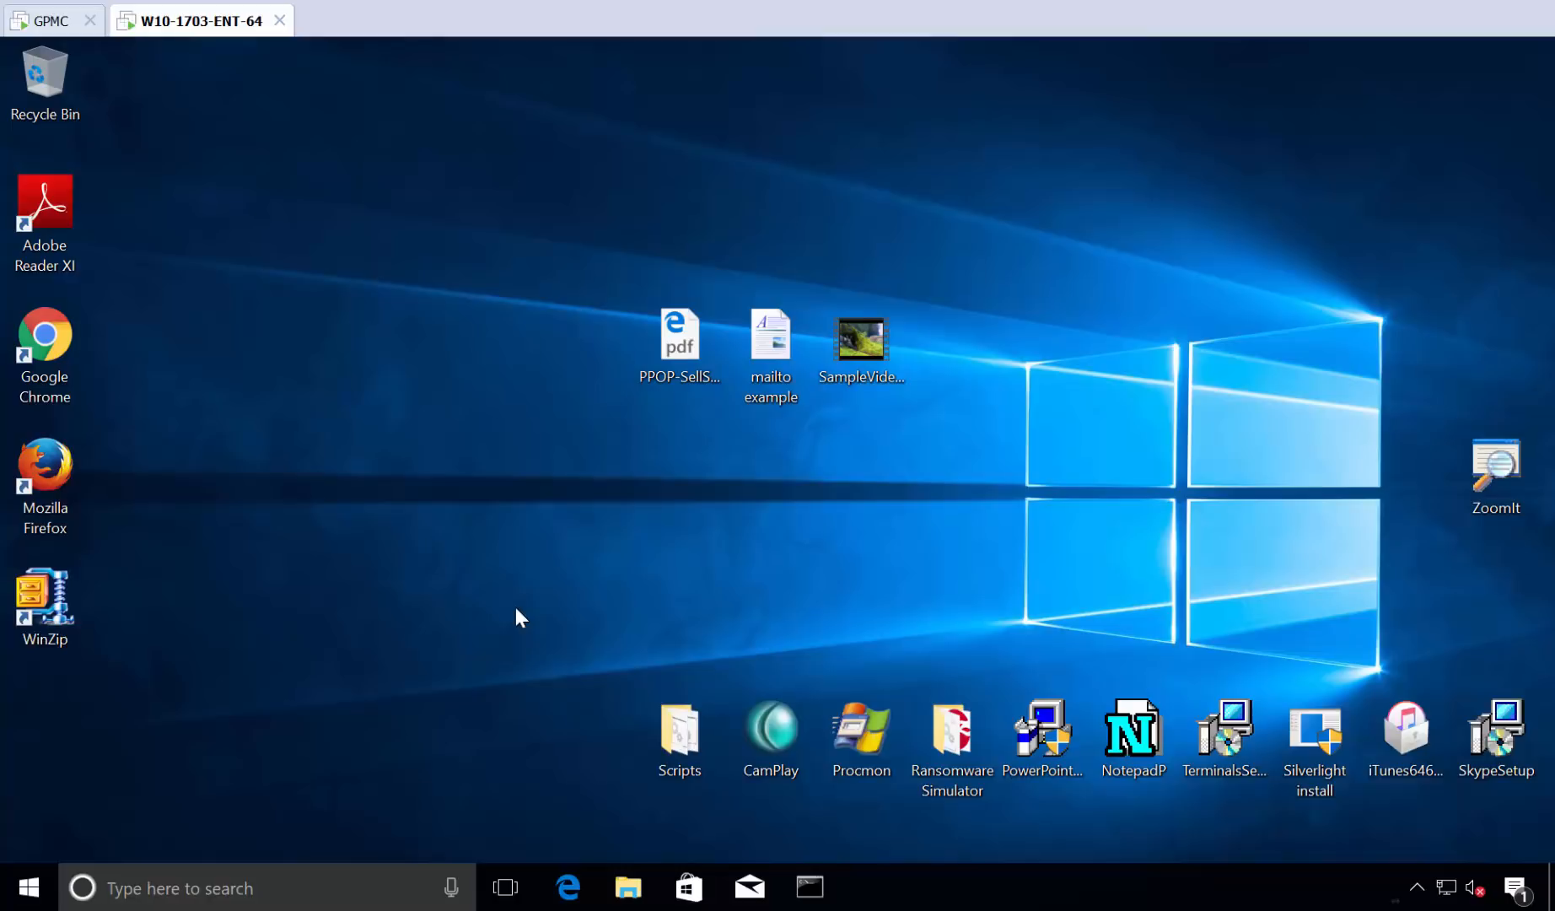
mouse_move(149, 382)
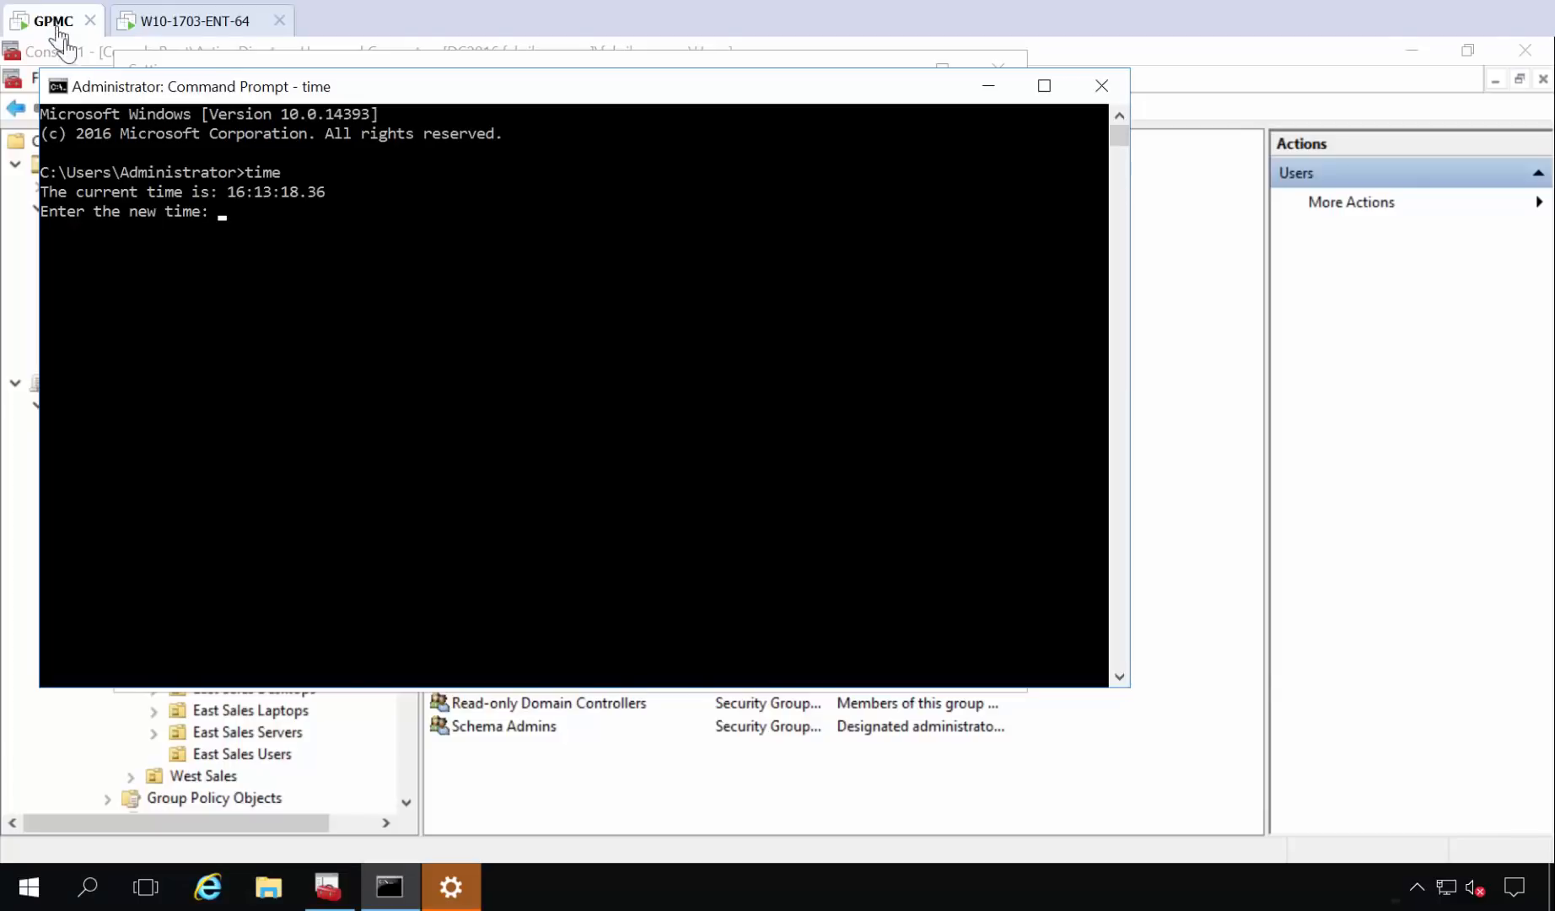
Close the leftover Command Prompt and Windows Update windows, then select the Domain Admins group.
click(451, 886)
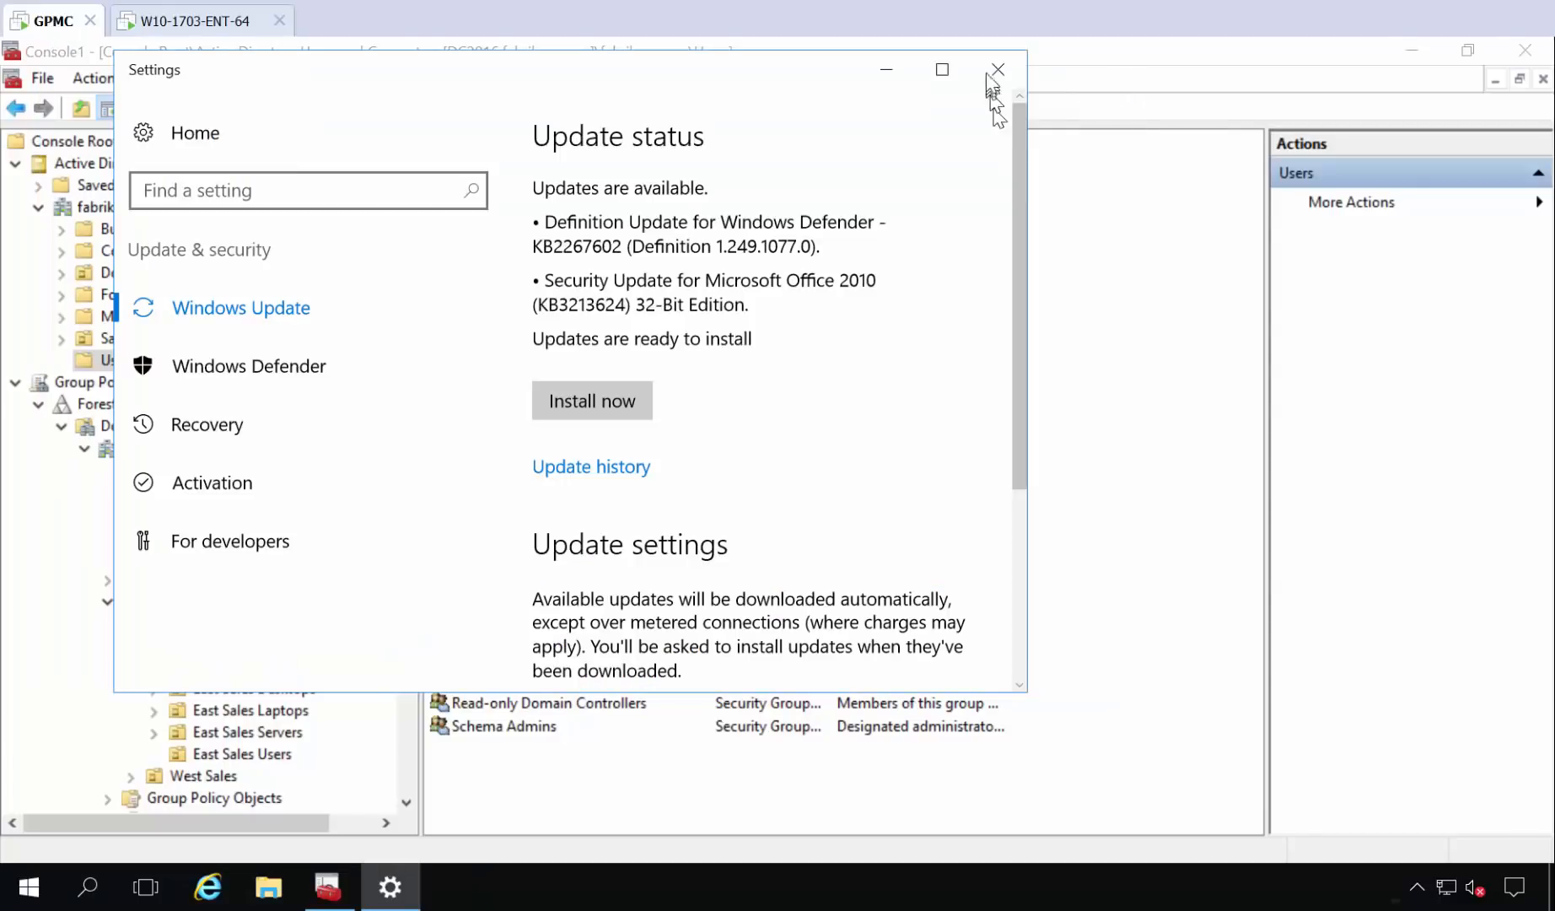
click(998, 69)
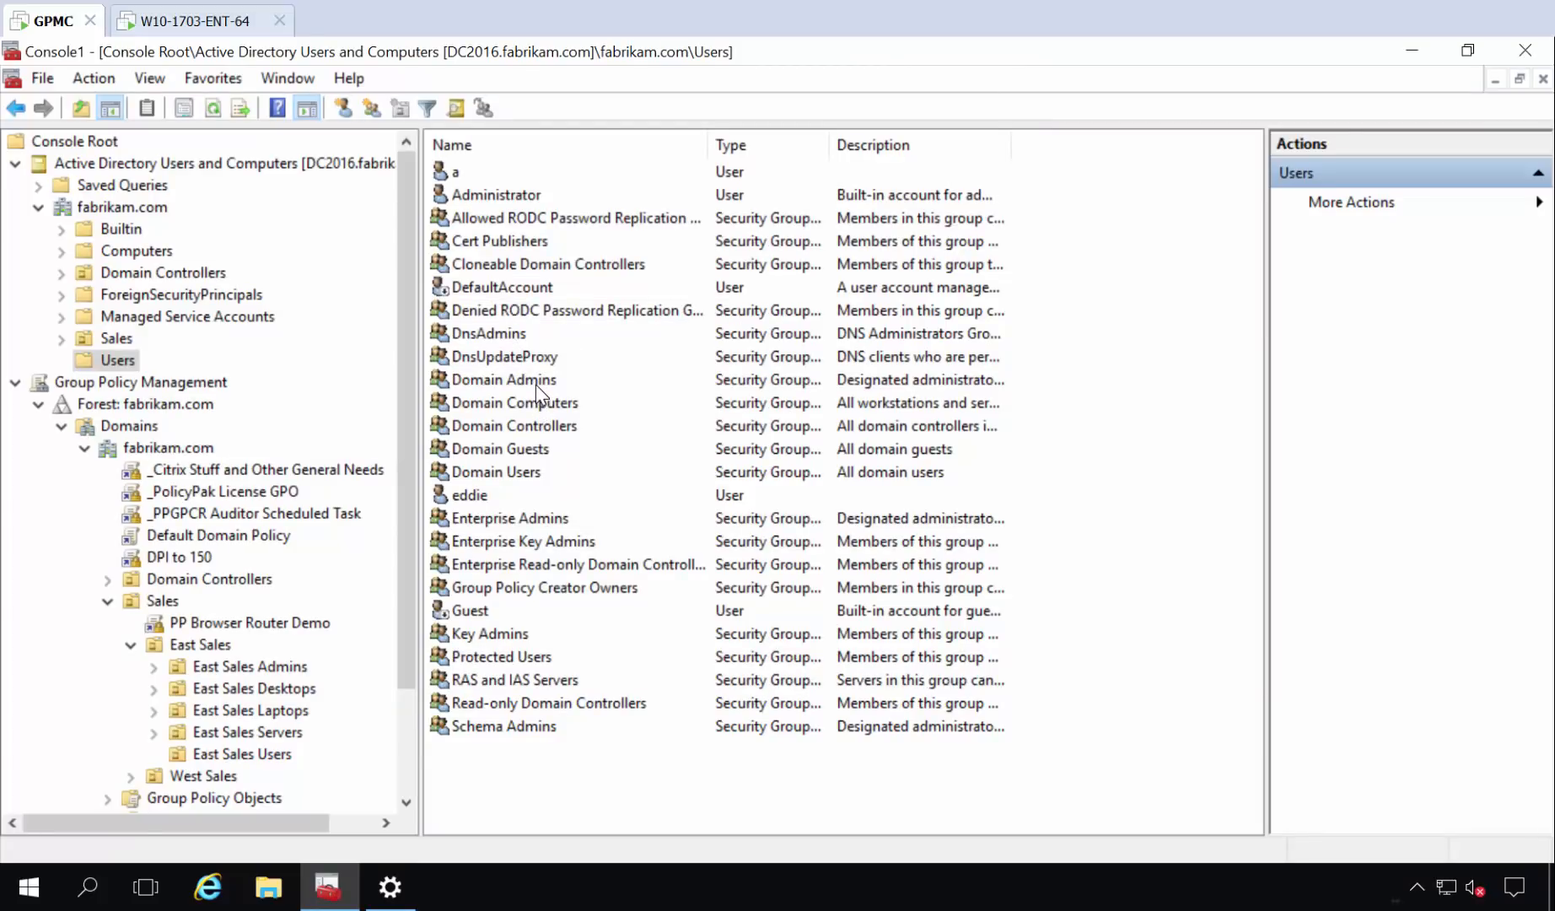
click(502, 379)
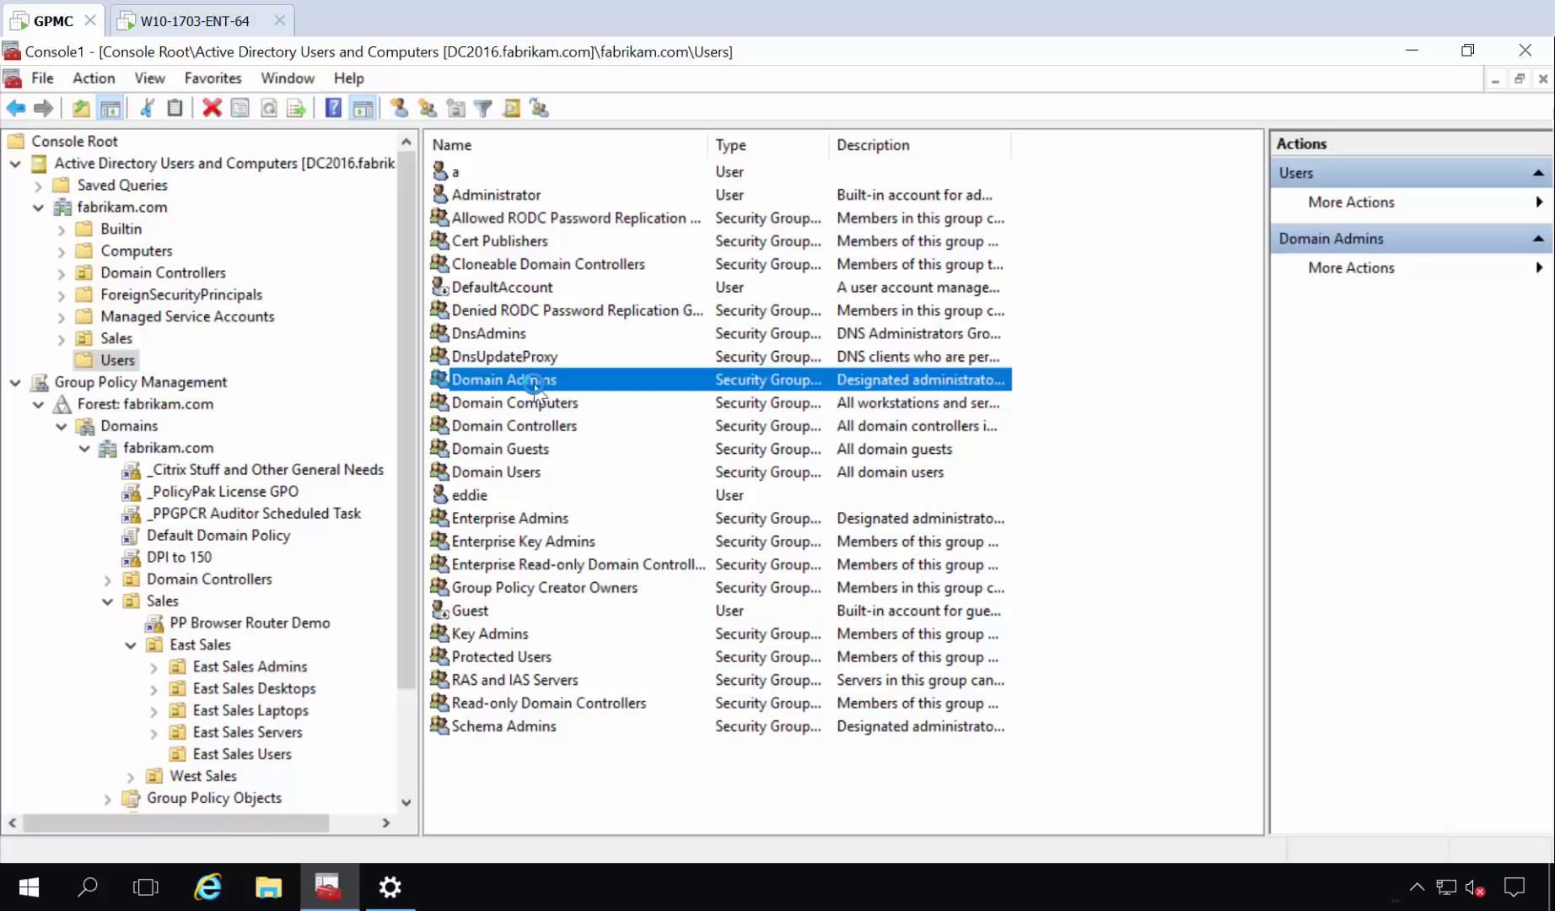
Review the Domain Admins members, including EastSalesUser1 and EastSalesUser2, then switch to the Windows 10 VM.
double_click(503, 379)
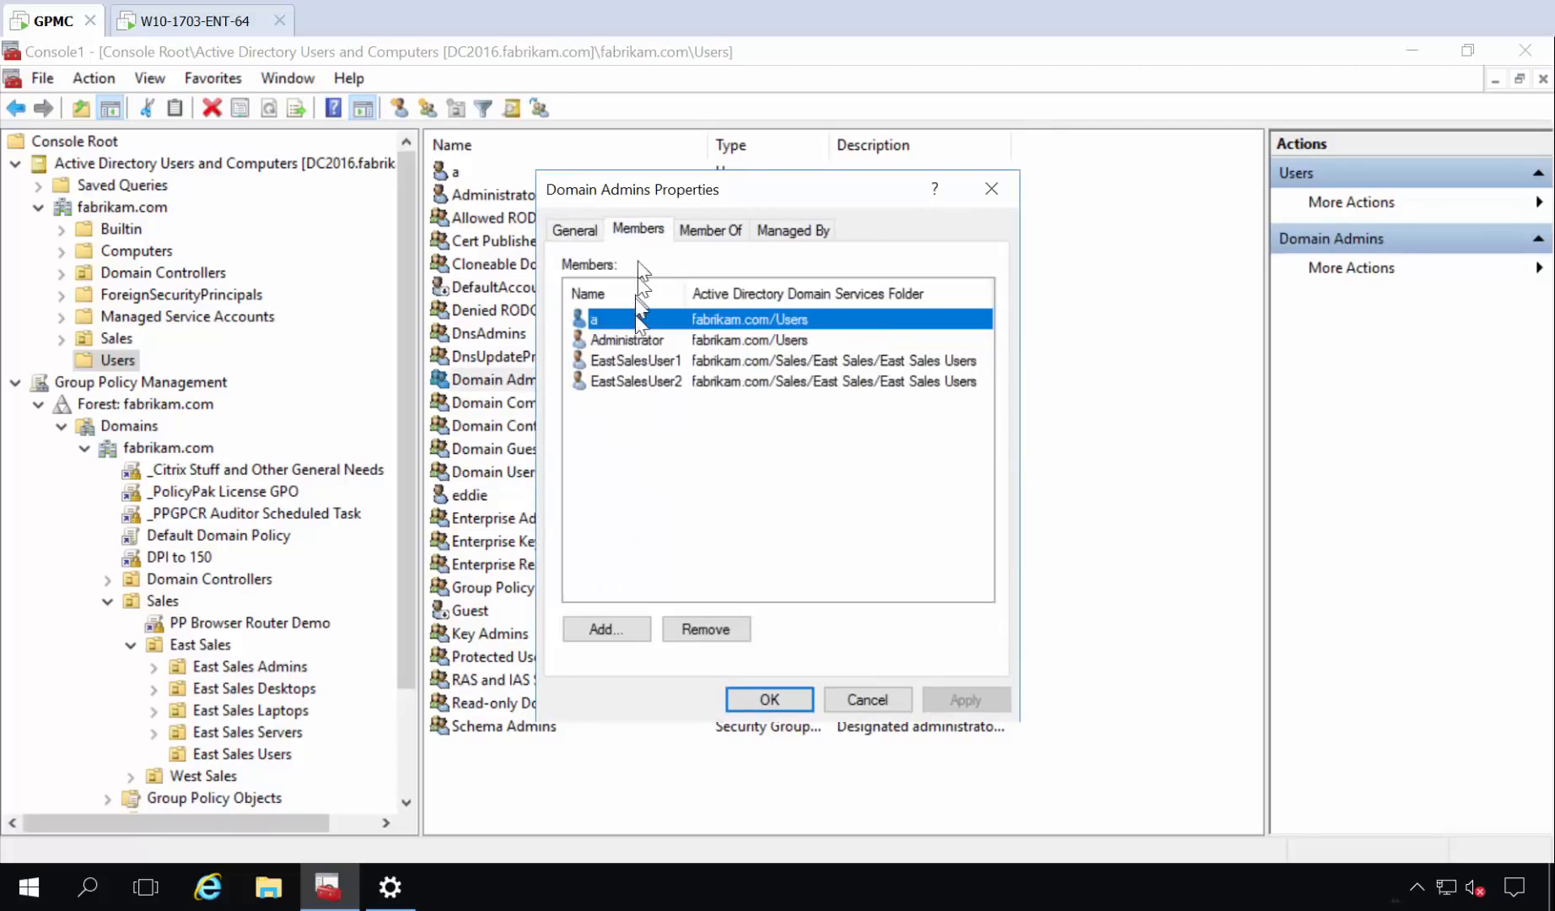
click(635, 381)
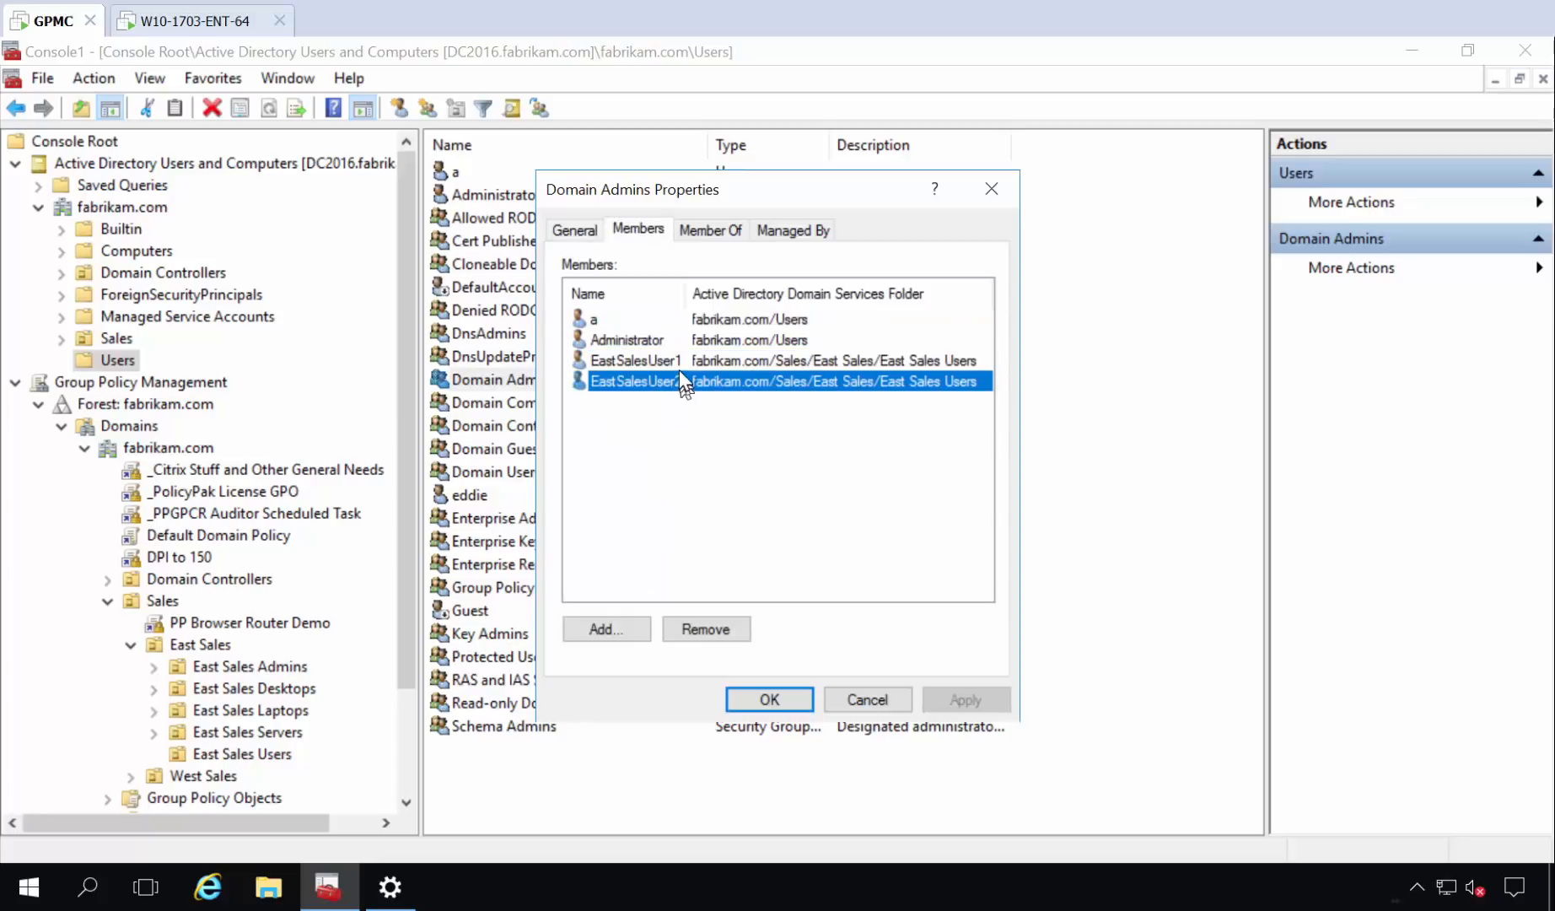
click(635, 360)
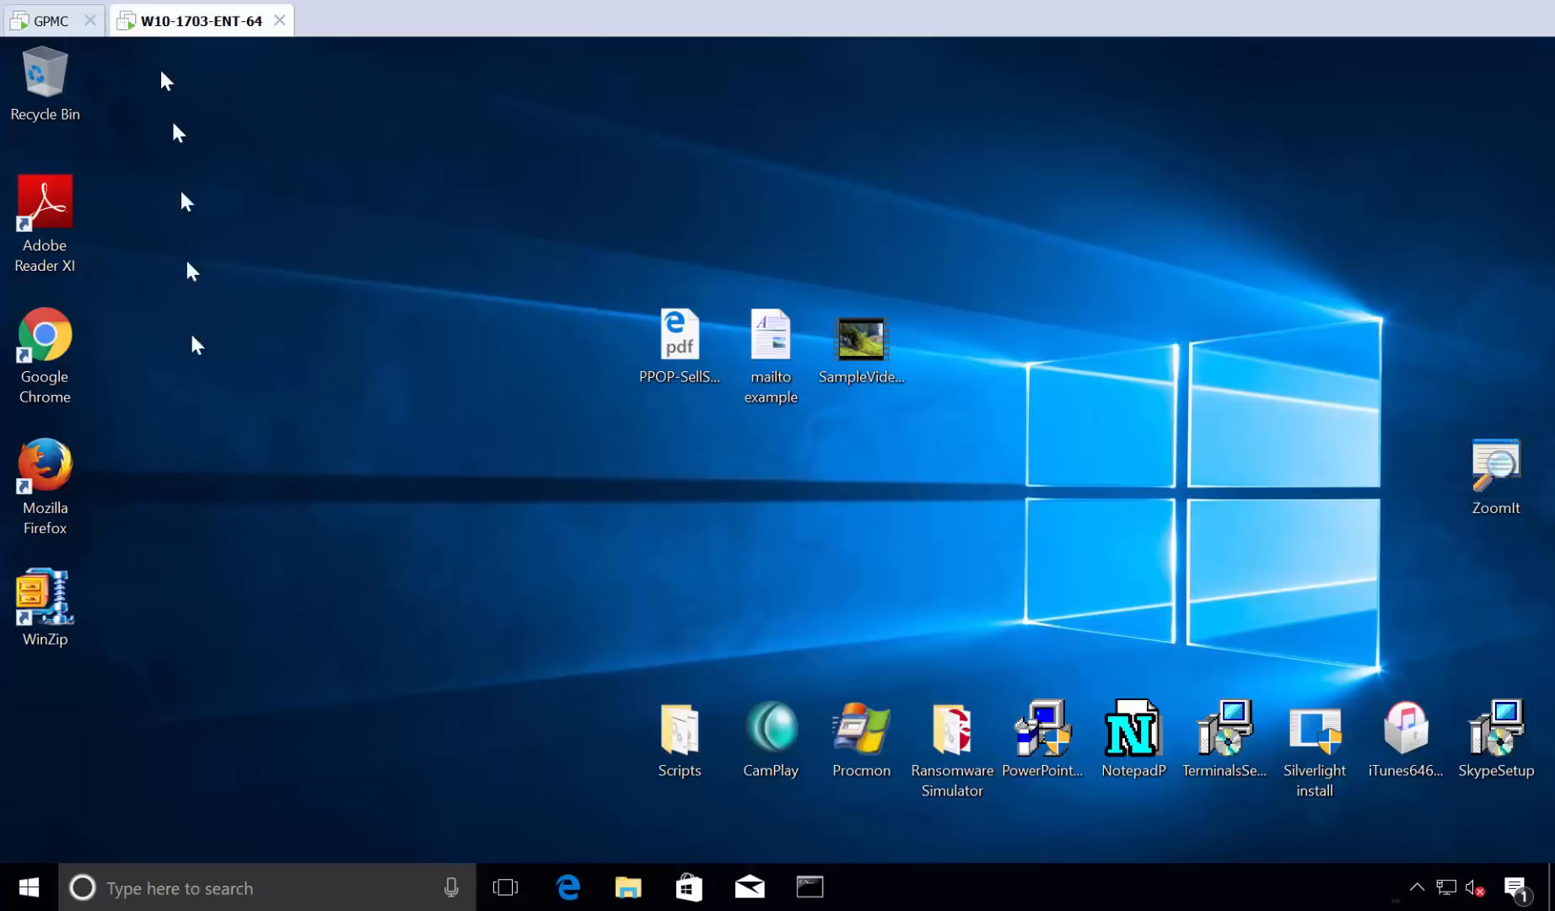
right_click(28, 888)
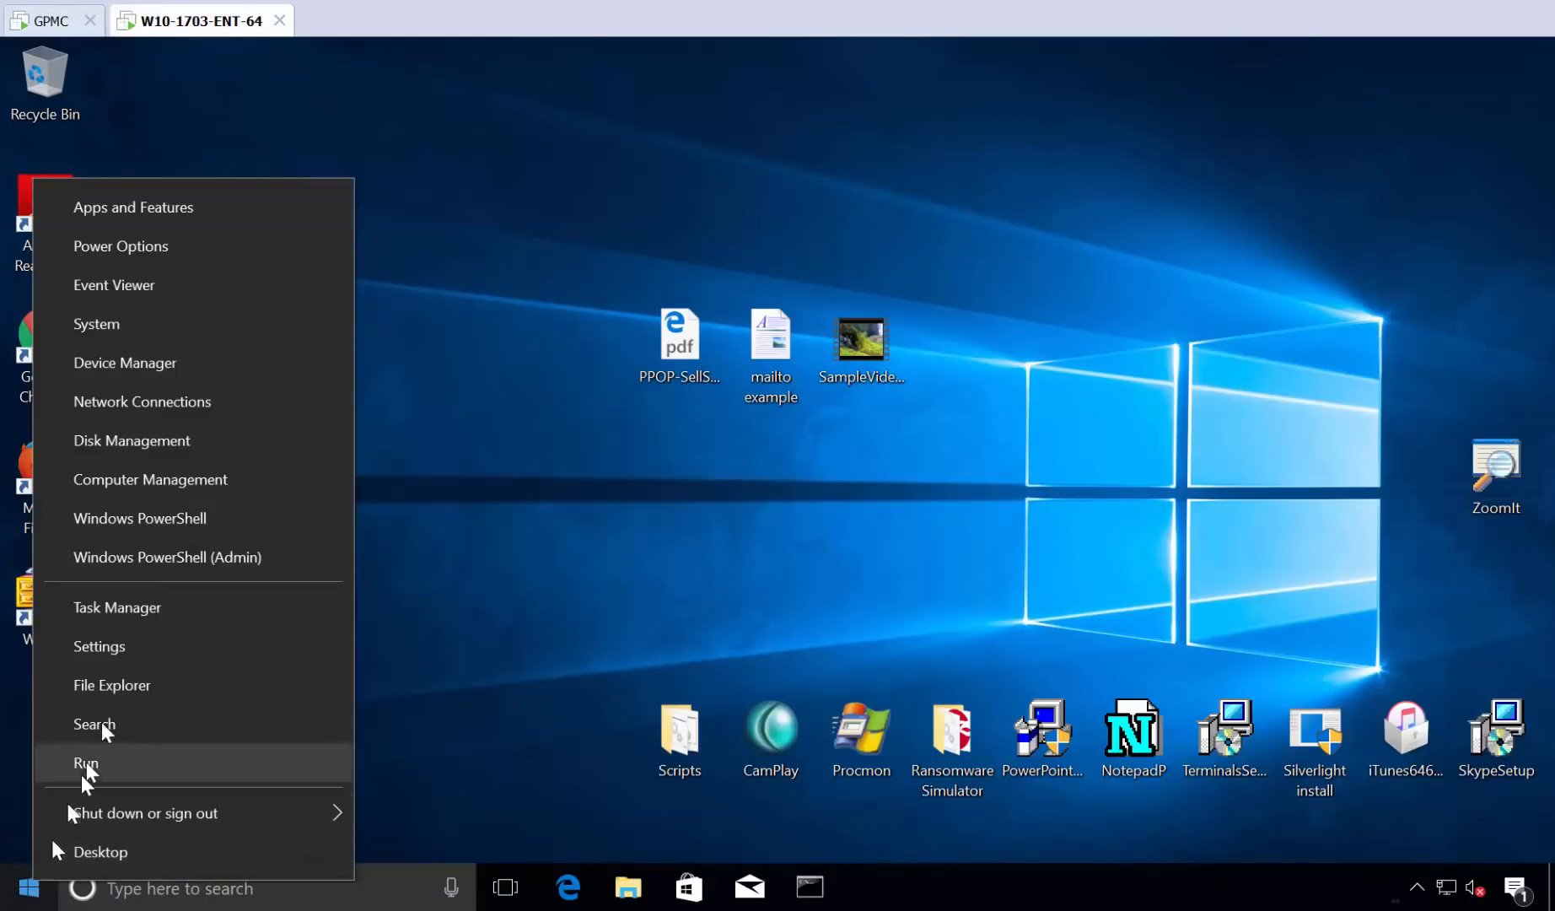
mouse_move(151, 479)
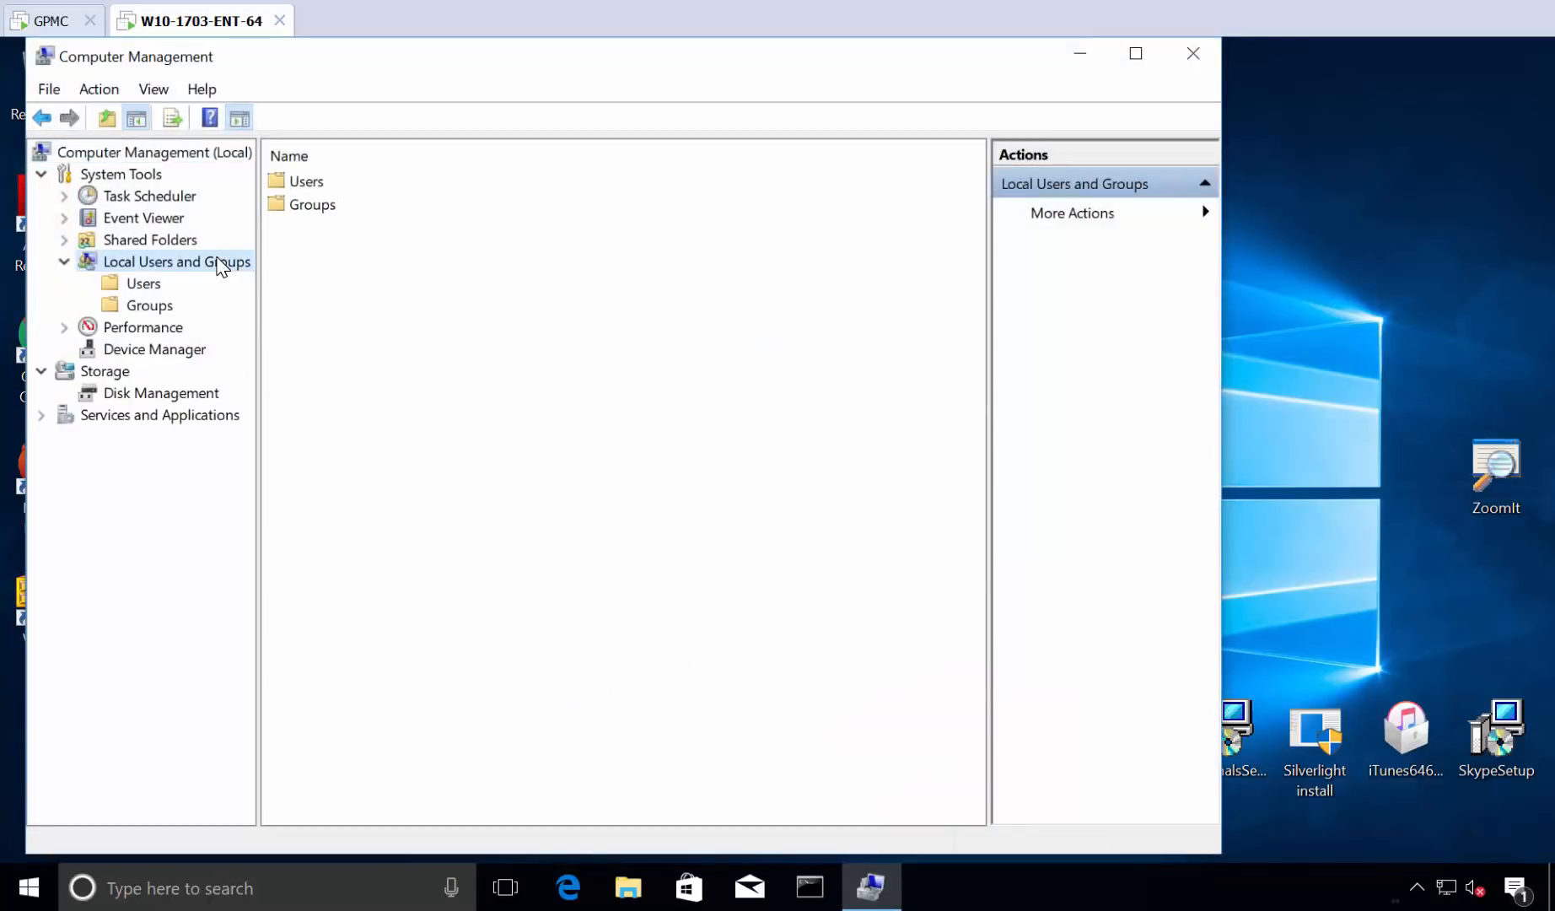
click(149, 305)
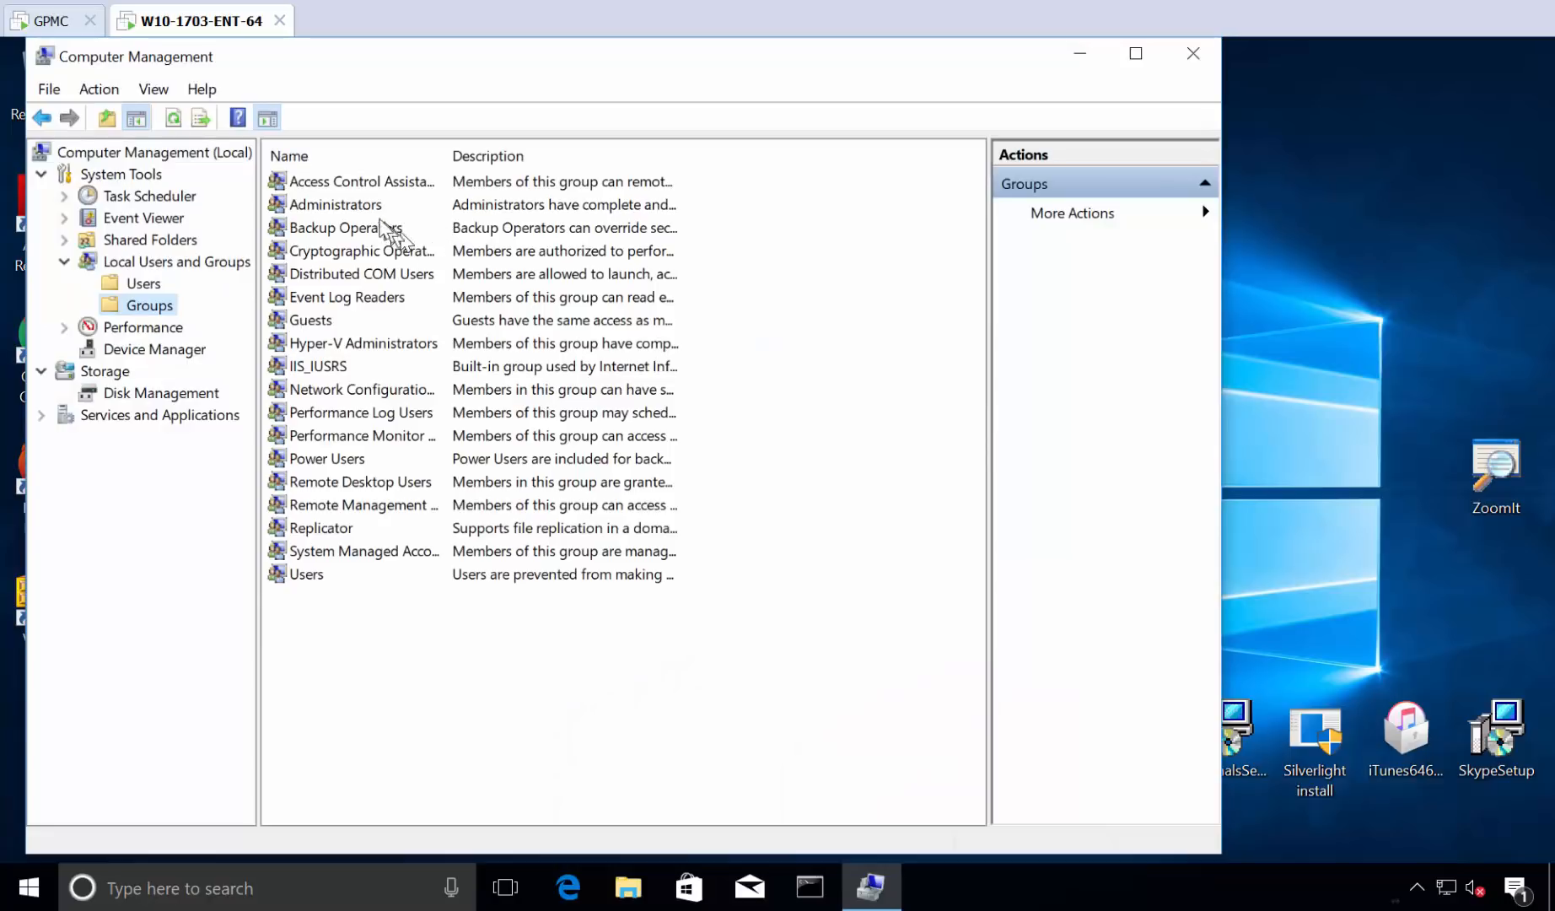
double_click(333, 204)
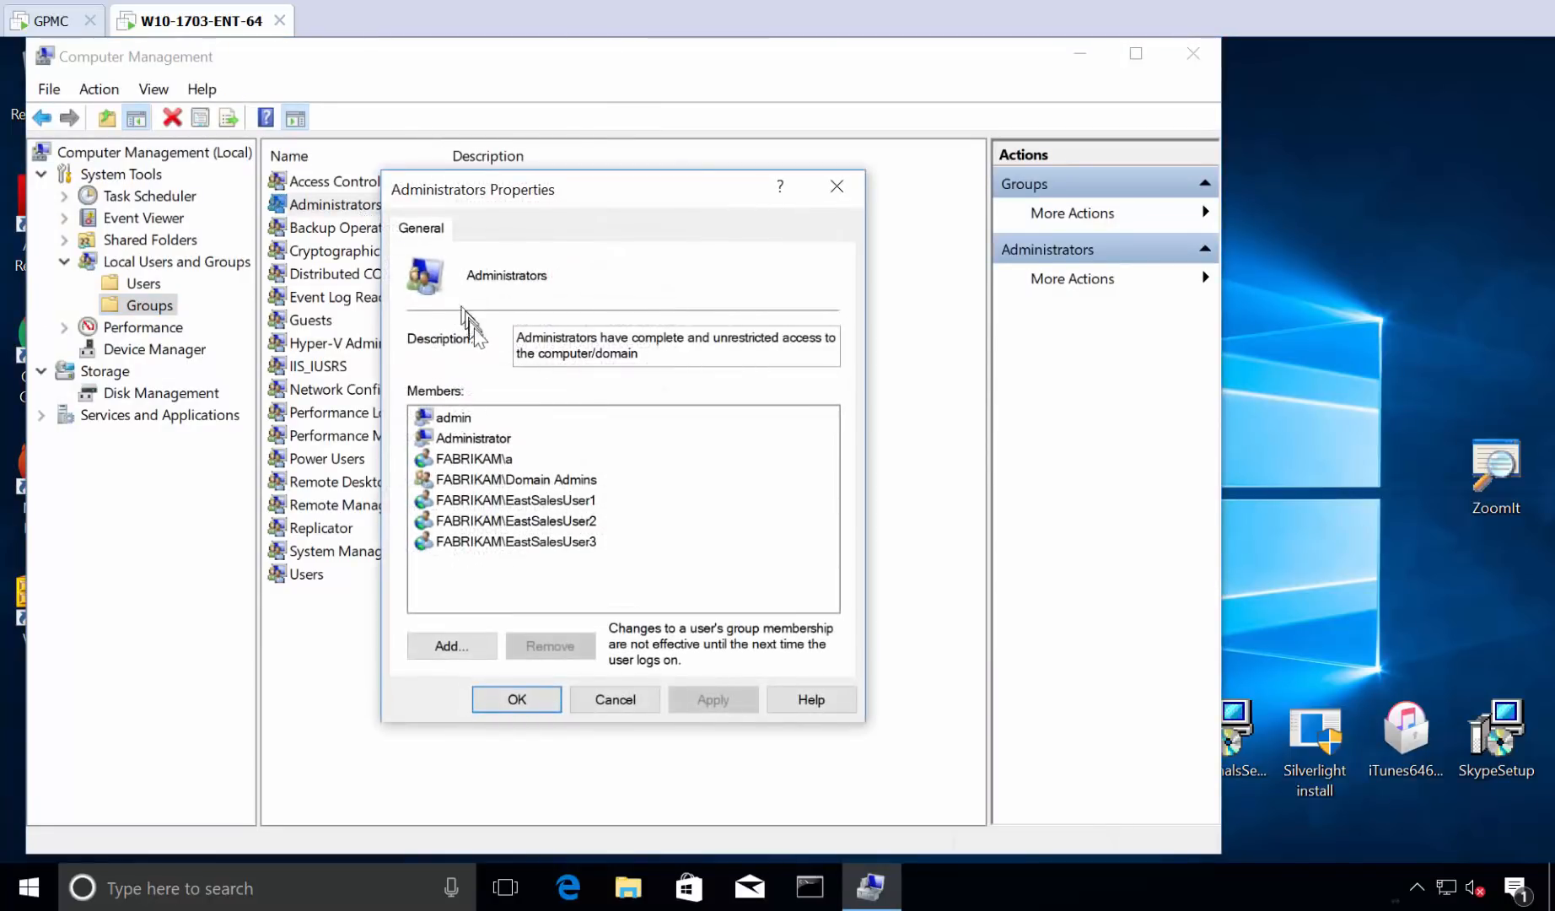
mouse_move(571, 500)
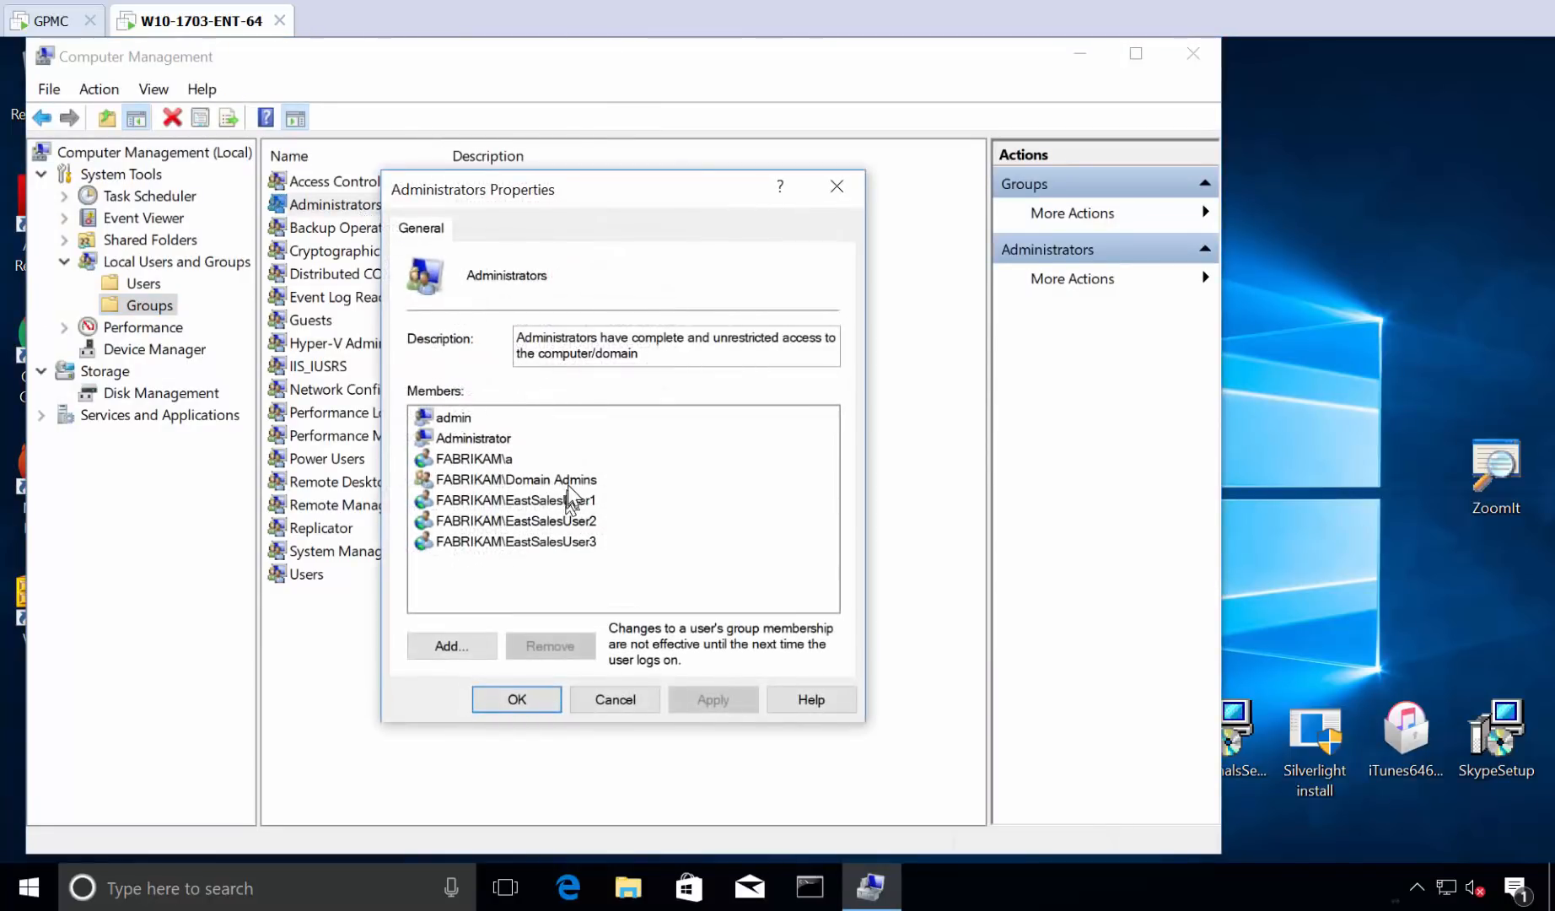
click(516, 479)
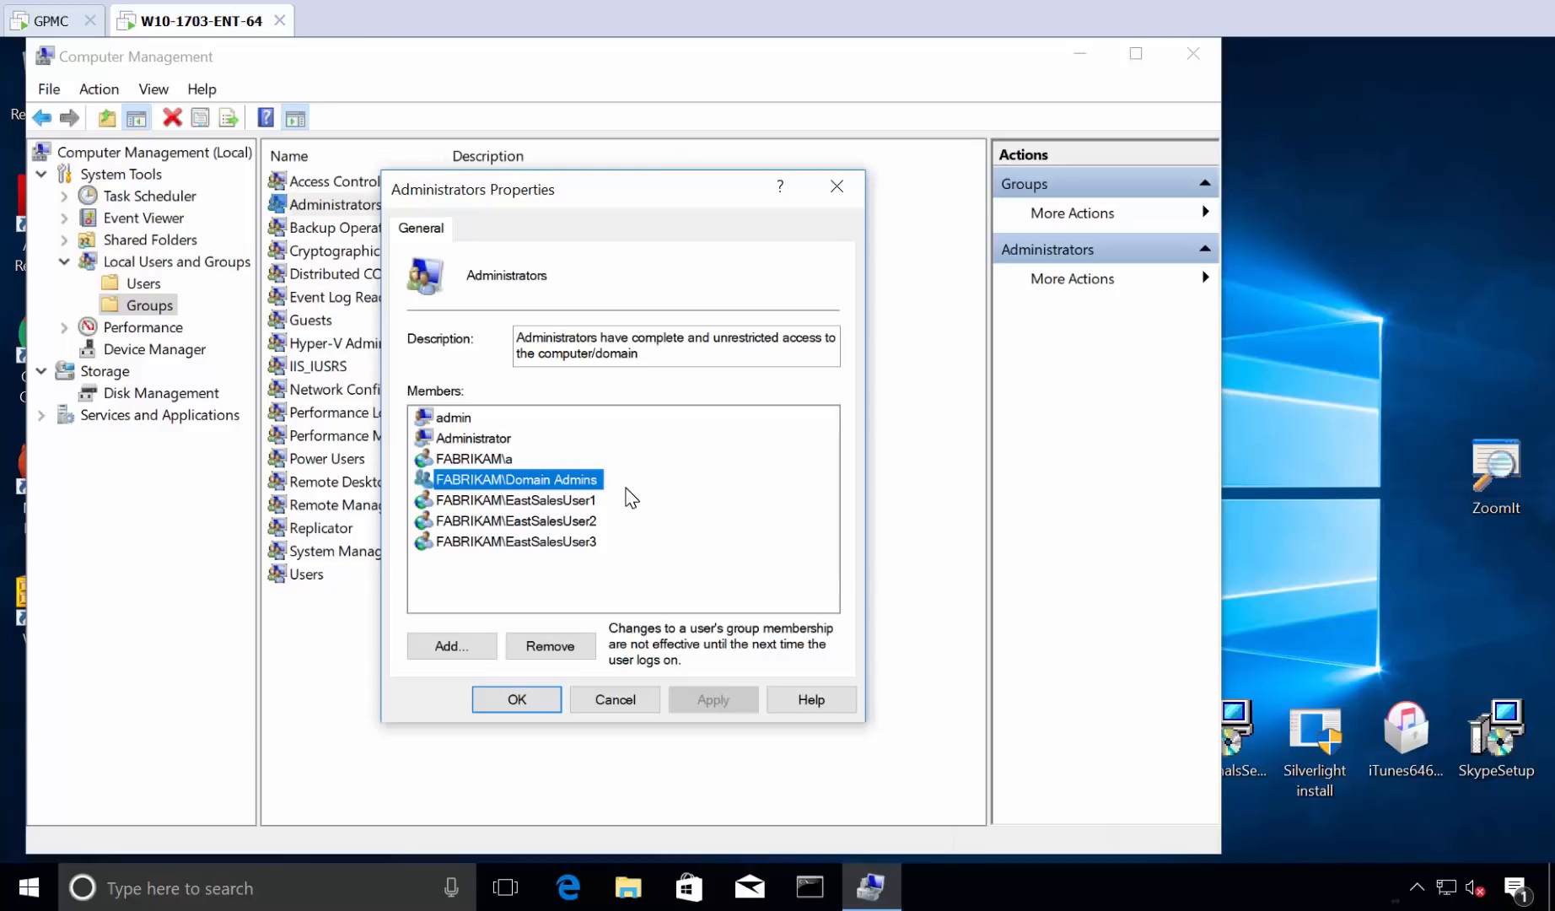
click(513, 500)
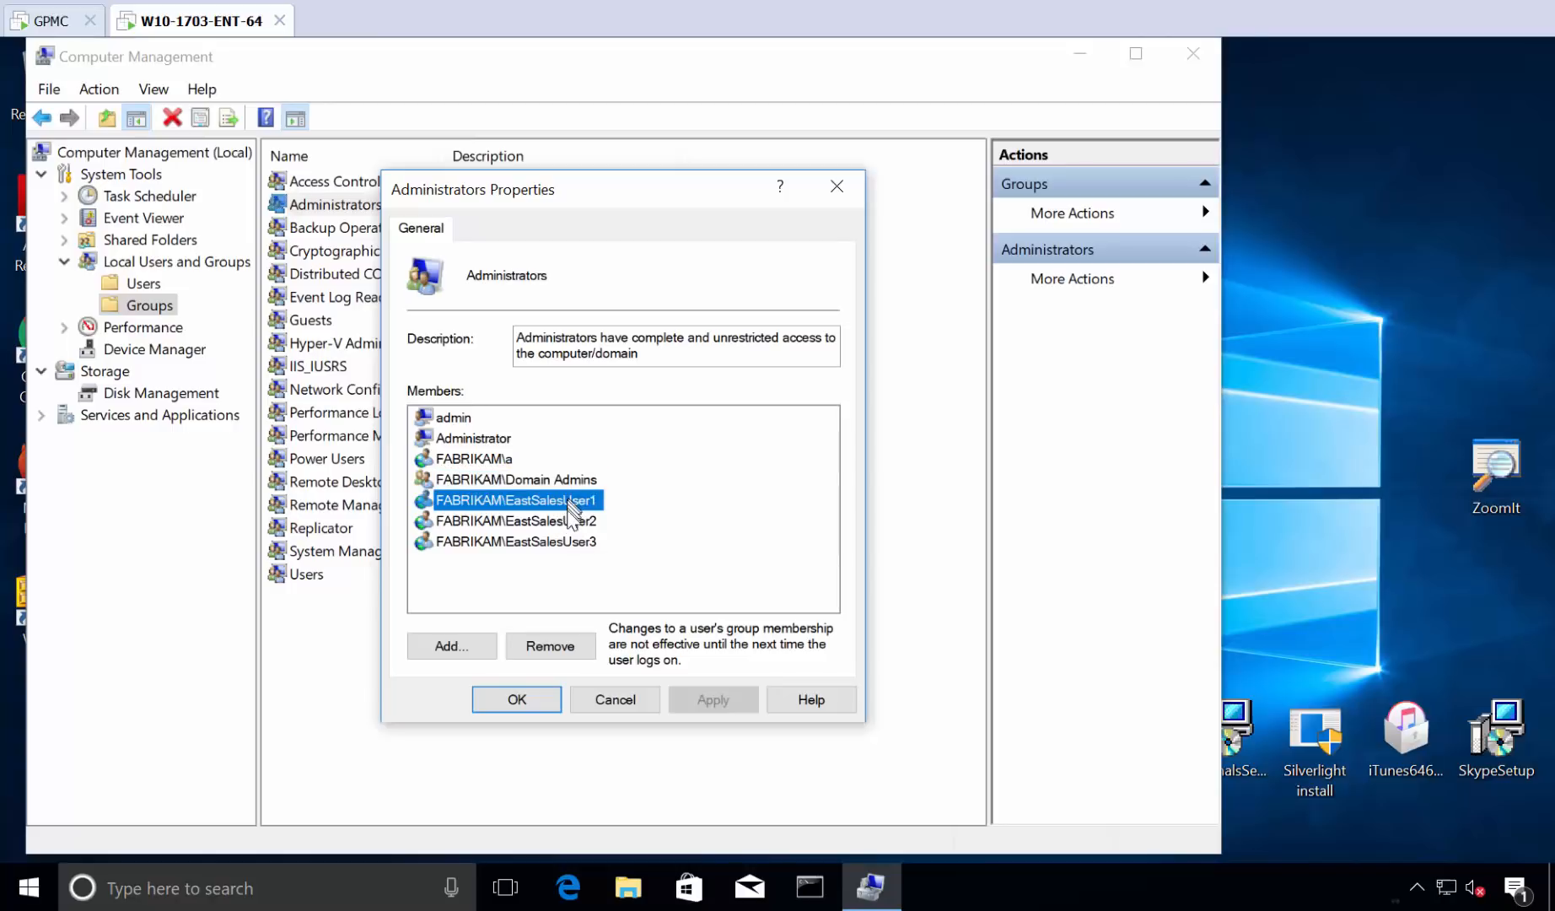
click(514, 541)
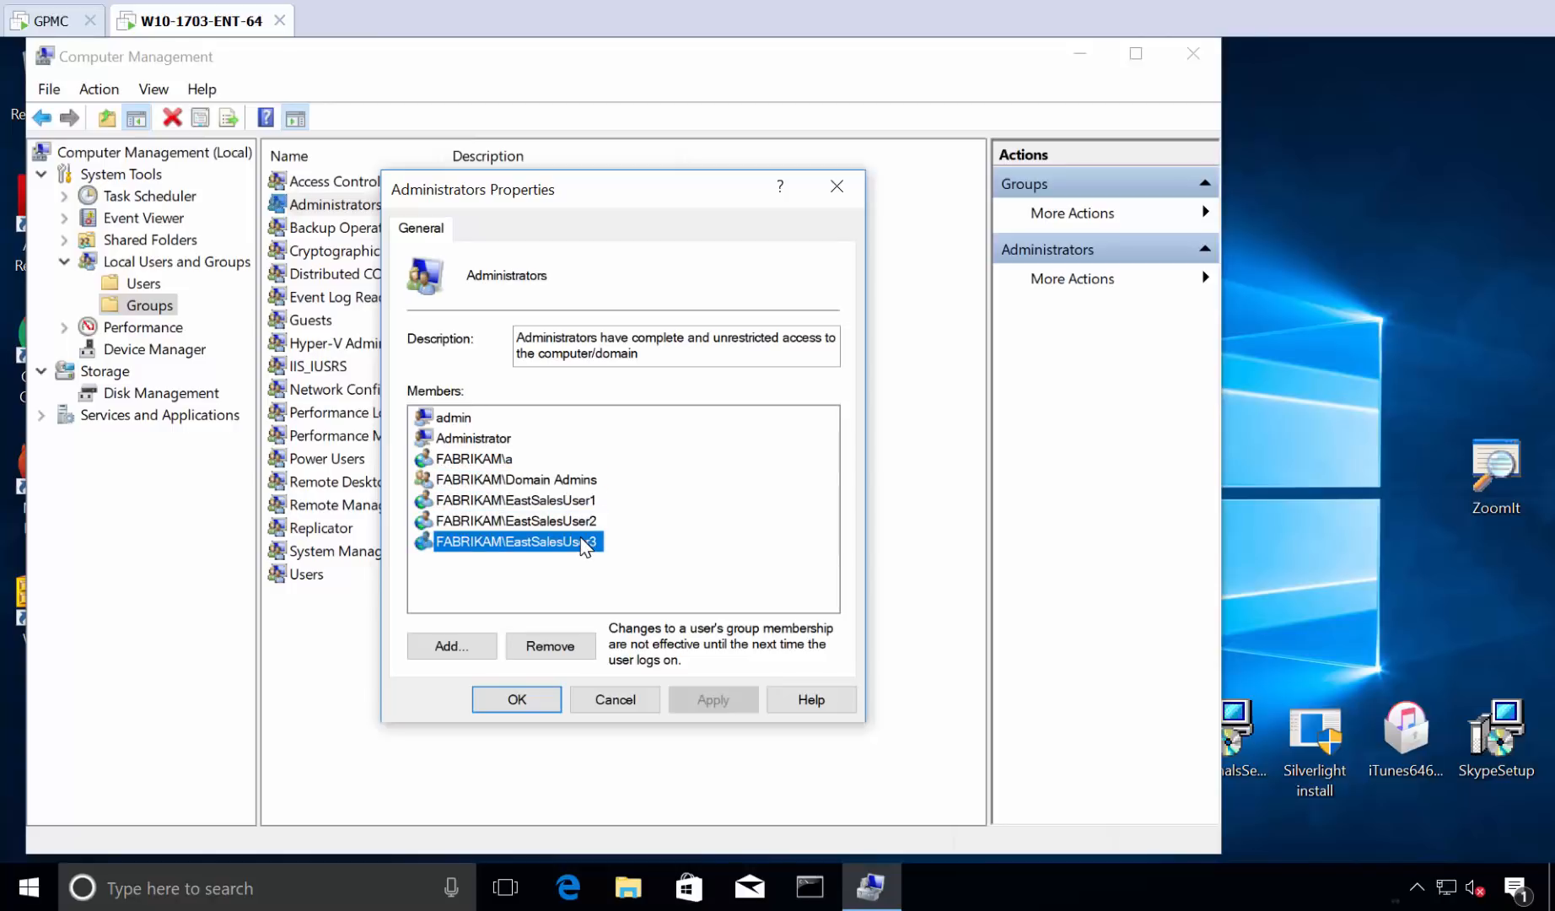
mouse_move(643, 550)
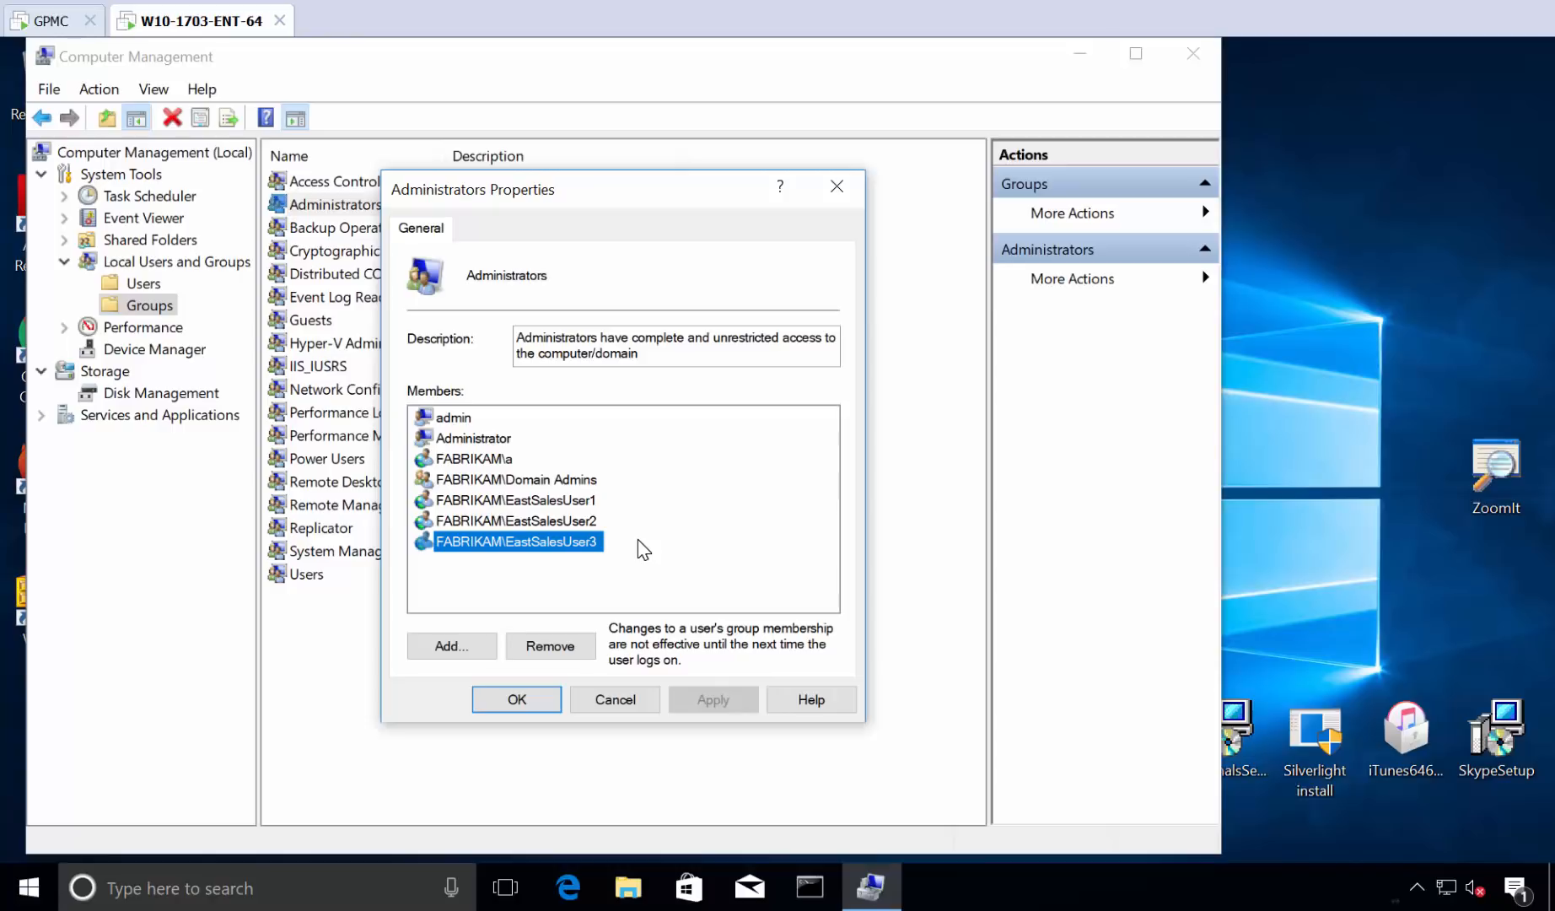
mouse_move(836, 187)
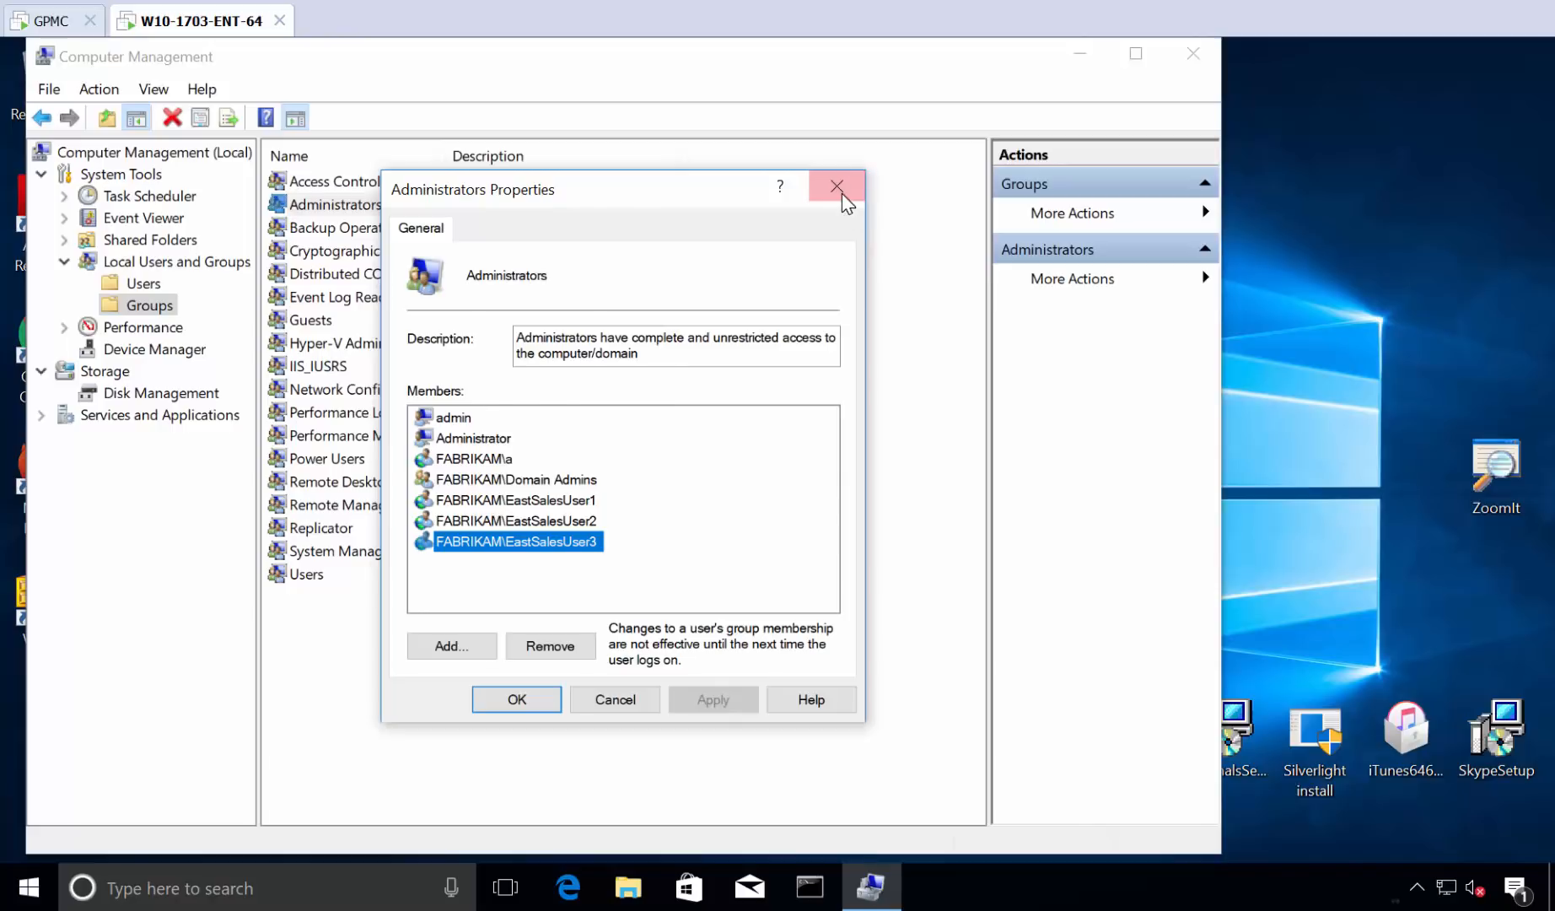
click(837, 187)
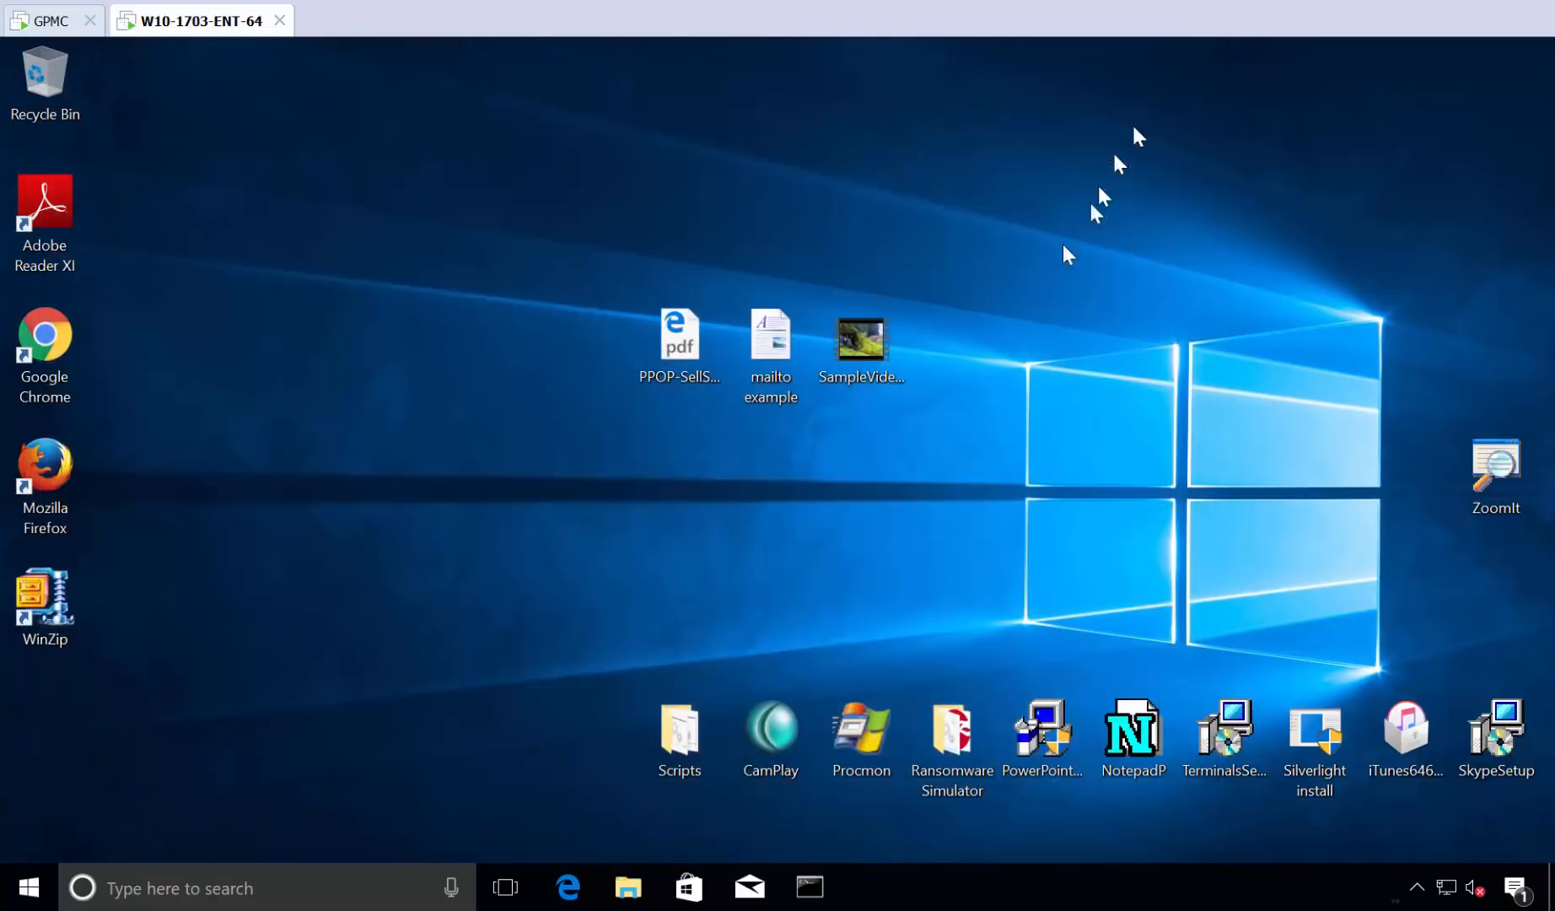
mouse_move(79, 871)
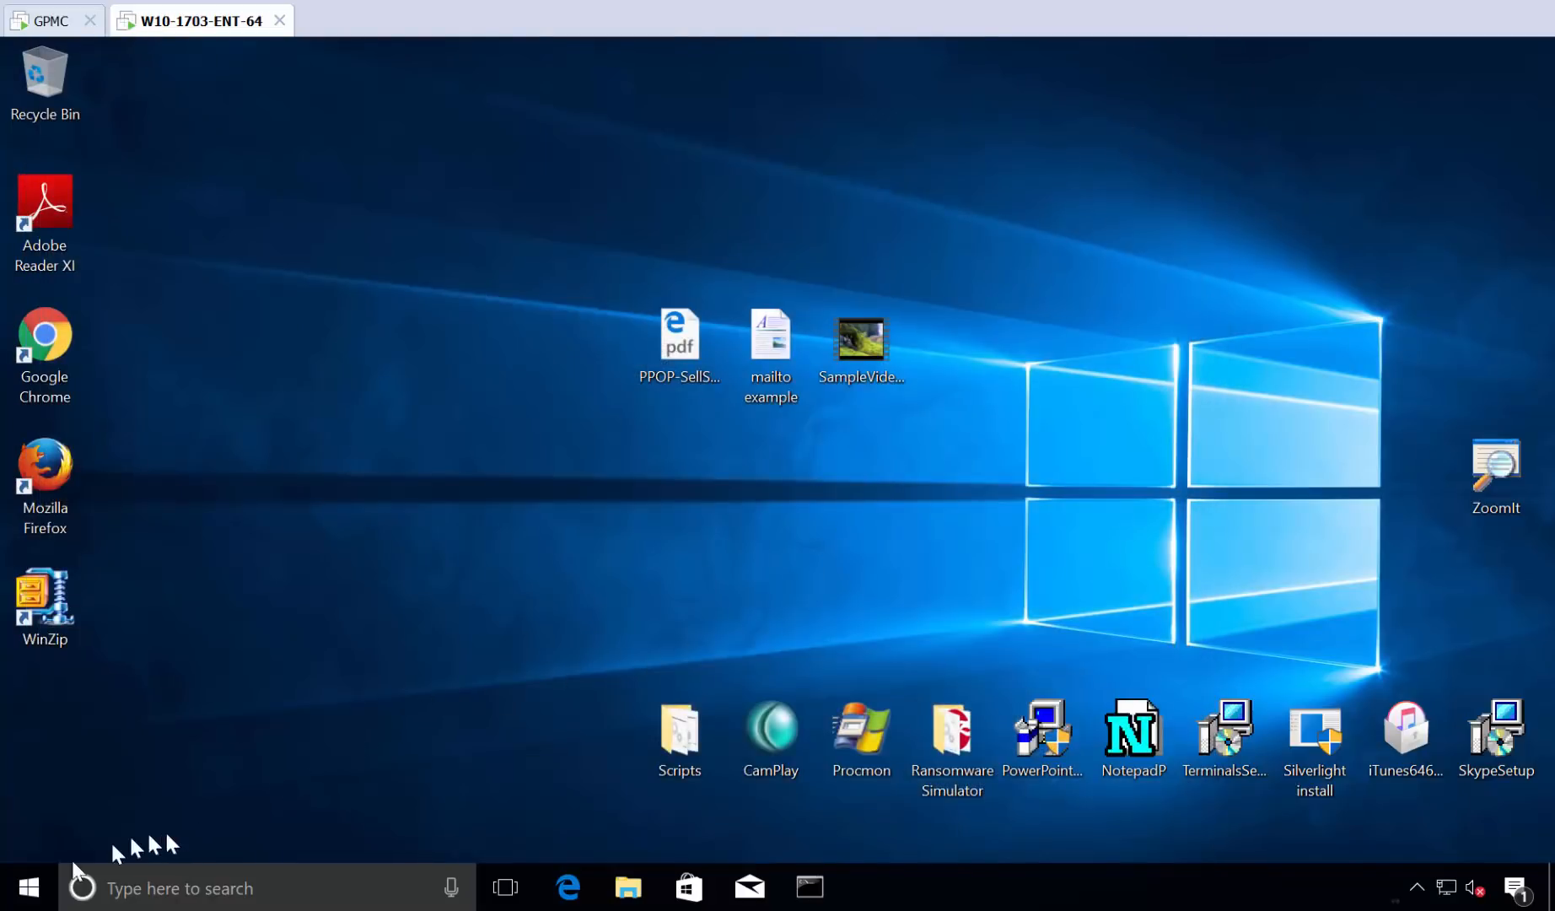
right_click(29, 887)
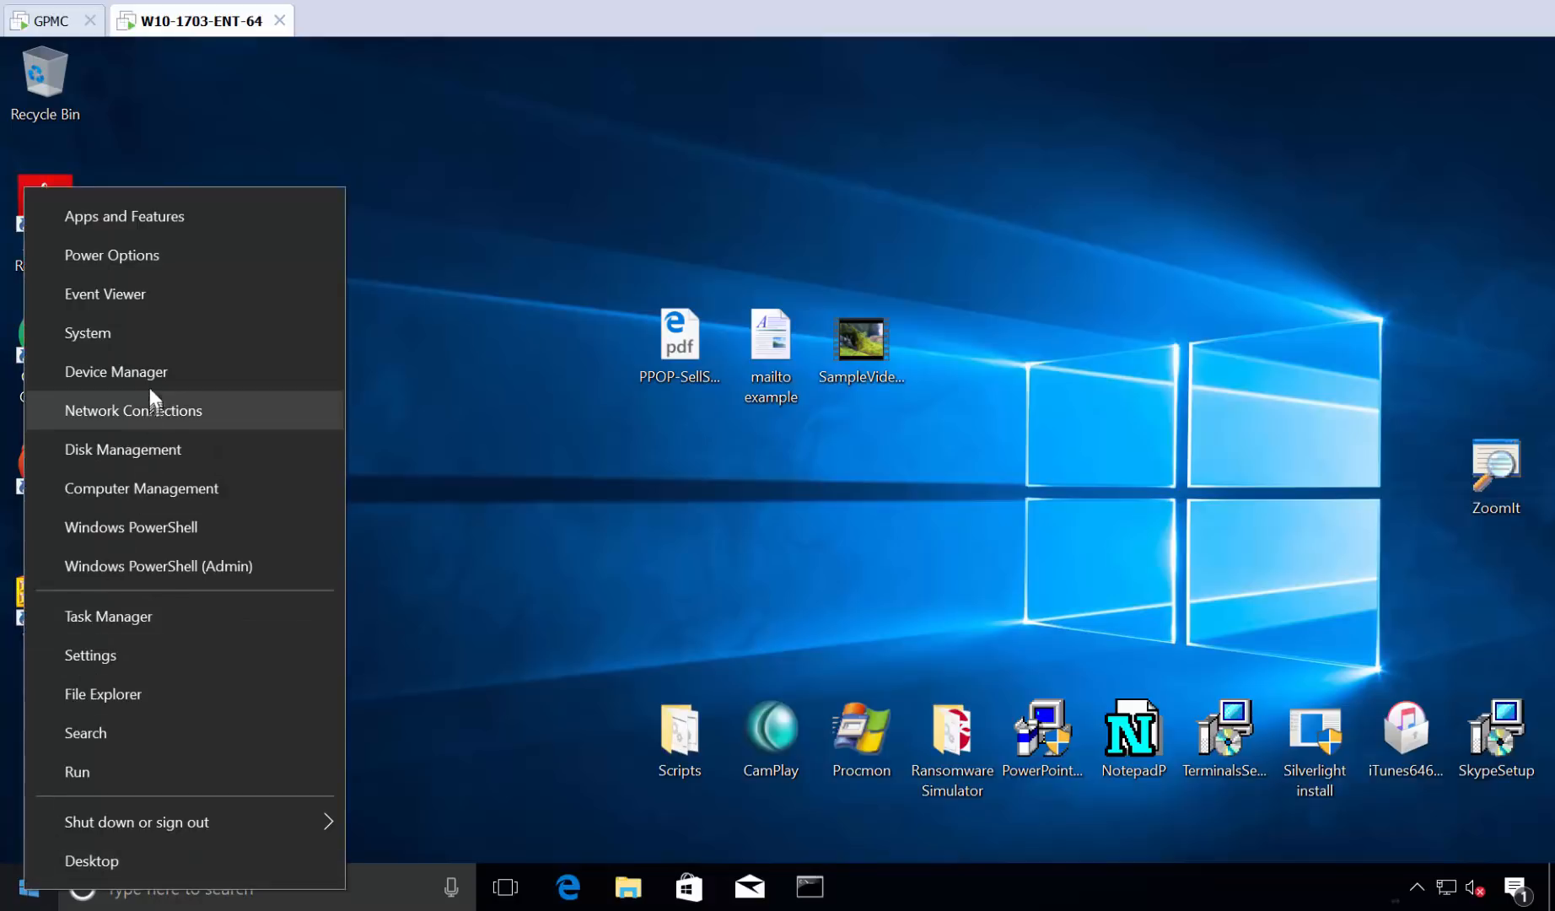
click(115, 371)
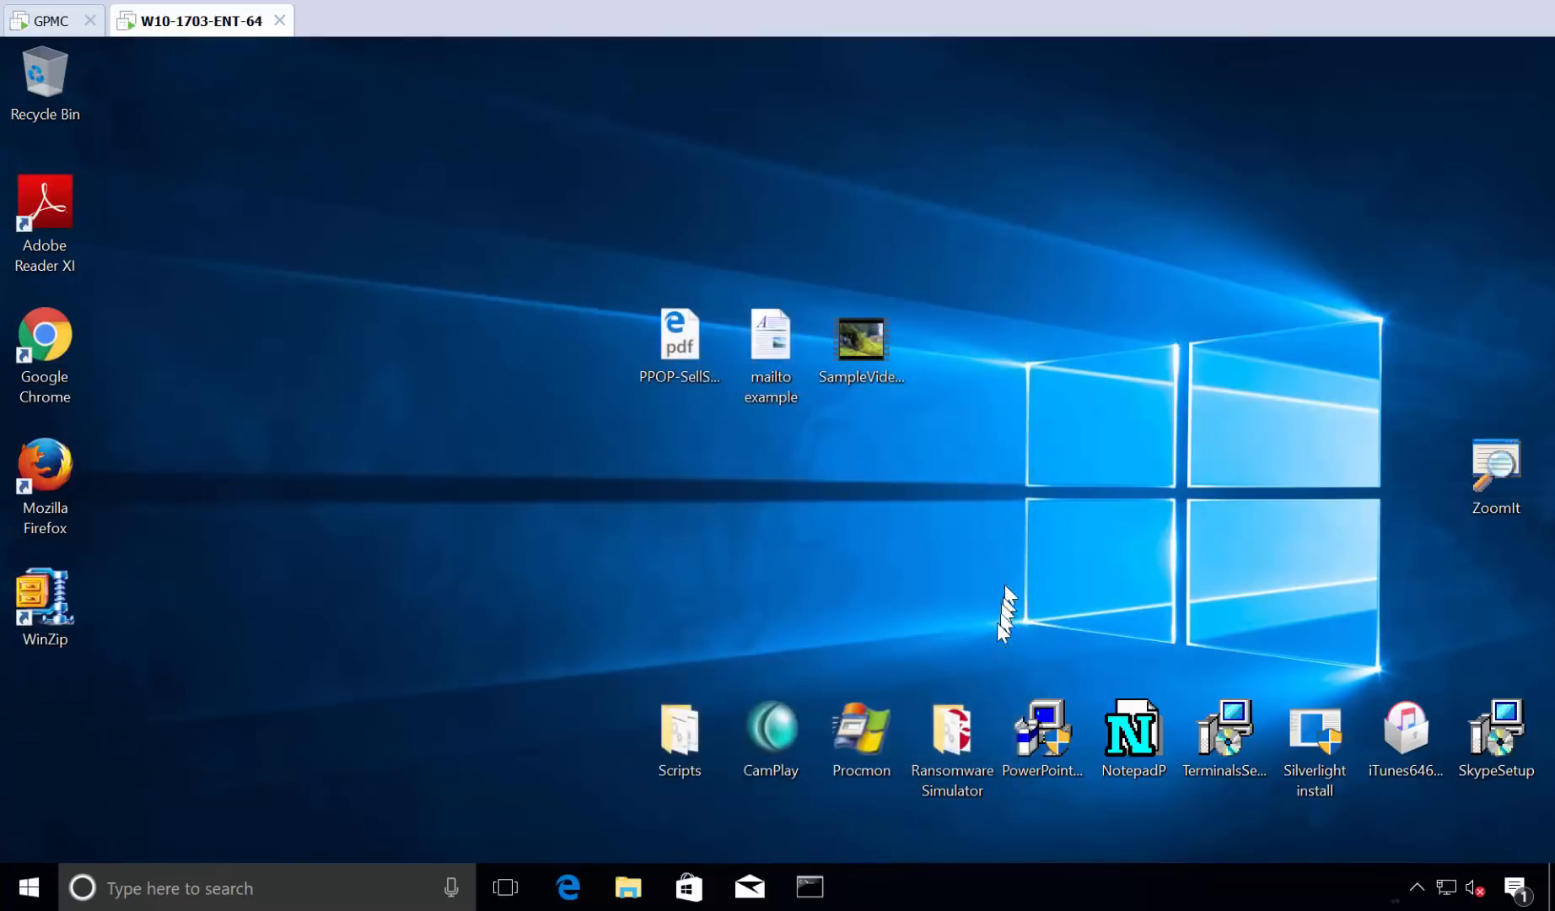
click(861, 732)
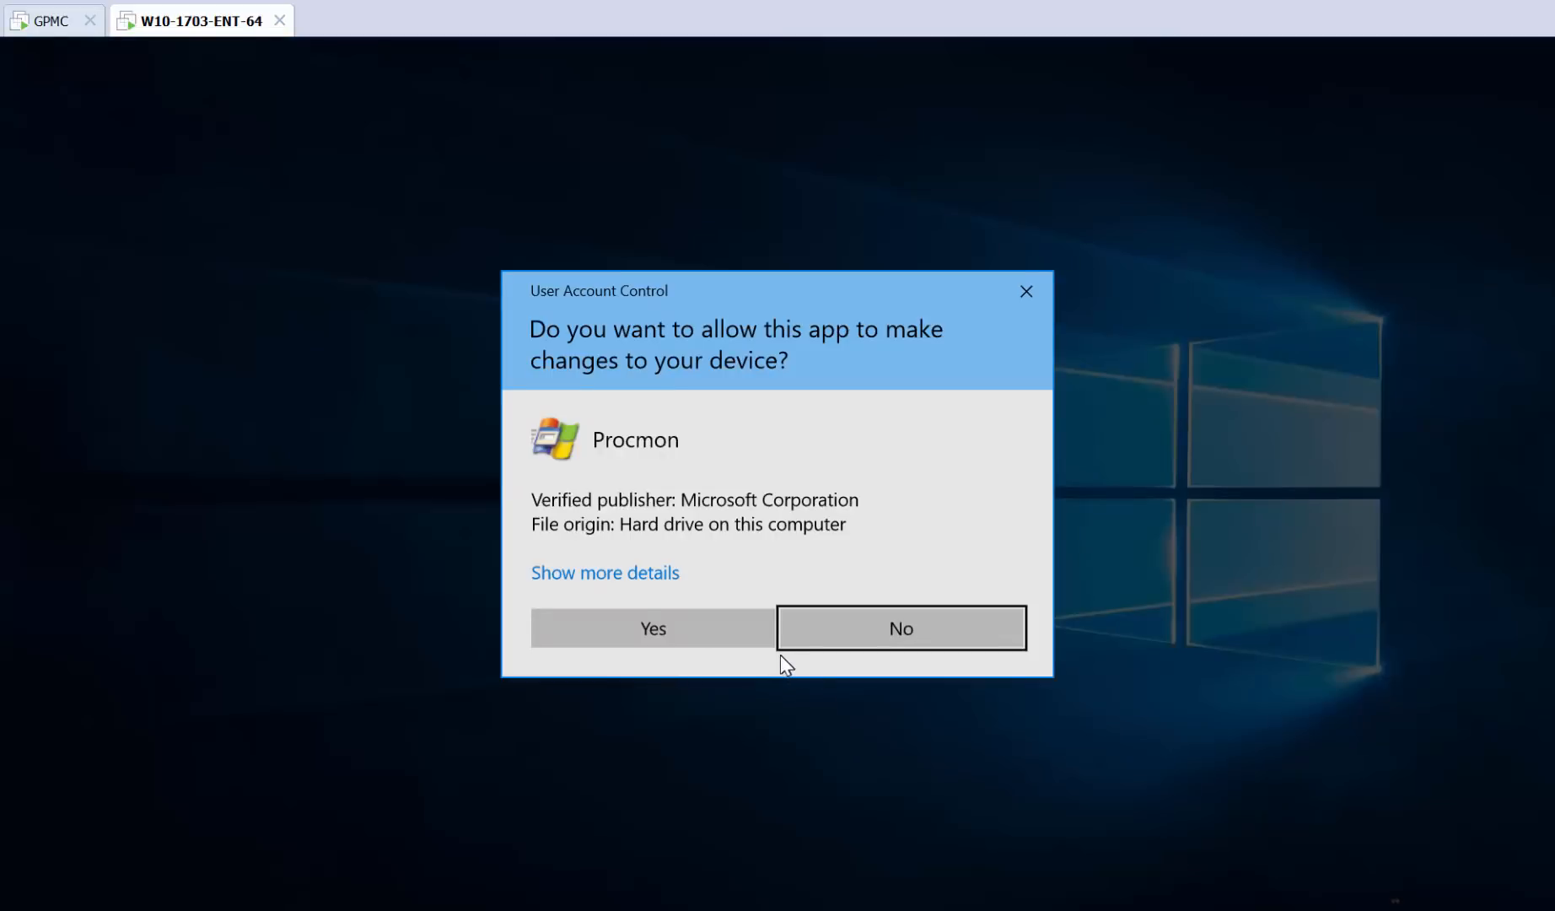
click(652, 628)
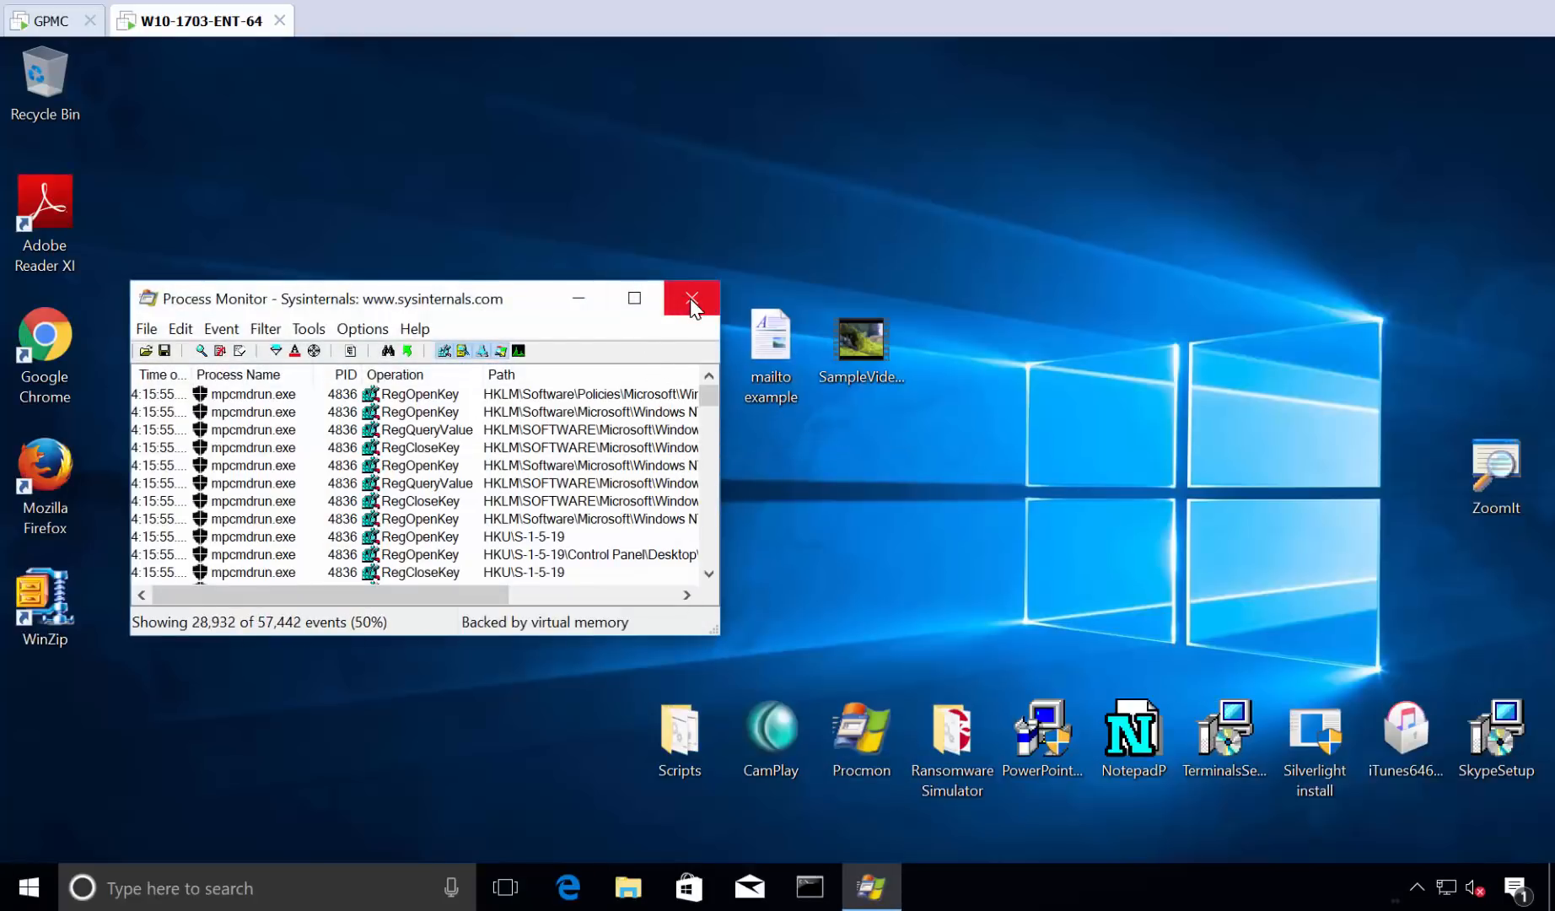
click(692, 297)
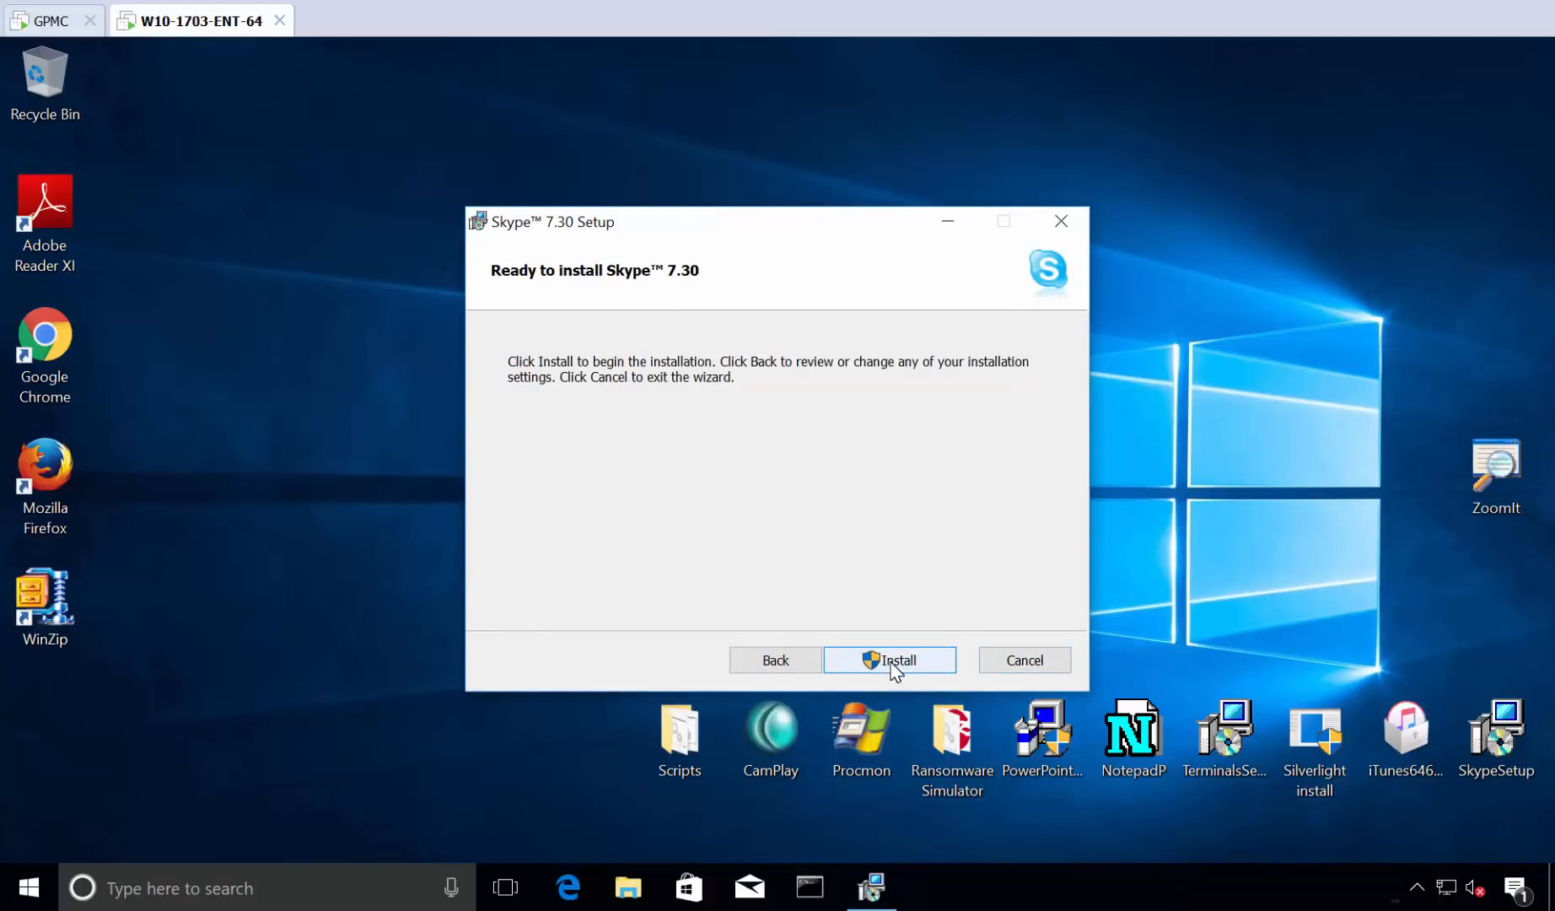
click(889, 659)
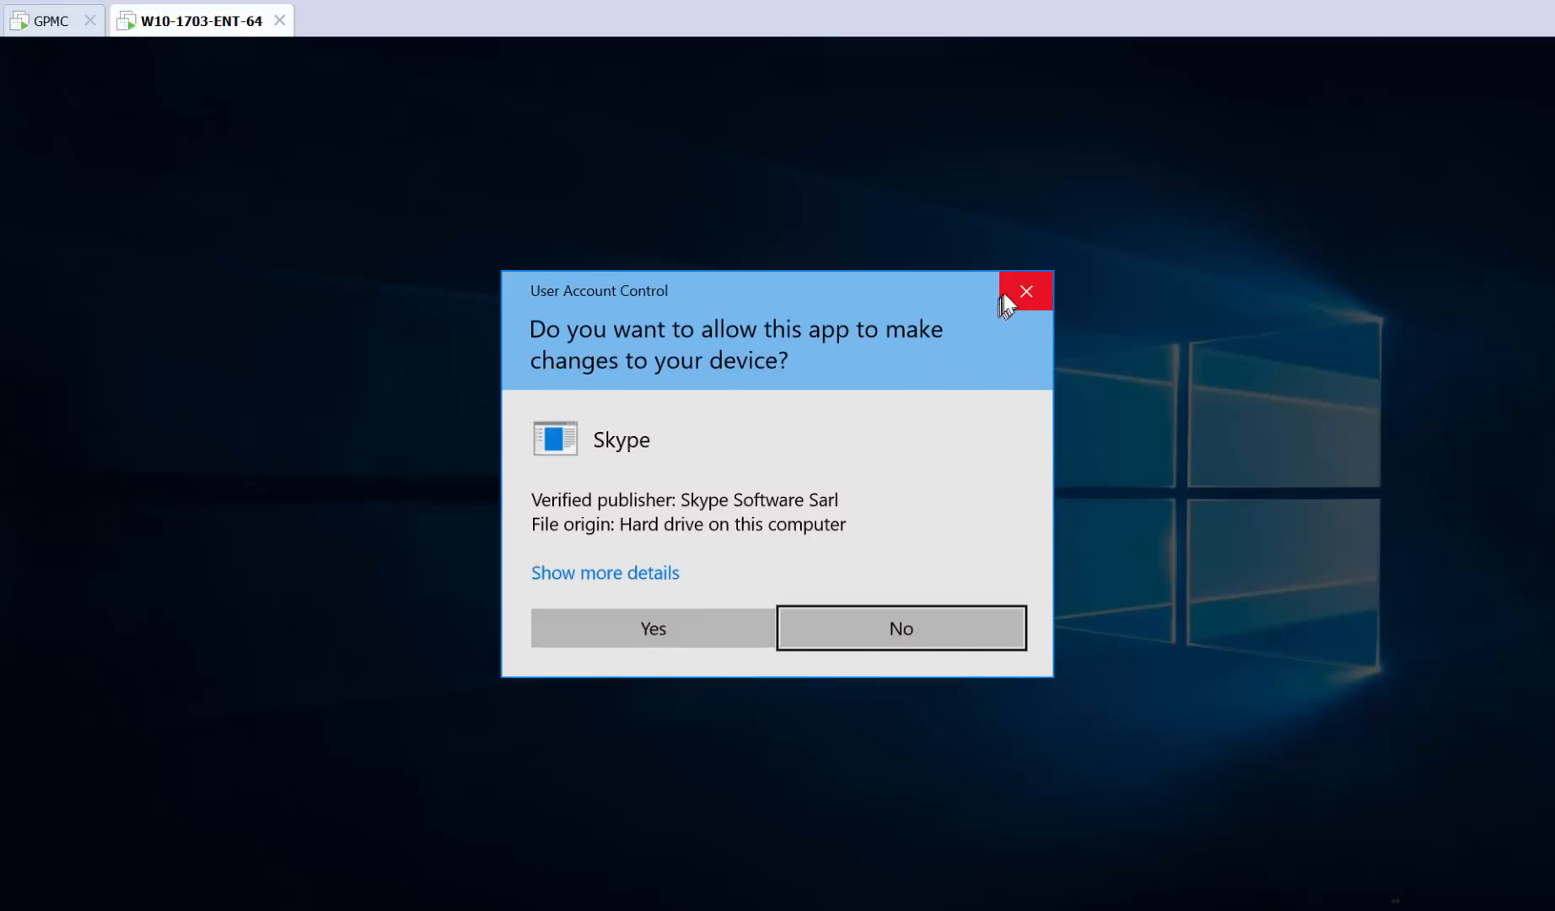
click(899, 628)
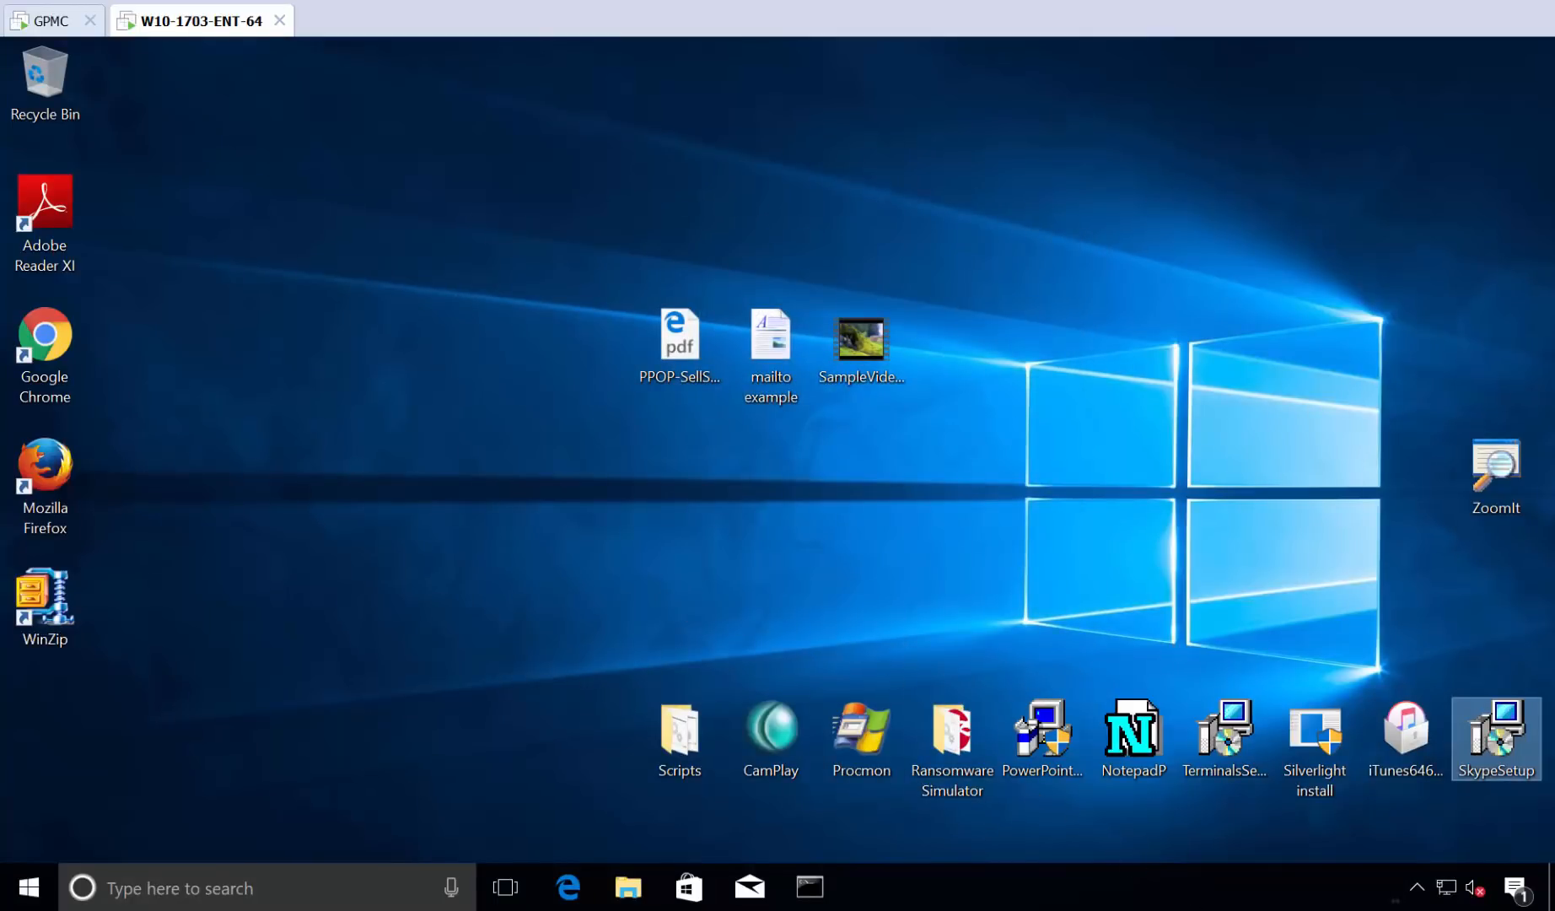
mouse_move(783, 816)
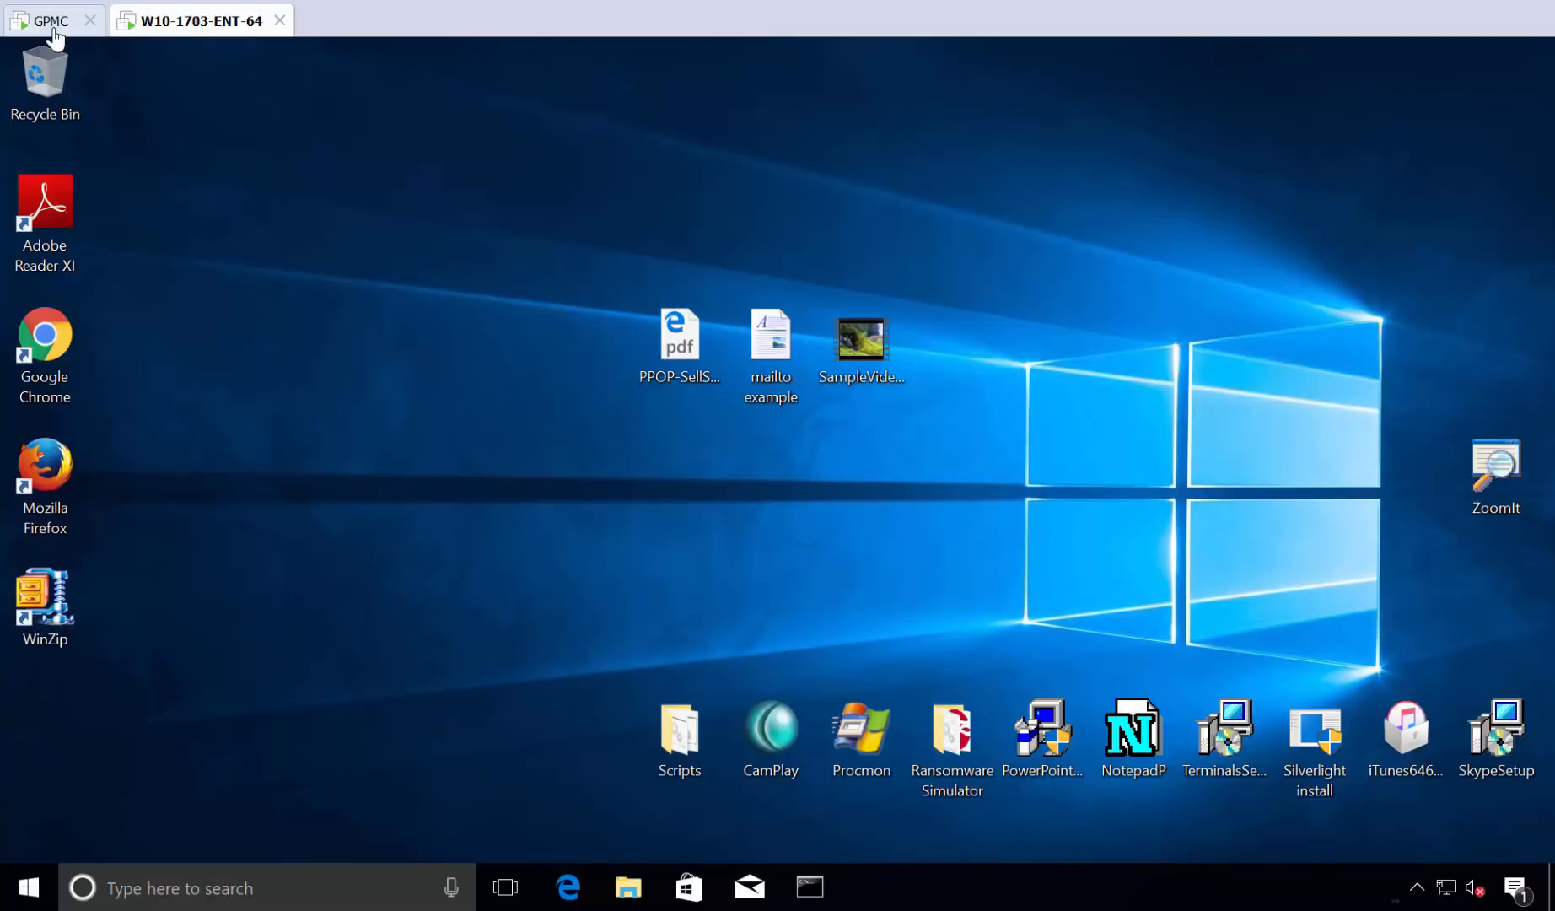
Remove EastSalesUser1 and EastSalesUser2 from Domain Admins and close its properties.
click(50, 21)
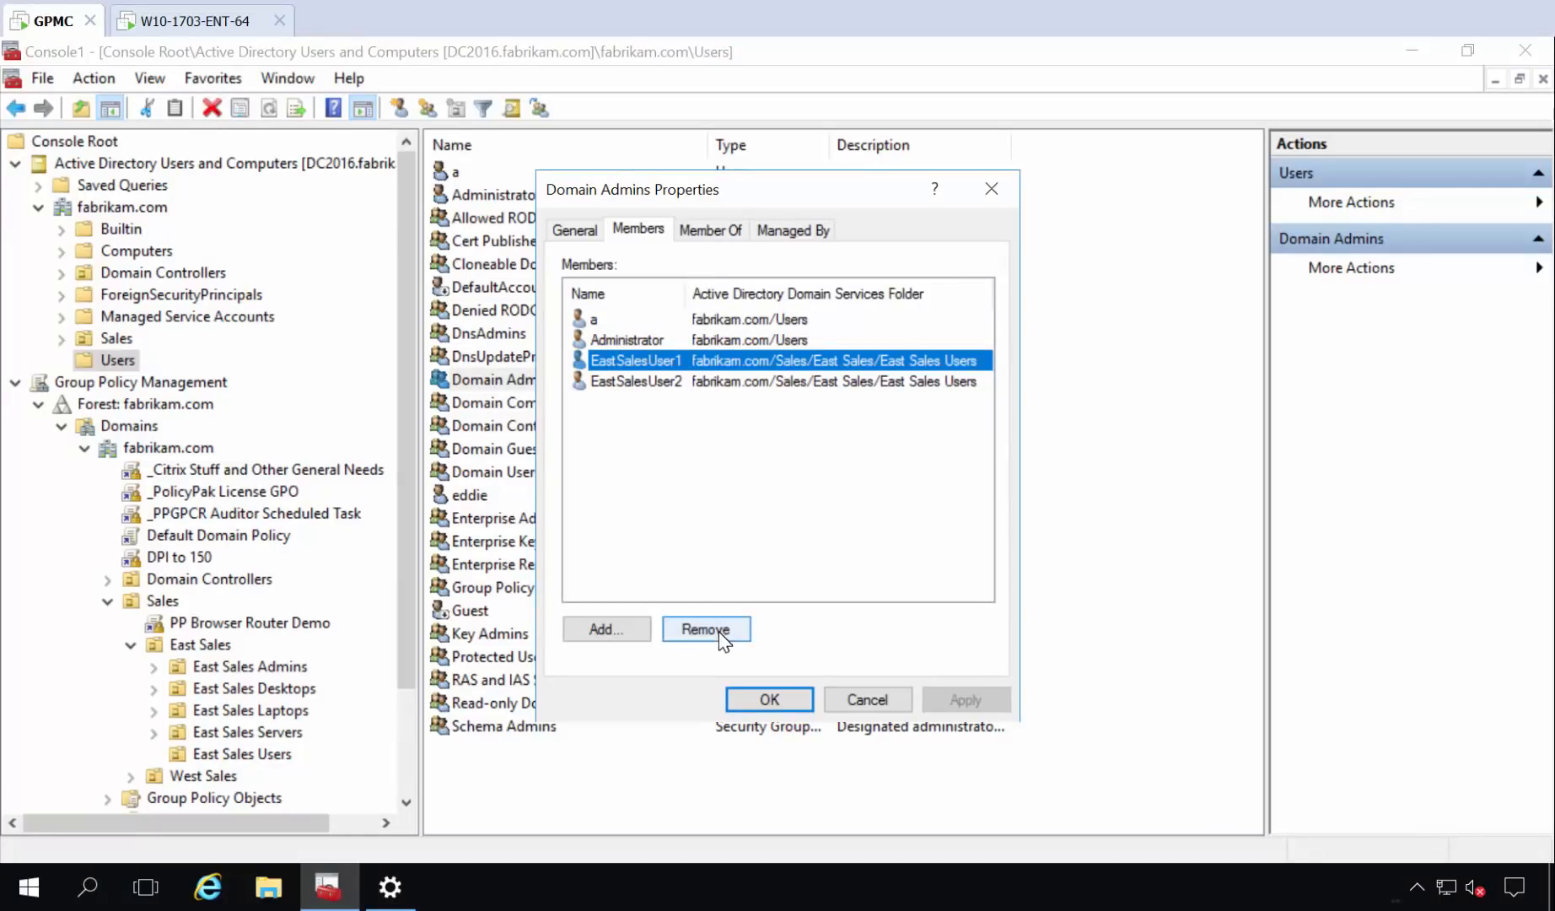
click(705, 629)
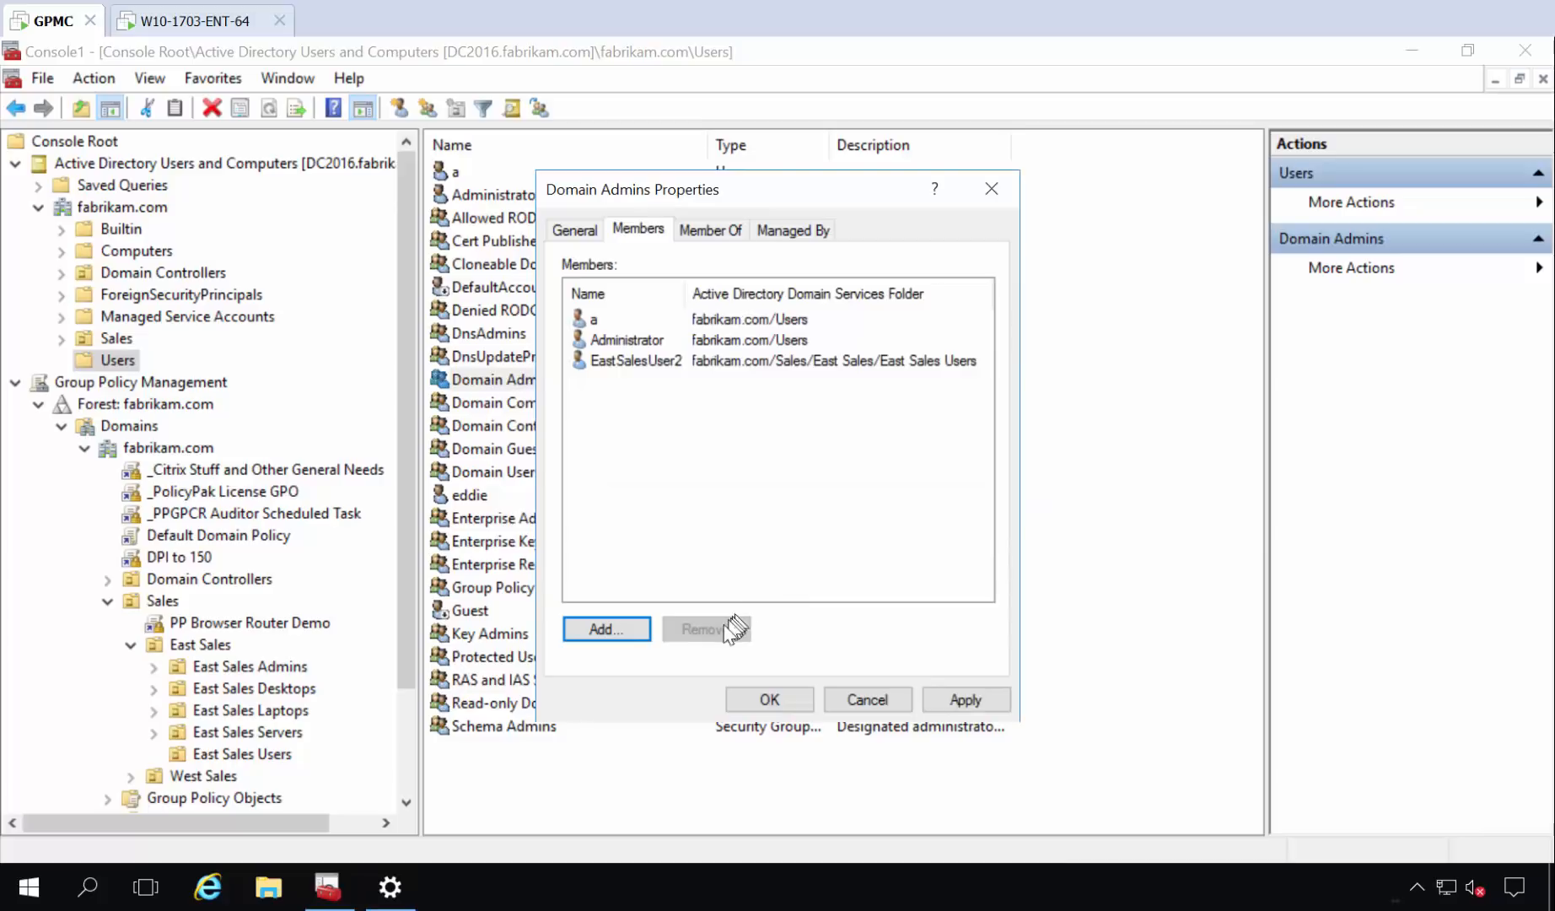
click(636, 360)
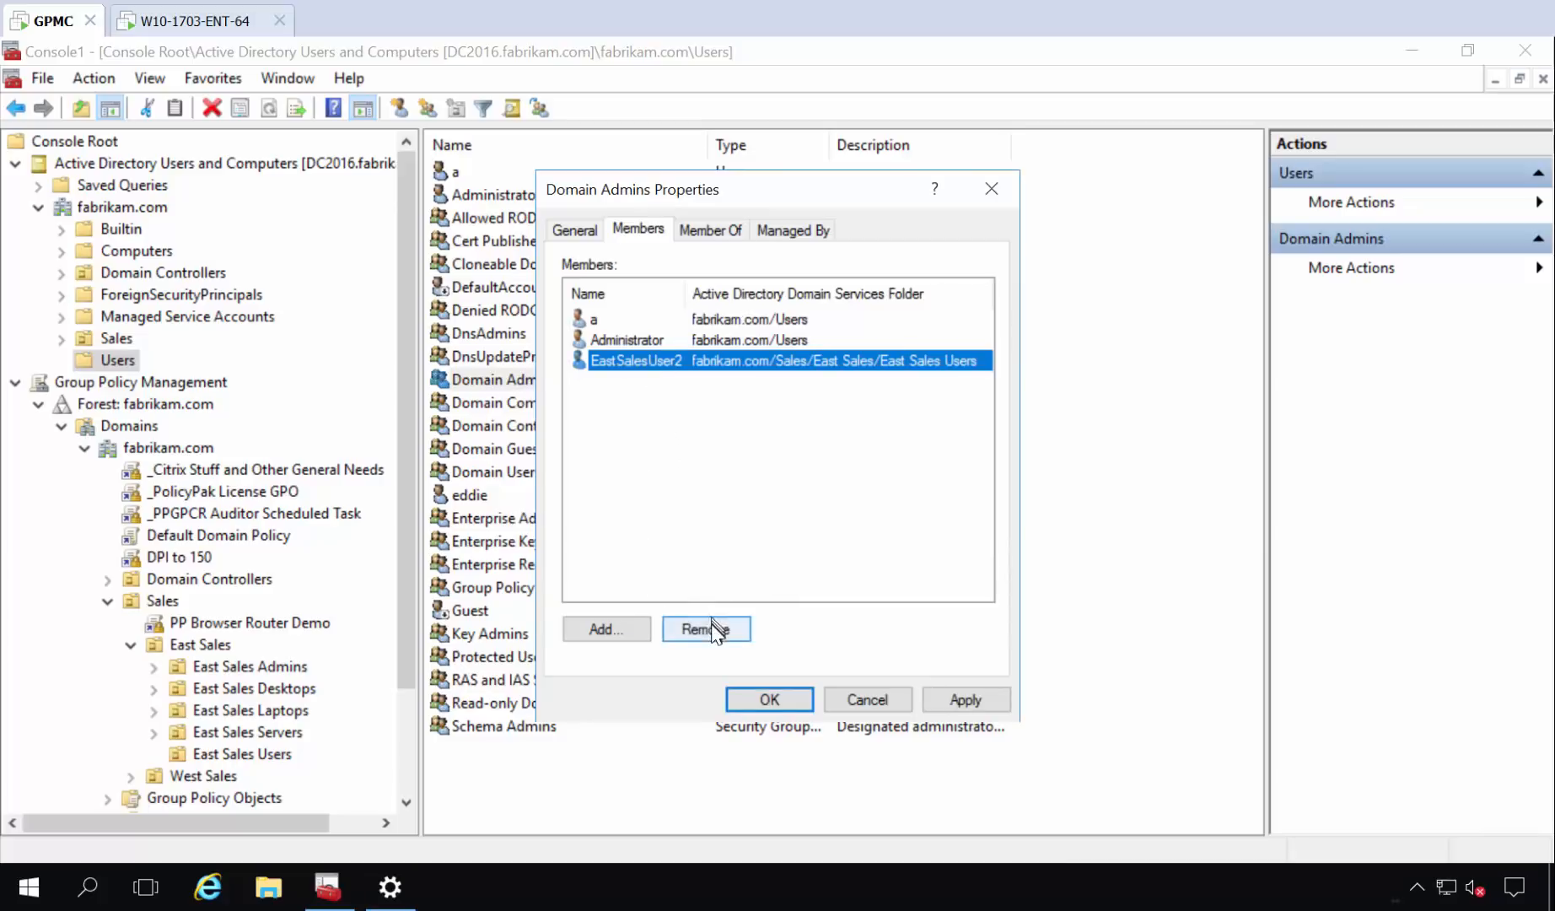
click(706, 628)
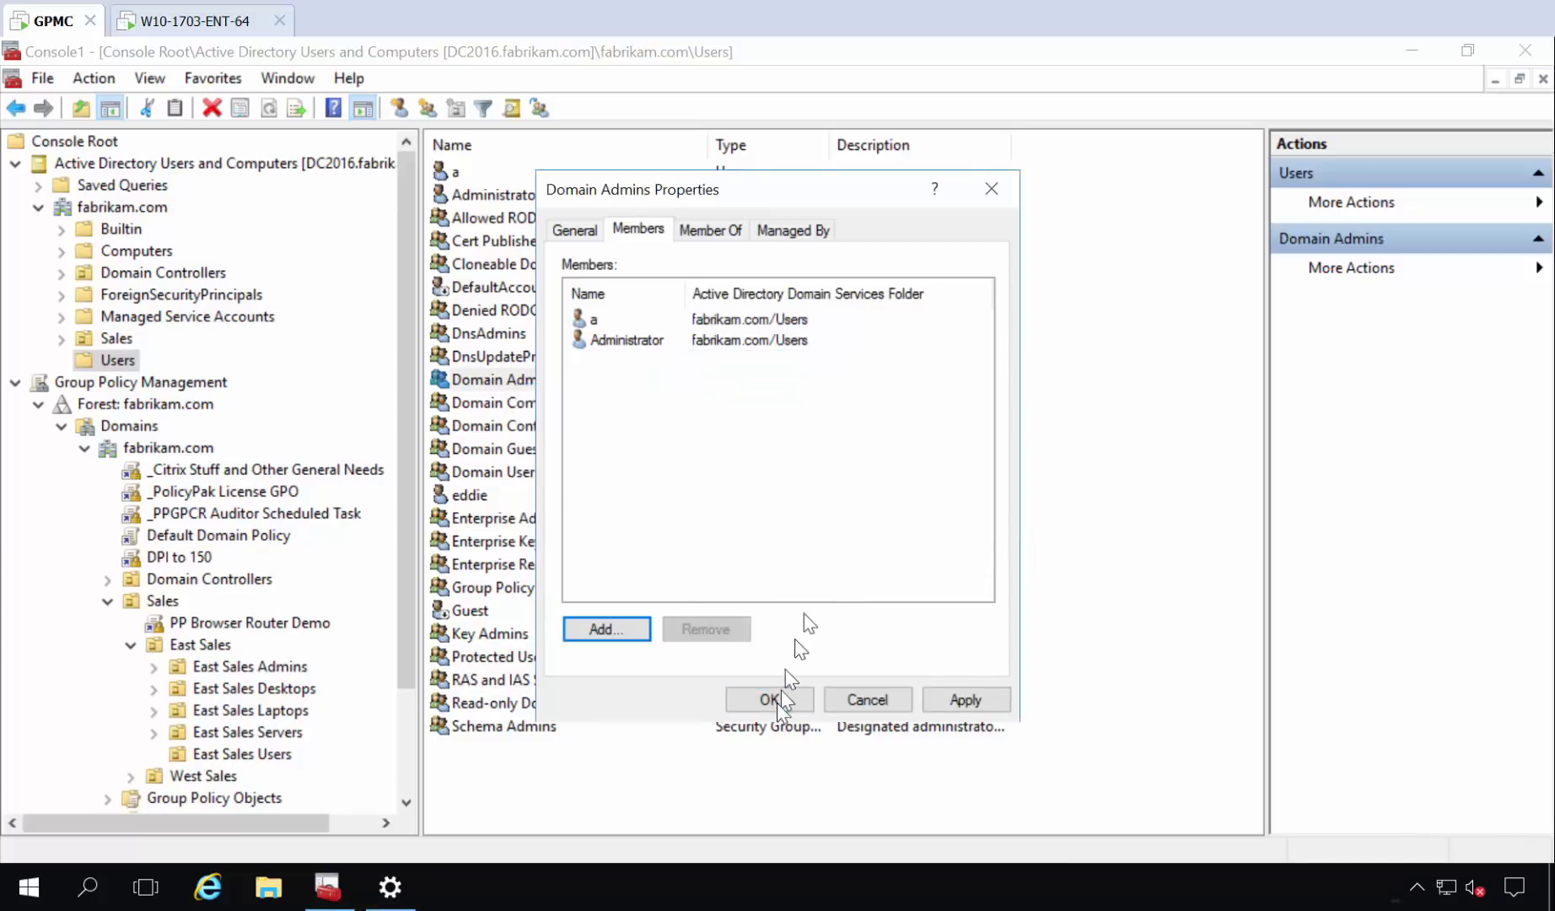
click(768, 699)
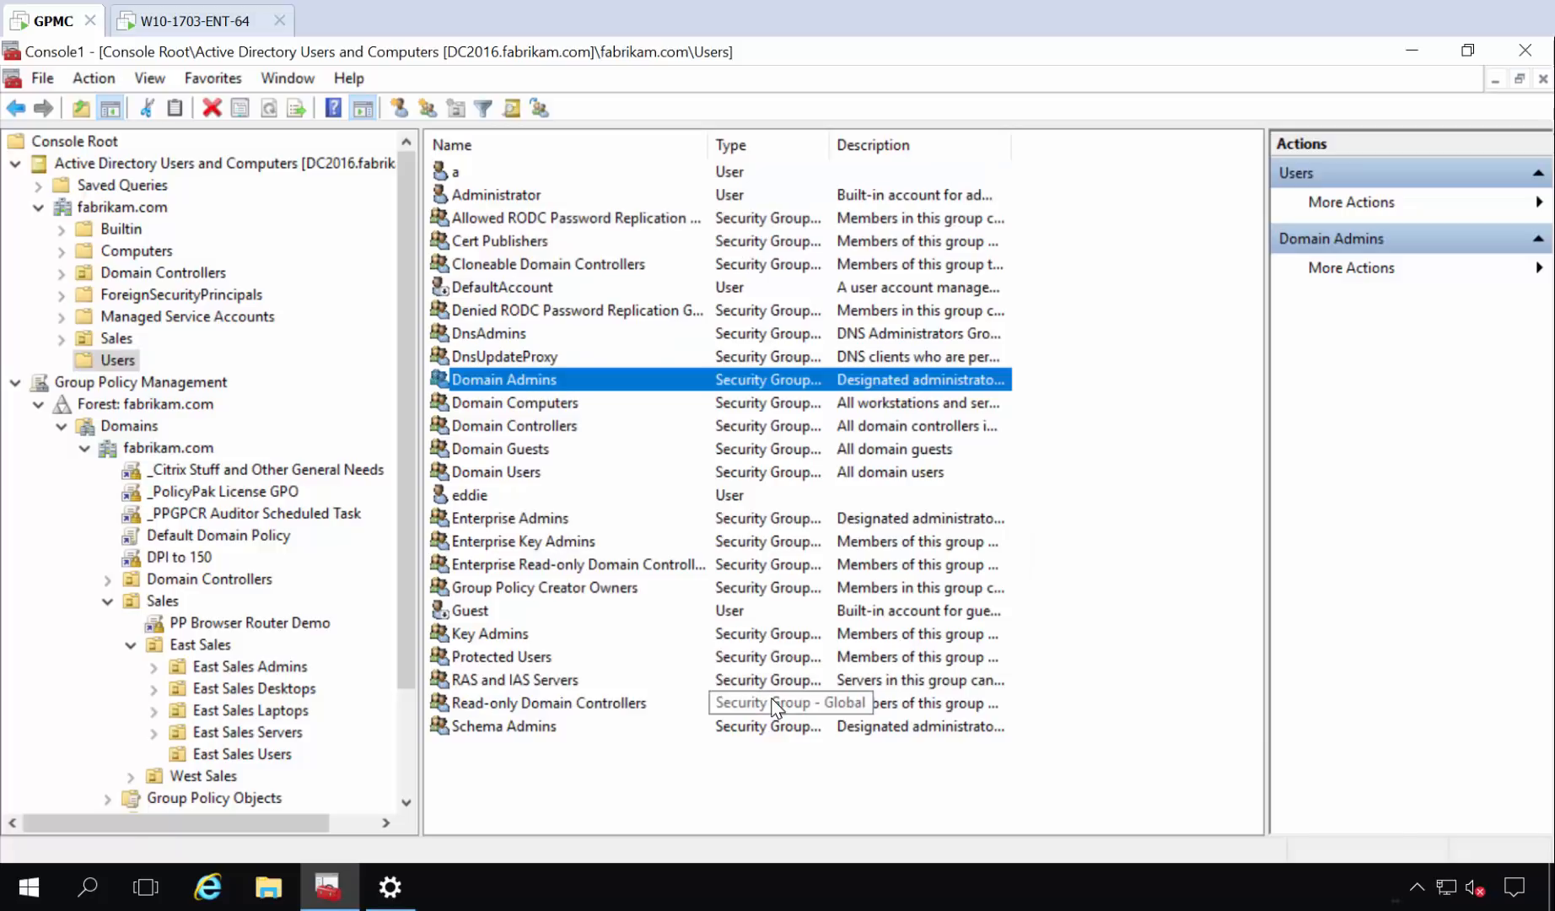
mouse_move(231, 39)
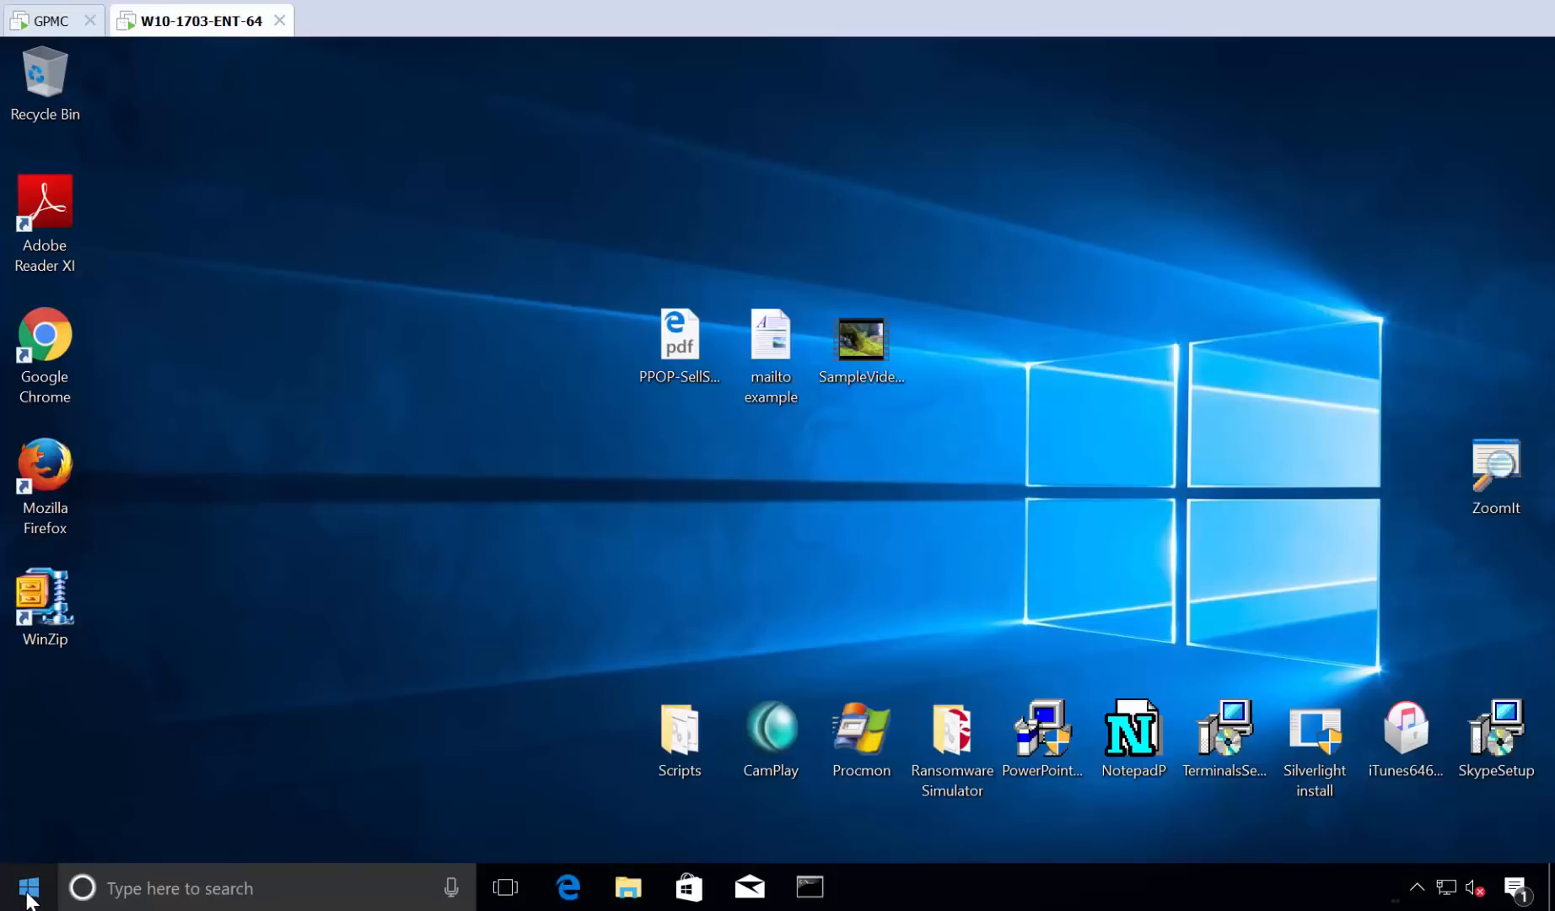
Open Computer Management and the local Administrators group's properties.
right_click(27, 887)
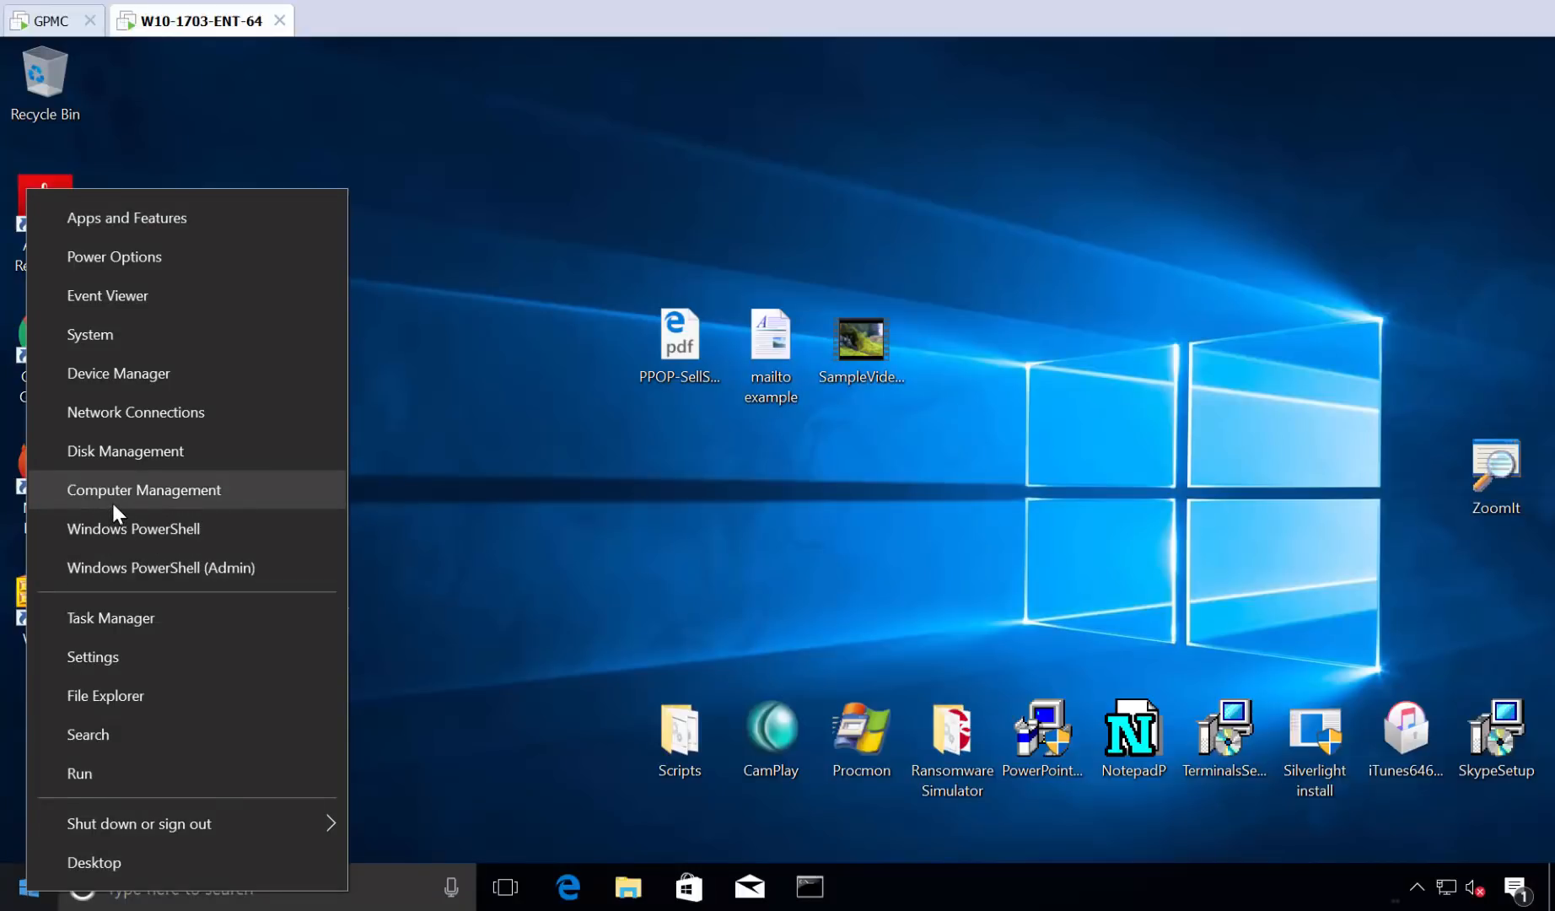
click(114, 513)
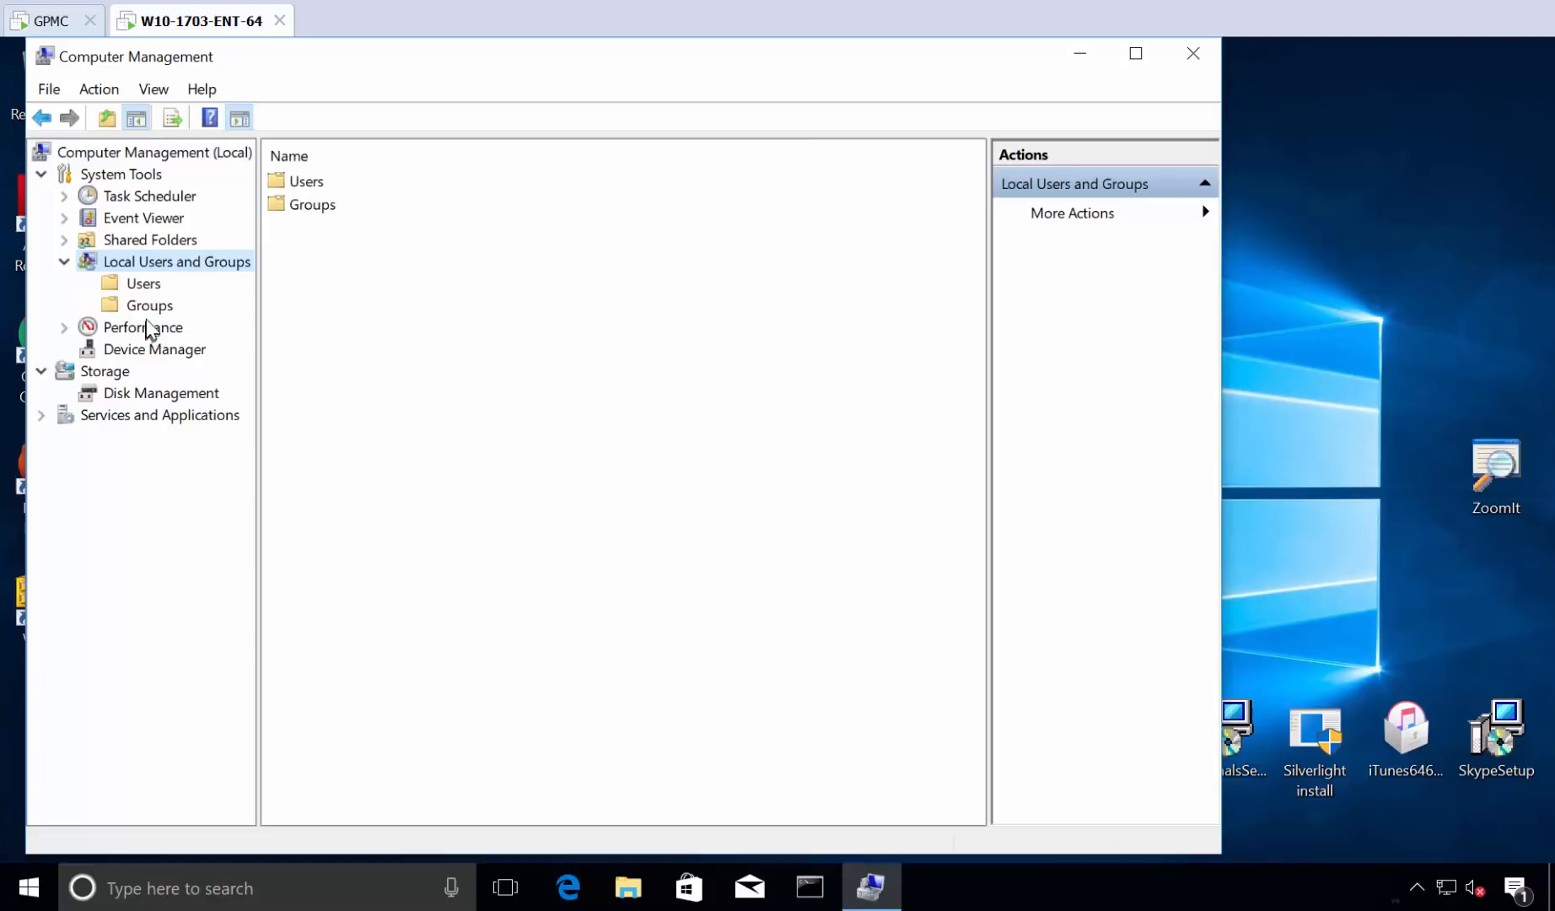
click(150, 304)
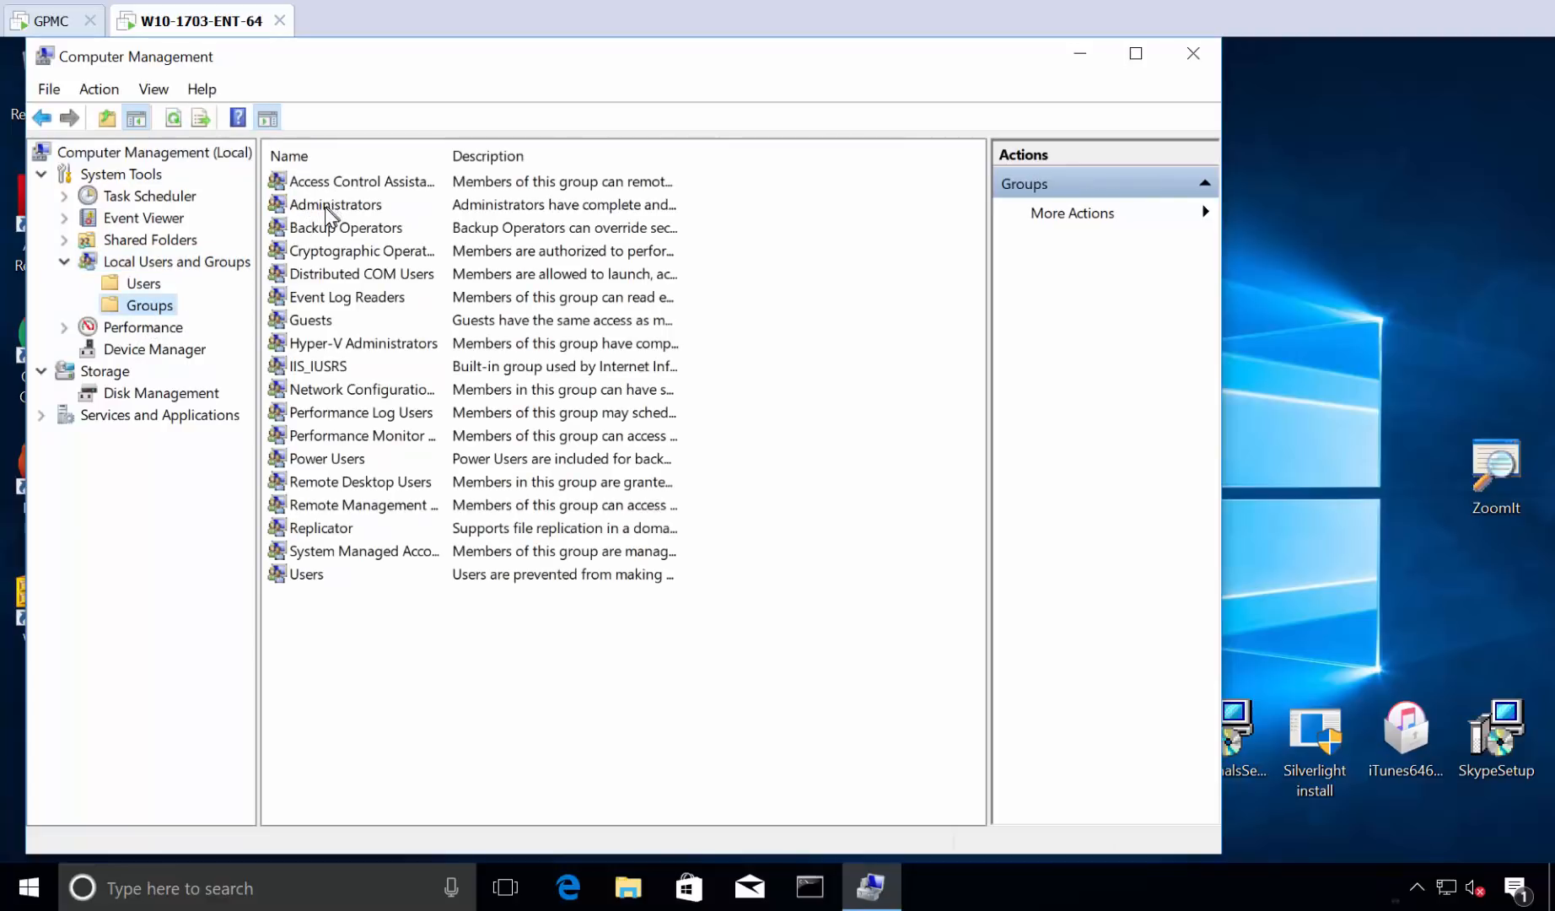
double_click(333, 204)
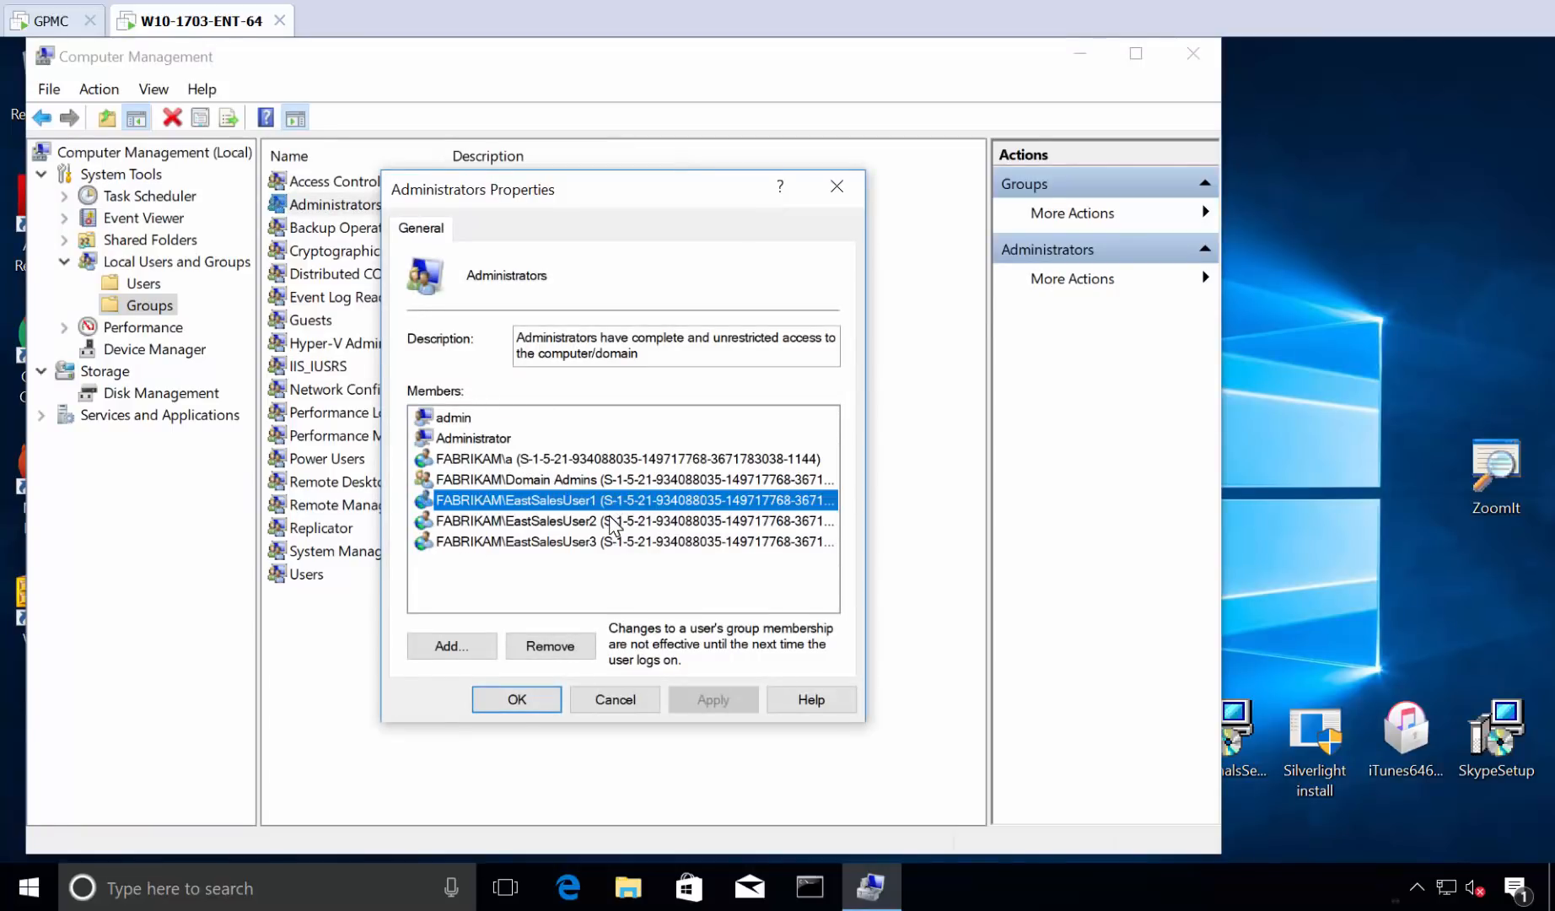
Review Administrators members (Domain Admins, administrator, EastSalesUser1–3), then close the properties.
click(614, 541)
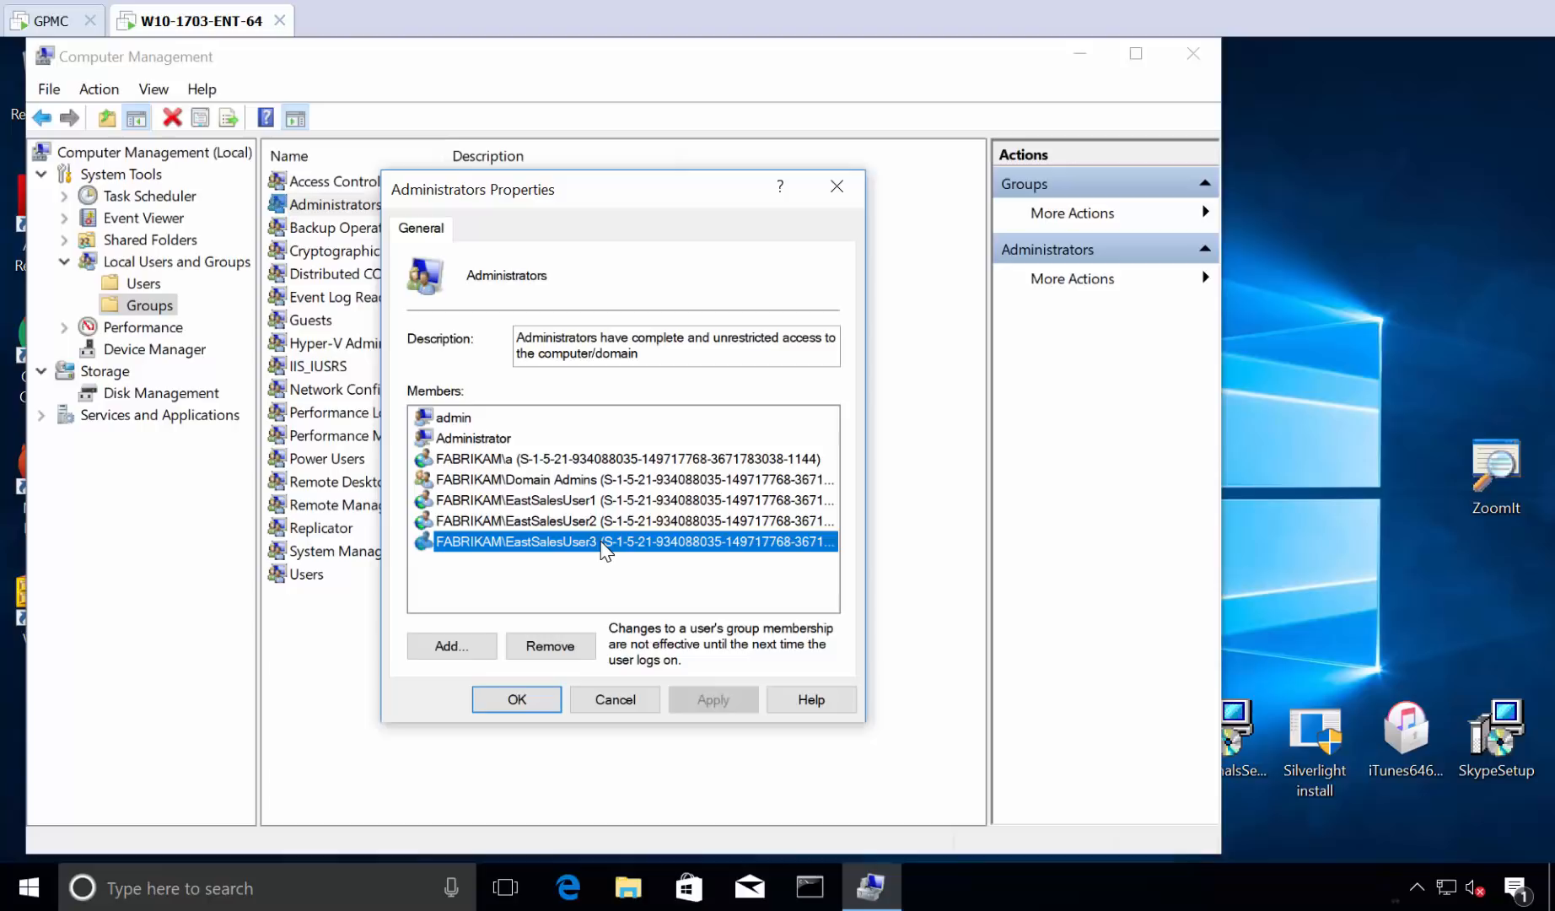
mouse_move(706, 625)
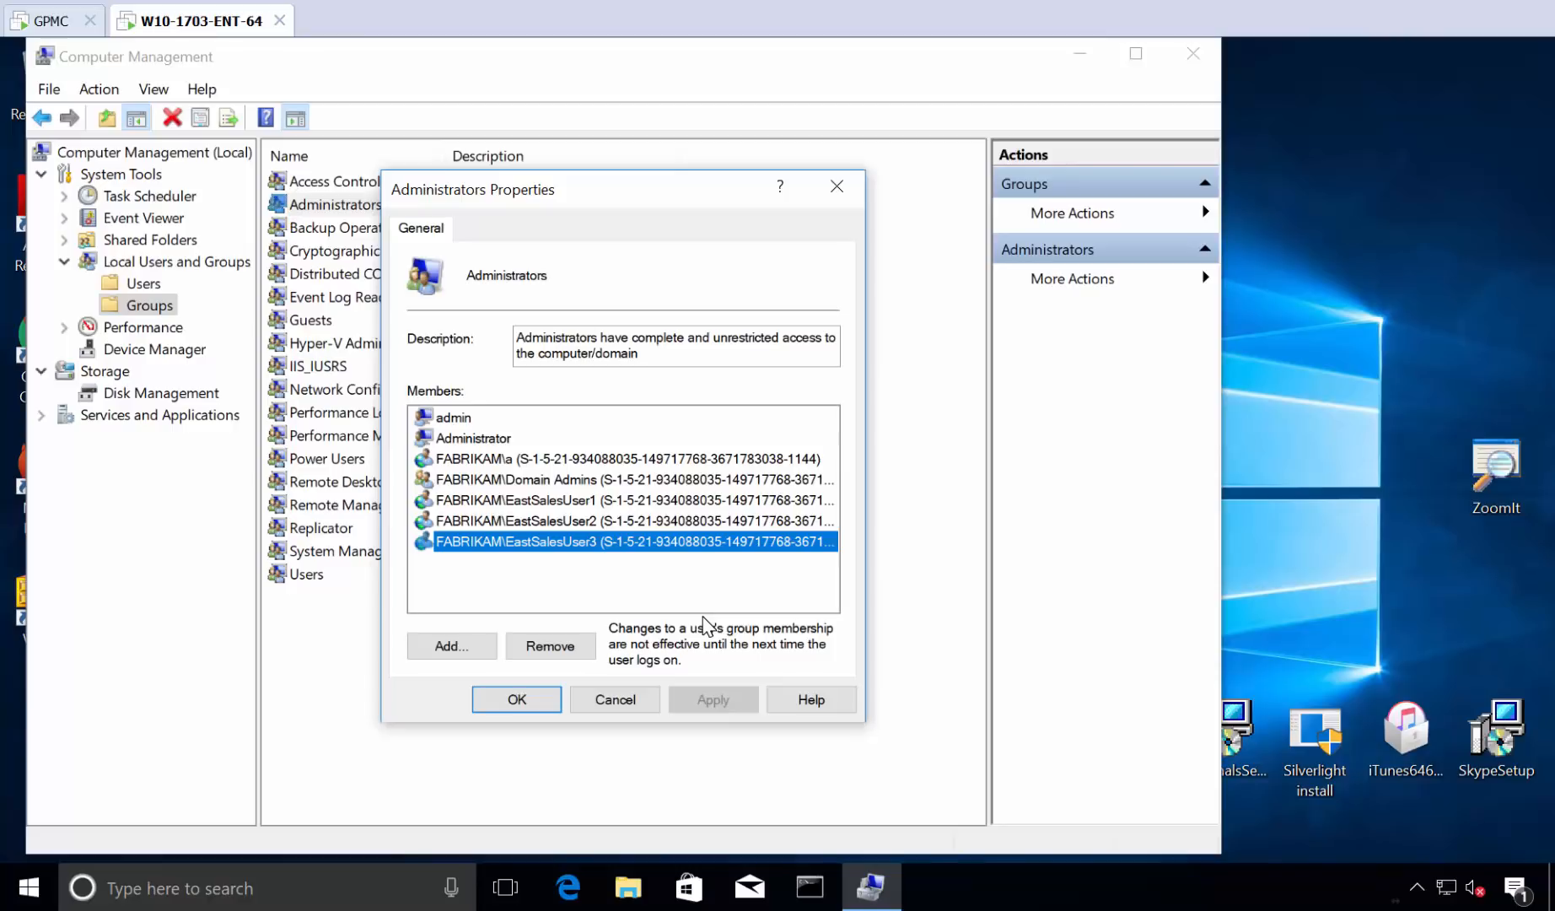
mouse_move(708, 626)
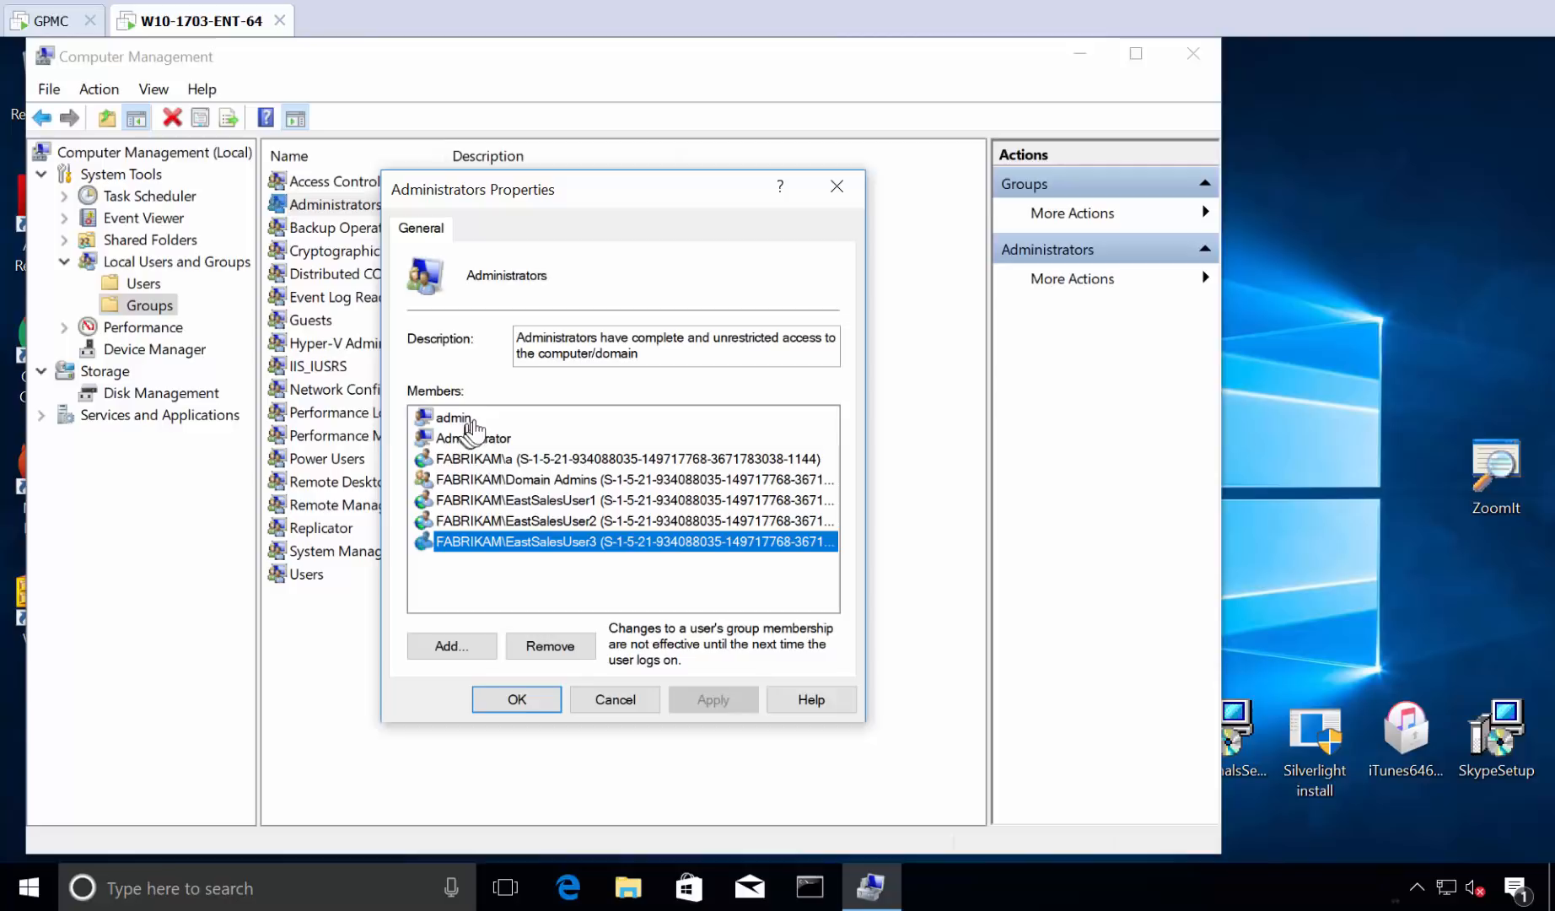
click(453, 418)
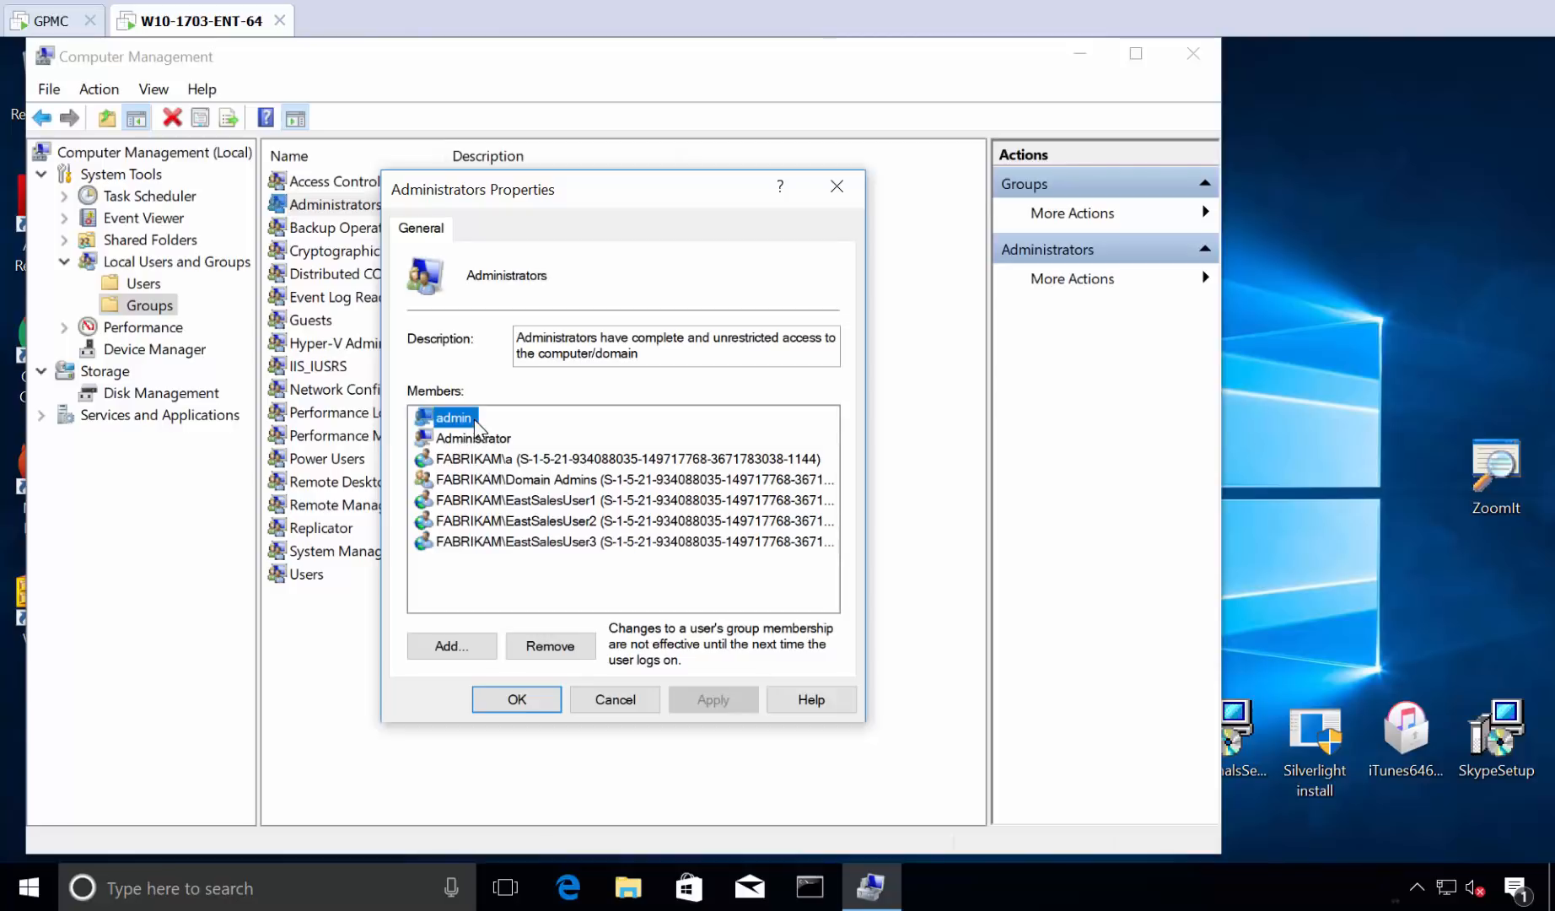
mouse_move(508, 444)
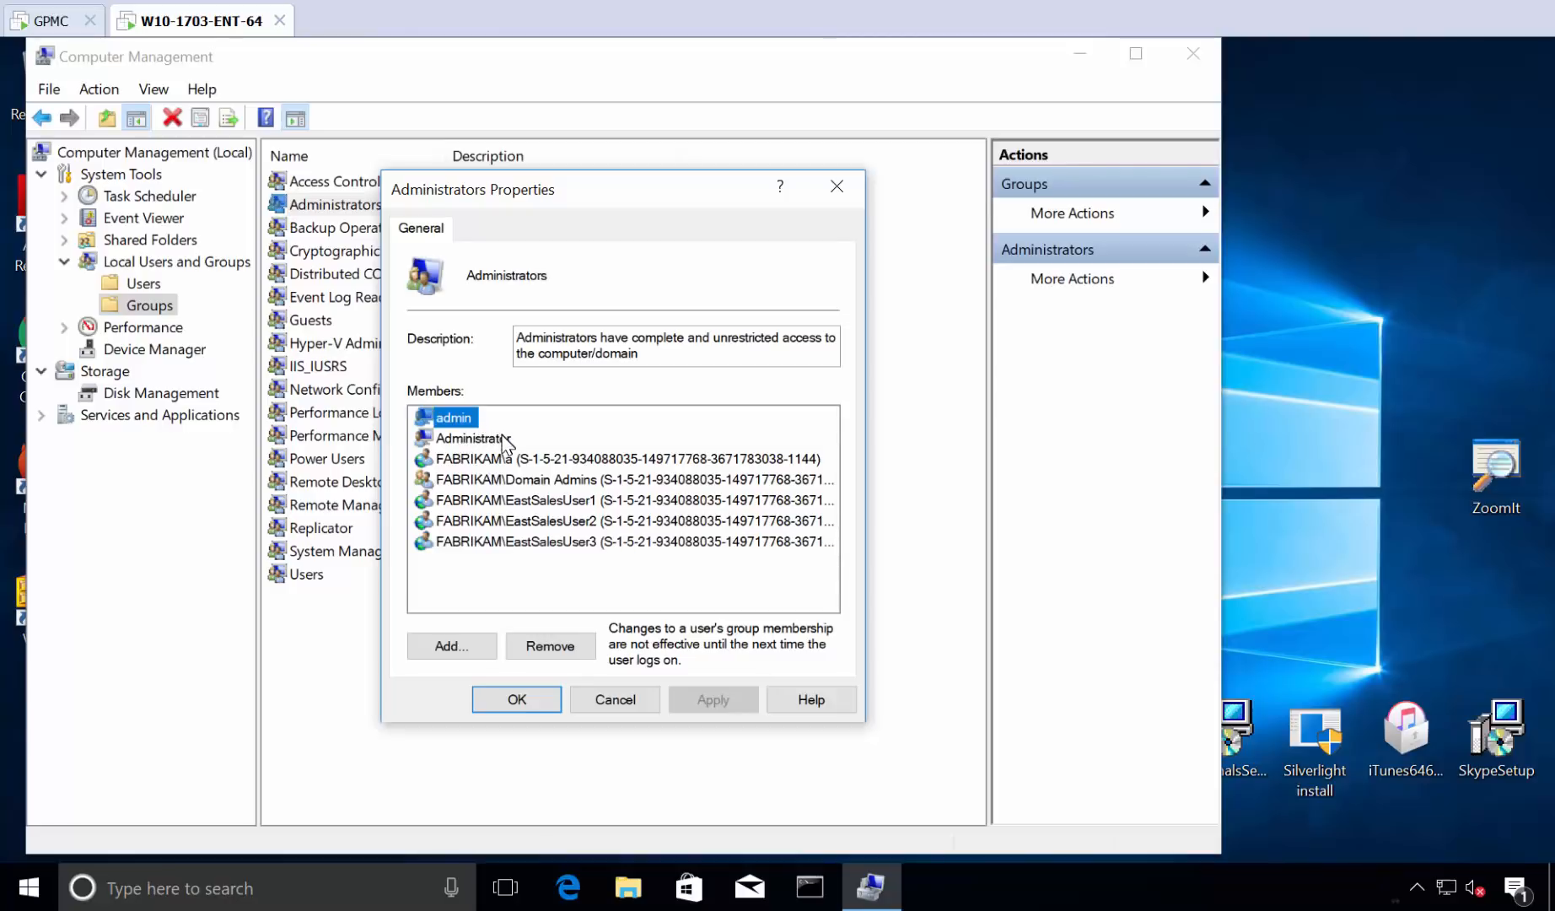
click(473, 439)
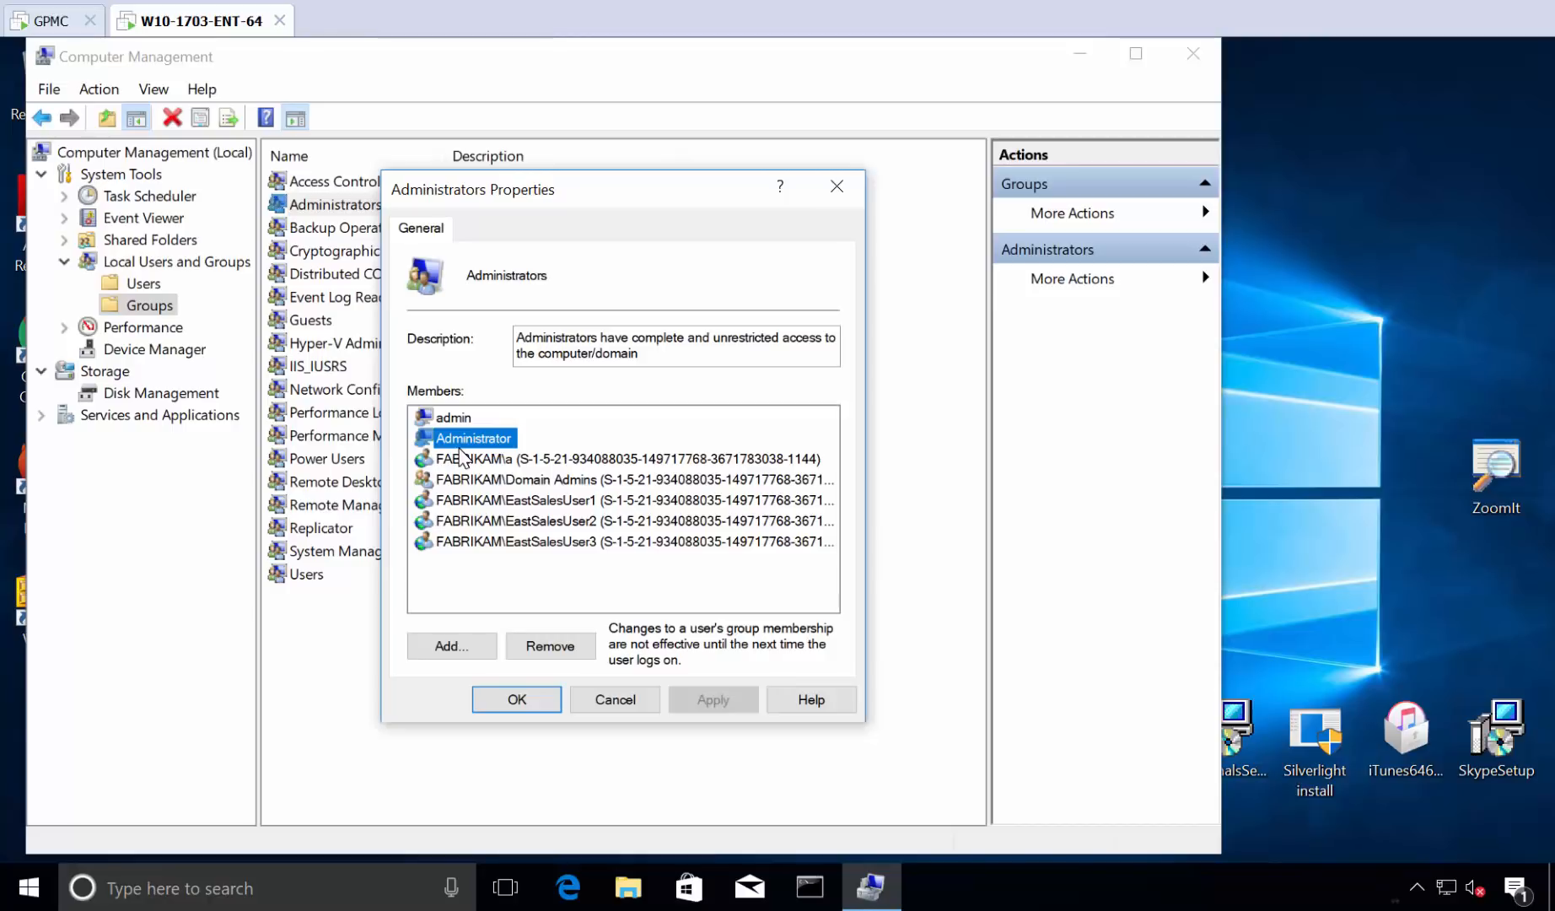
click(625, 479)
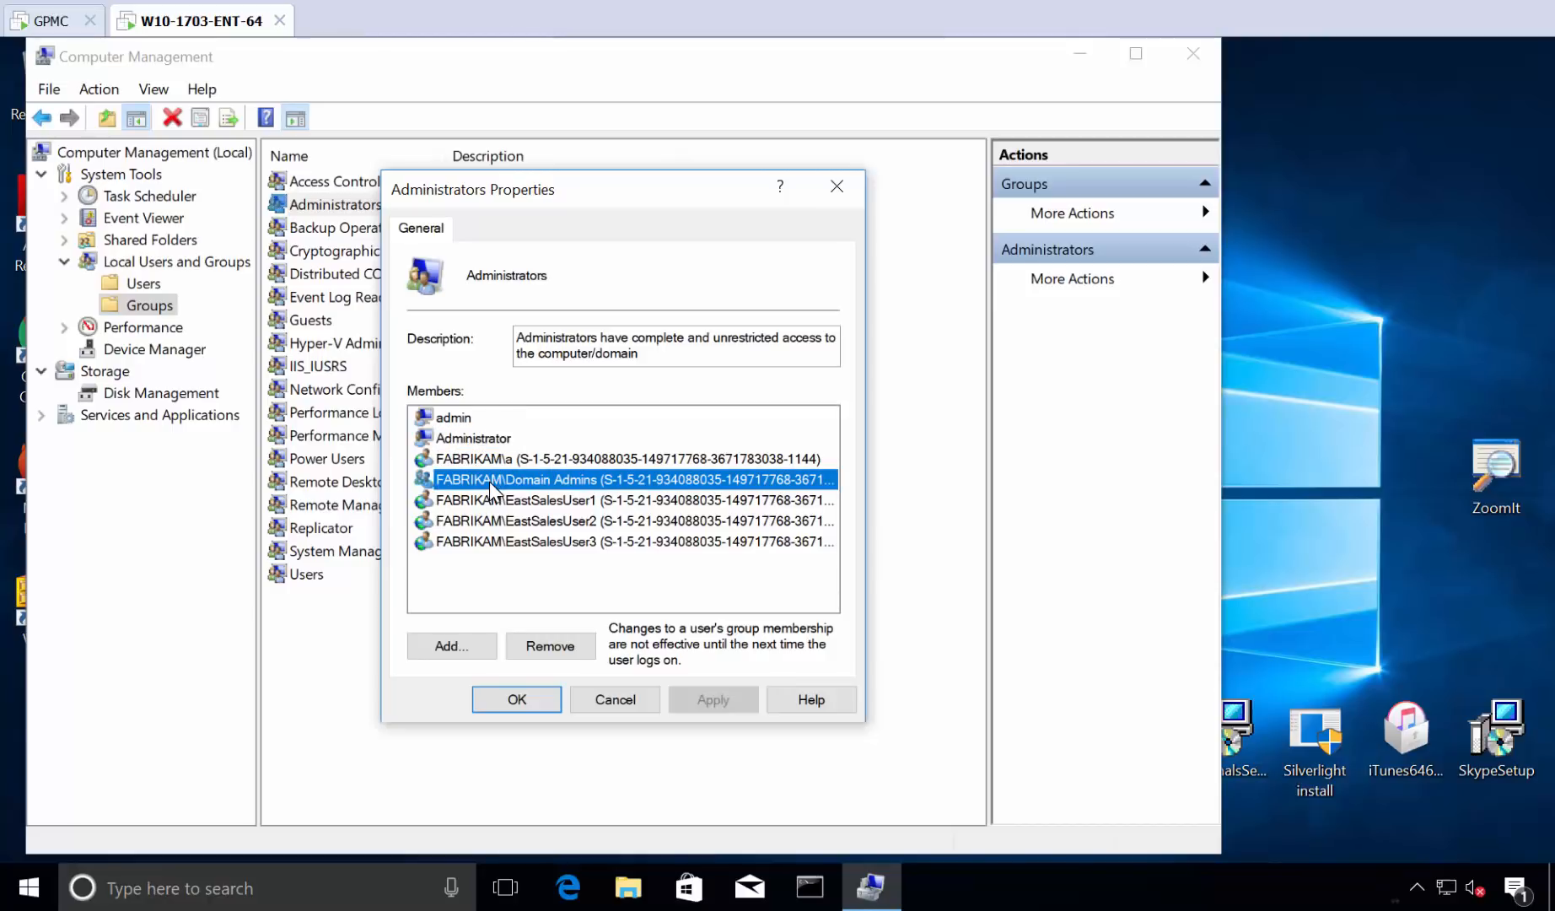
click(625, 459)
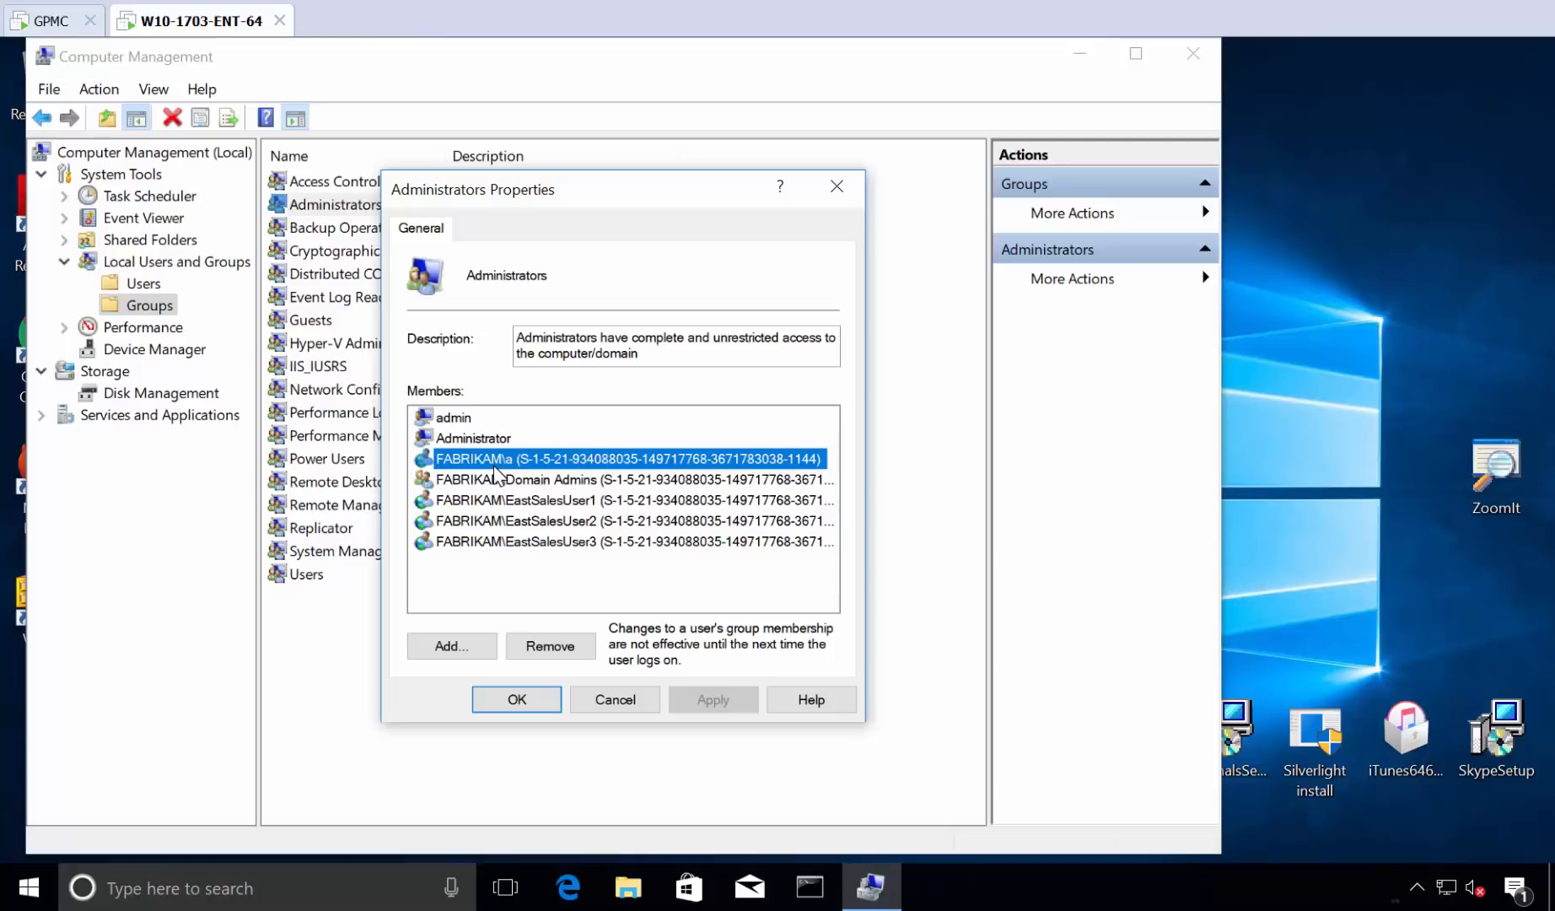
mouse_move(534, 468)
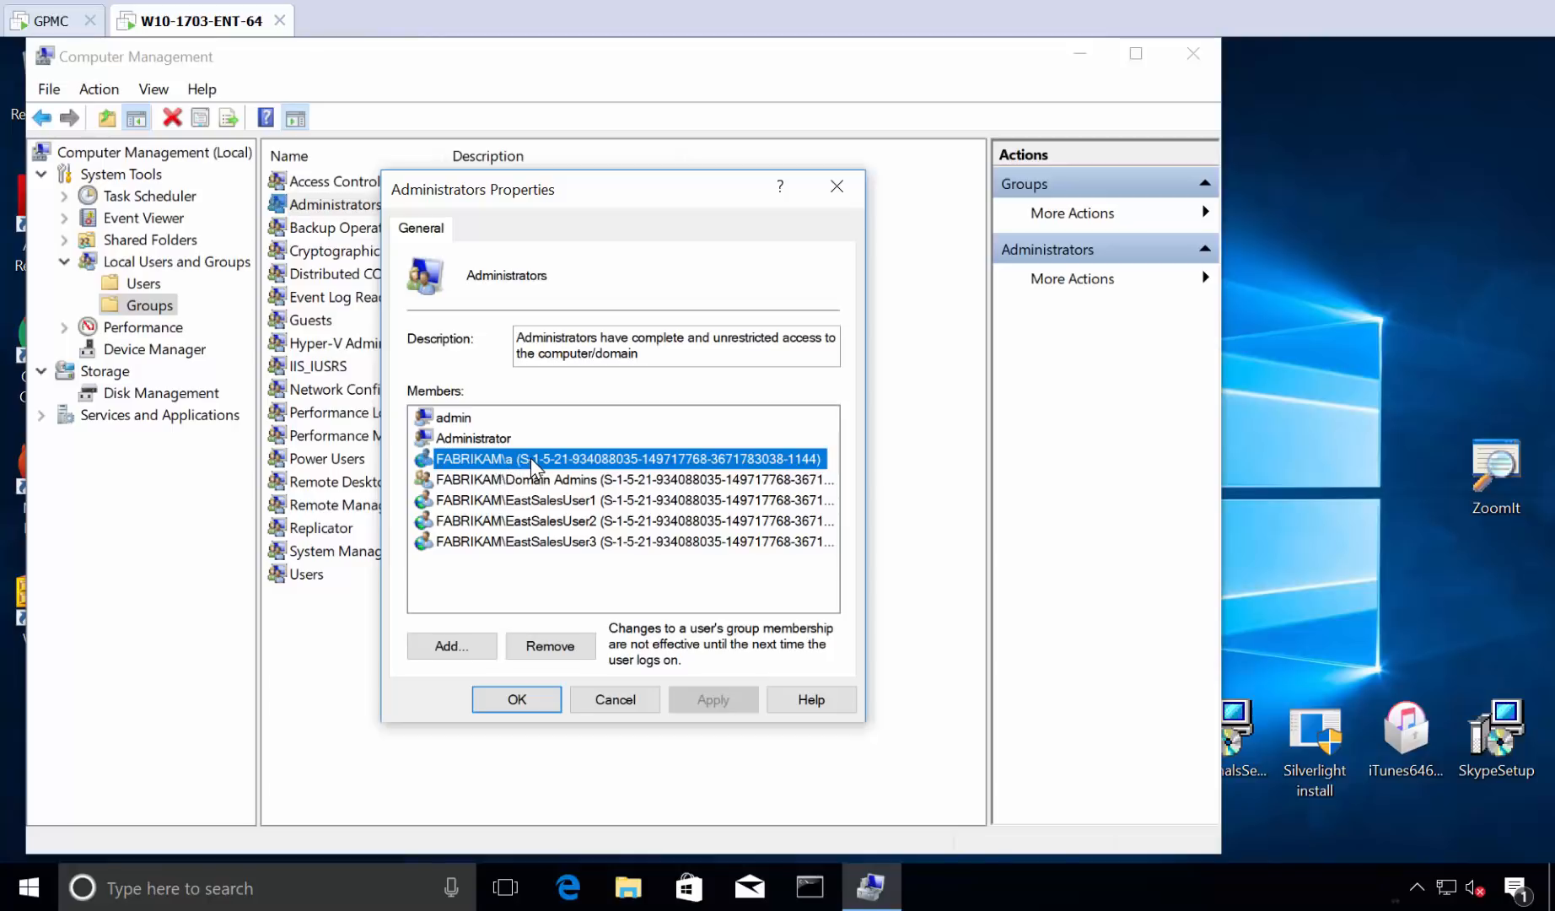
mouse_move(555, 503)
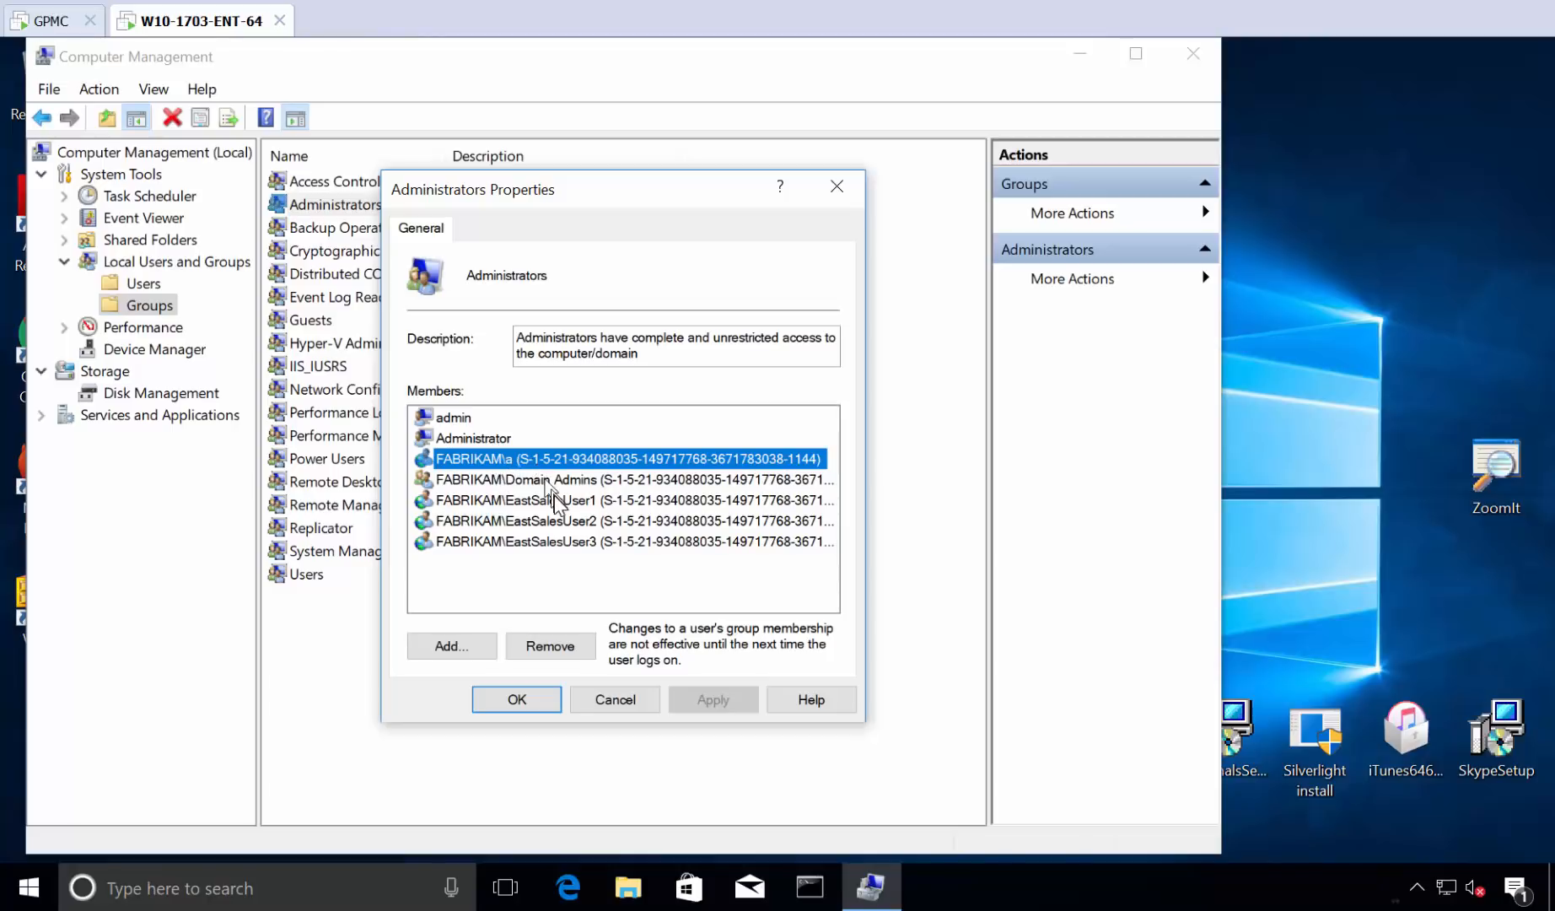
click(625, 519)
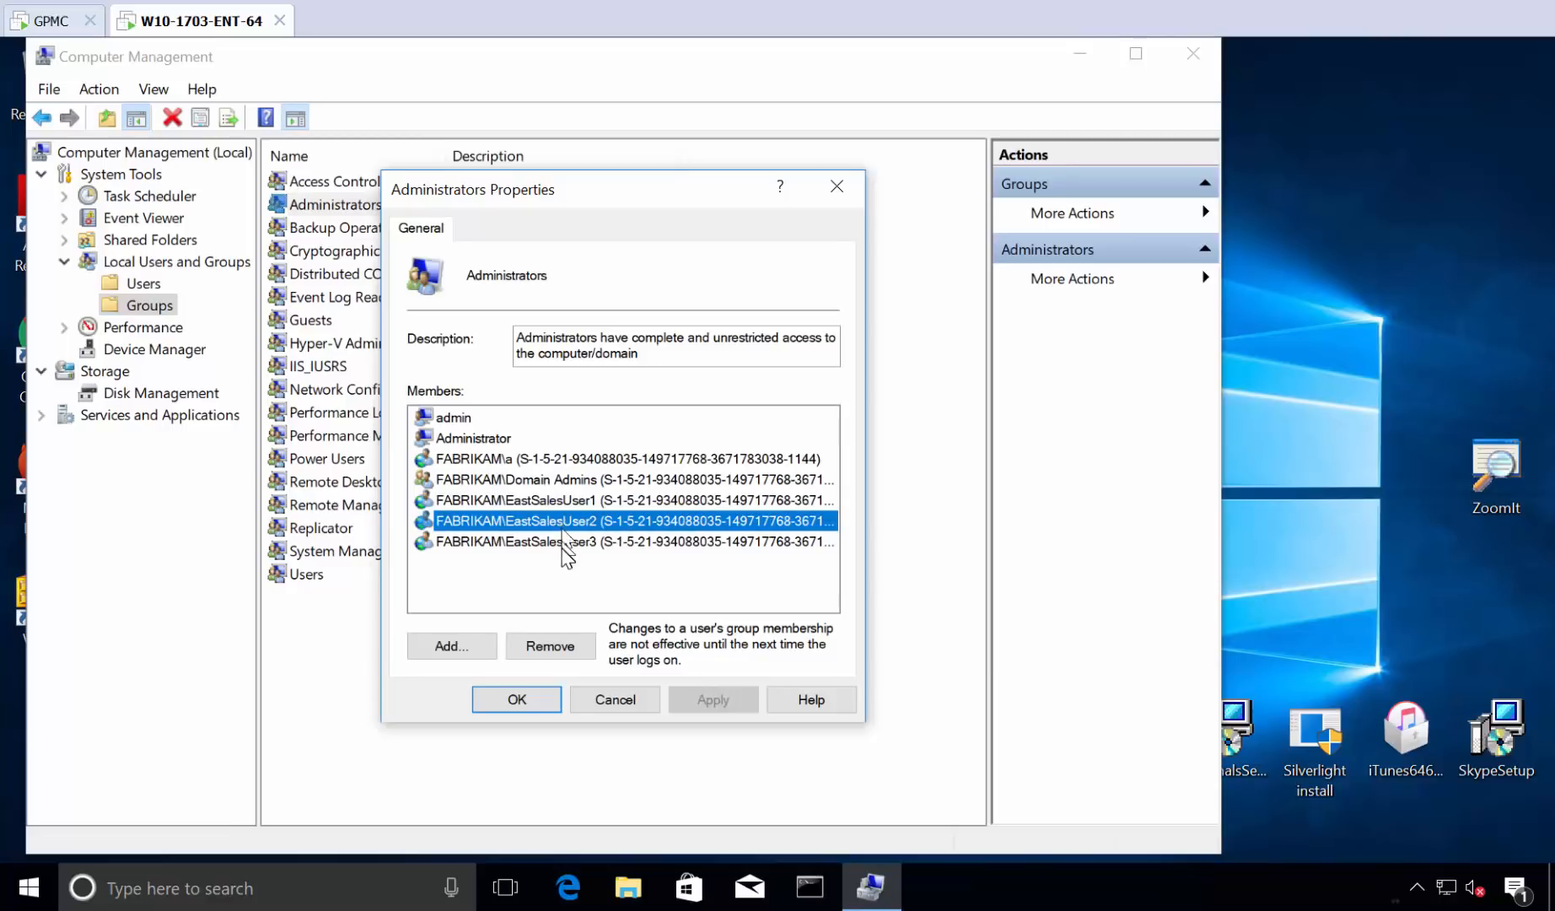
click(635, 541)
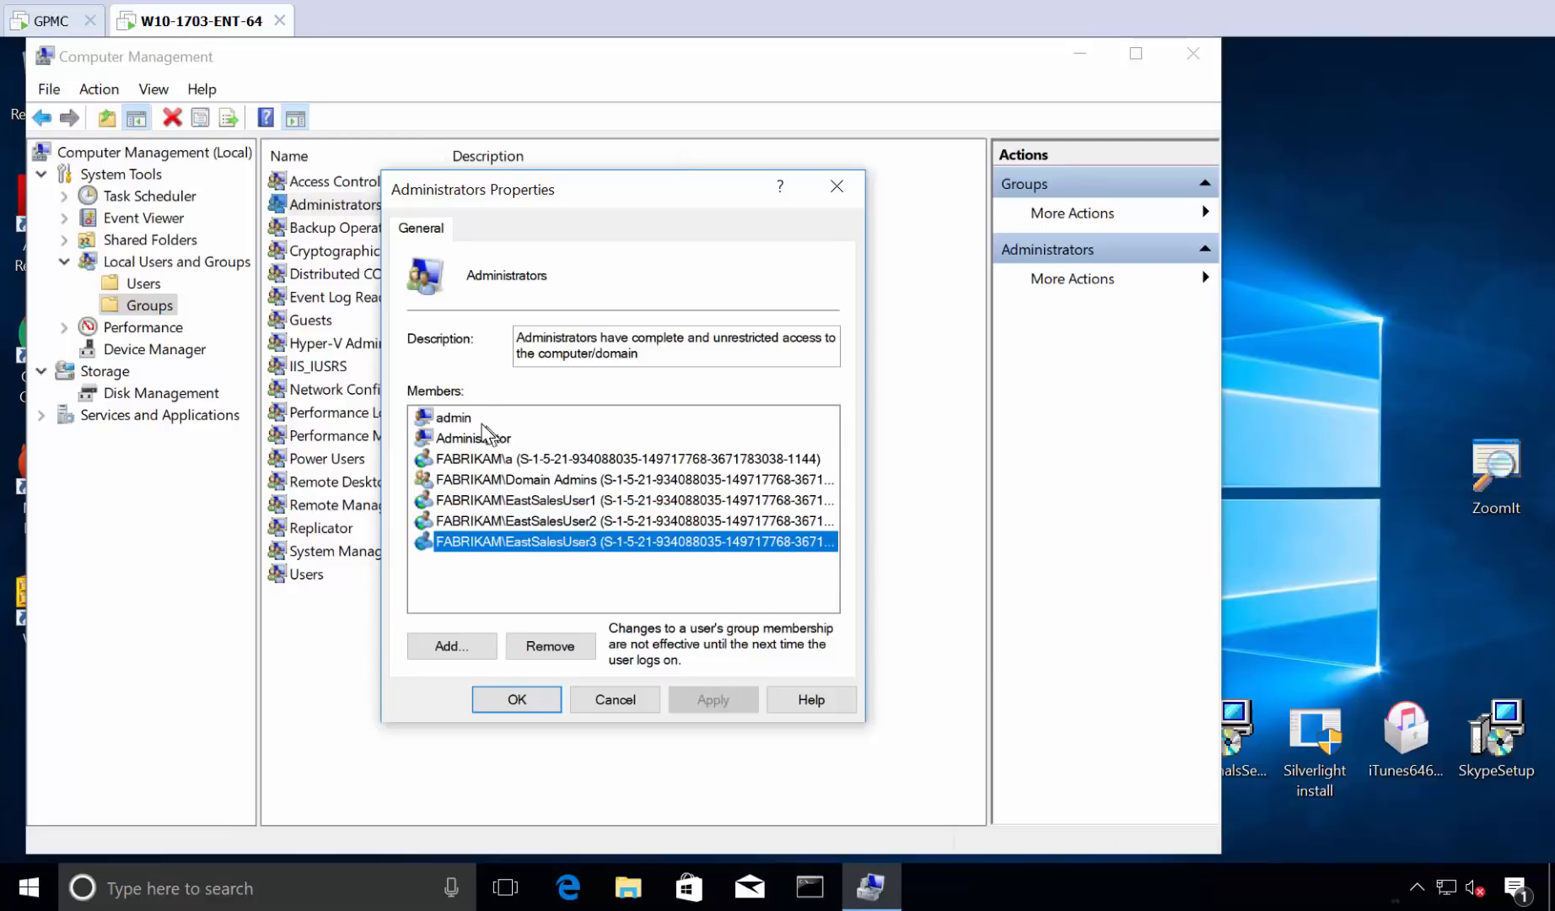
click(478, 437)
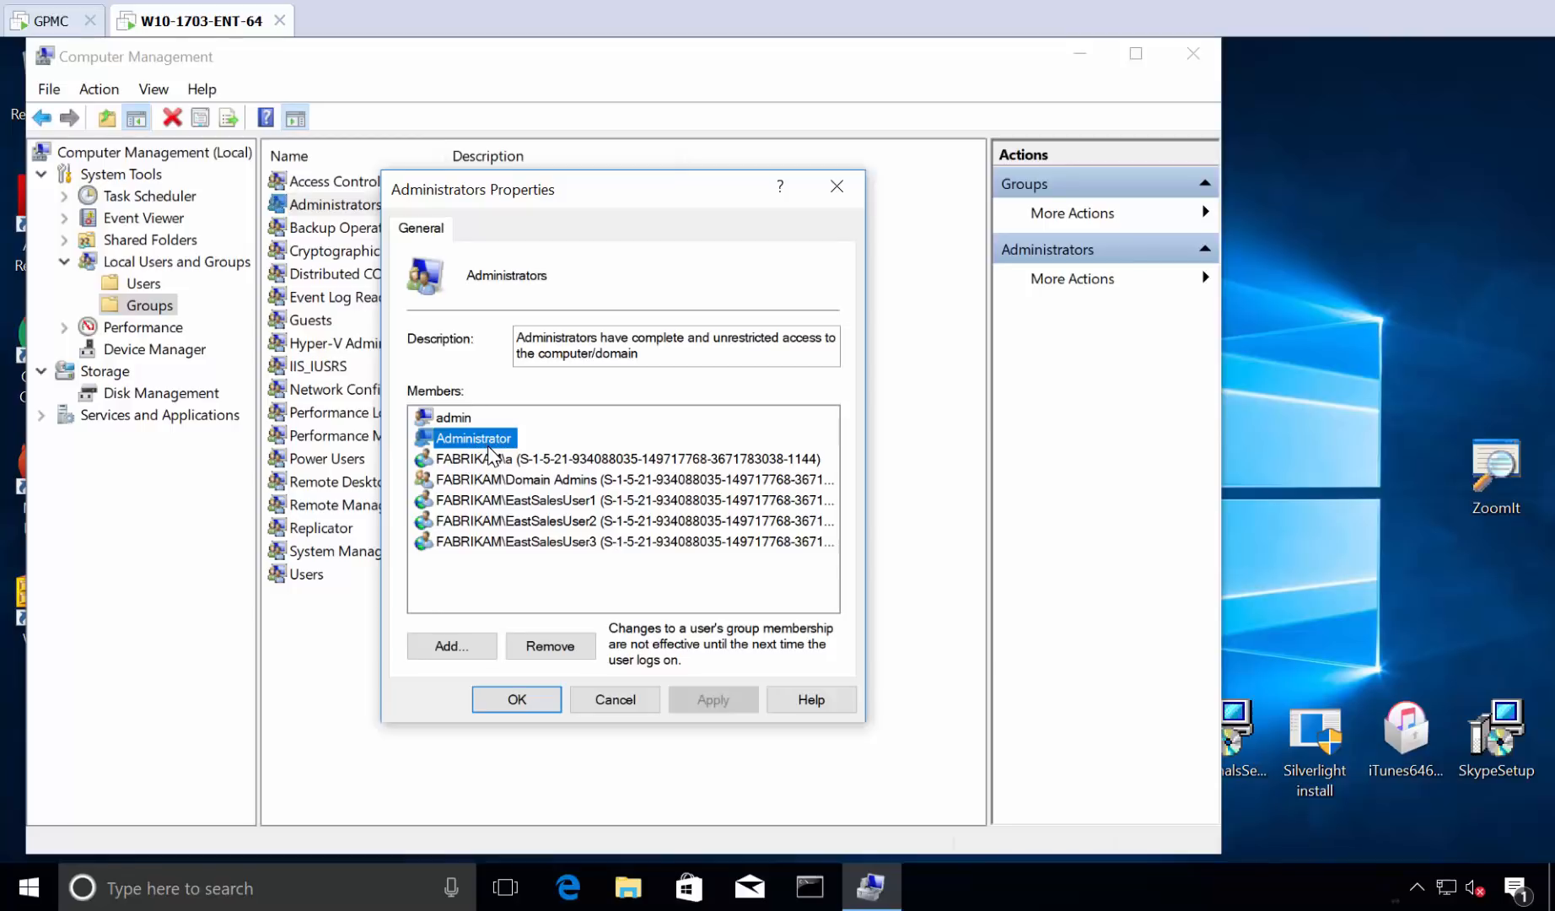
click(613, 698)
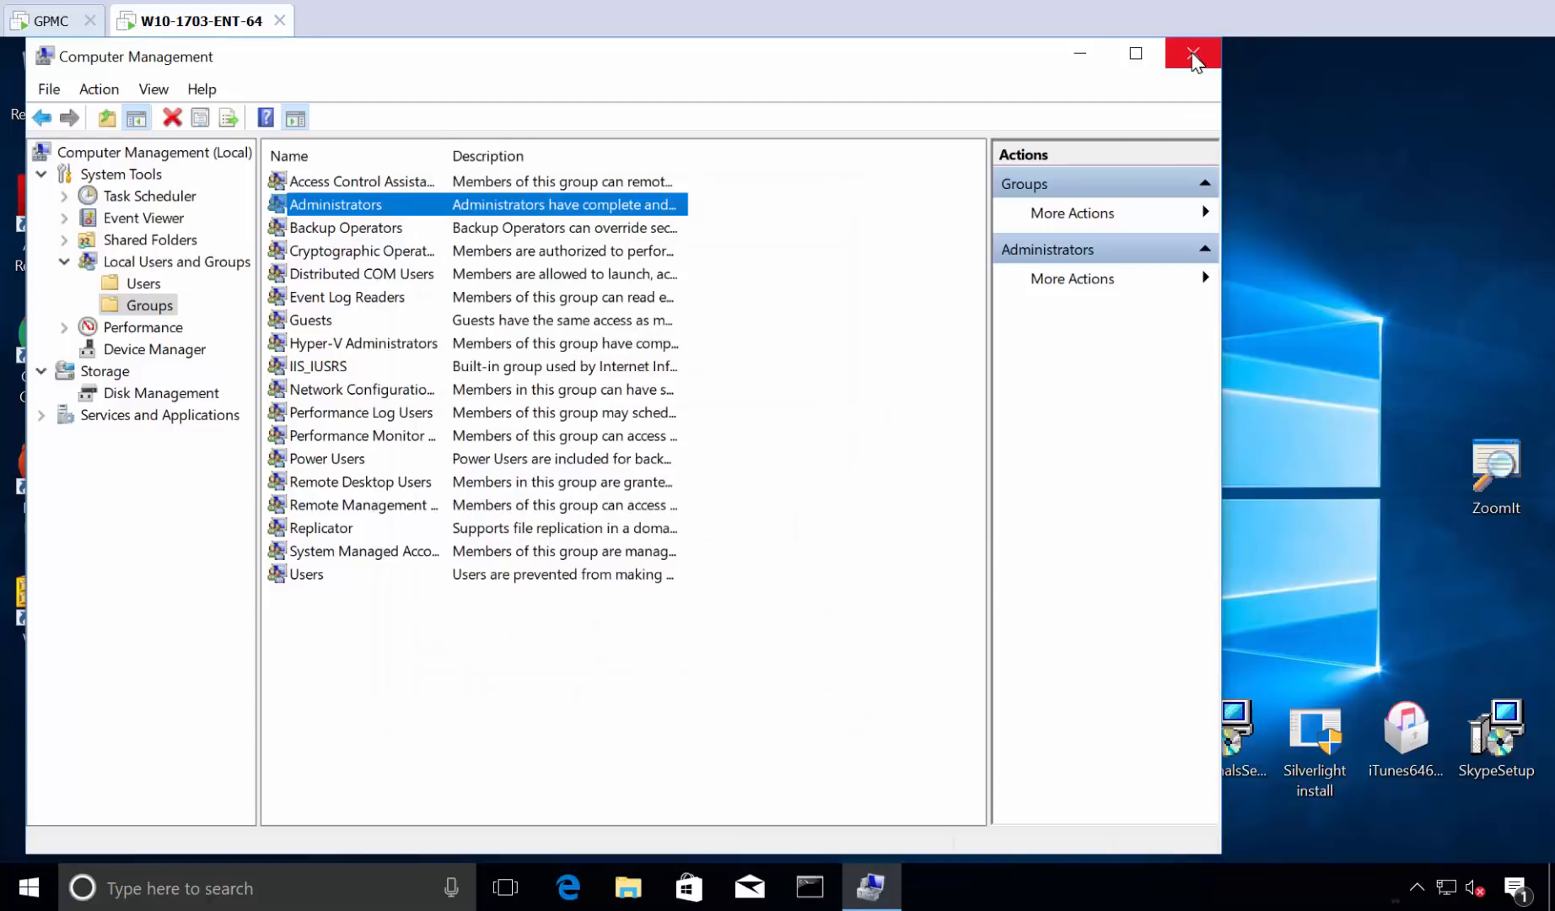
Close Computer Management, end the Windows 10 session, and return to the domain controller.
click(1194, 54)
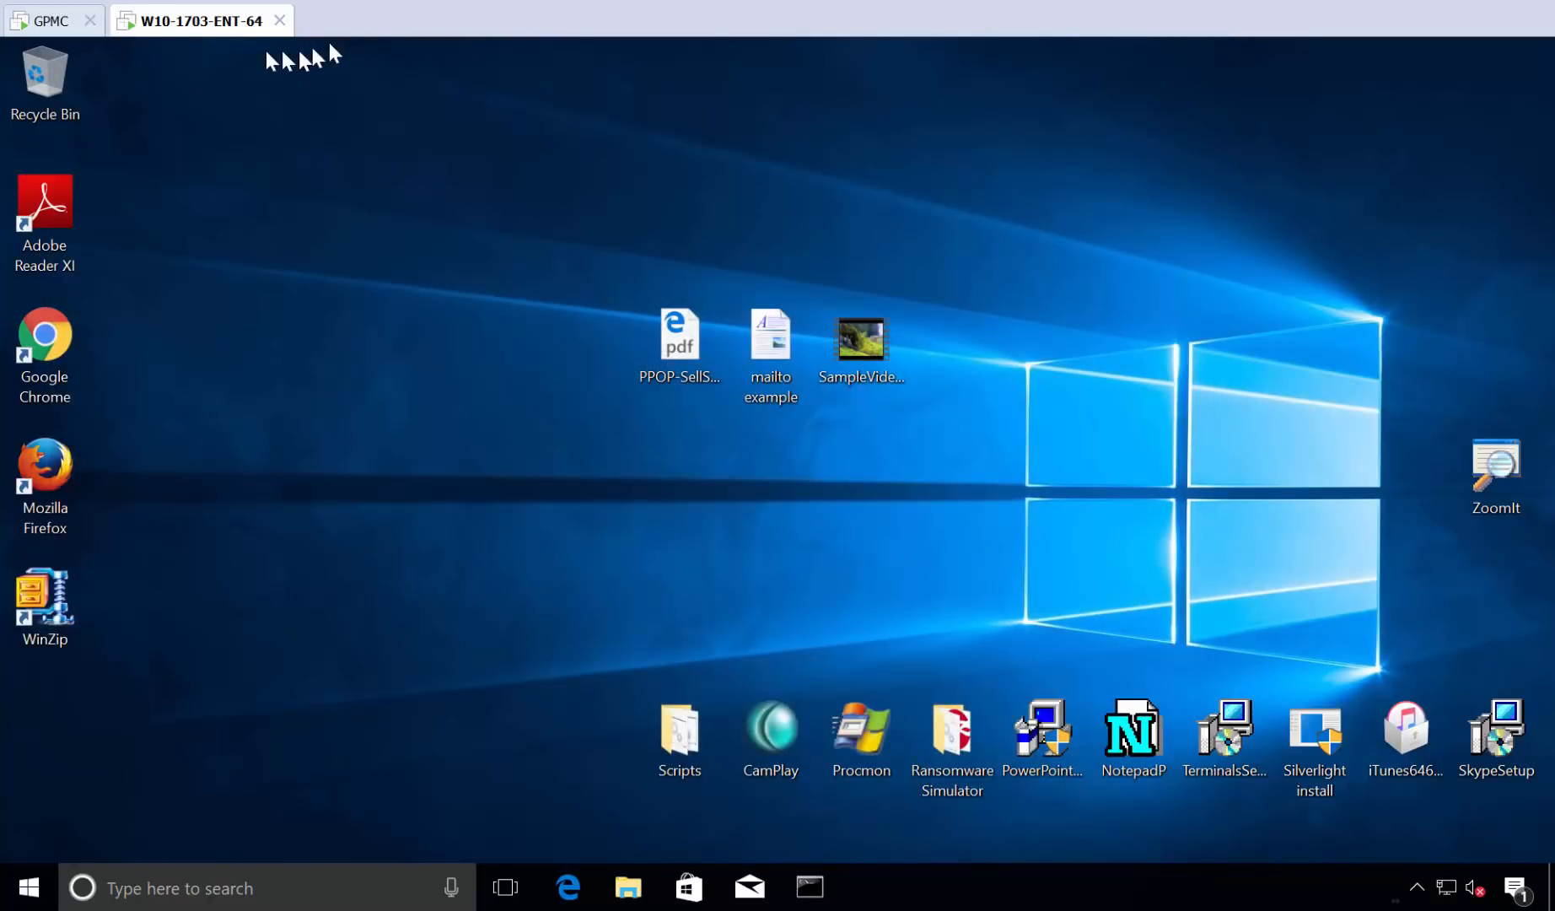
click(55, 20)
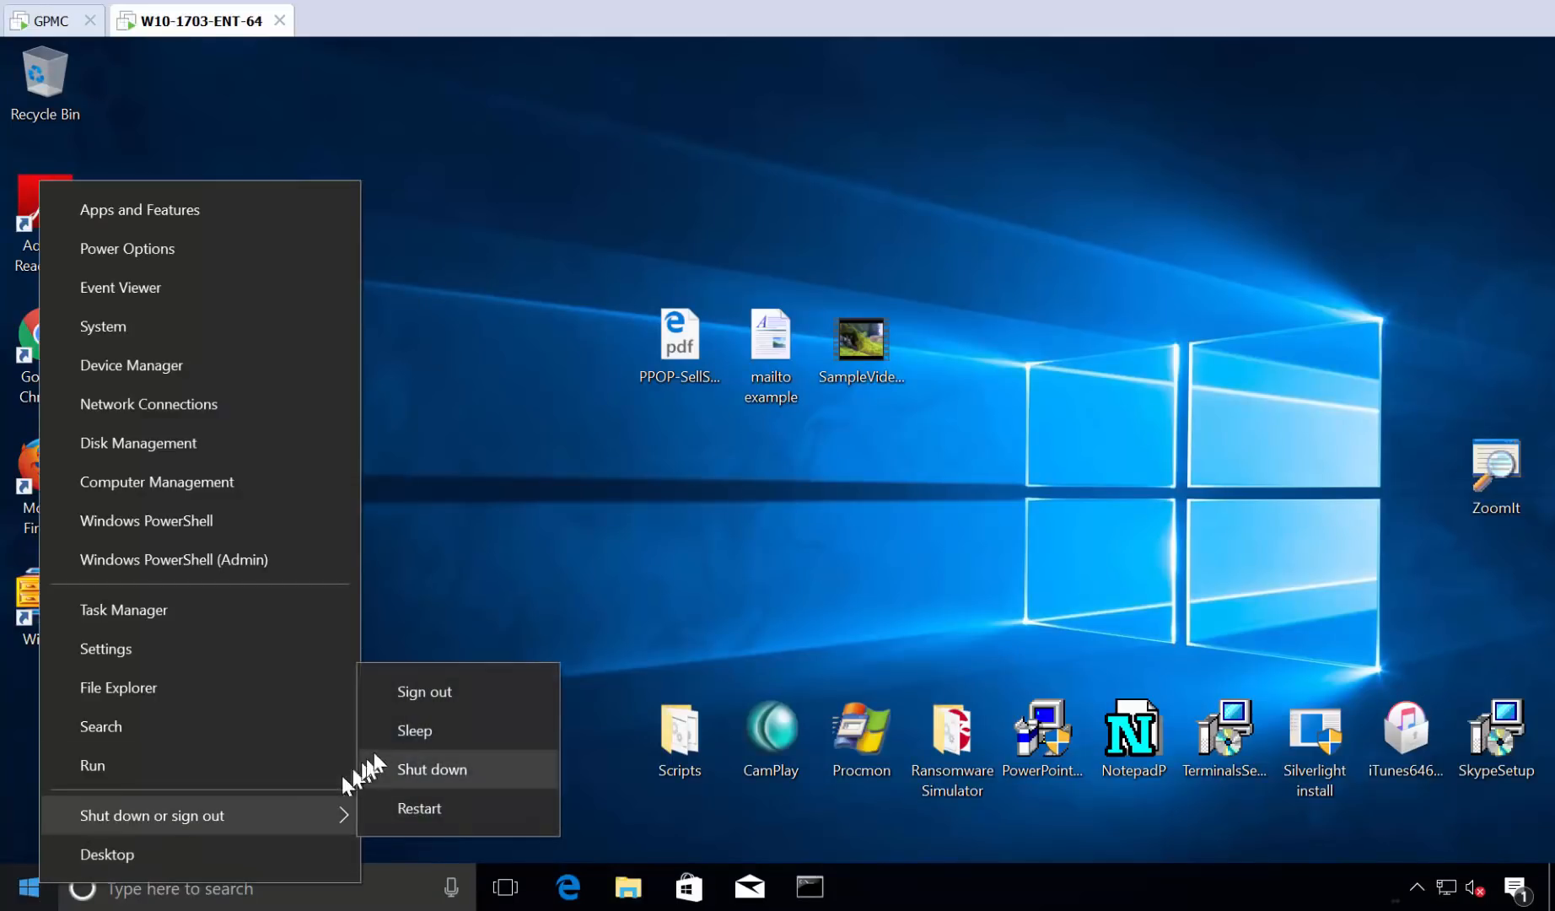
click(50, 20)
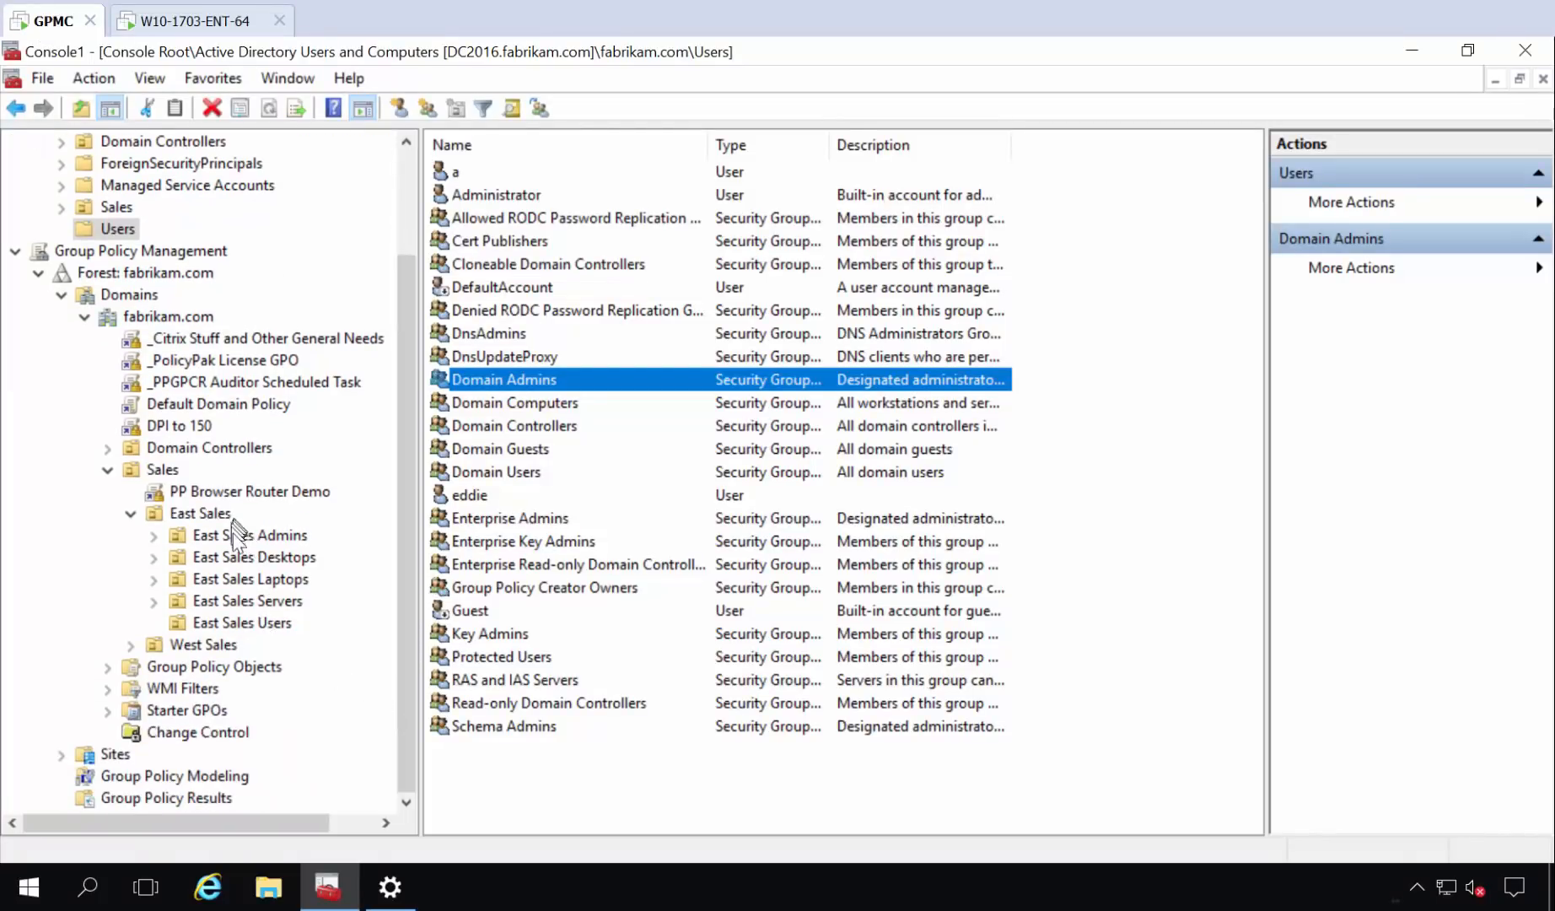
Create and link the 'Perform User Group Assignment for Admins' GPO to East Sales Desktops.
right_click(254, 556)
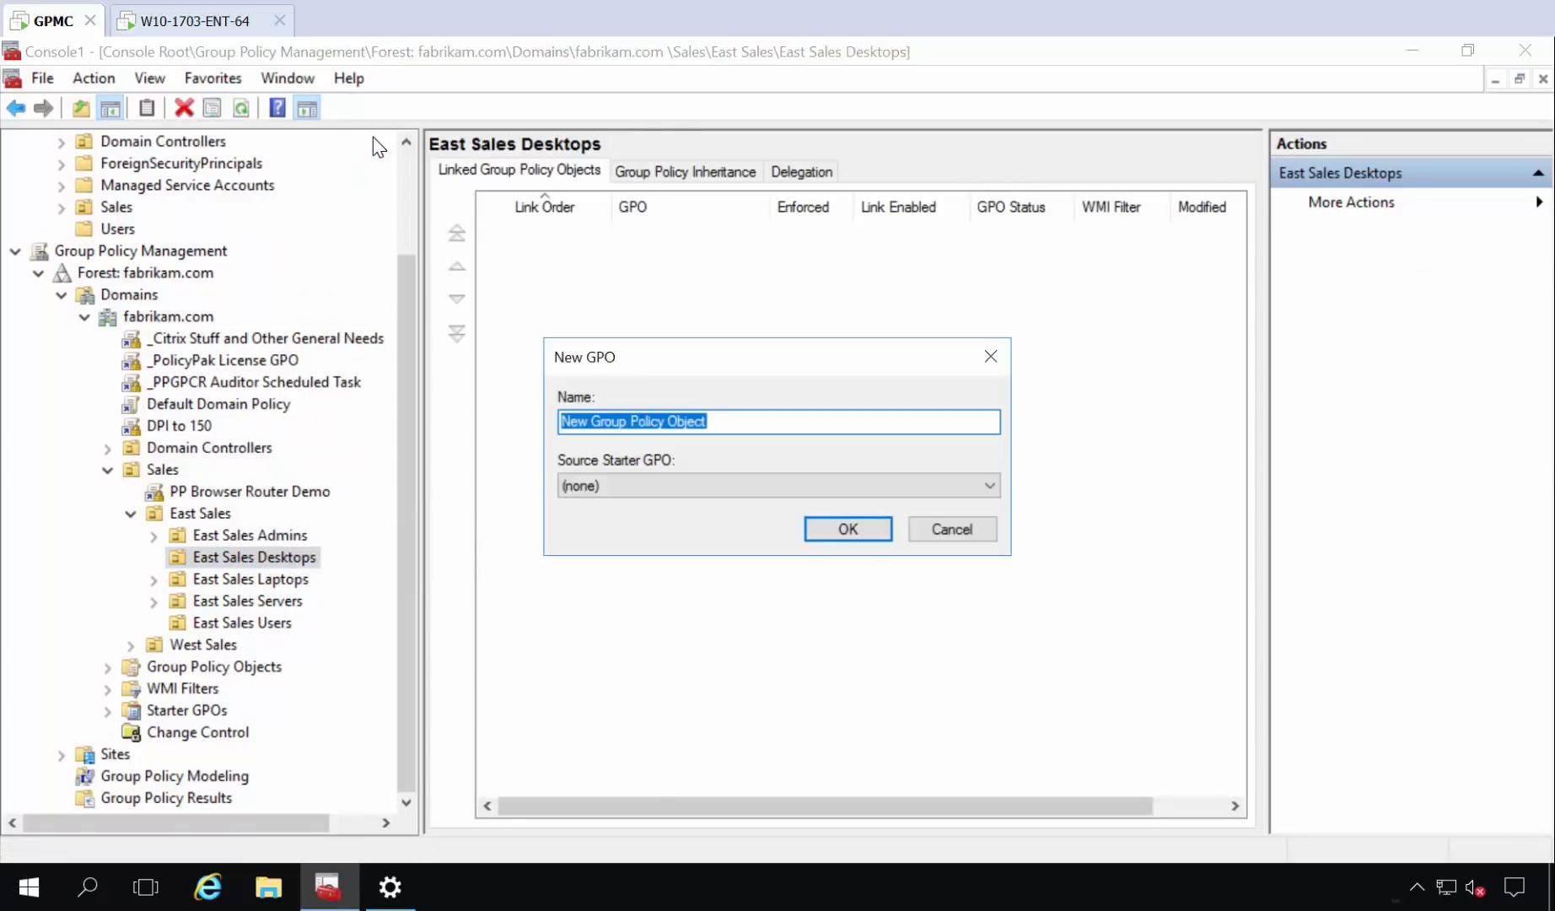
text(Perform)
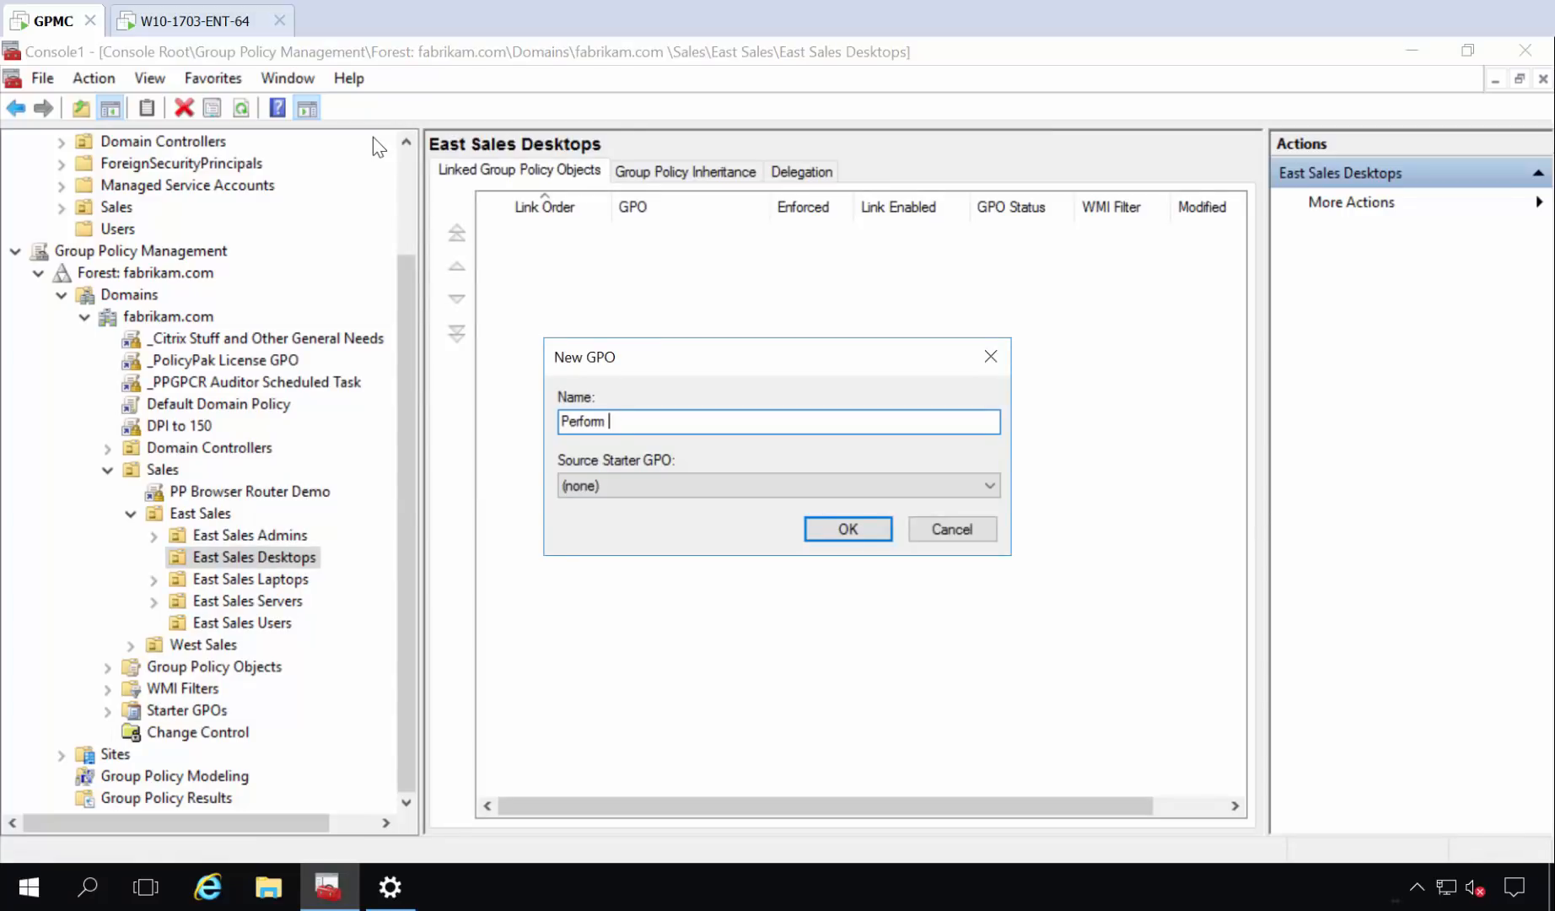
text(User Group As)
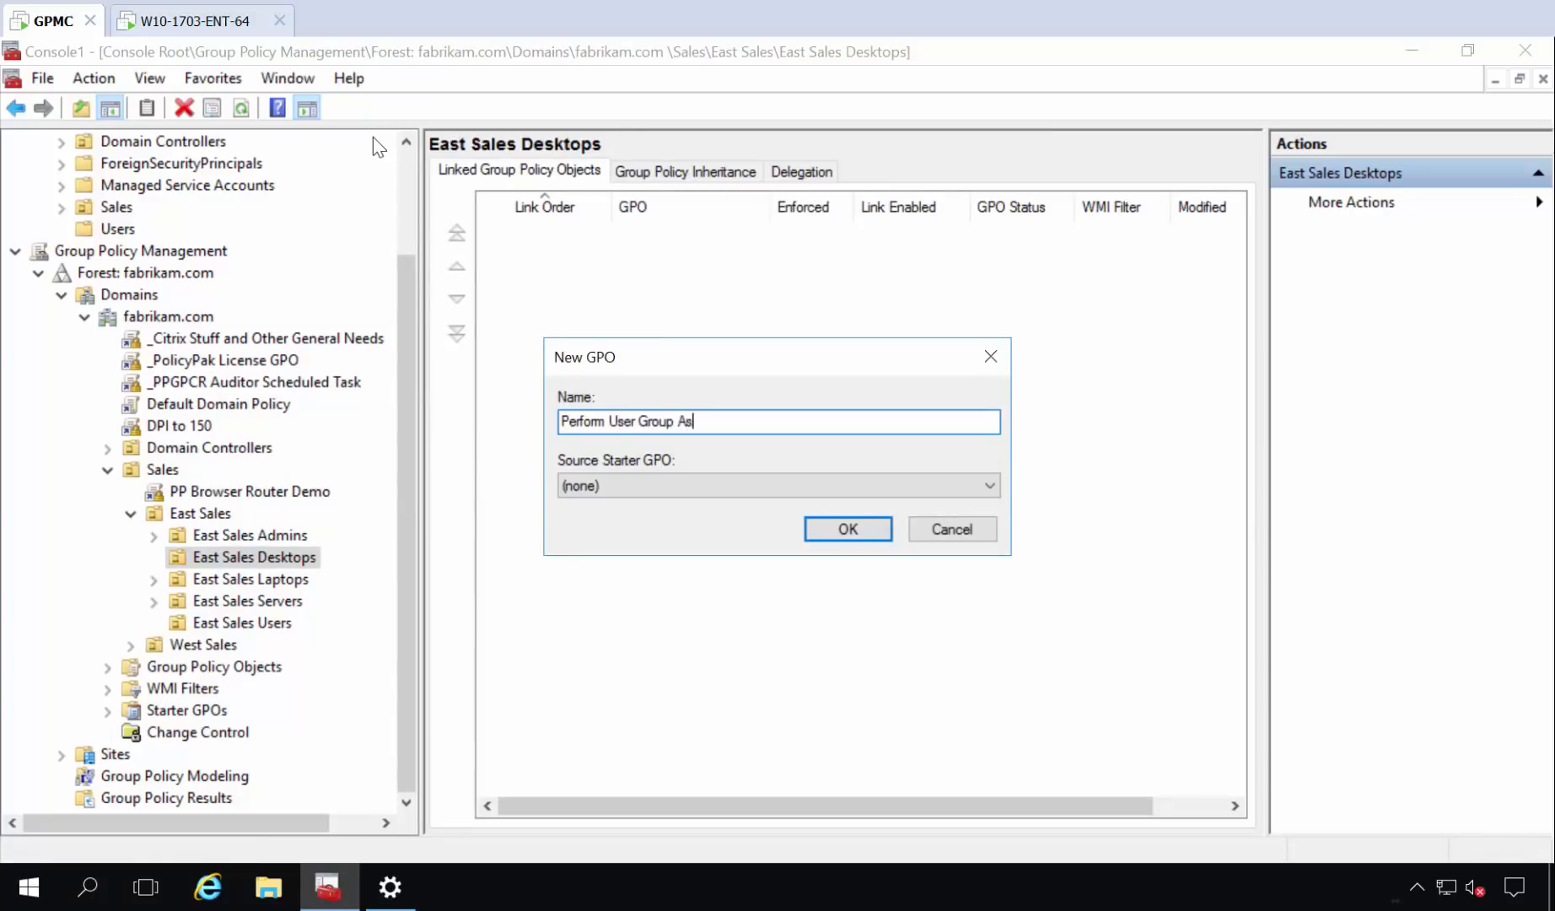
text(signment for Admin)
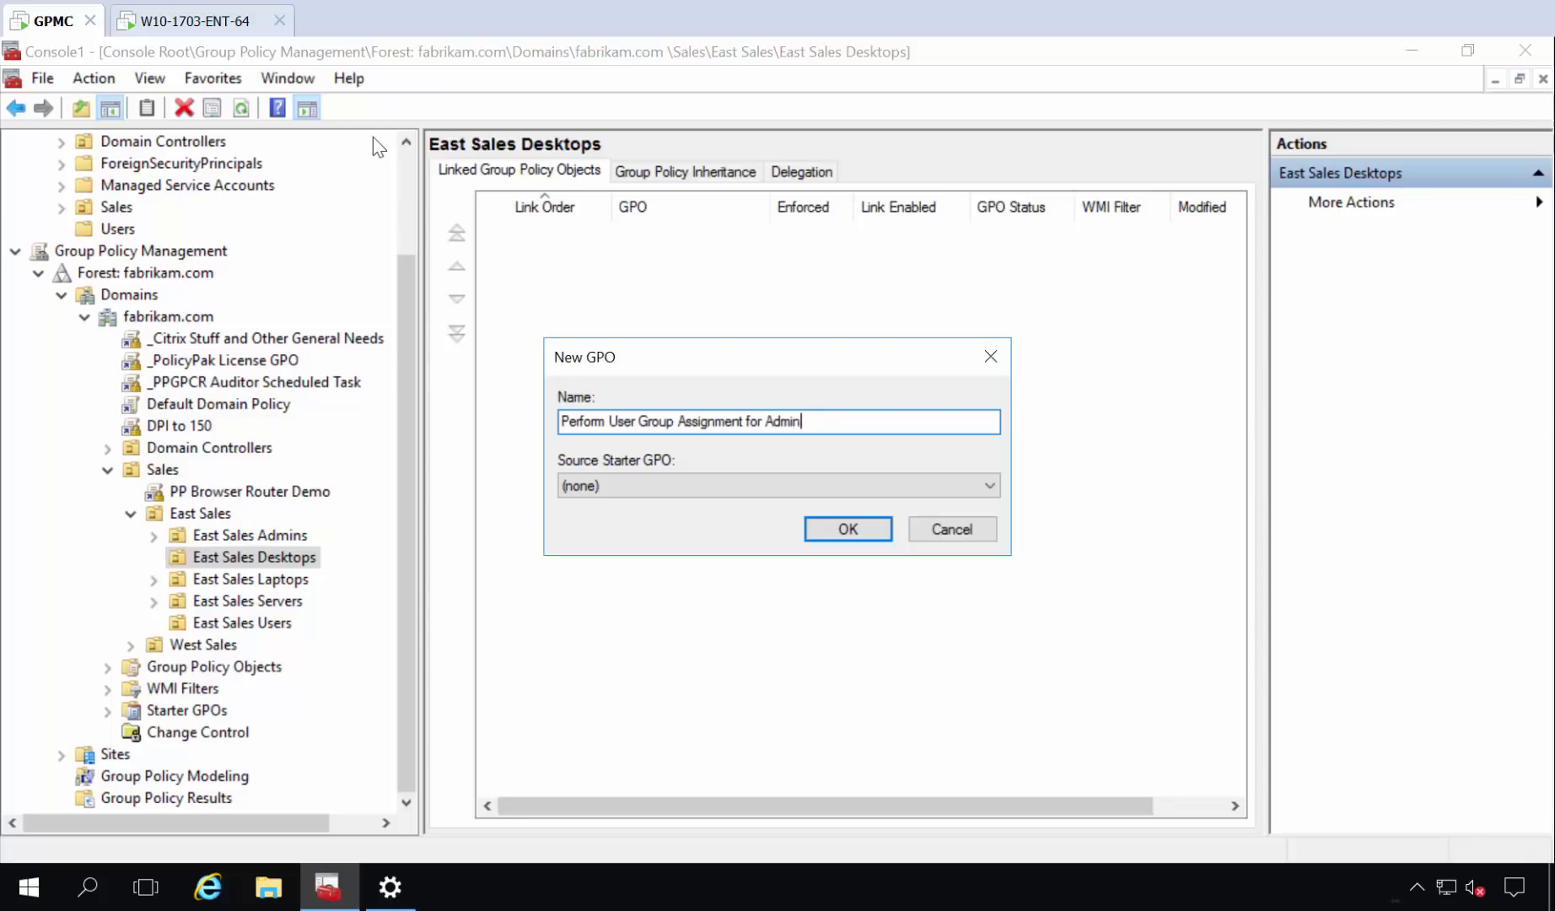
click(846, 528)
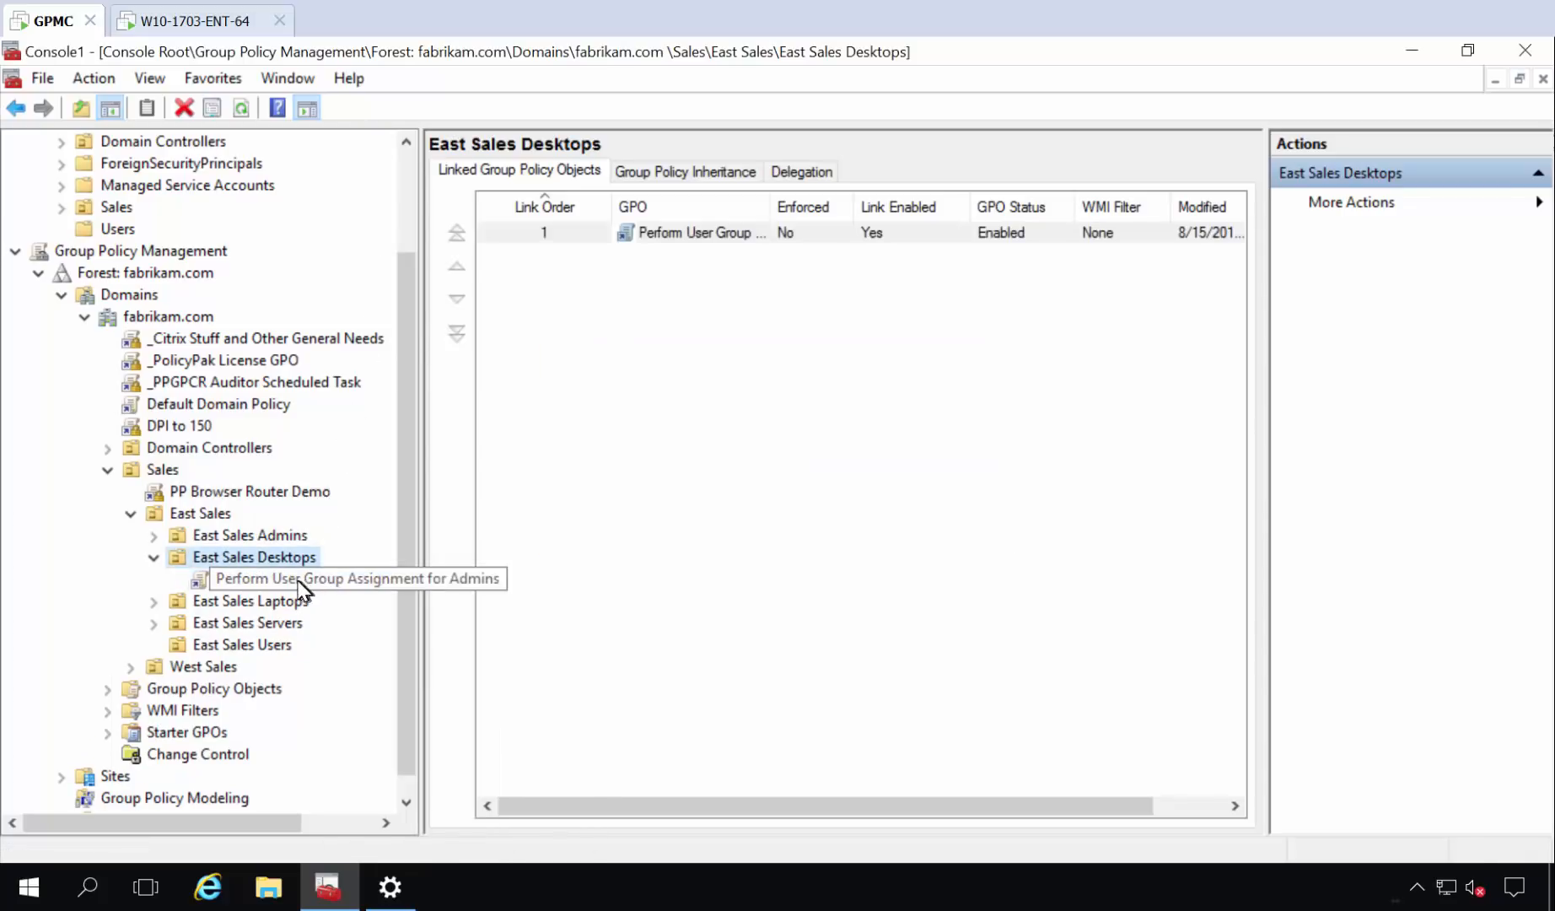
mouse_move(287, 407)
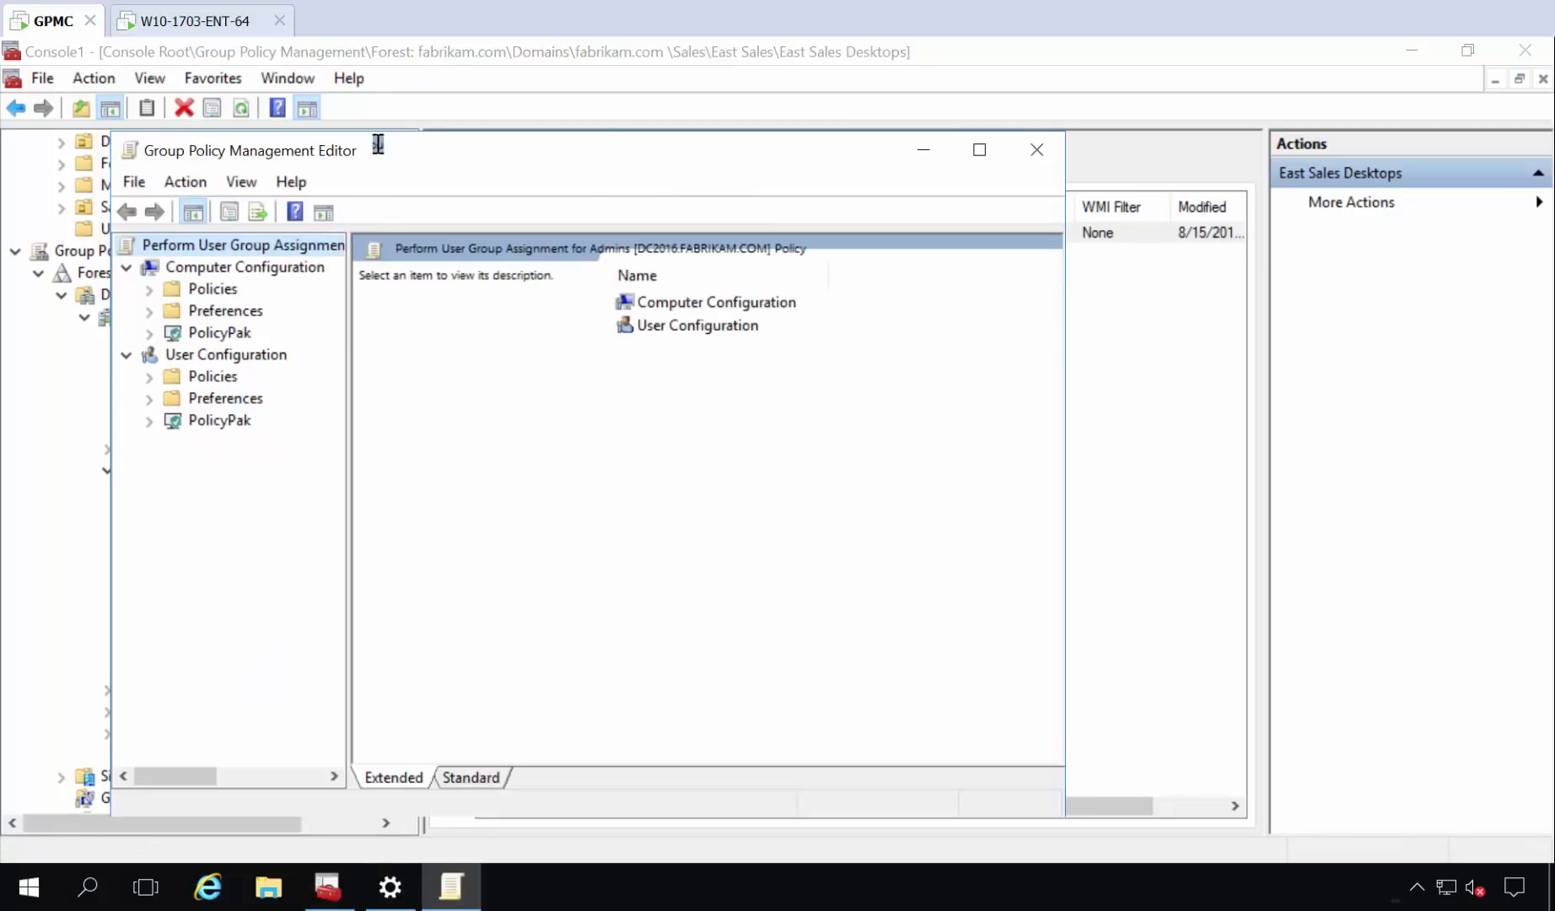
Maximize the editor, navigate to Local Users and Groups preferences, and bring up the New menu.
click(978, 151)
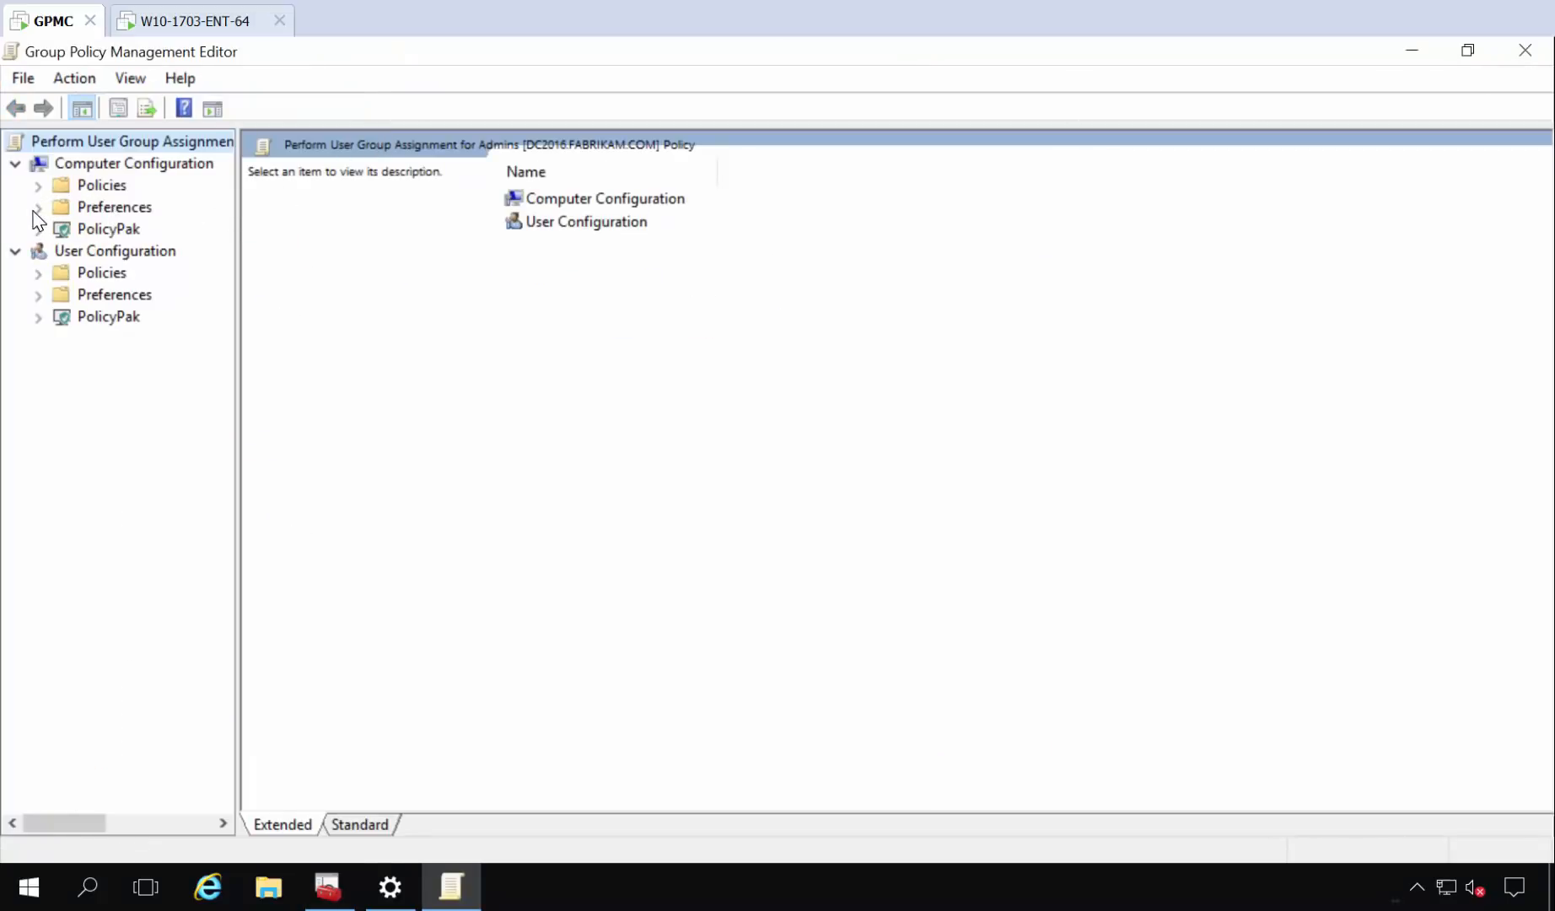
click(38, 206)
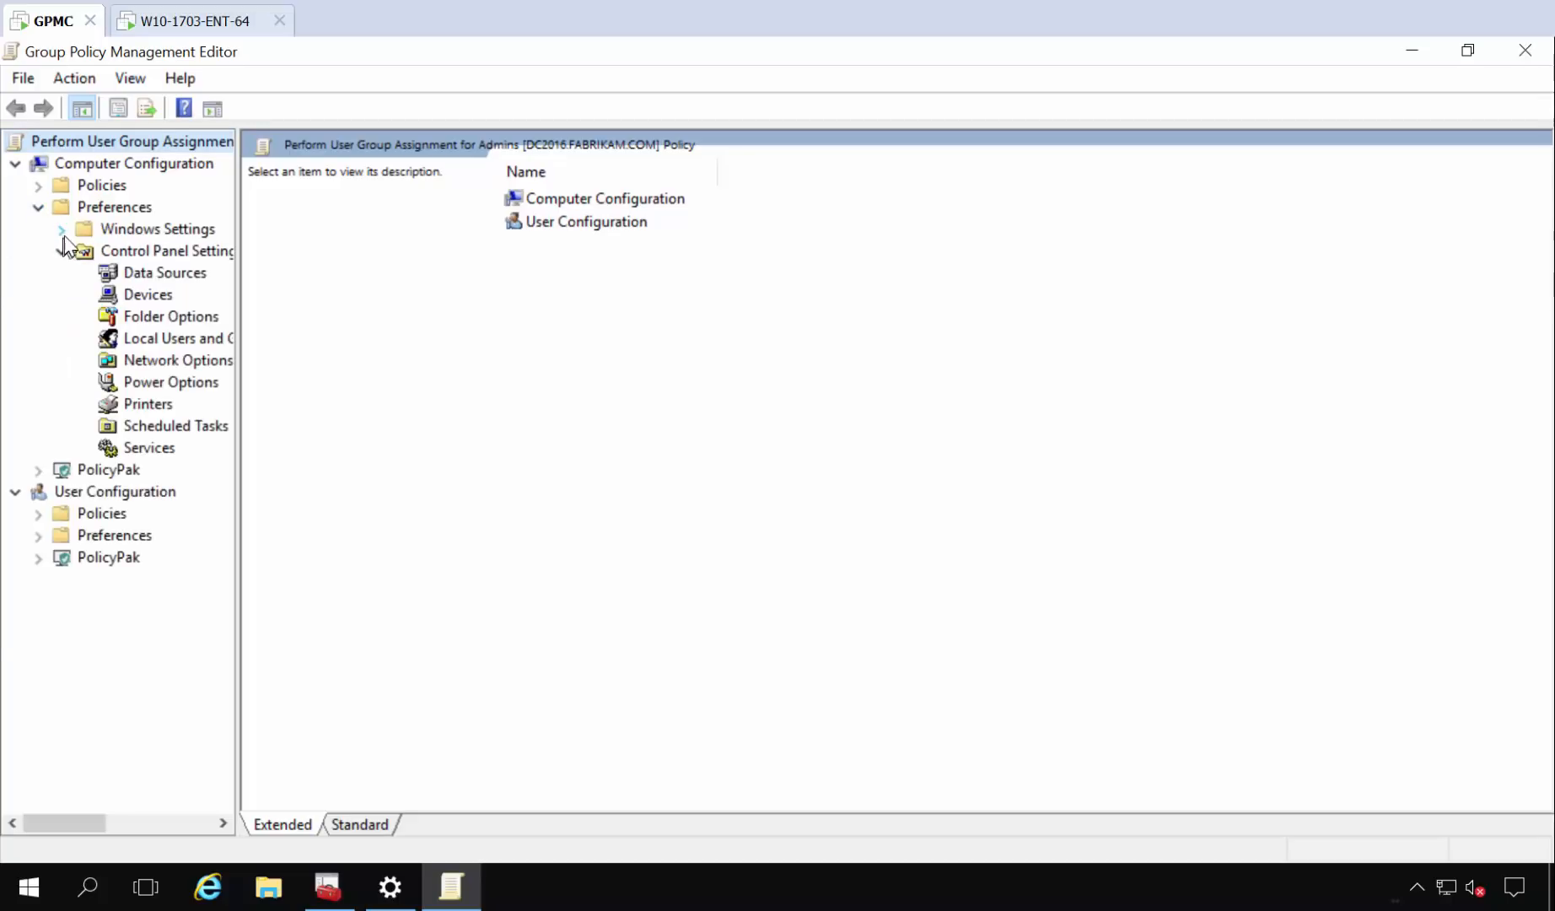
click(60, 229)
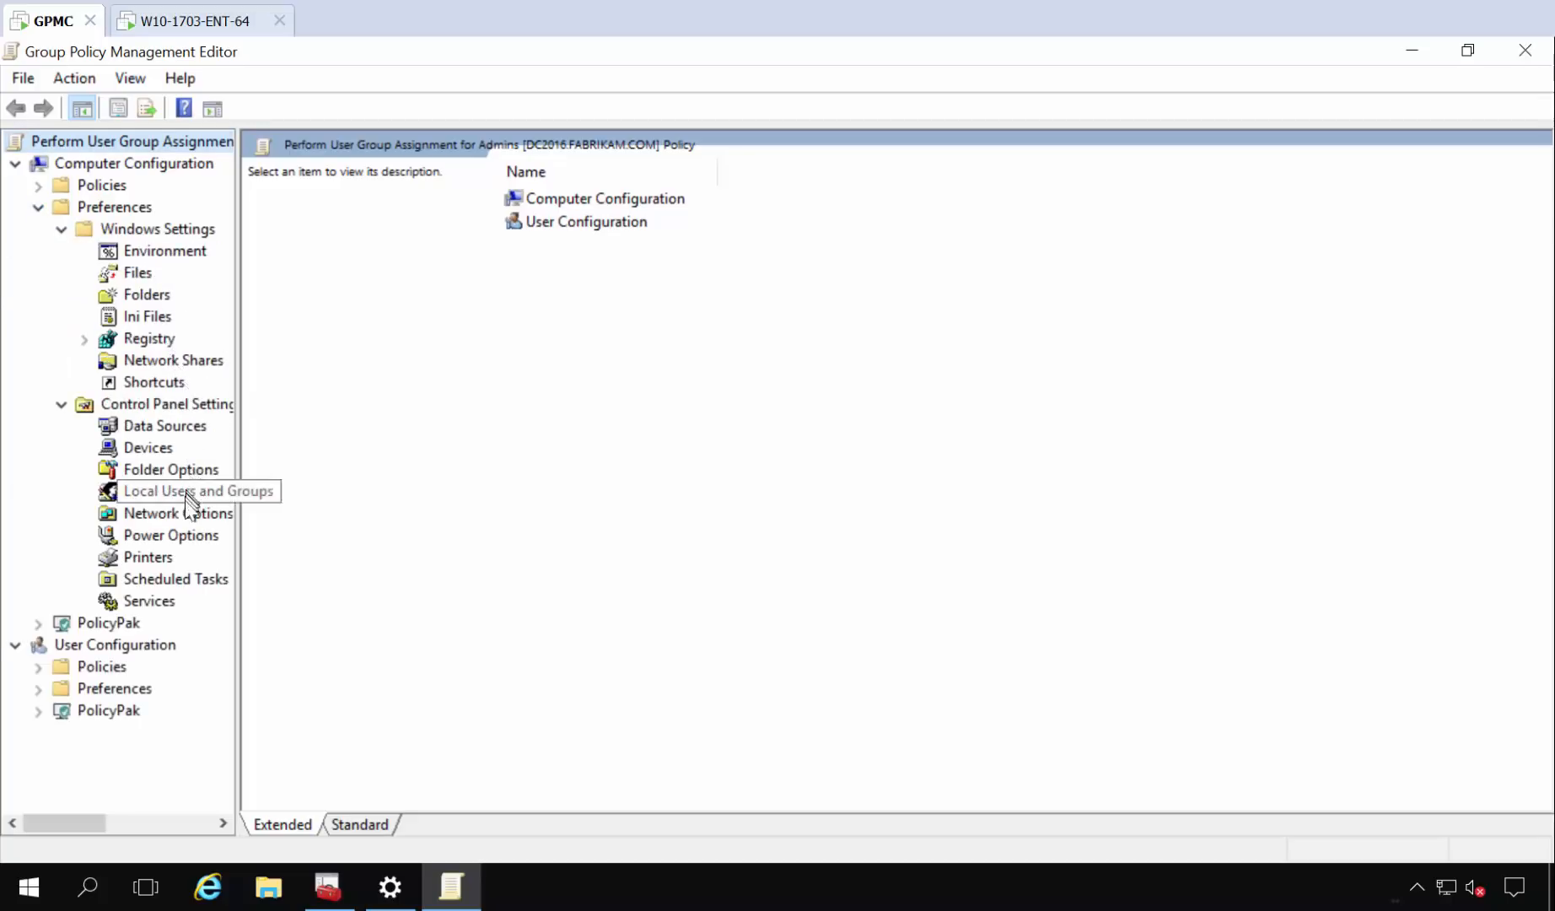
click(198, 490)
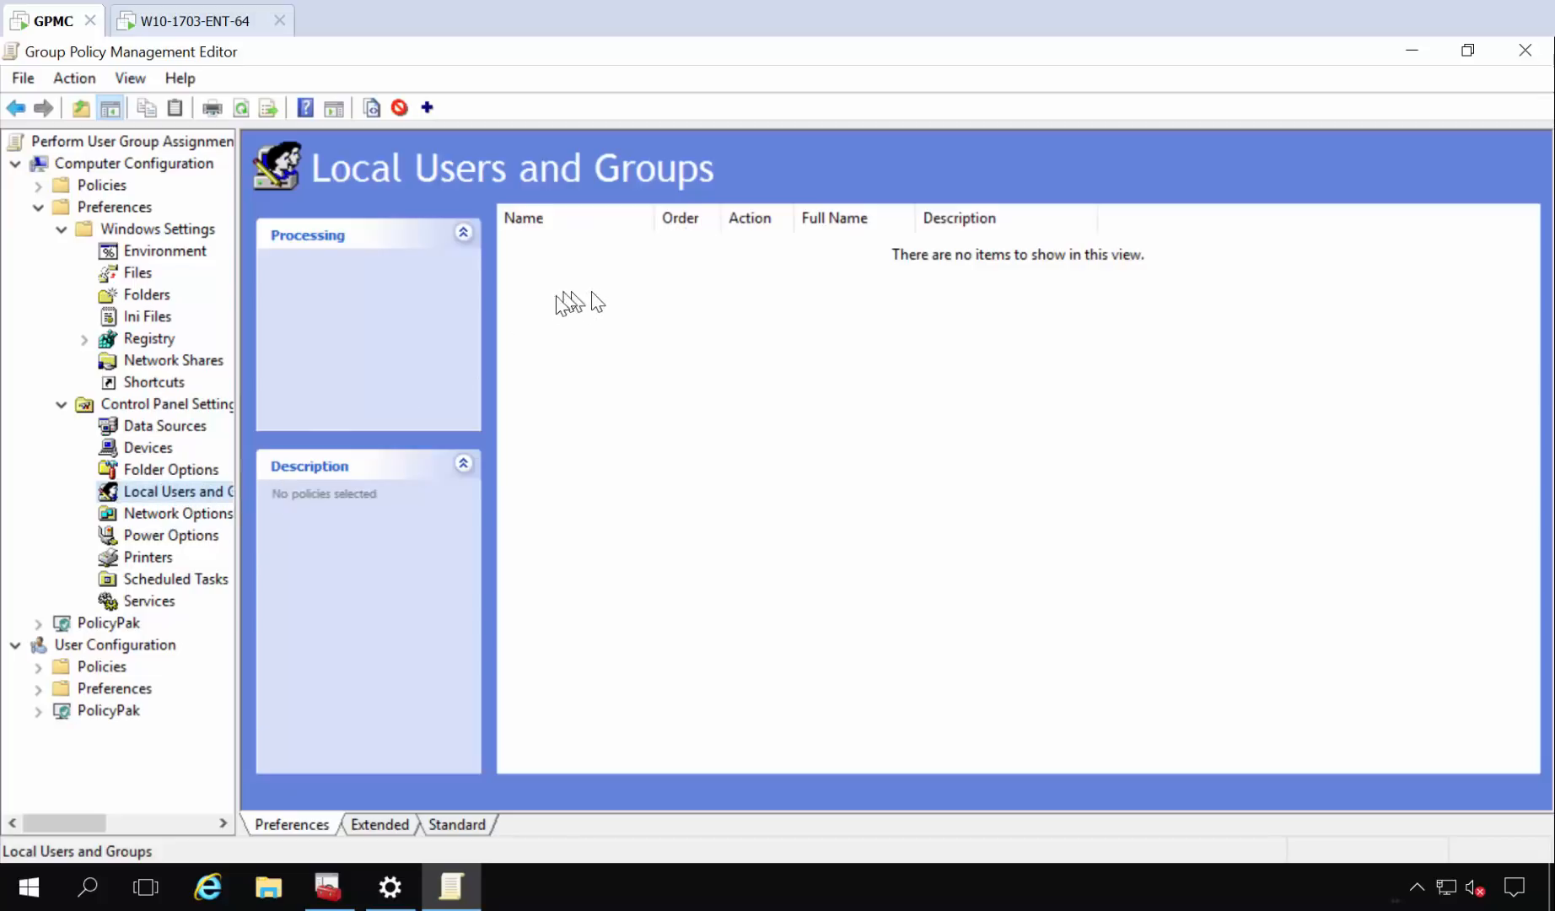
right_click(570, 298)
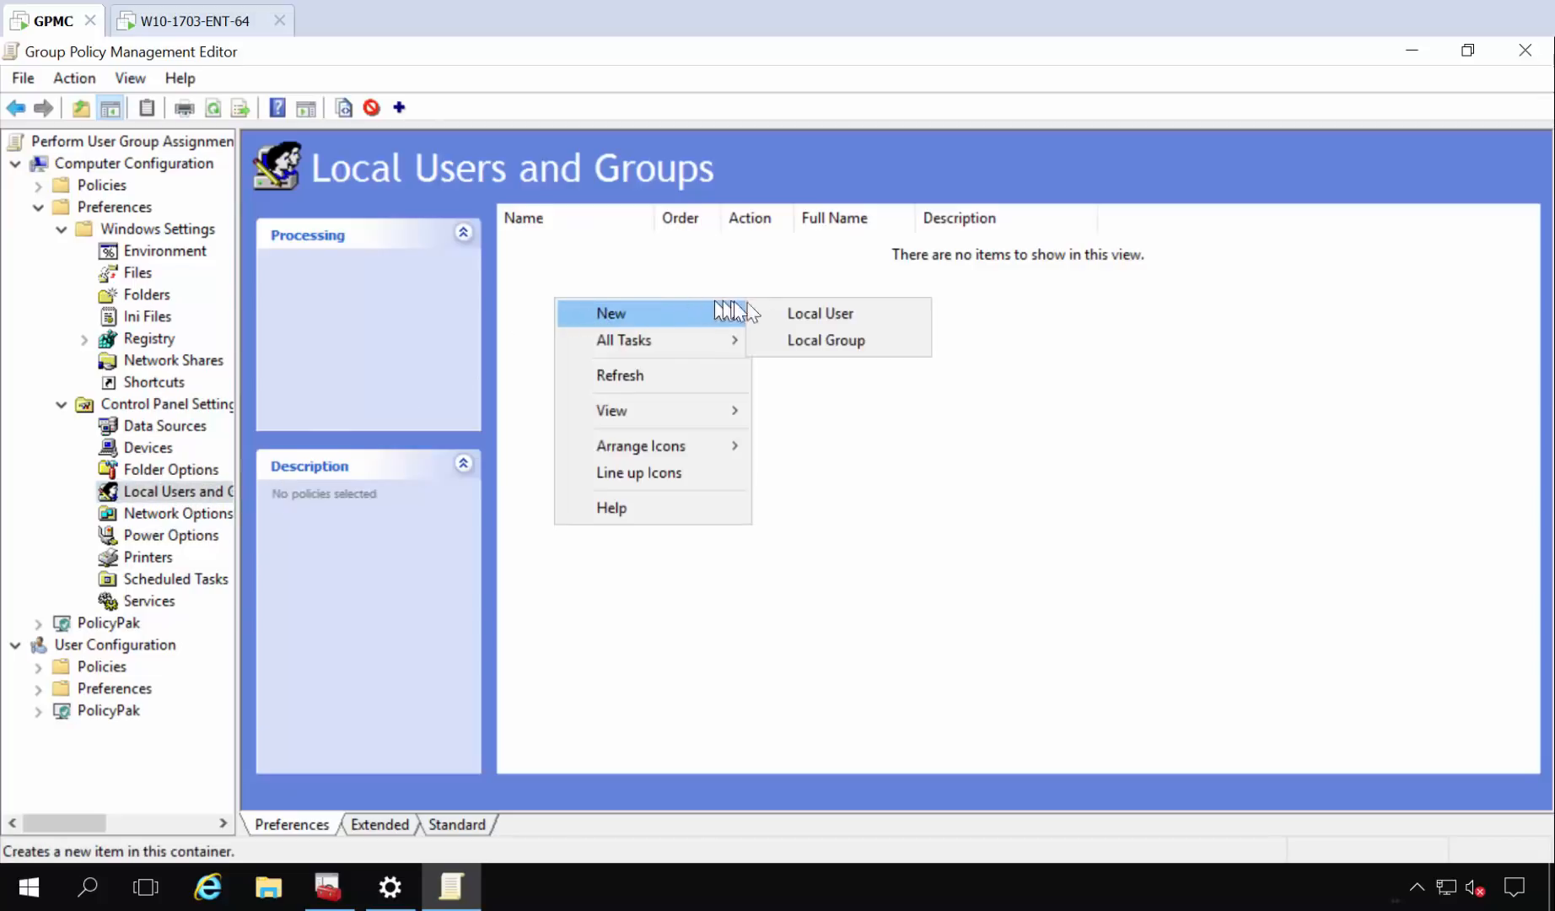
mouse_move(827, 339)
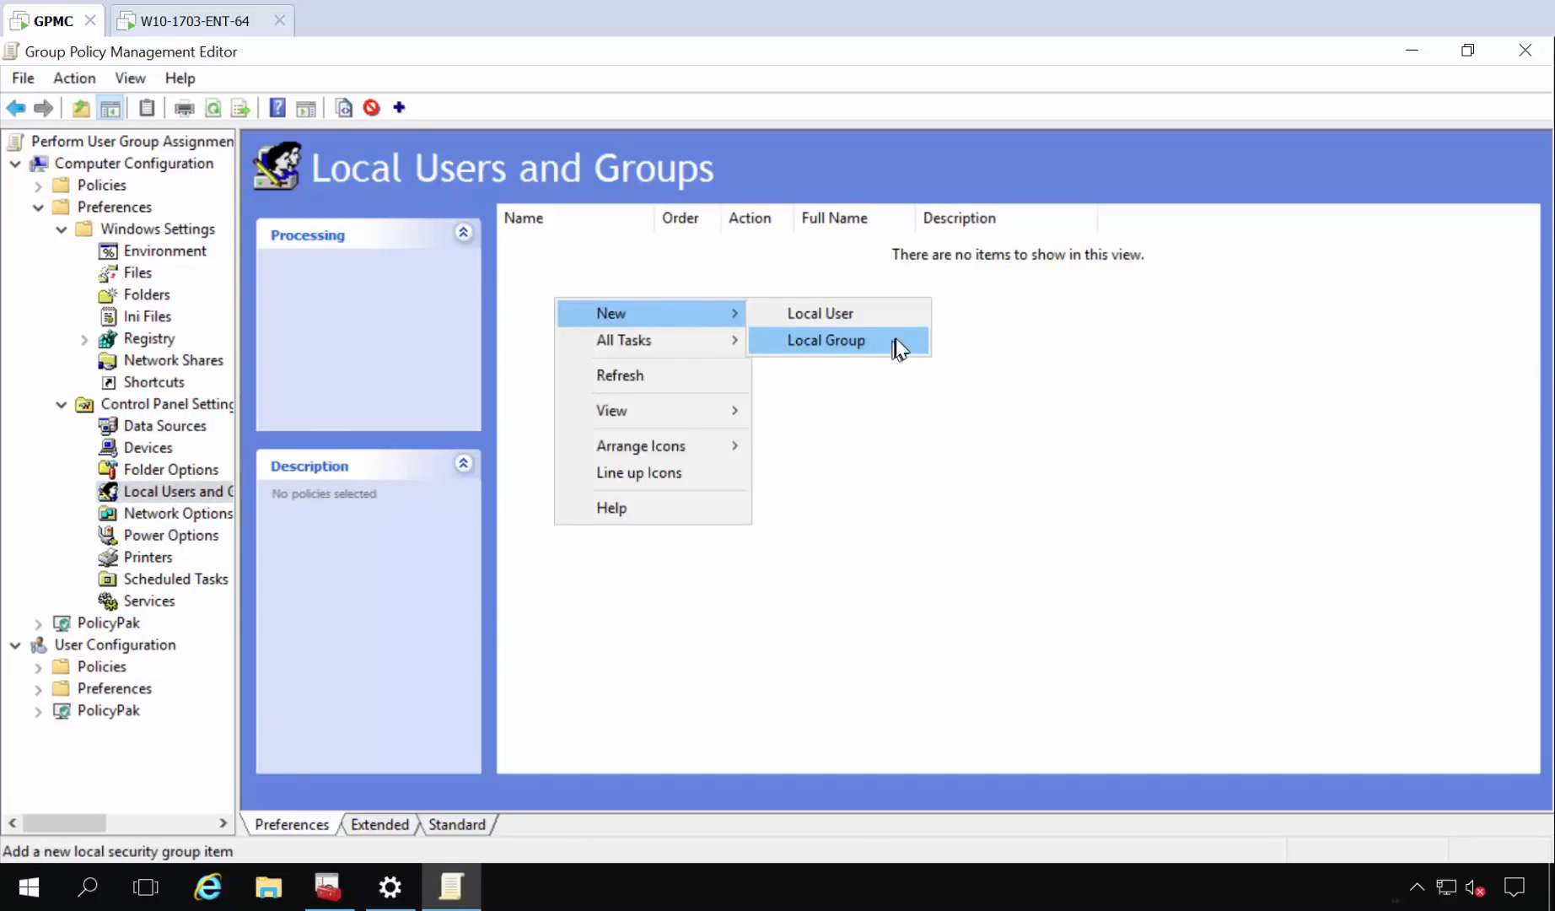
mouse_move(819, 313)
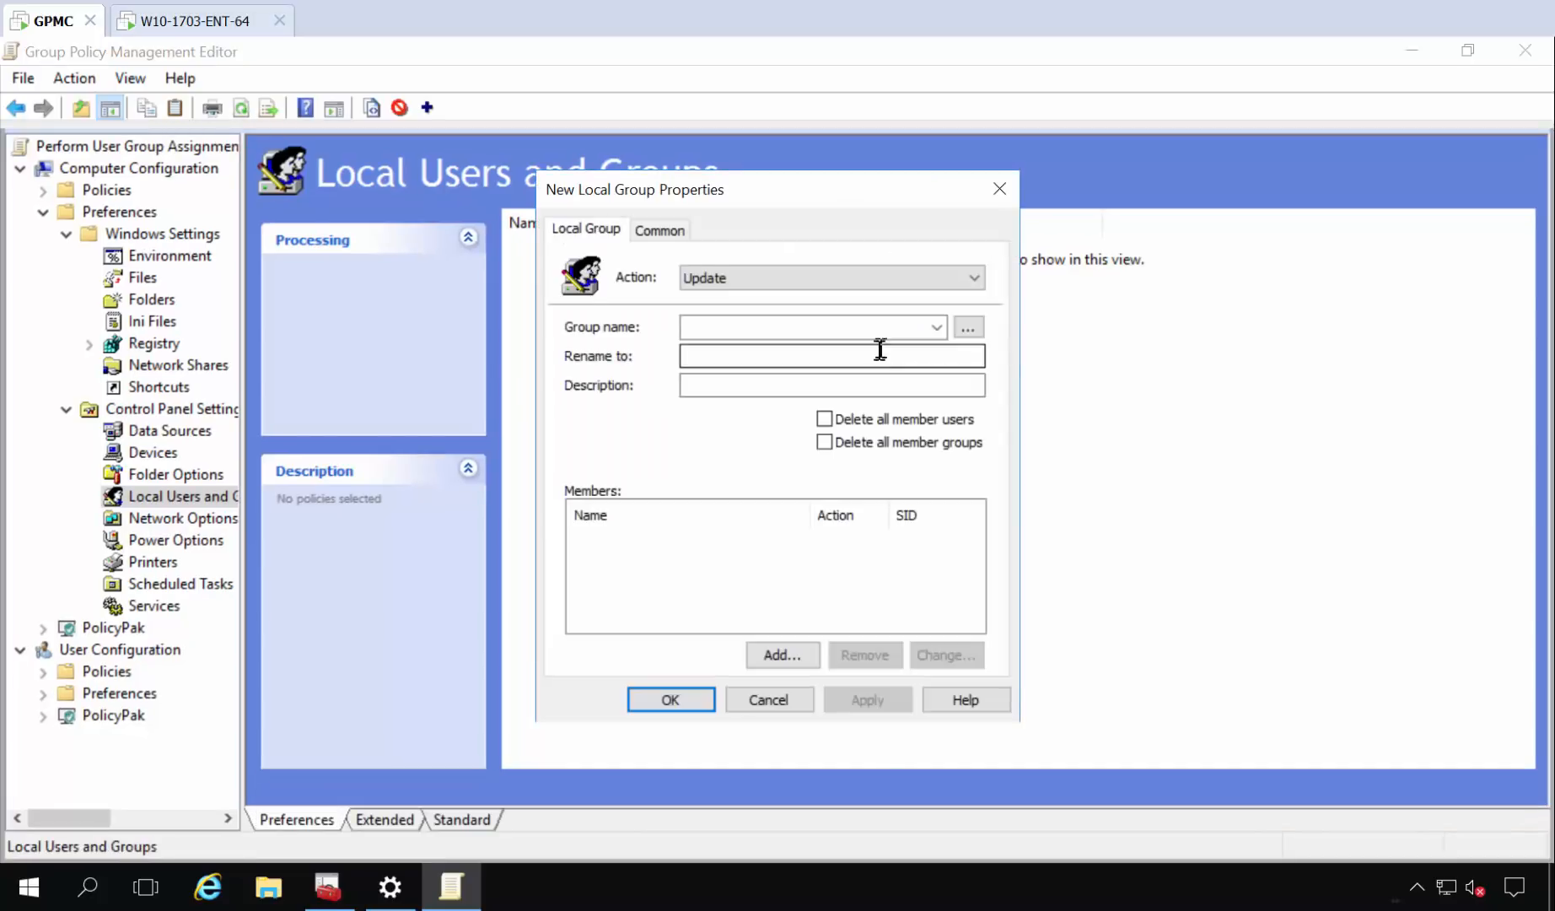
Target the Administrators (built-in) group and delete all member users and groups.
click(934, 327)
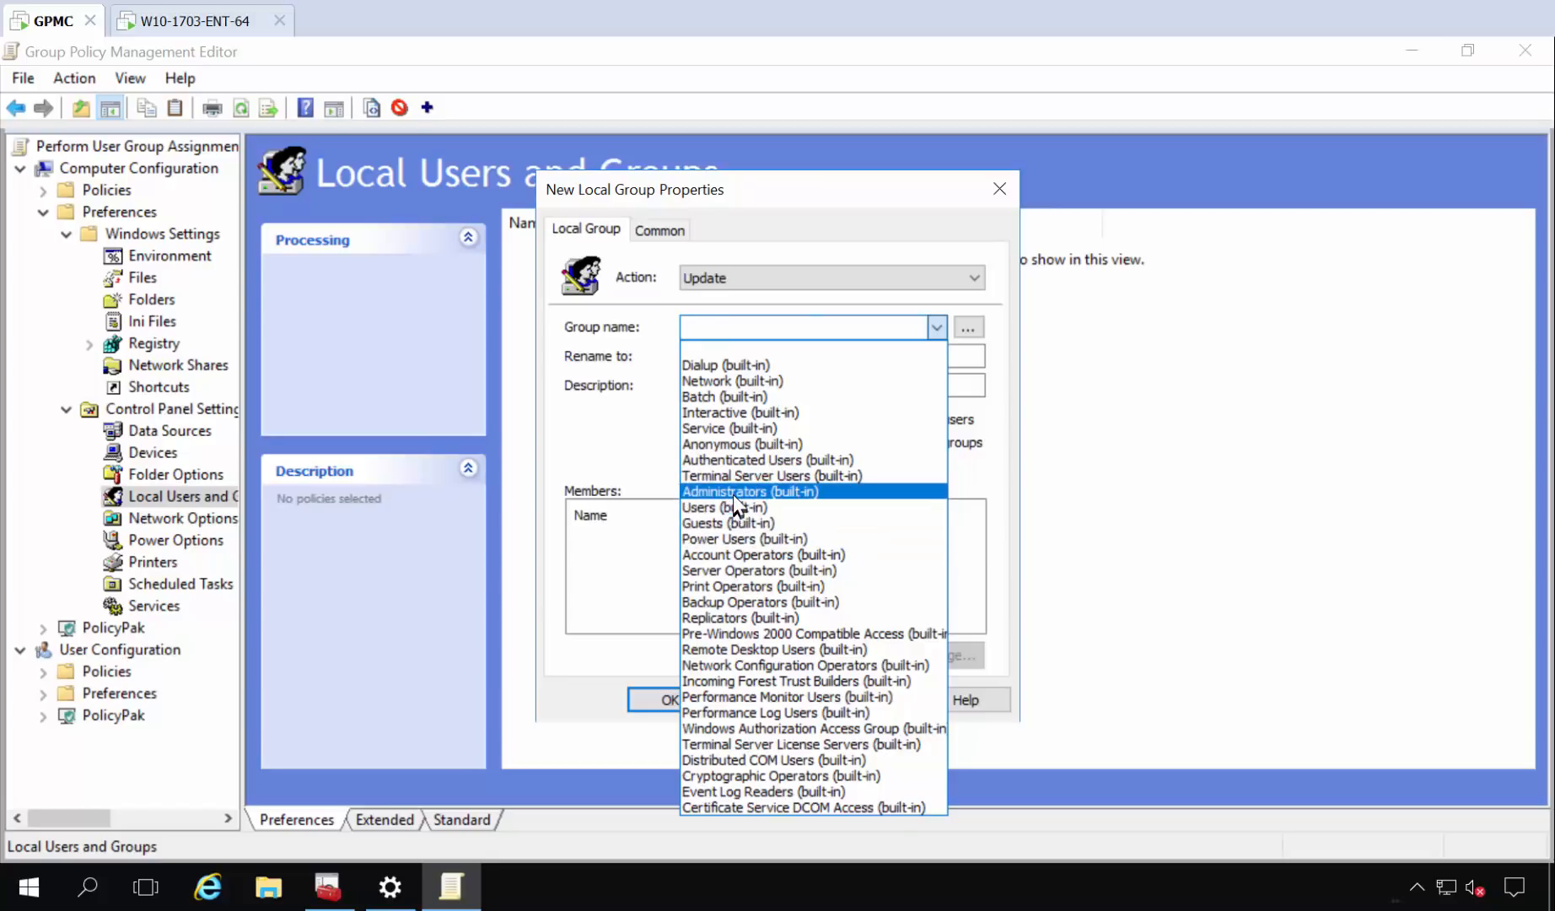
click(748, 491)
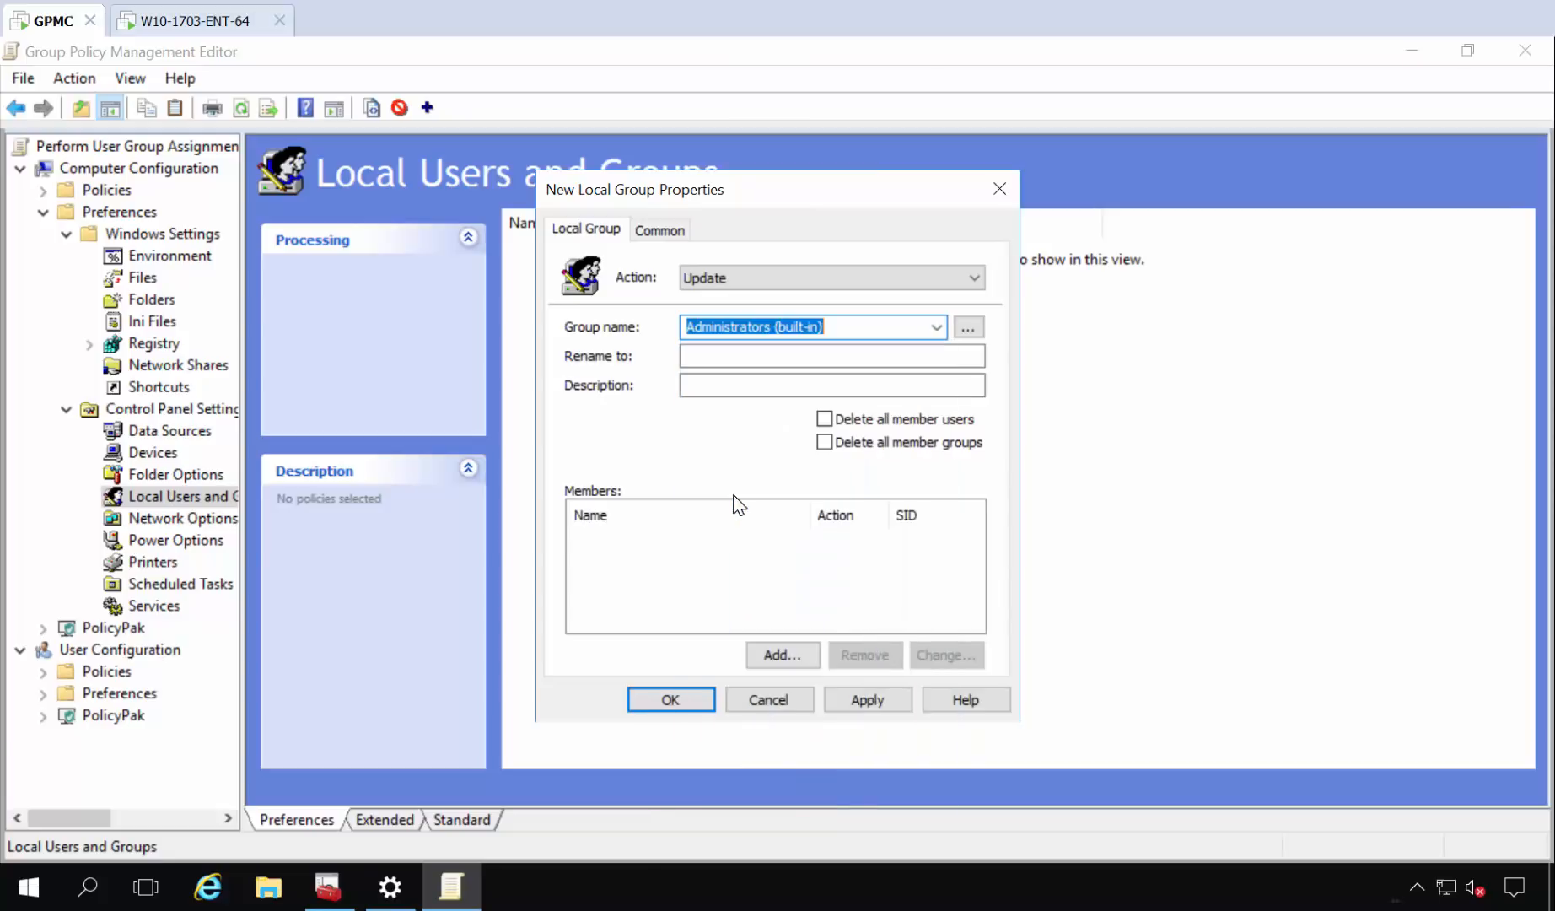
mouse_move(742, 497)
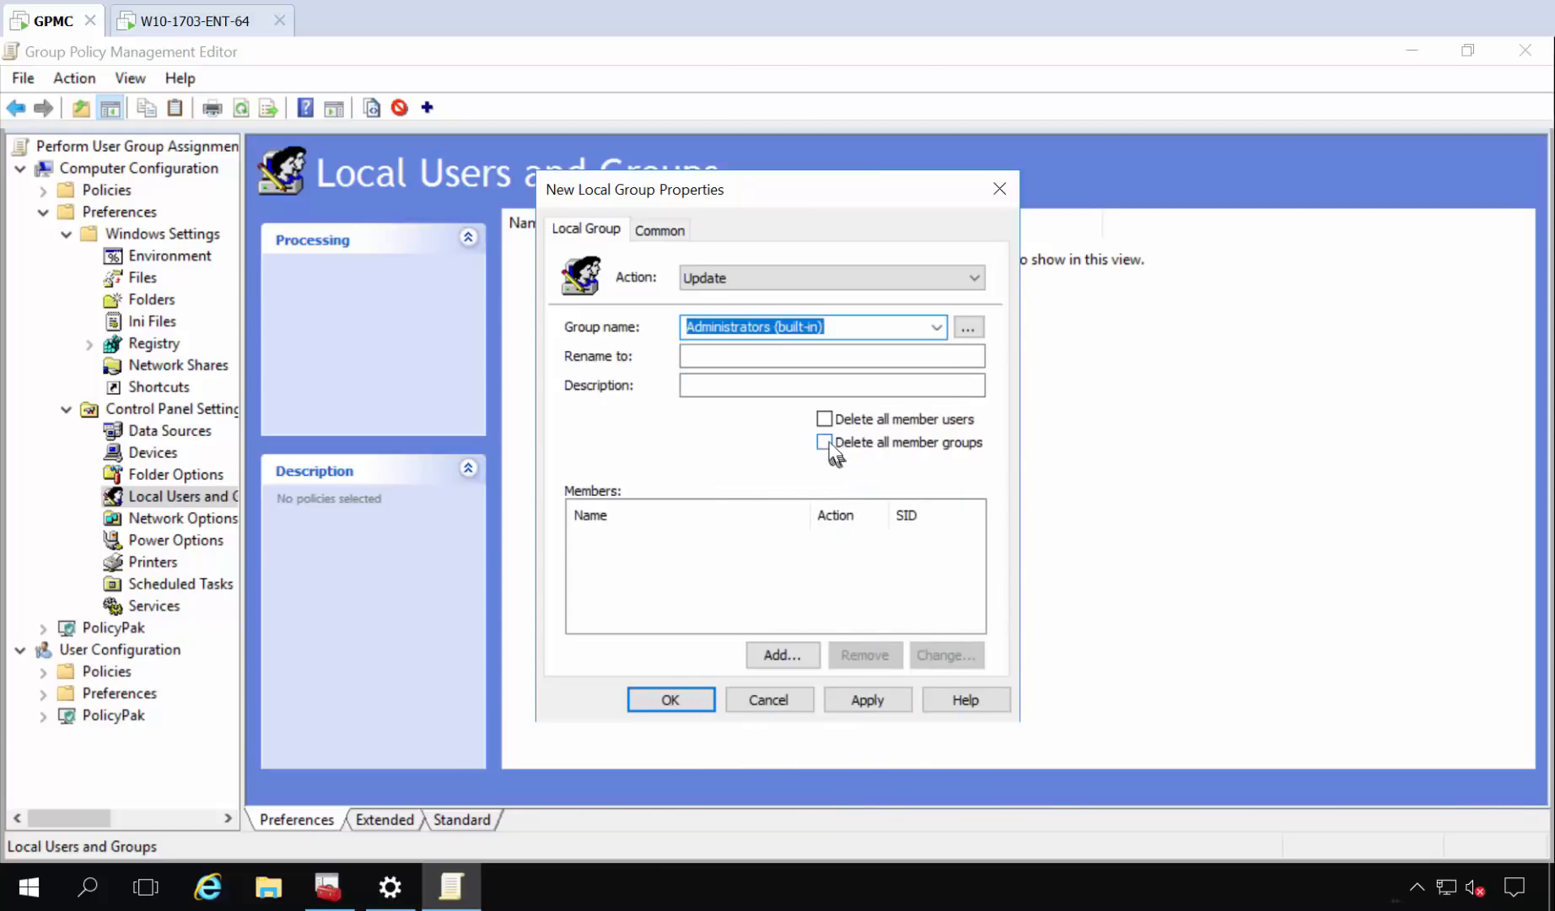
click(824, 418)
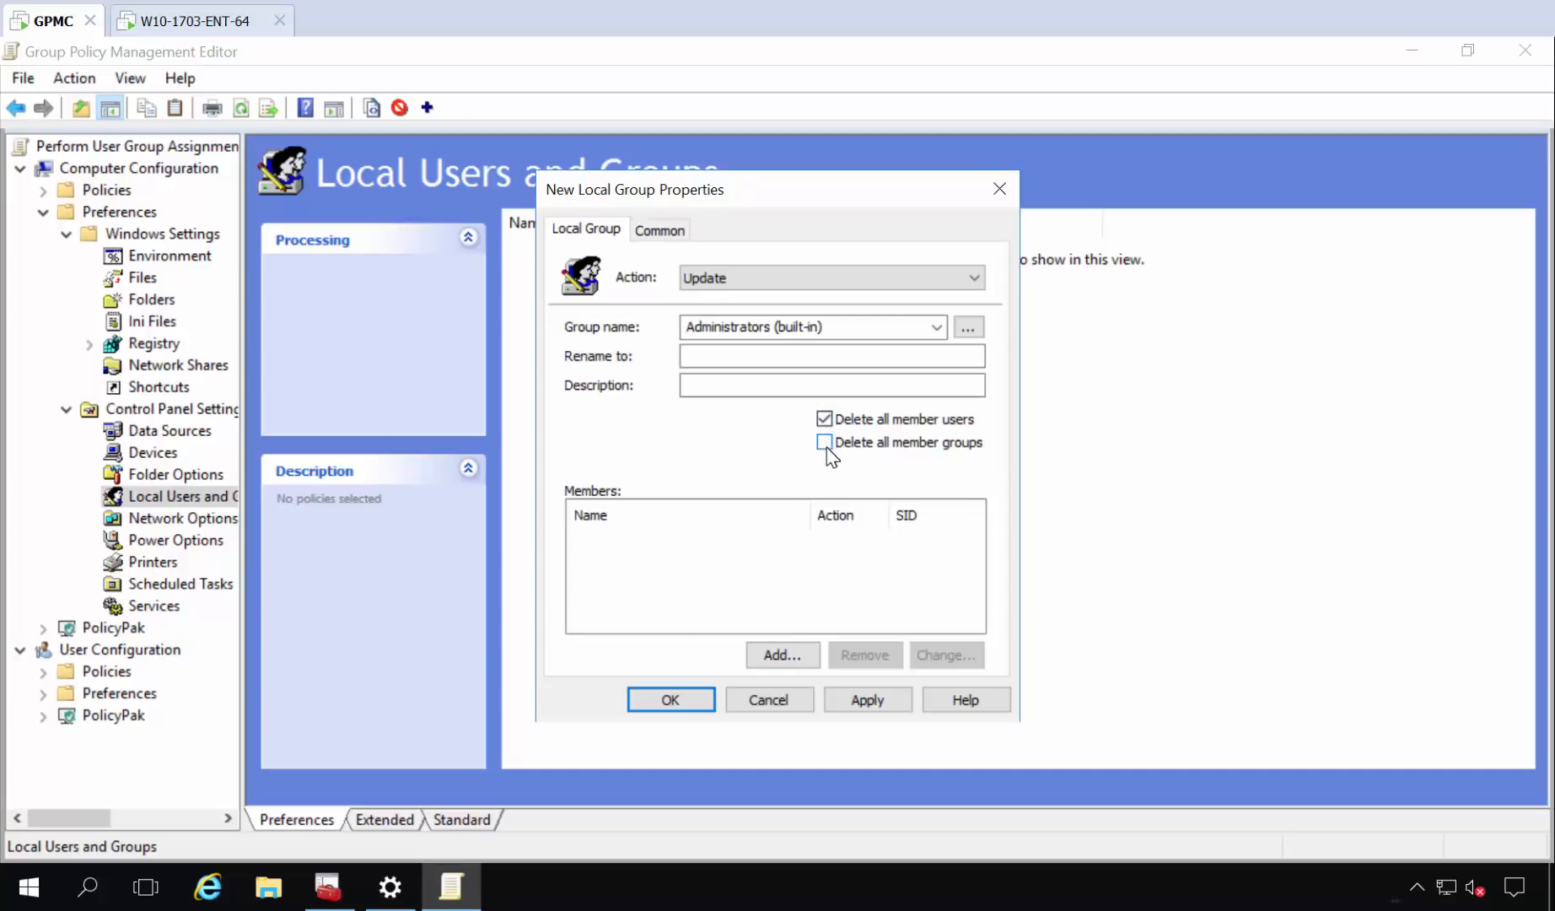
click(824, 442)
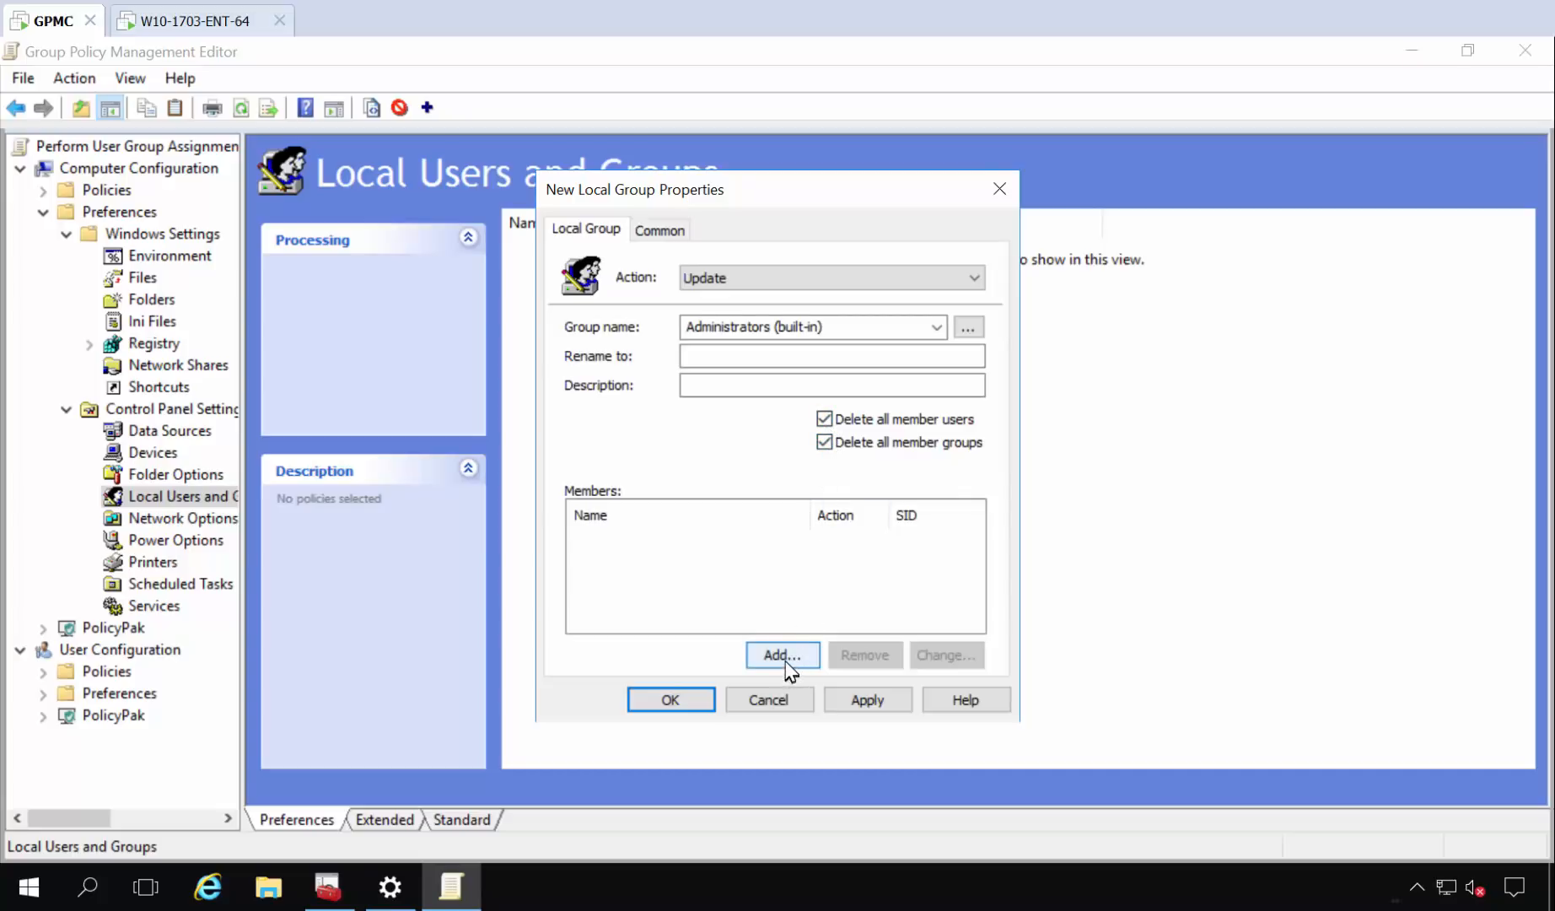
Add FABRIKAM\Domain Admins and administrator as members and save the preference.
click(782, 654)
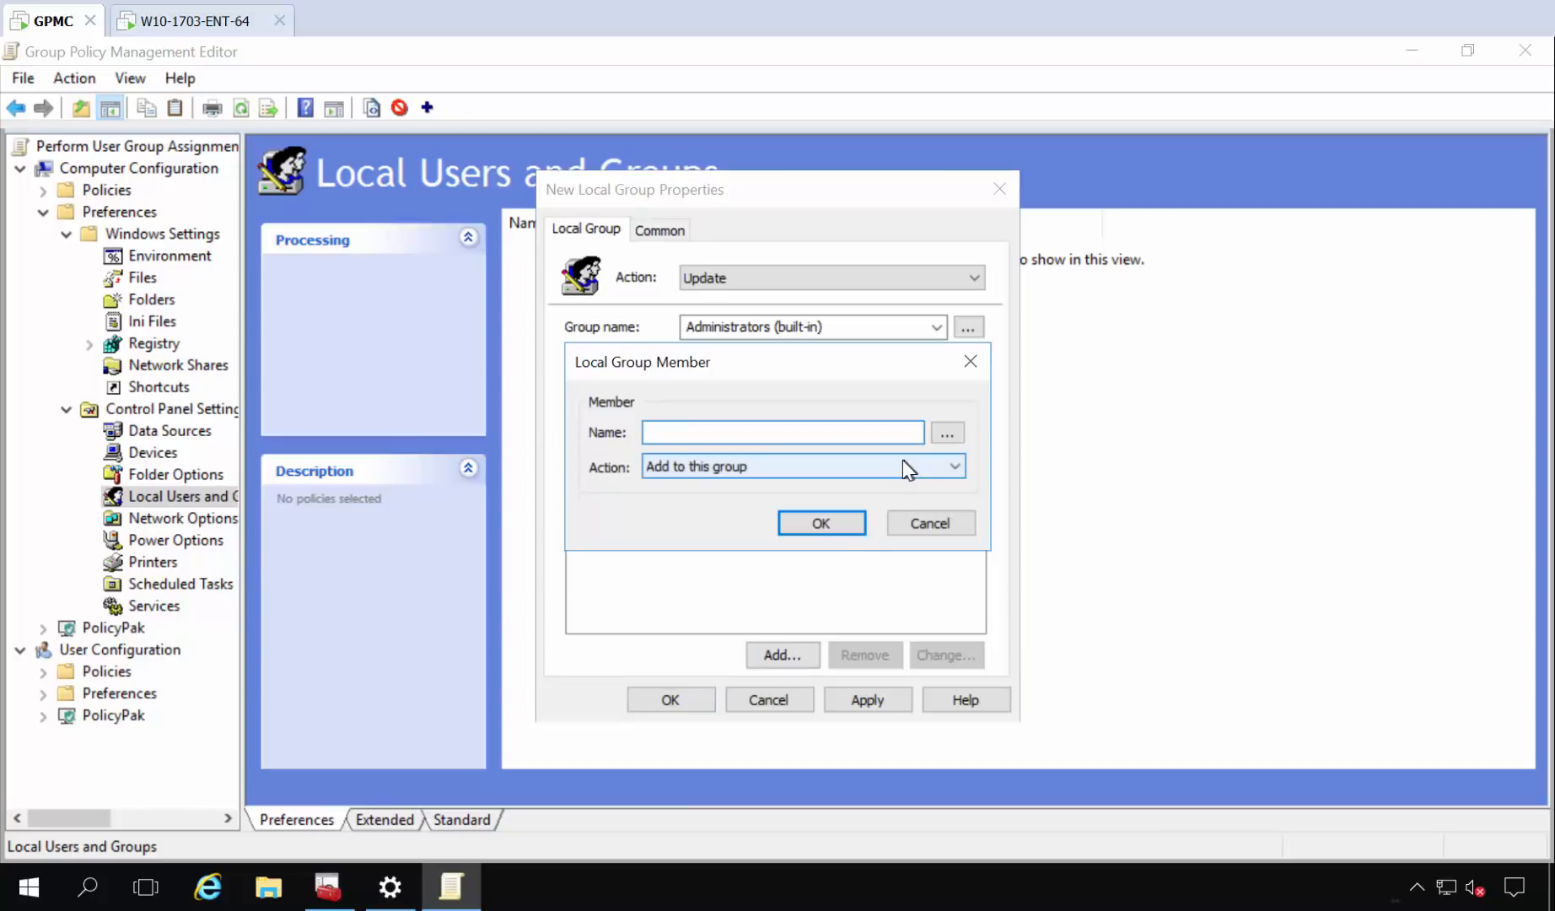
click(946, 434)
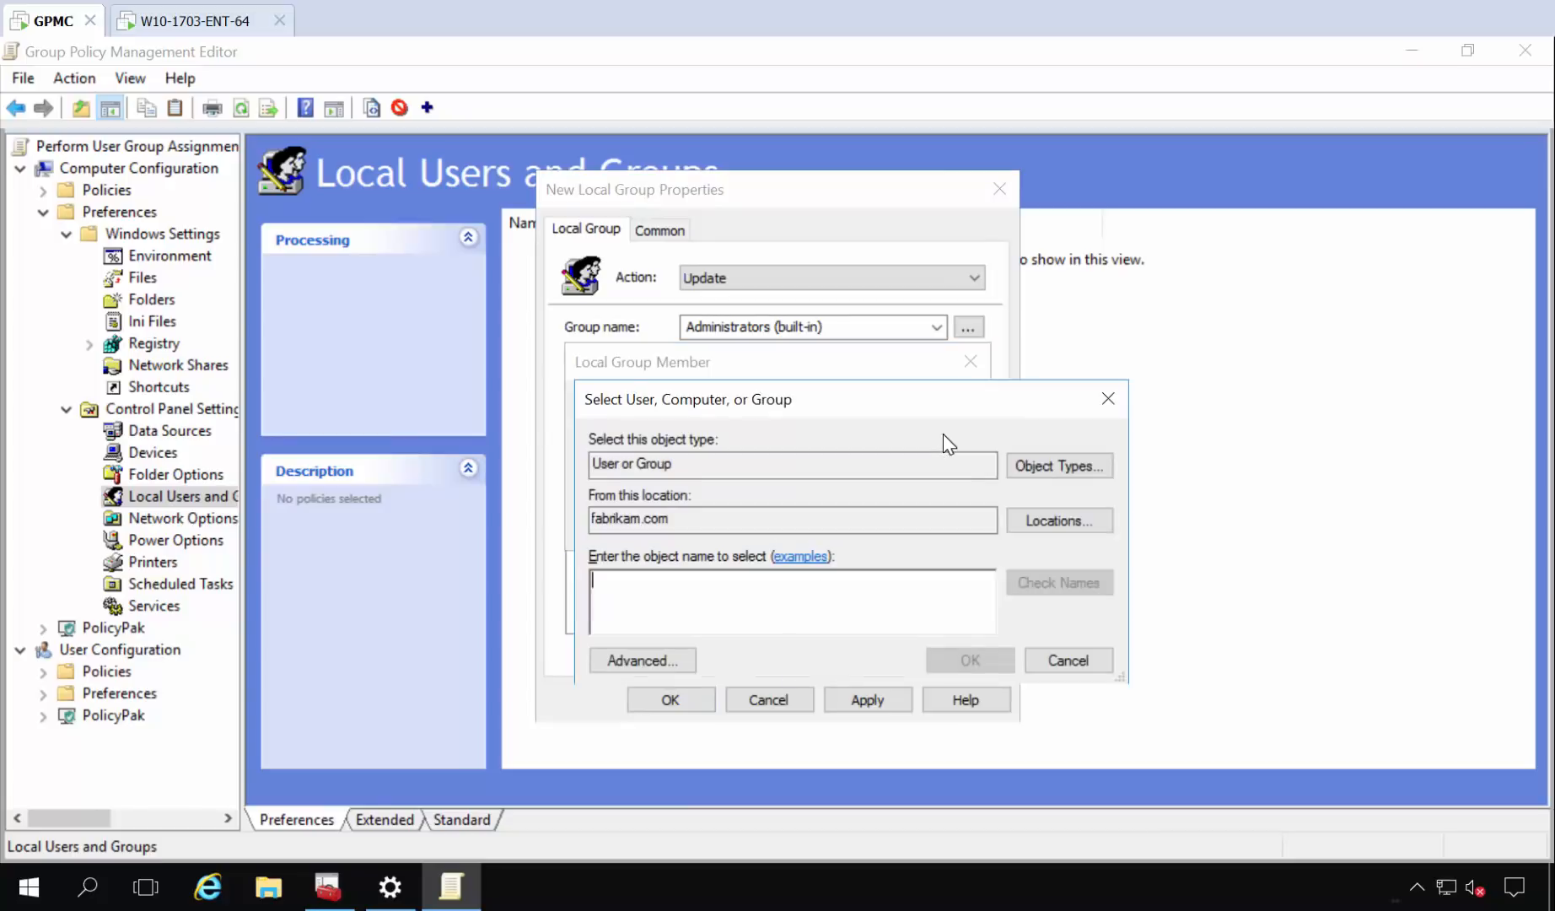
text(domain)
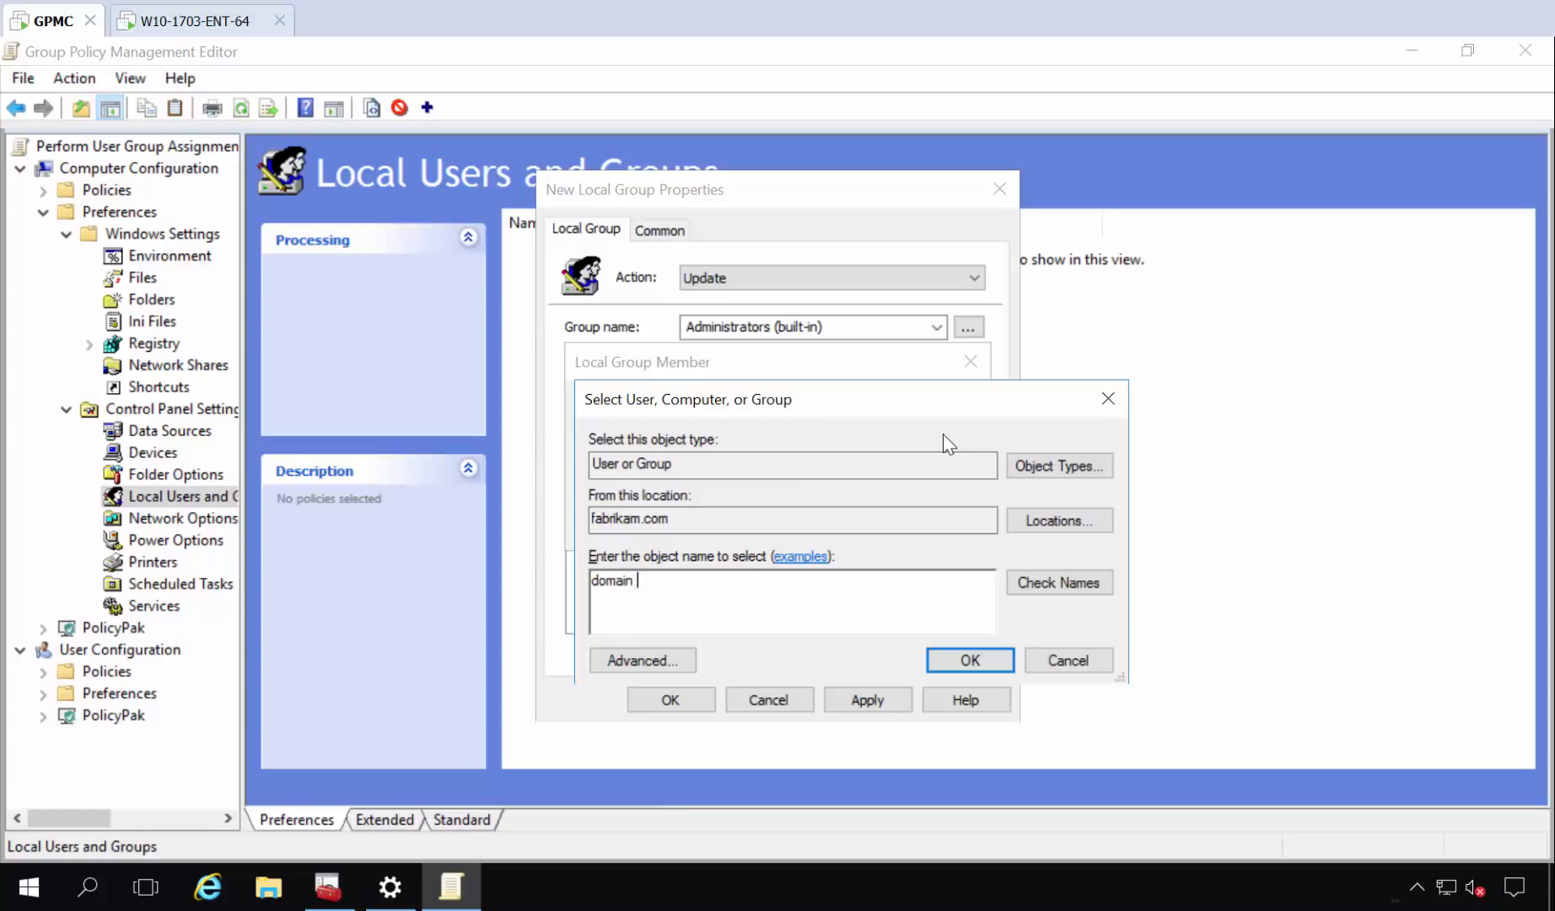
click(970, 659)
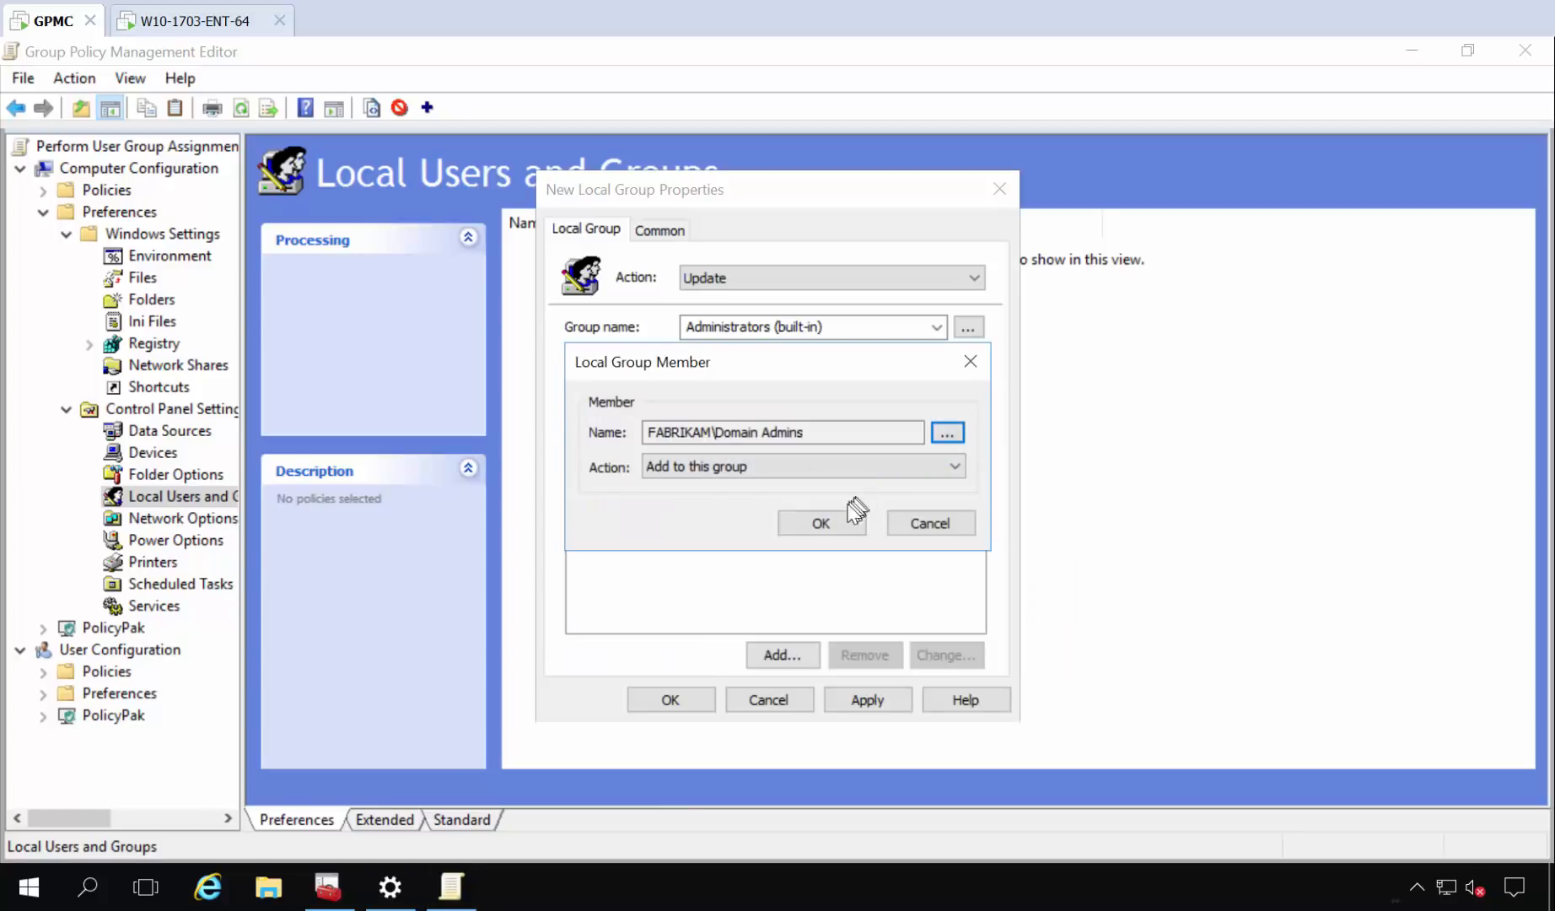
click(821, 523)
text(administ)
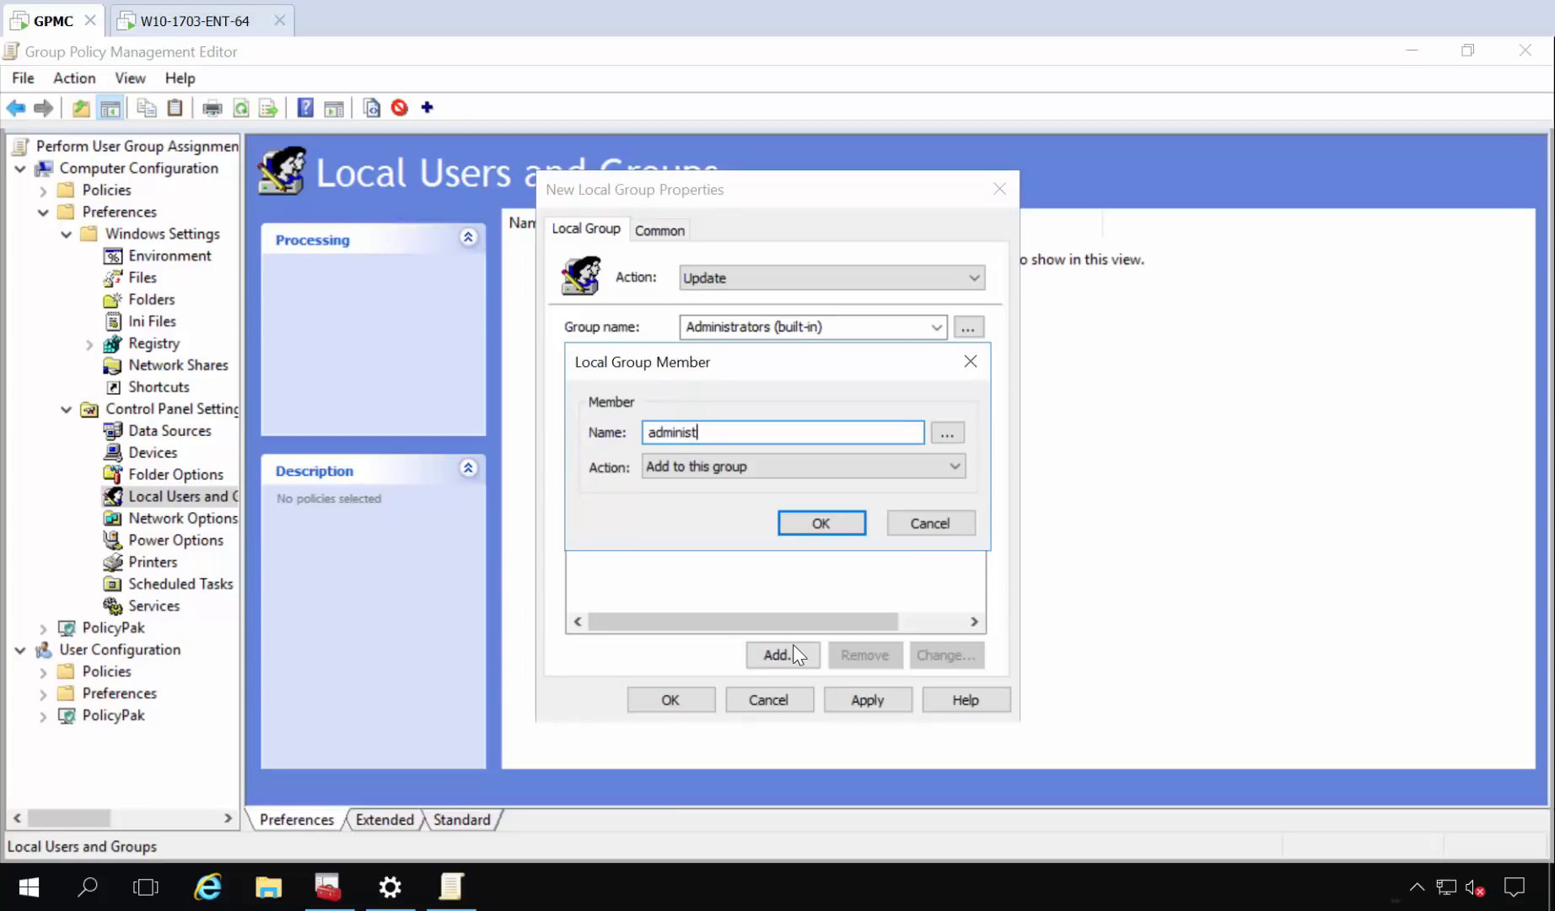
text(r)
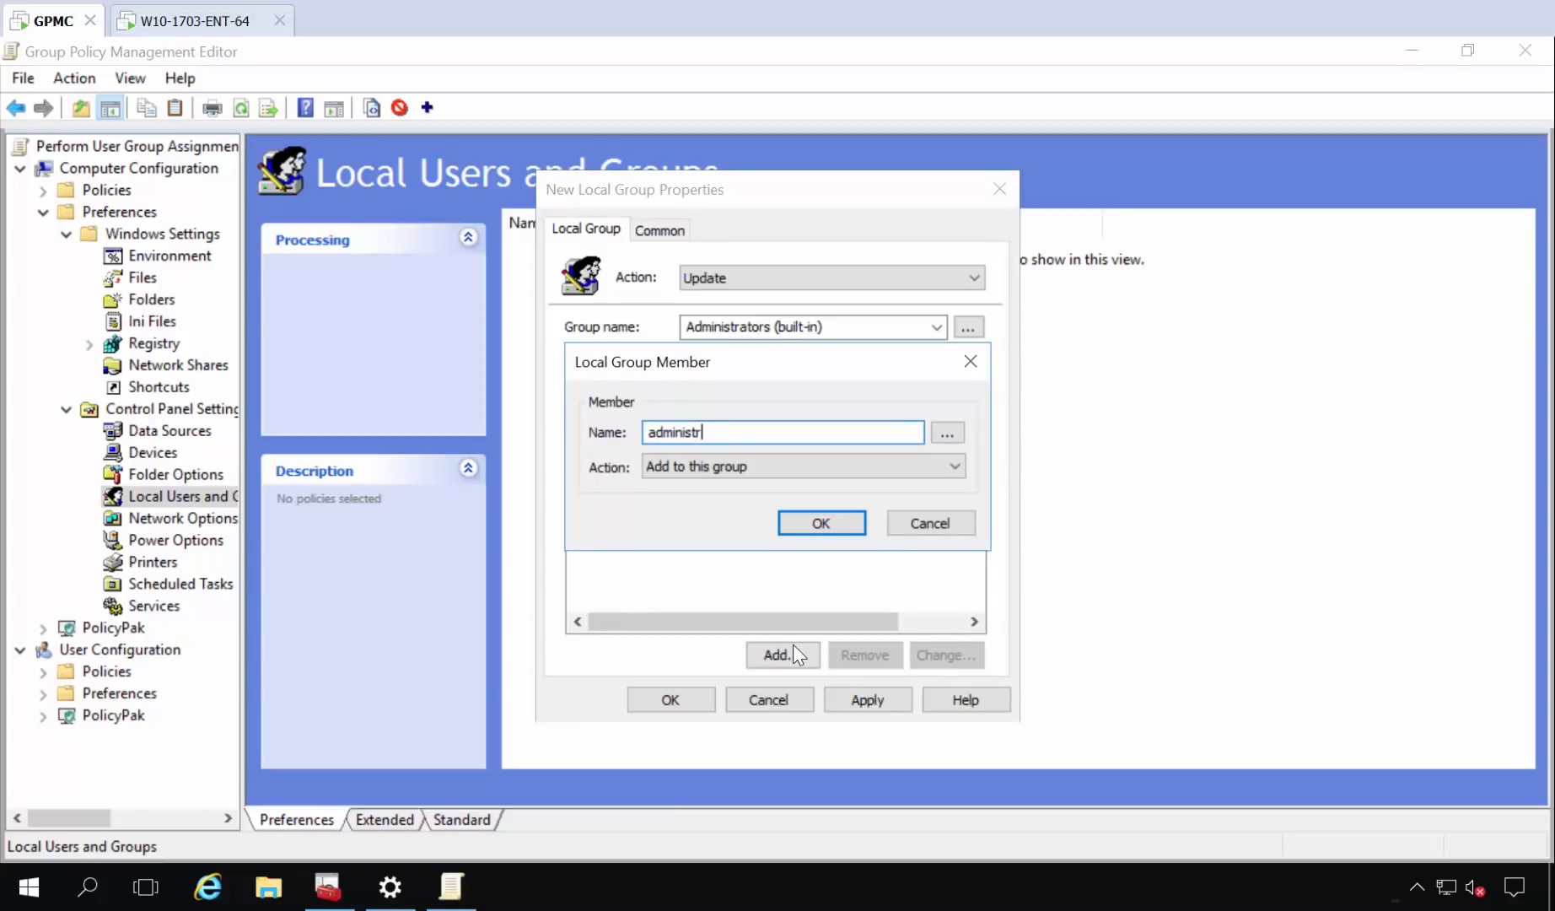
click(821, 523)
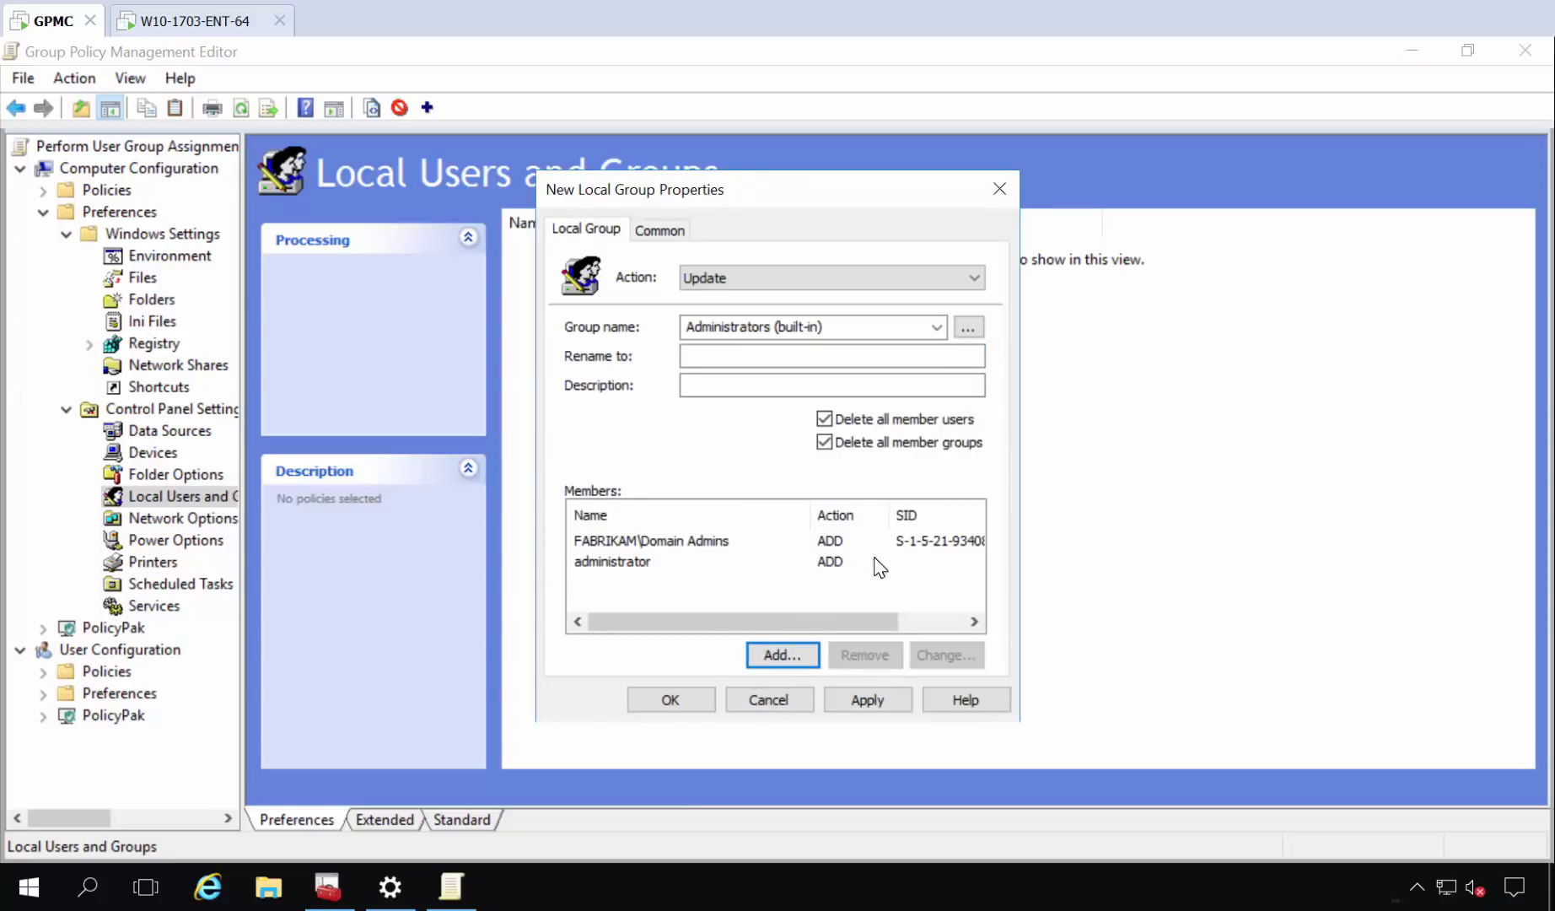
mouse_move(773, 582)
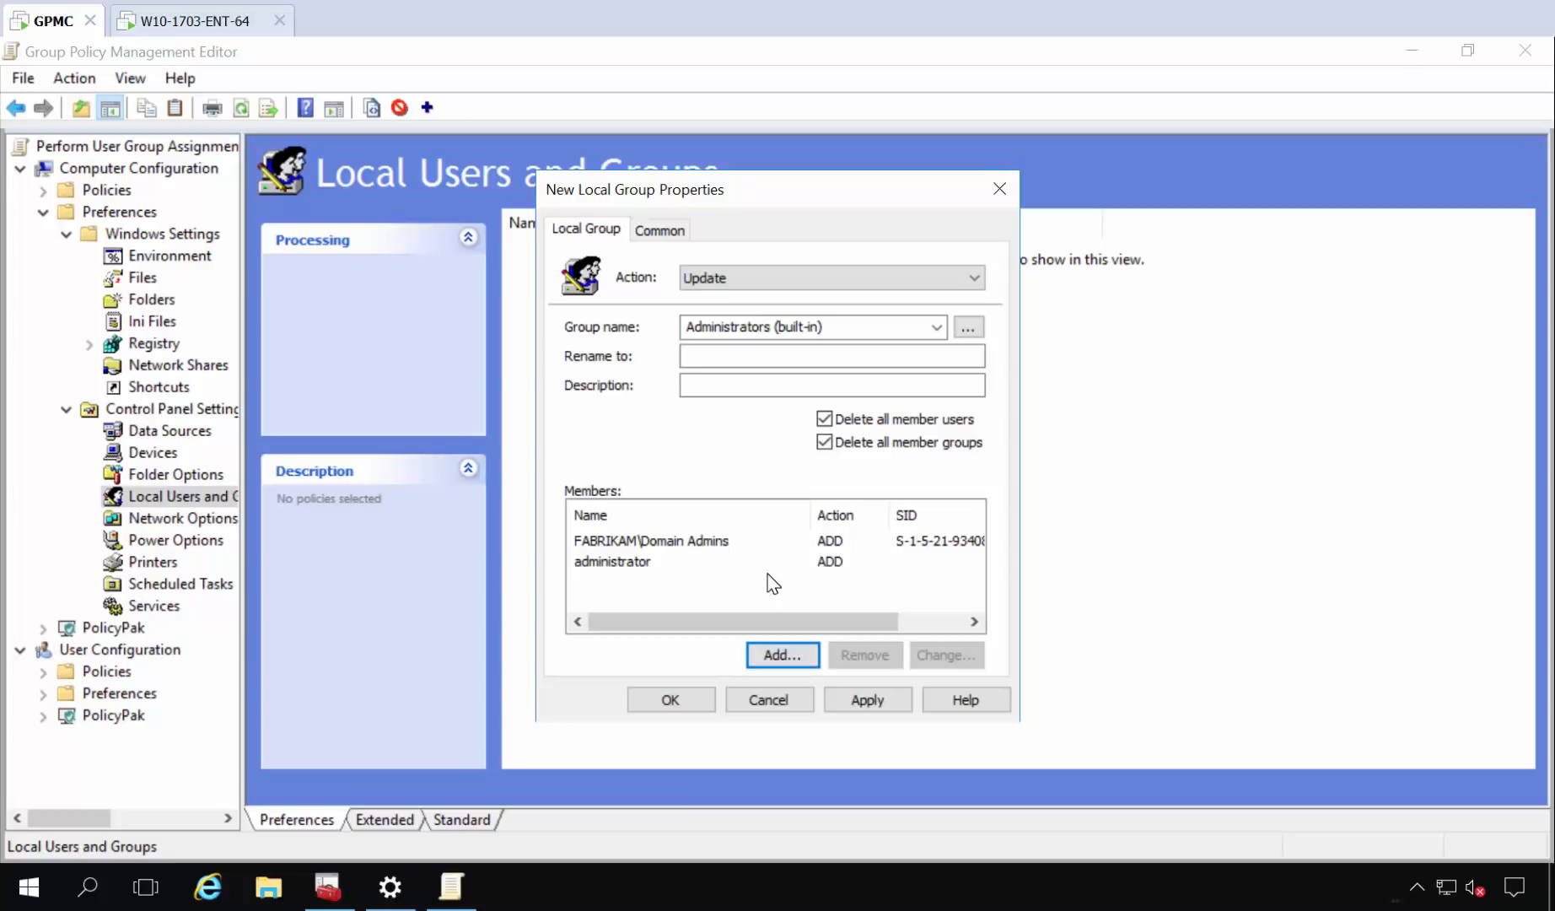
mouse_move(835, 613)
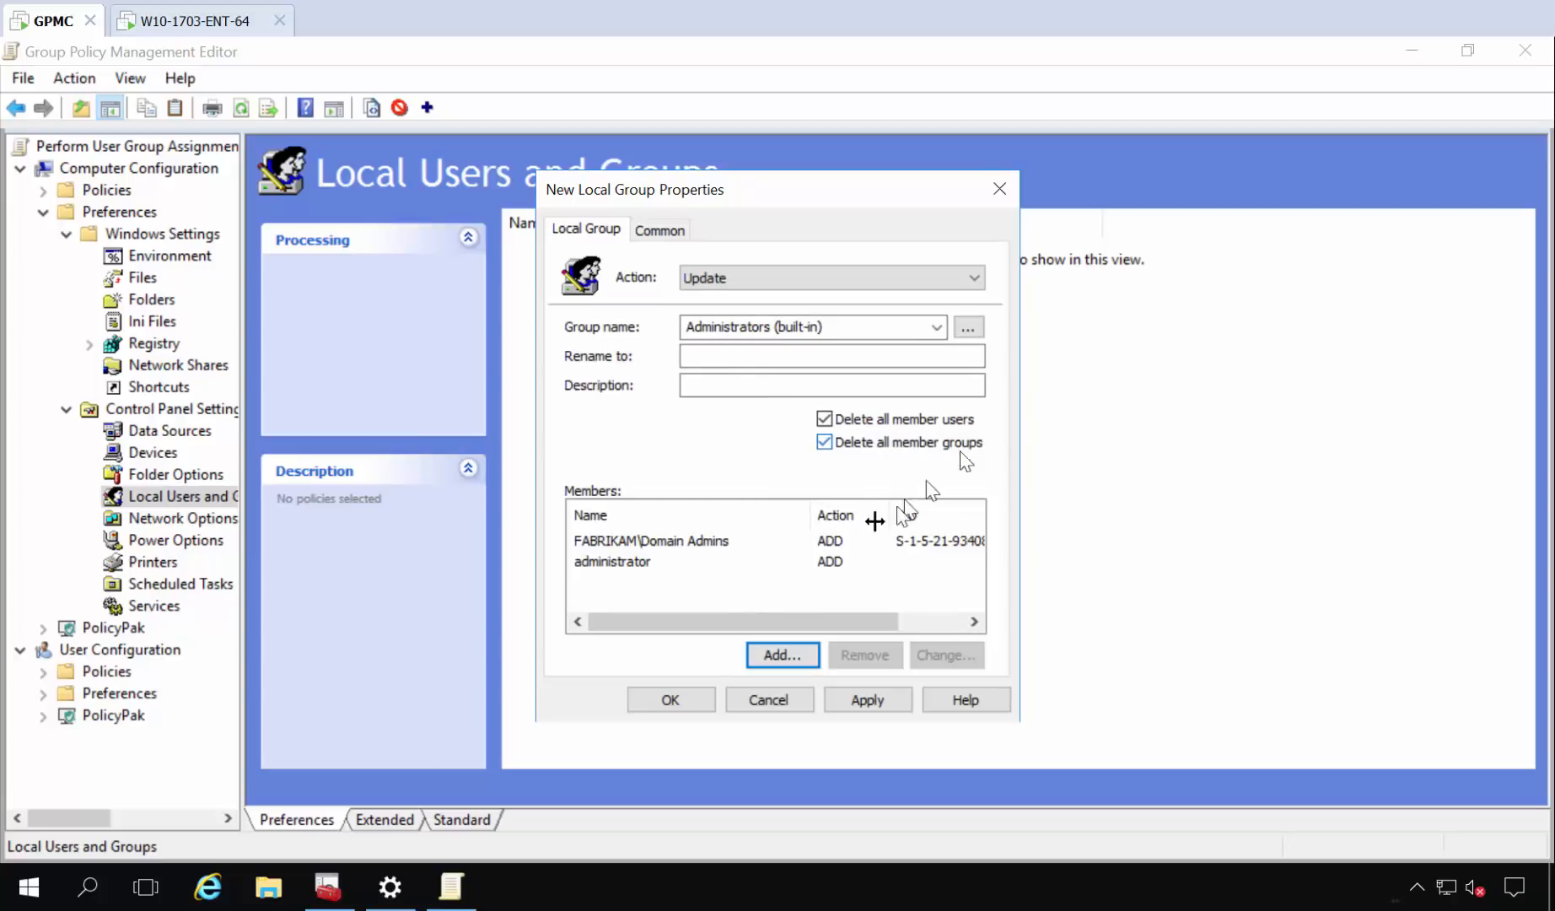
click(670, 699)
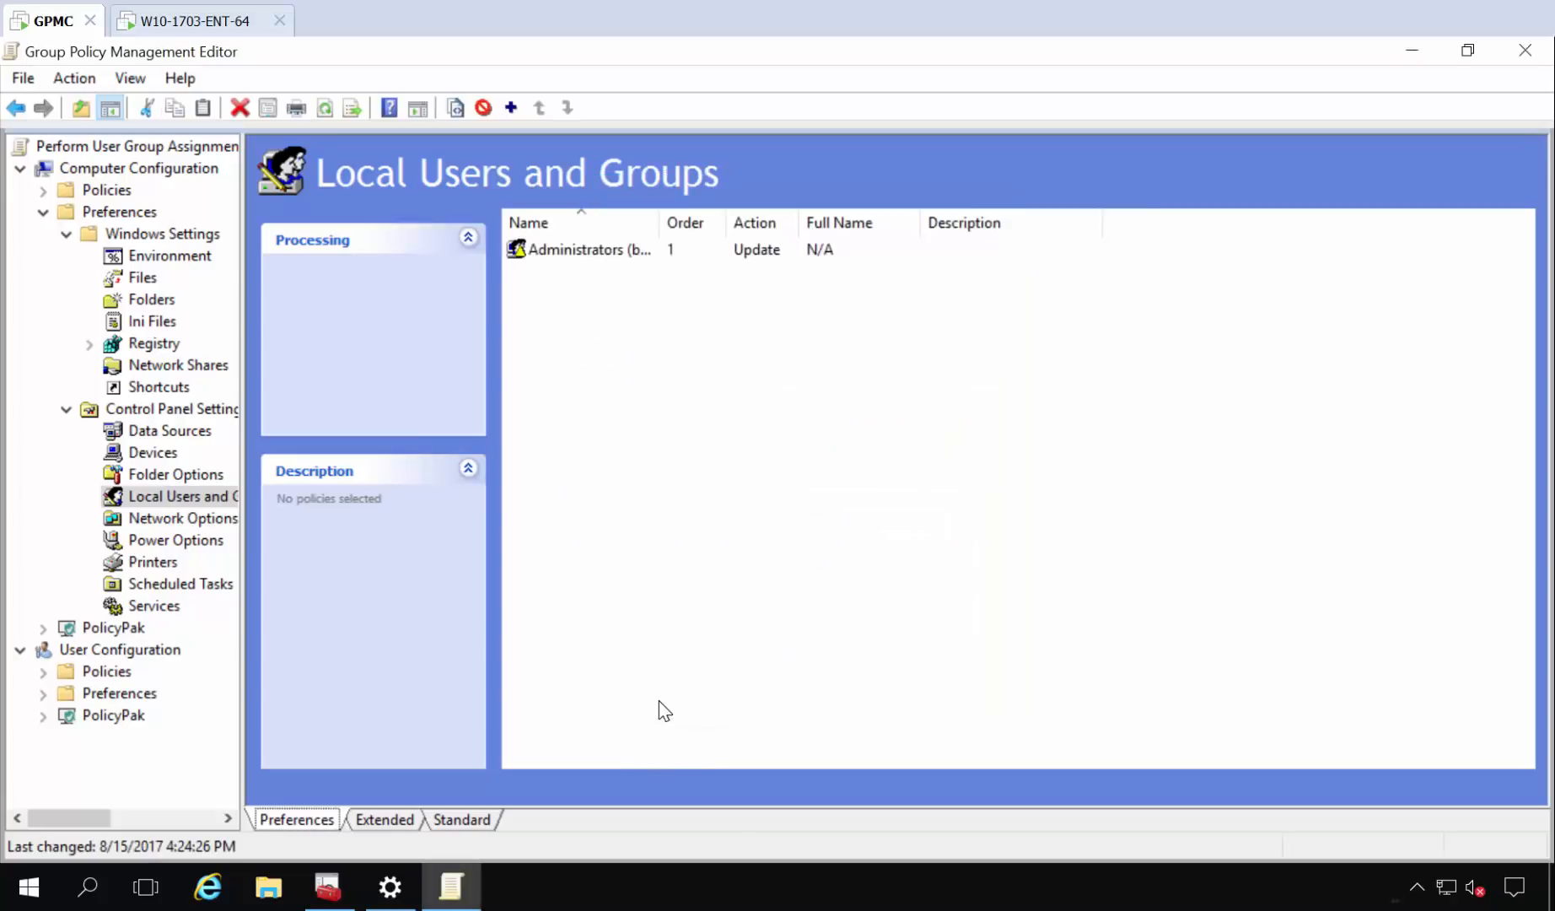
mouse_move(640, 308)
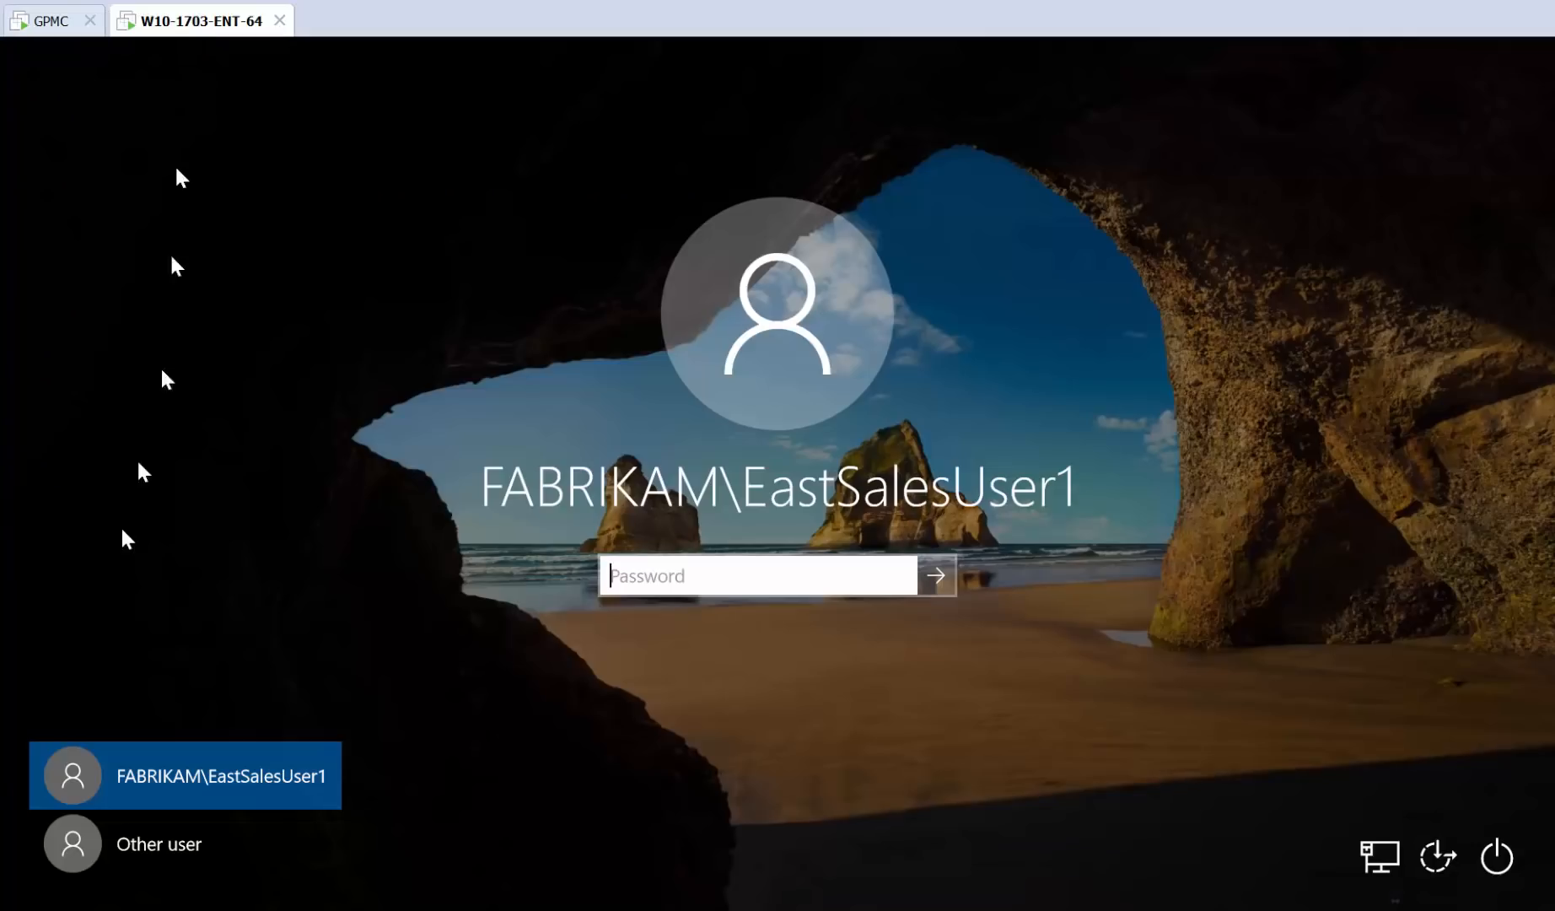
Restart the Windows 10 VM from the sign-in screen's power options.
click(1496, 856)
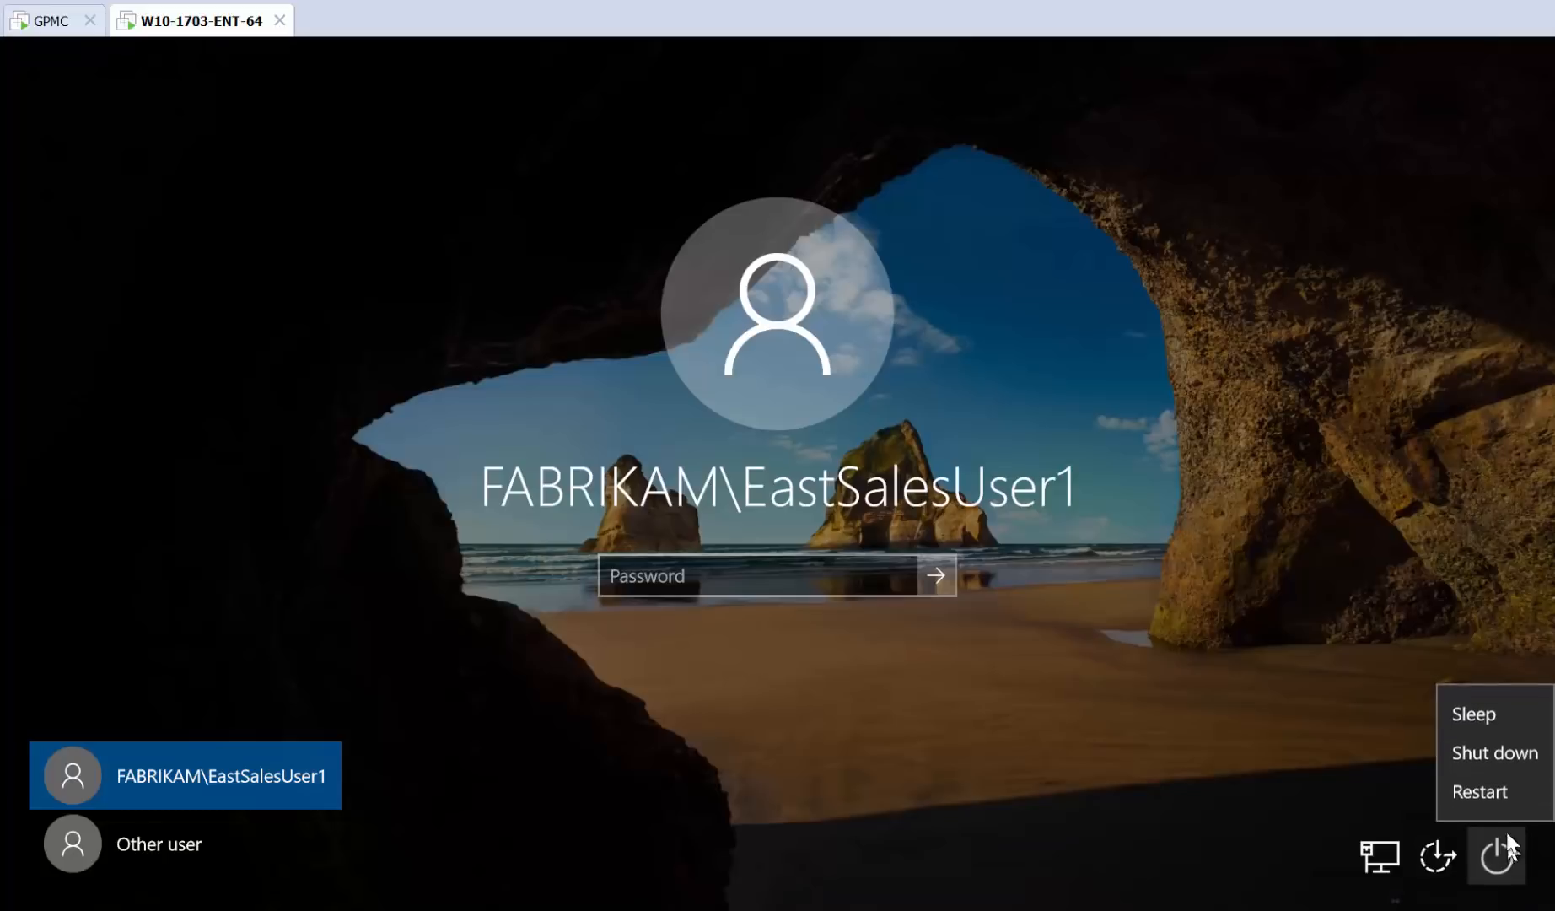
click(1478, 792)
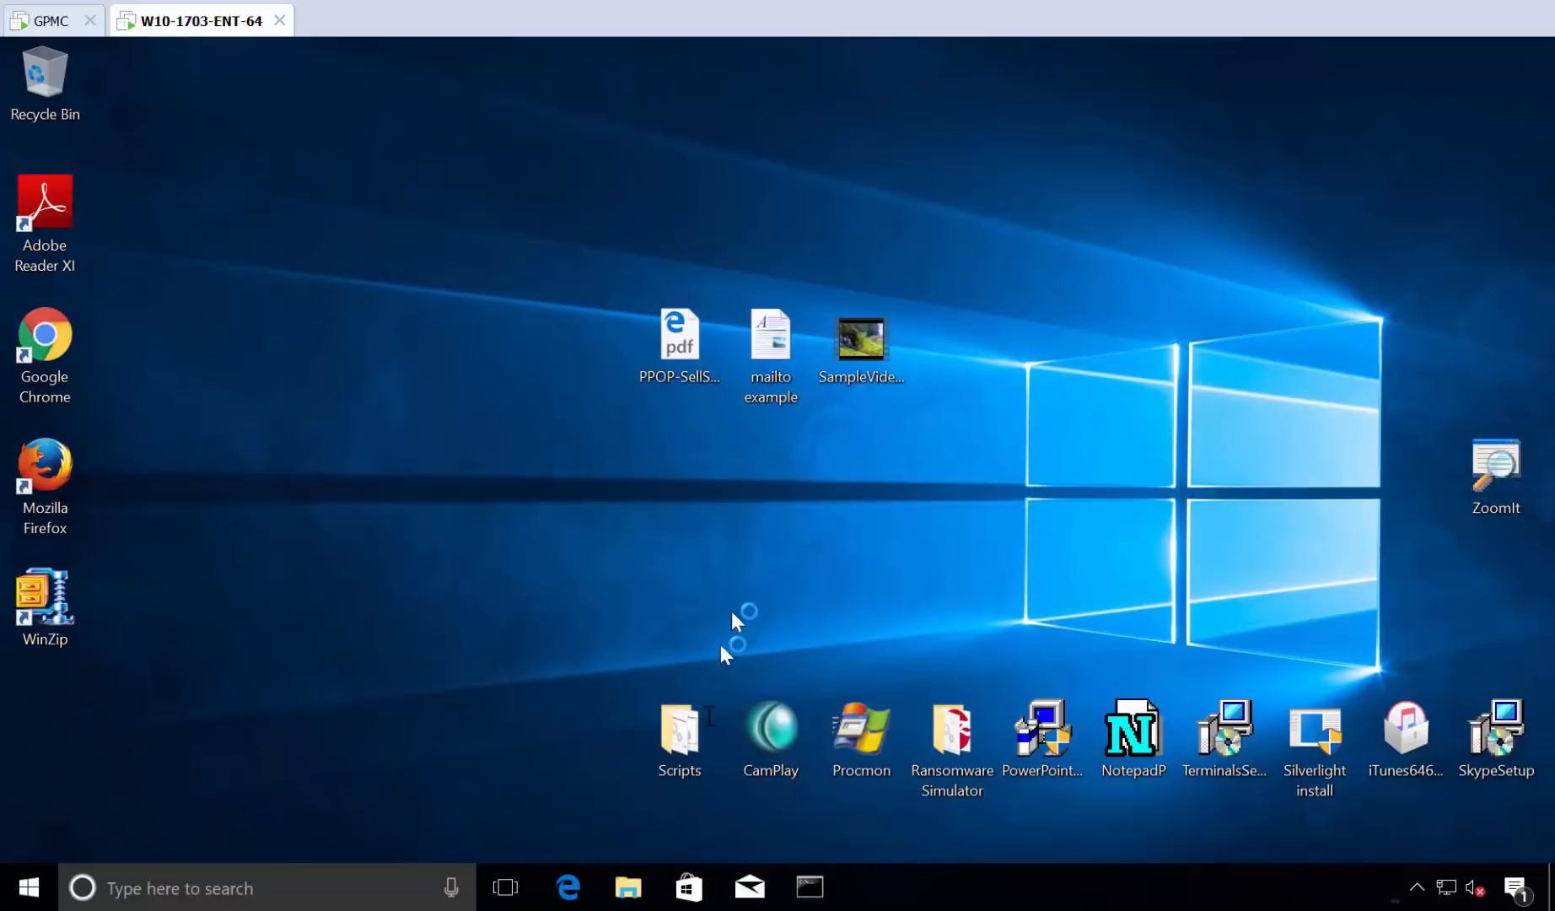
Run whoami /groups to confirm EastSalesUser1 lacks Administrators membership, then close Command Prompt.
click(811, 887)
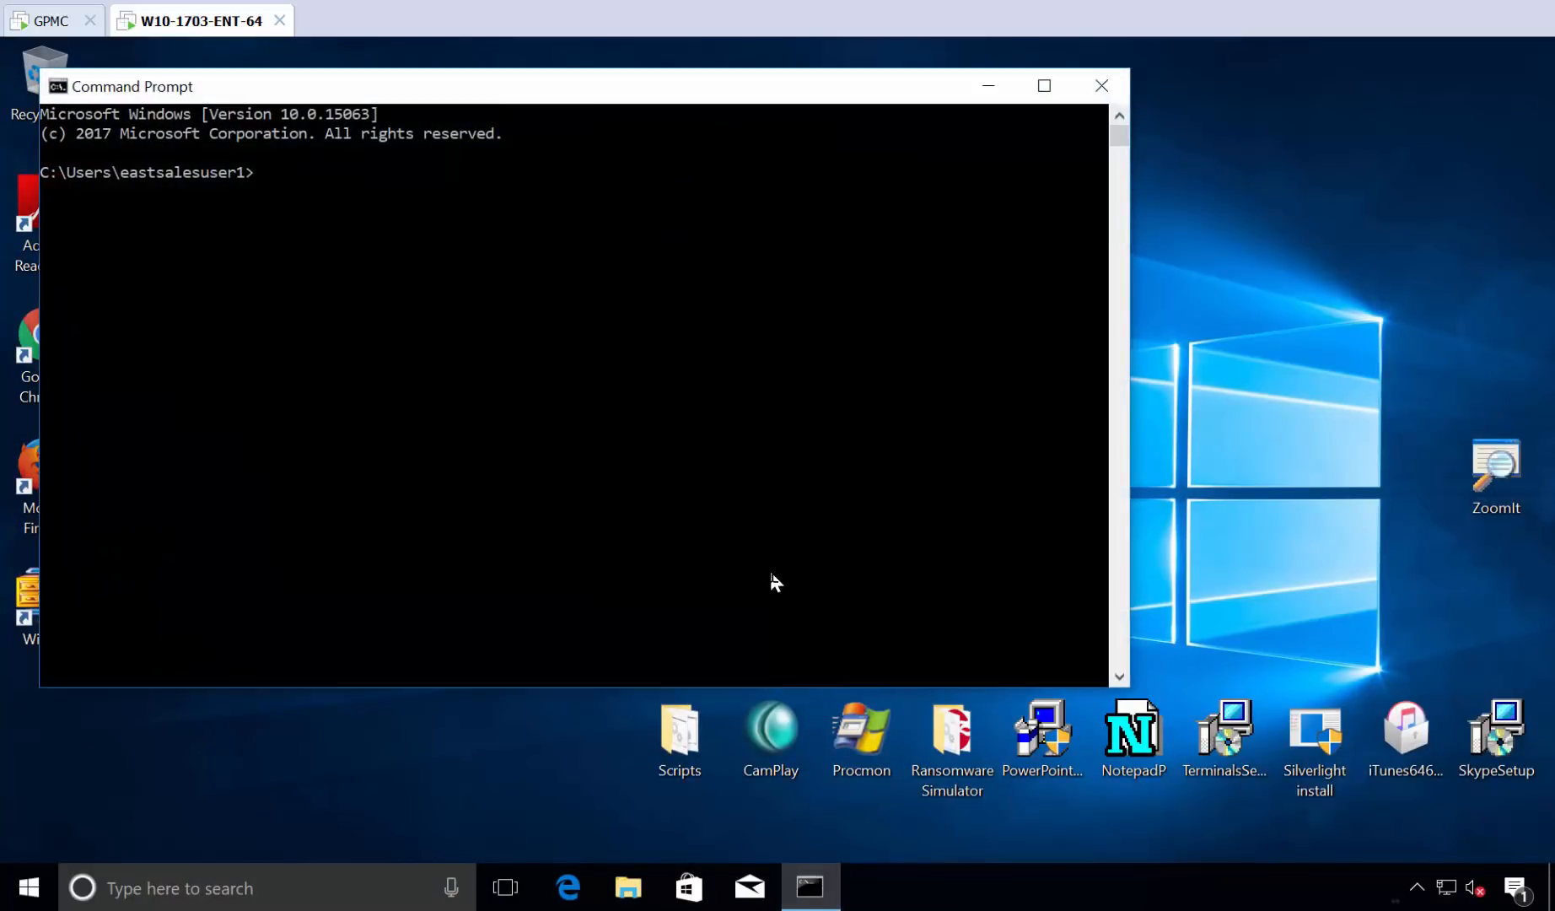
text(whoami)
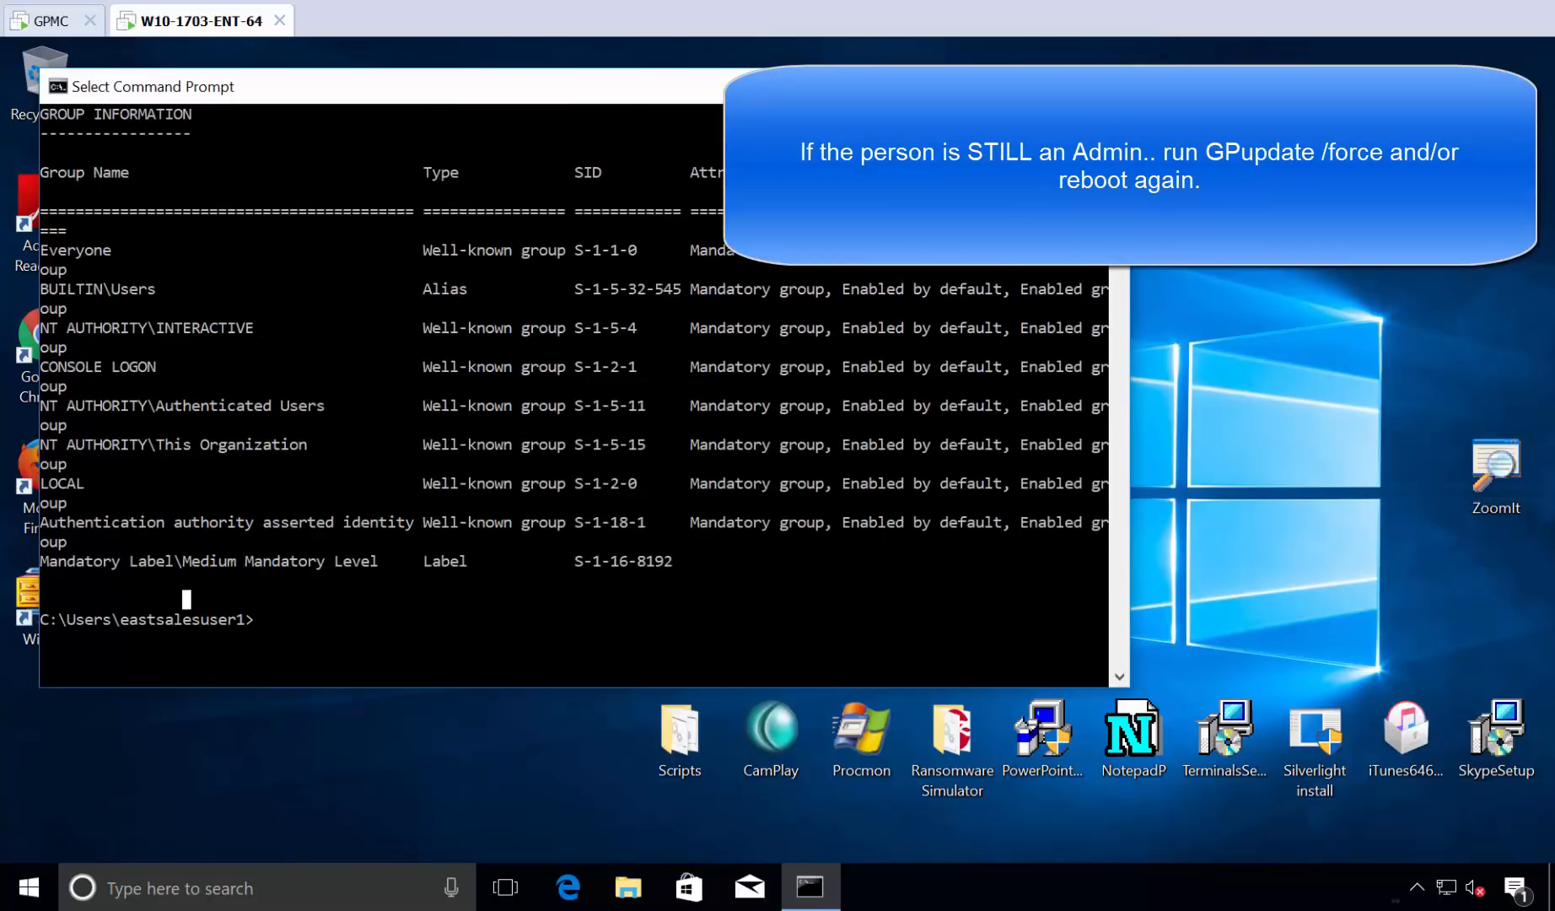
click(810, 888)
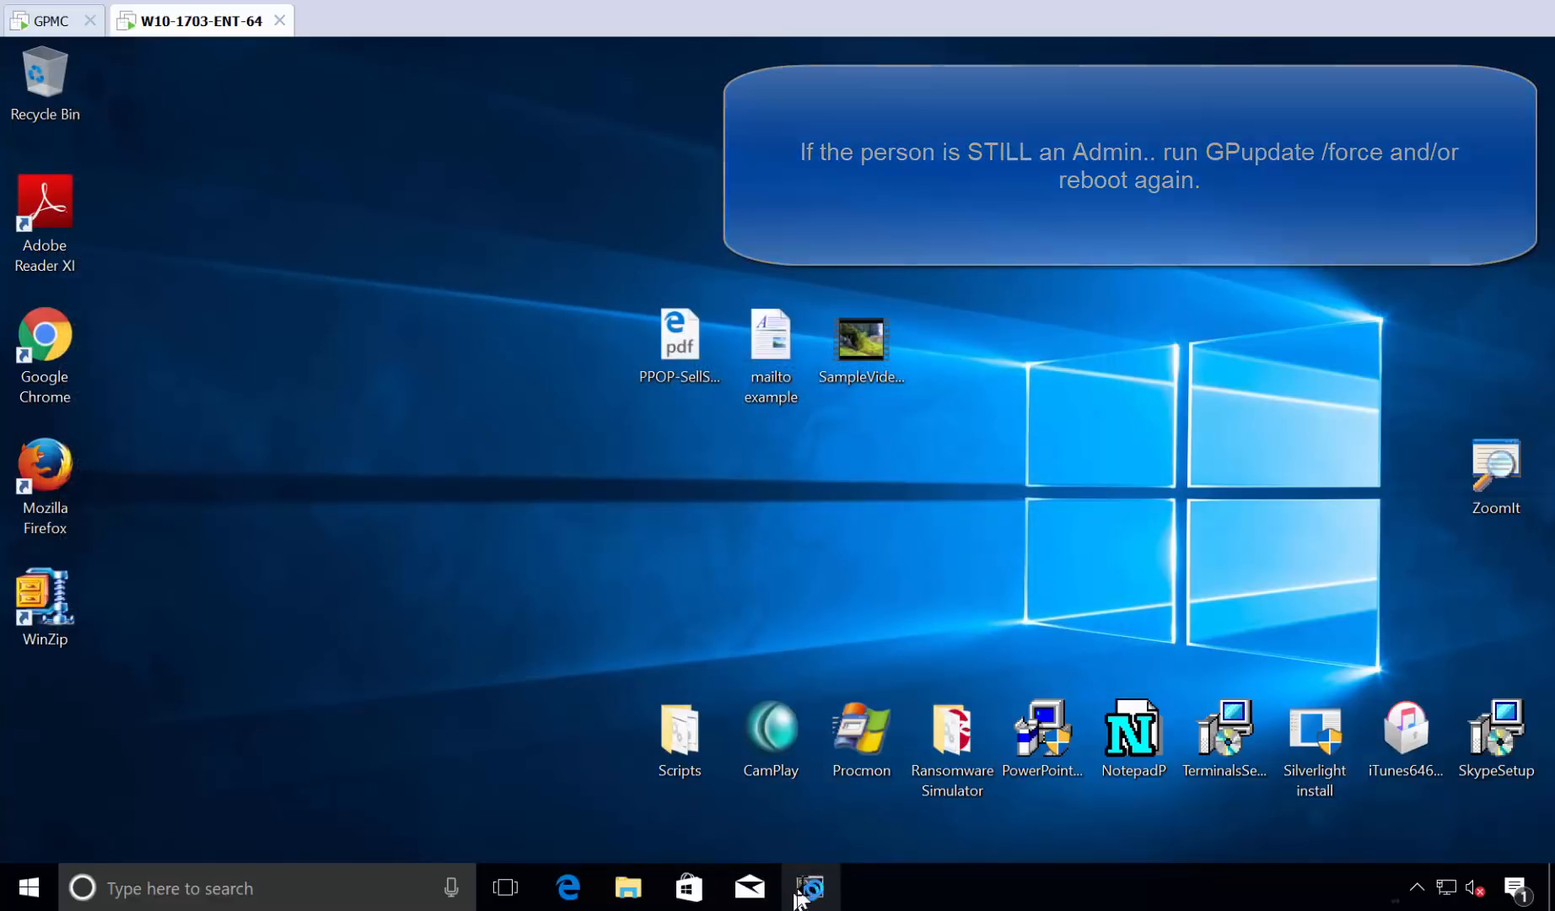
Launch Device Manager as the standard user and dismiss its view-only access warning.
right_click(810, 887)
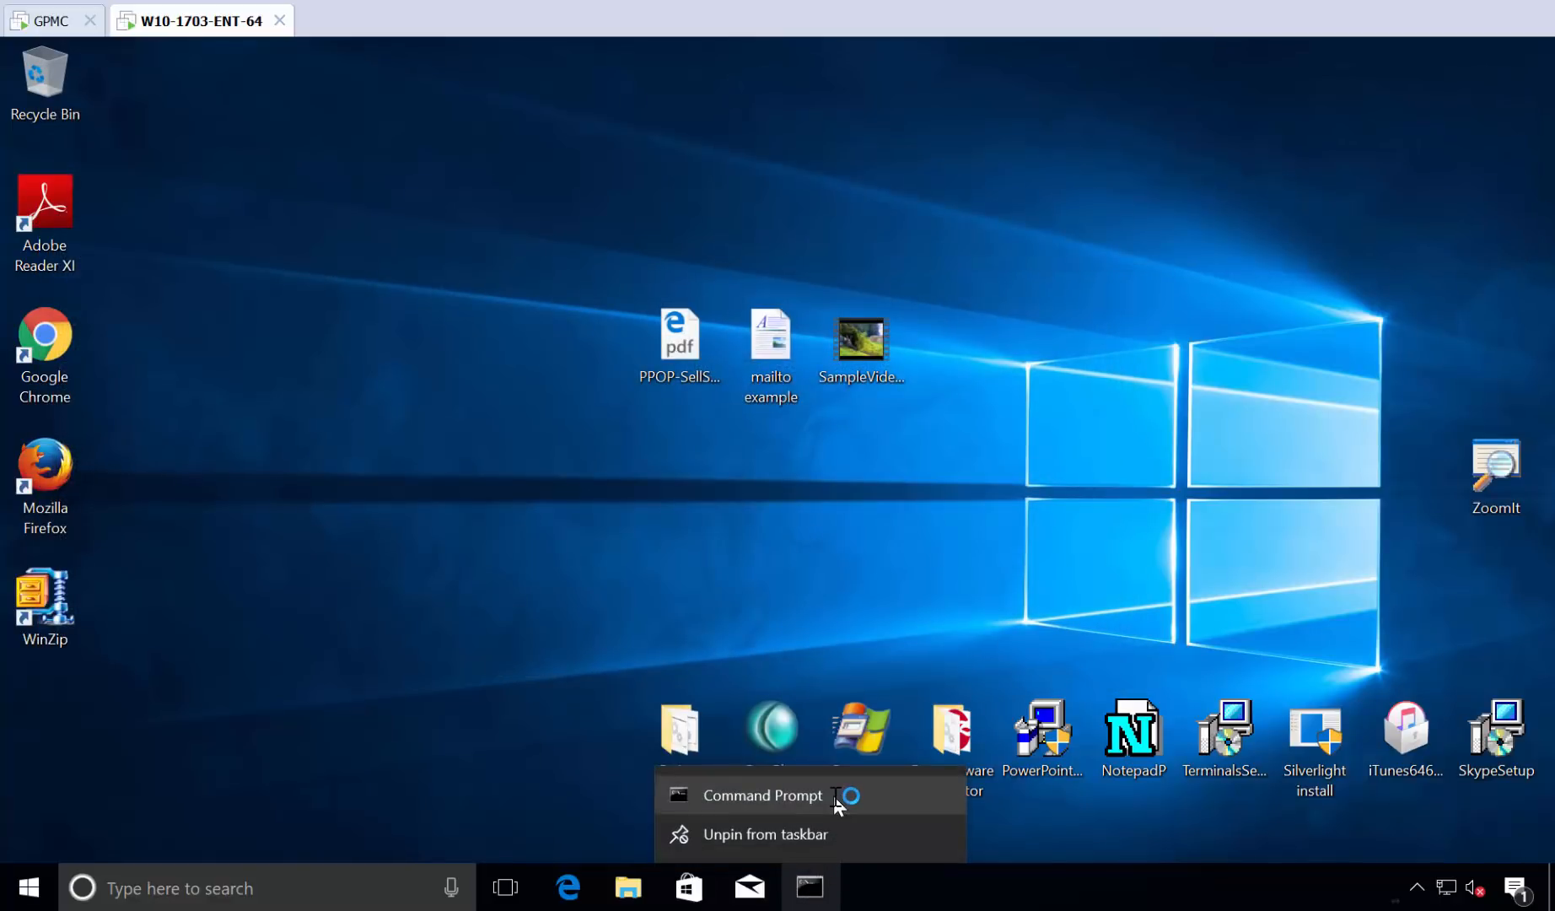
click(760, 794)
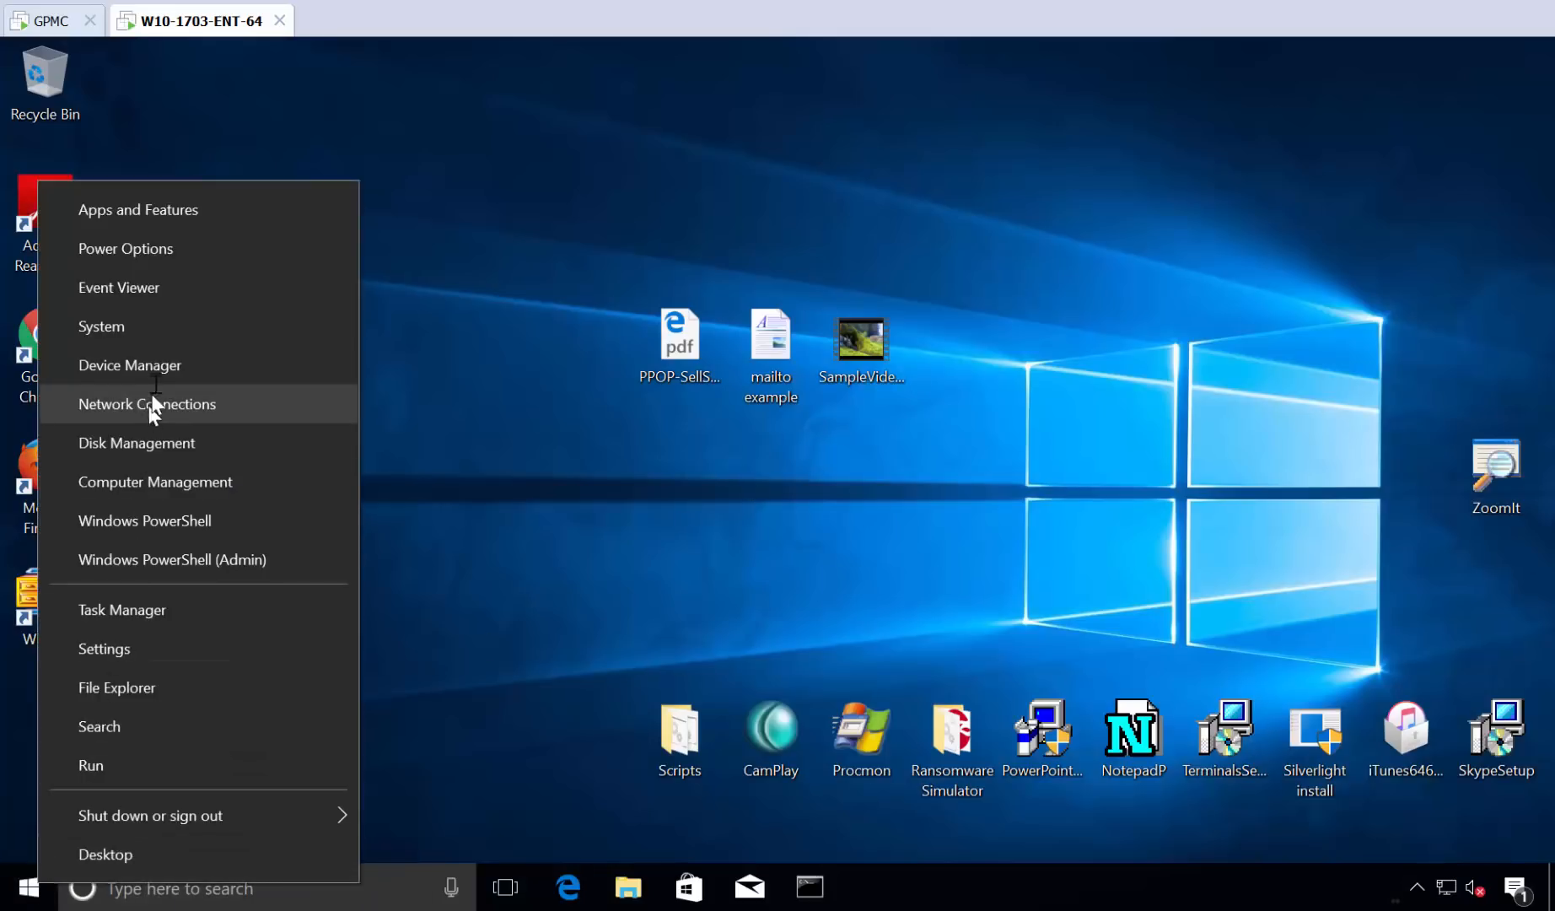
click(387, 506)
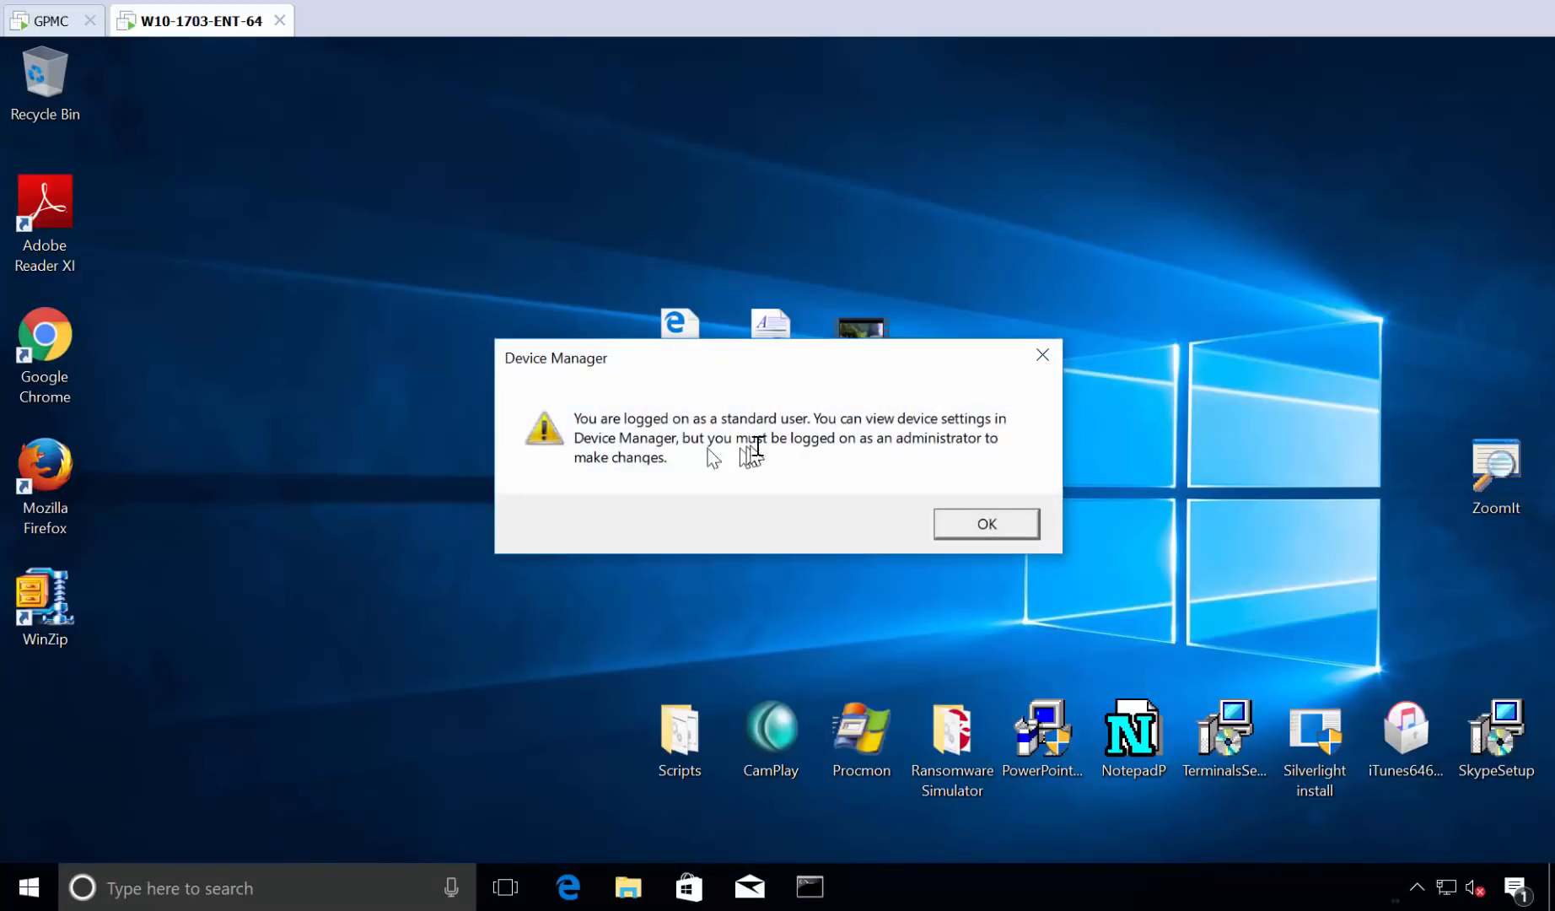
mouse_move(821, 486)
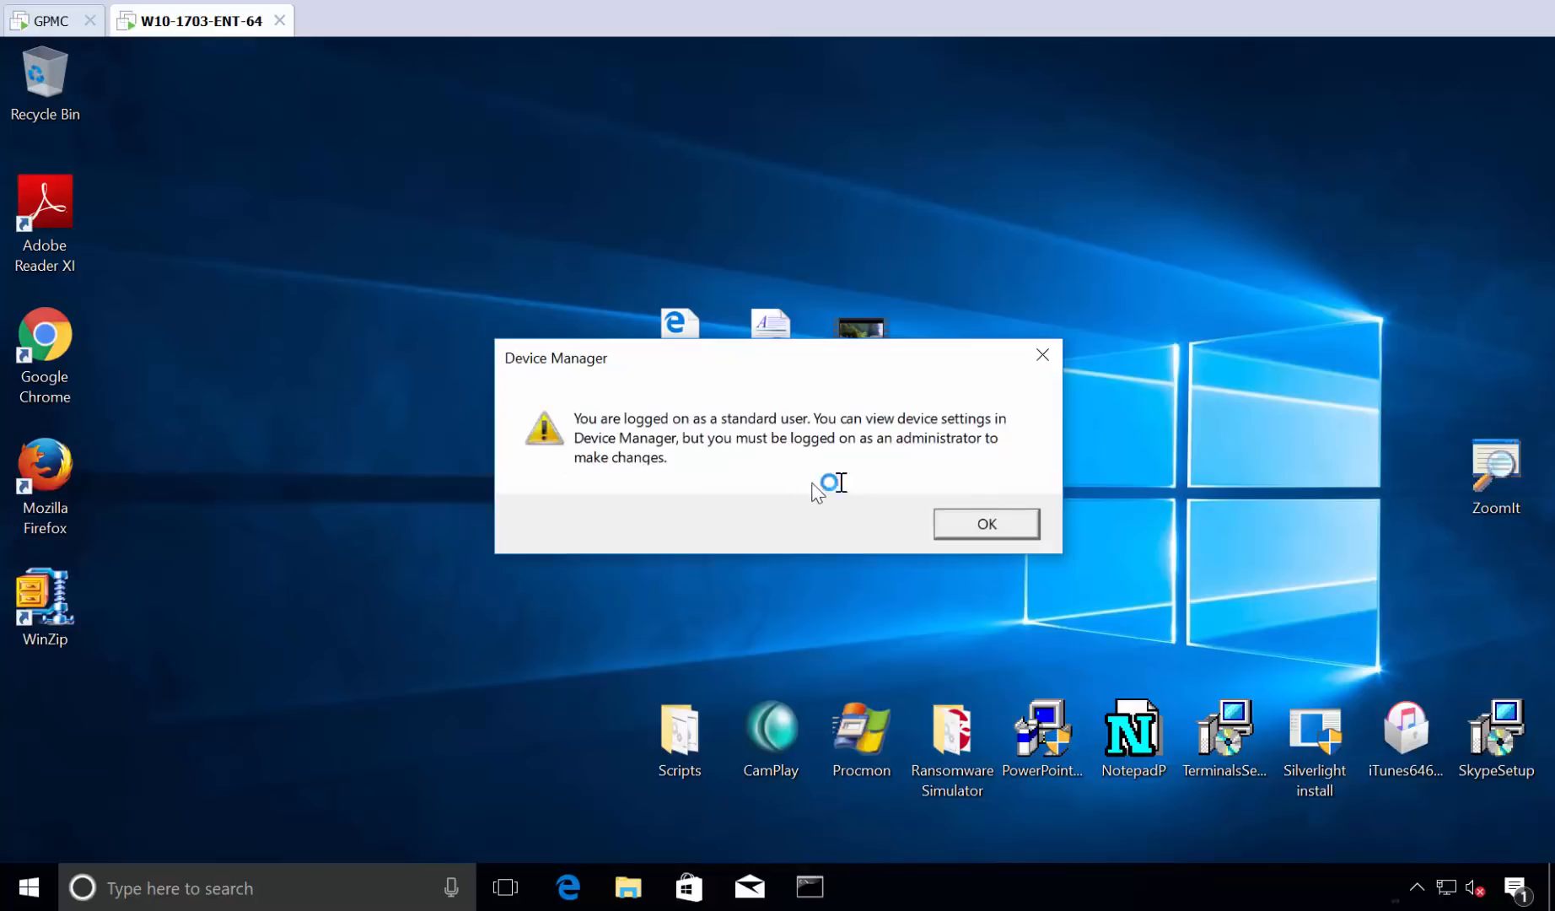
click(986, 523)
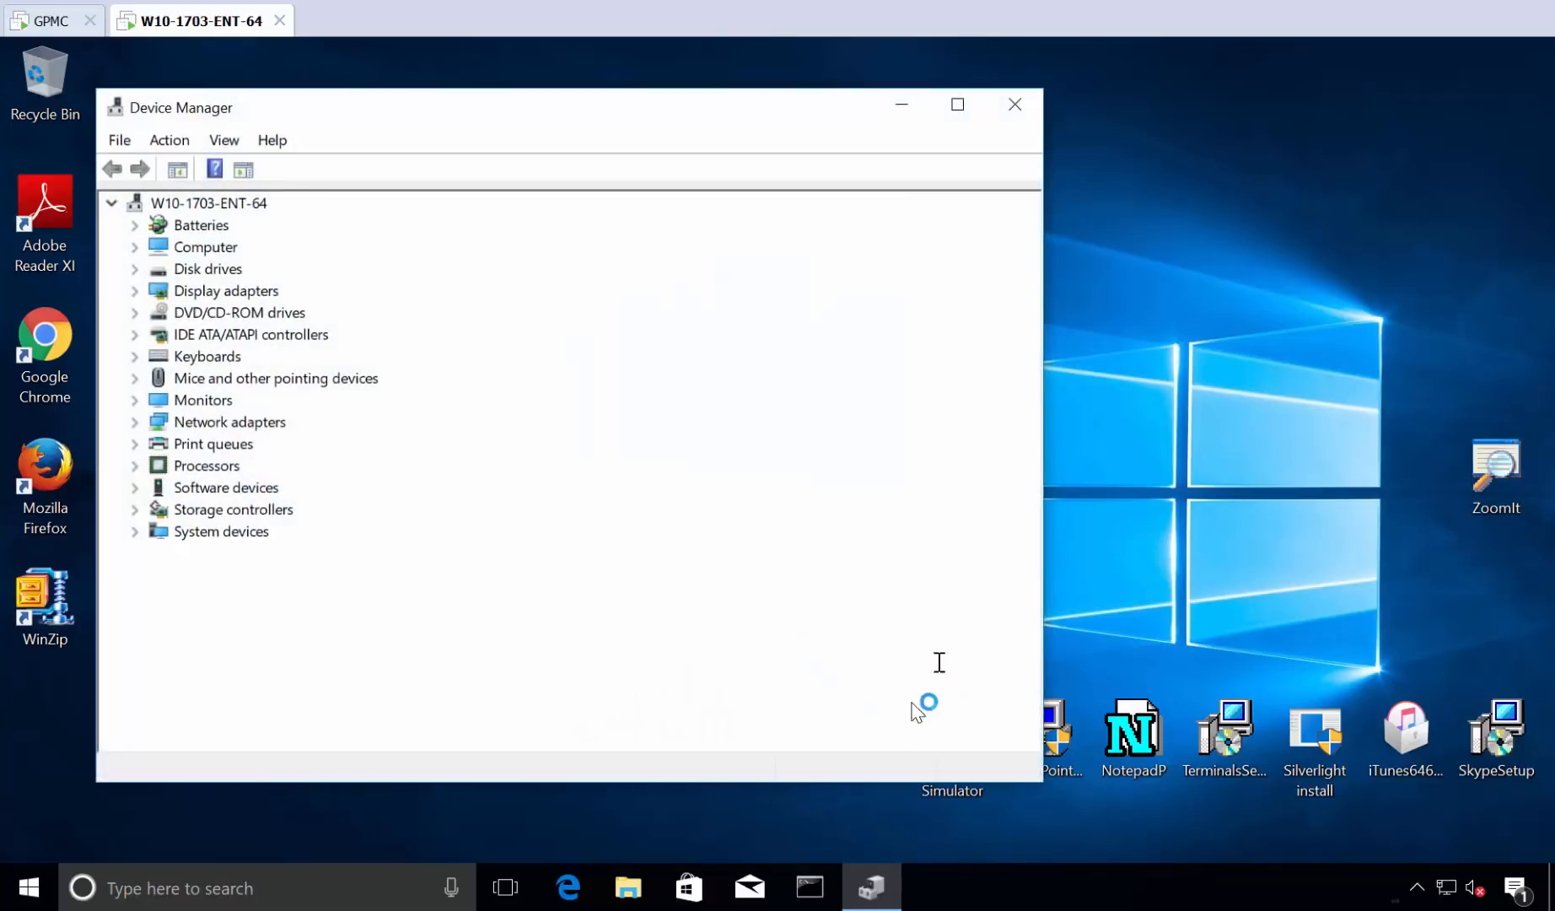
Close Device Manager, try launching Procmon, and cancel its admin credentials prompt.
click(1012, 105)
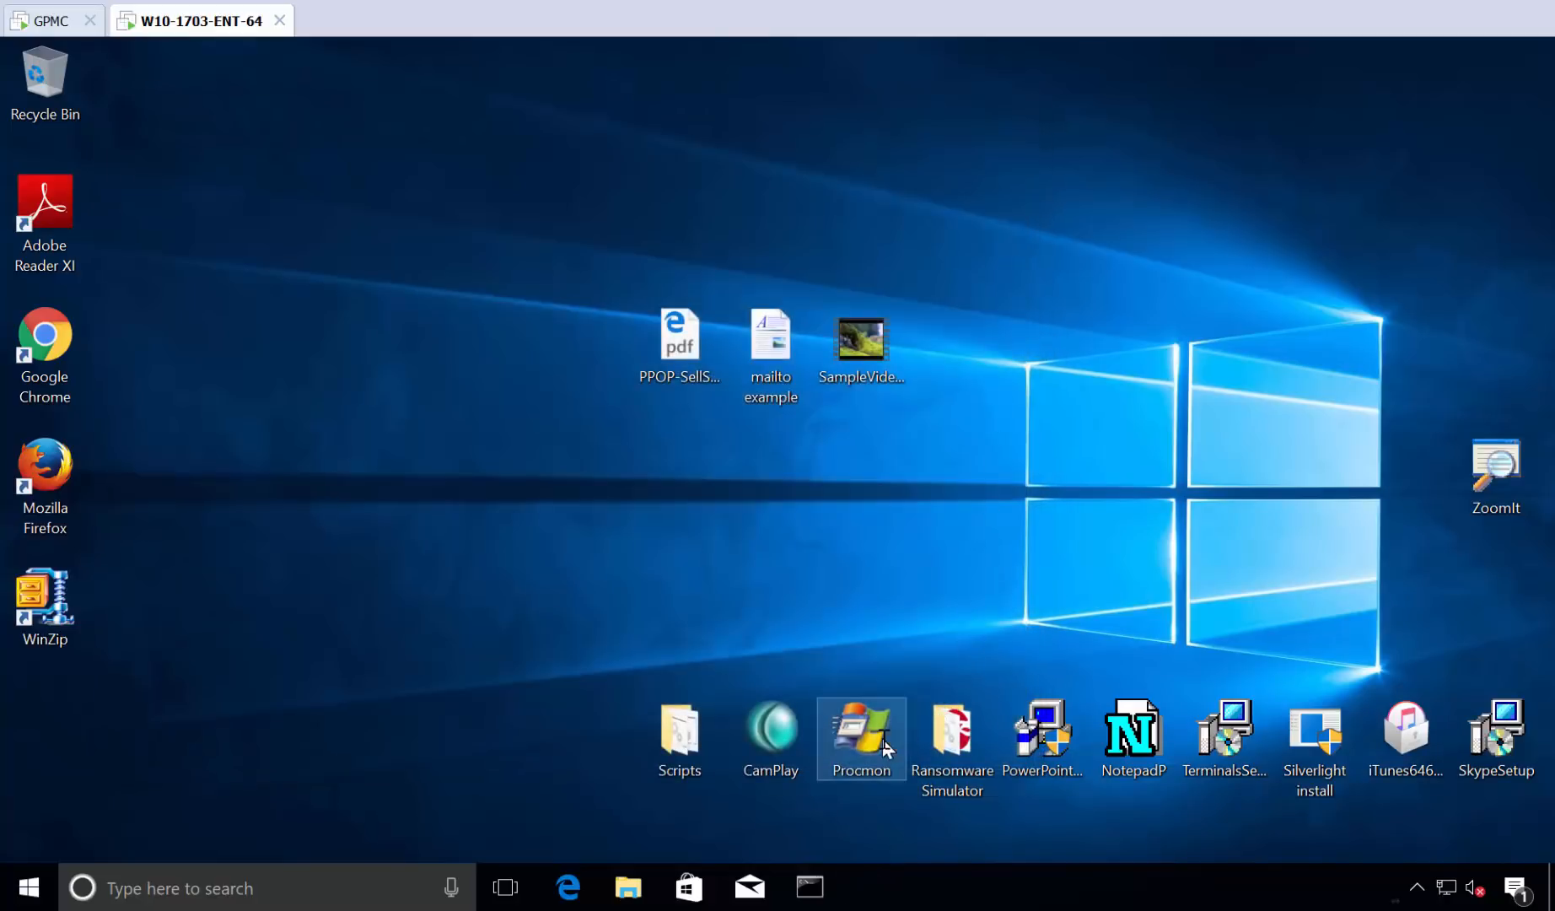
double_click(859, 737)
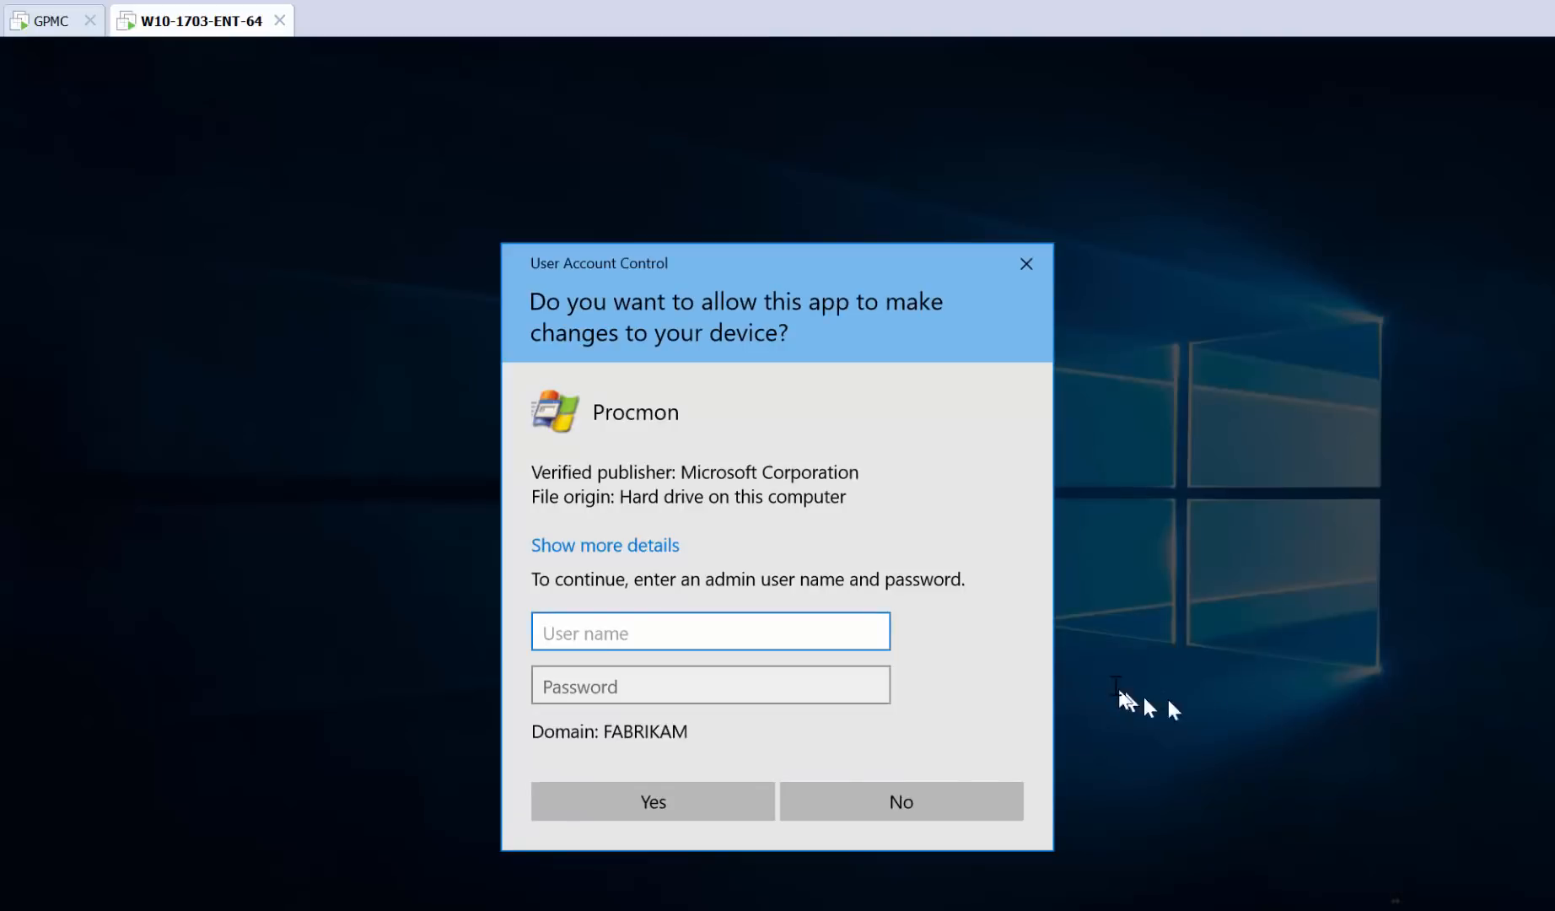
mouse_move(1027, 264)
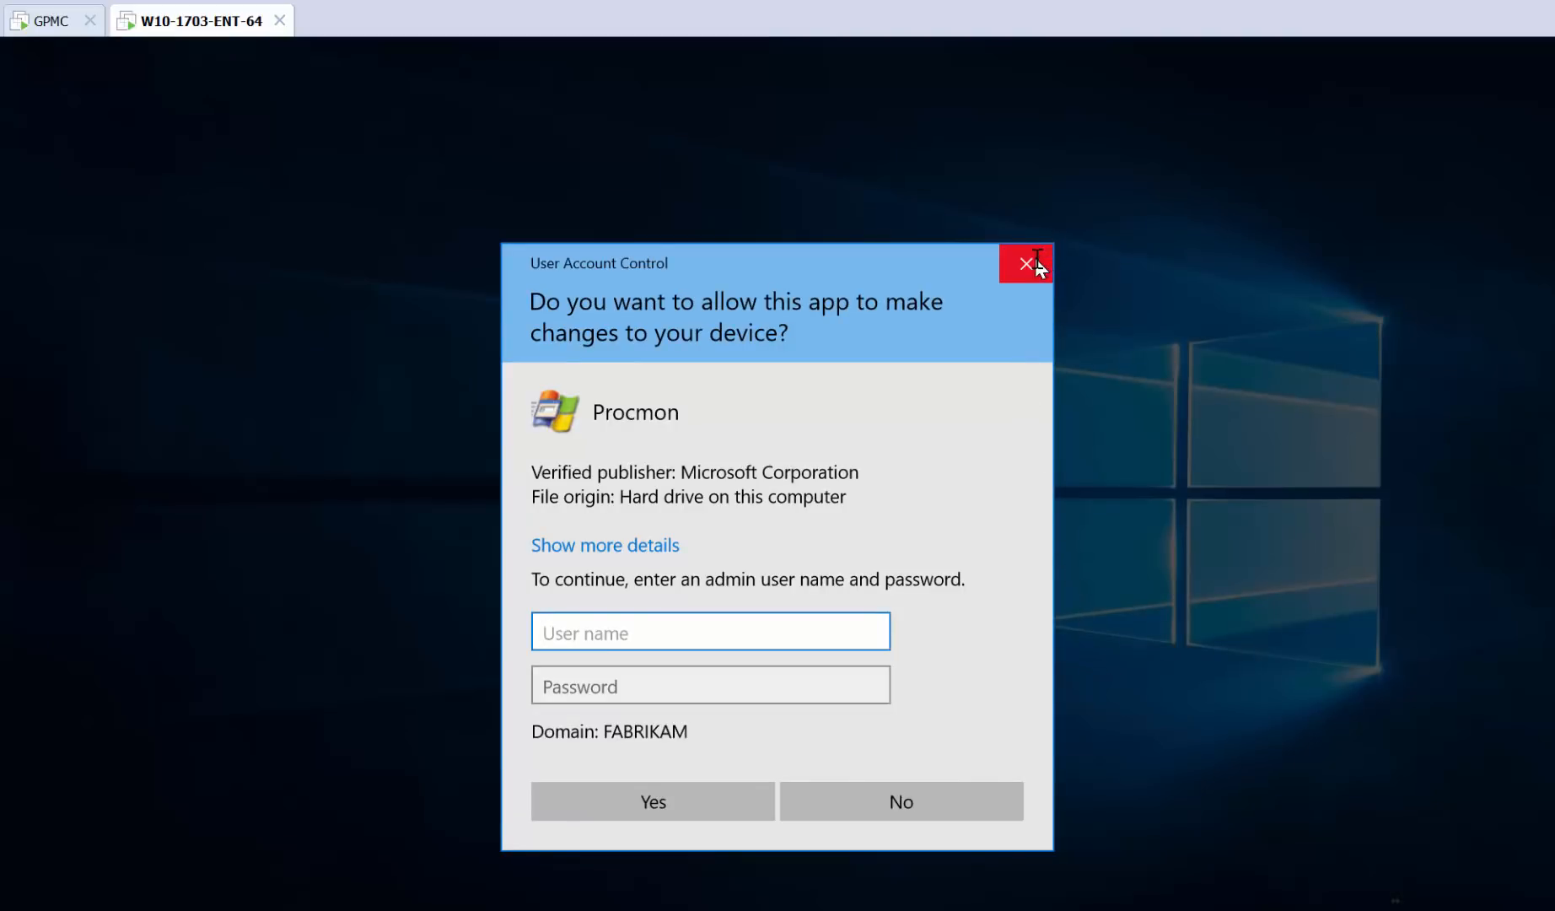
click(1029, 264)
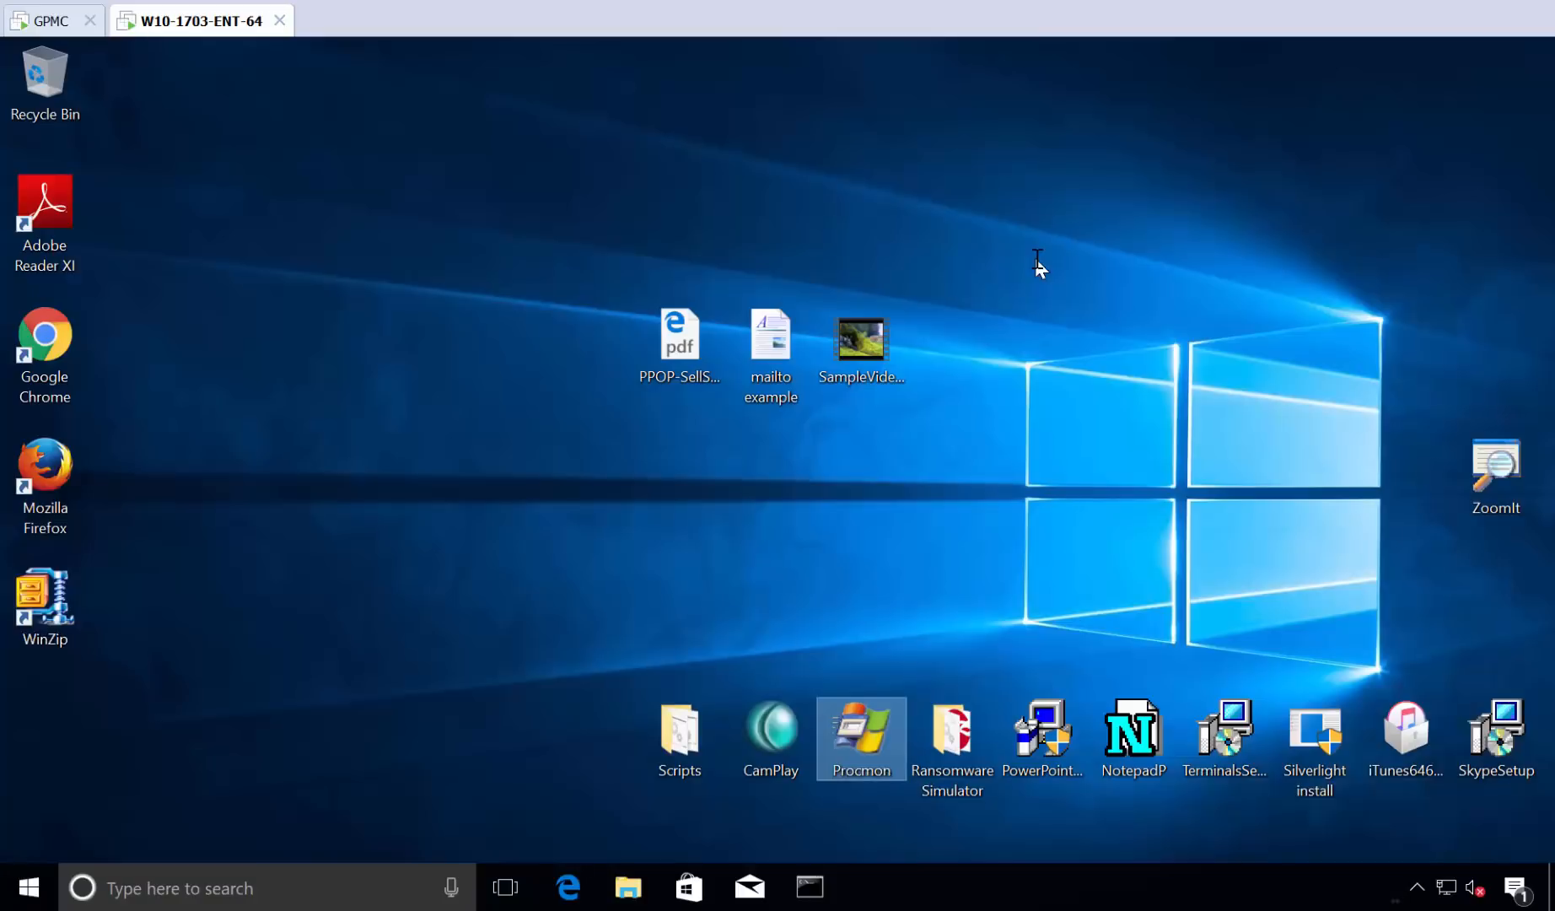
mouse_move(377, 313)
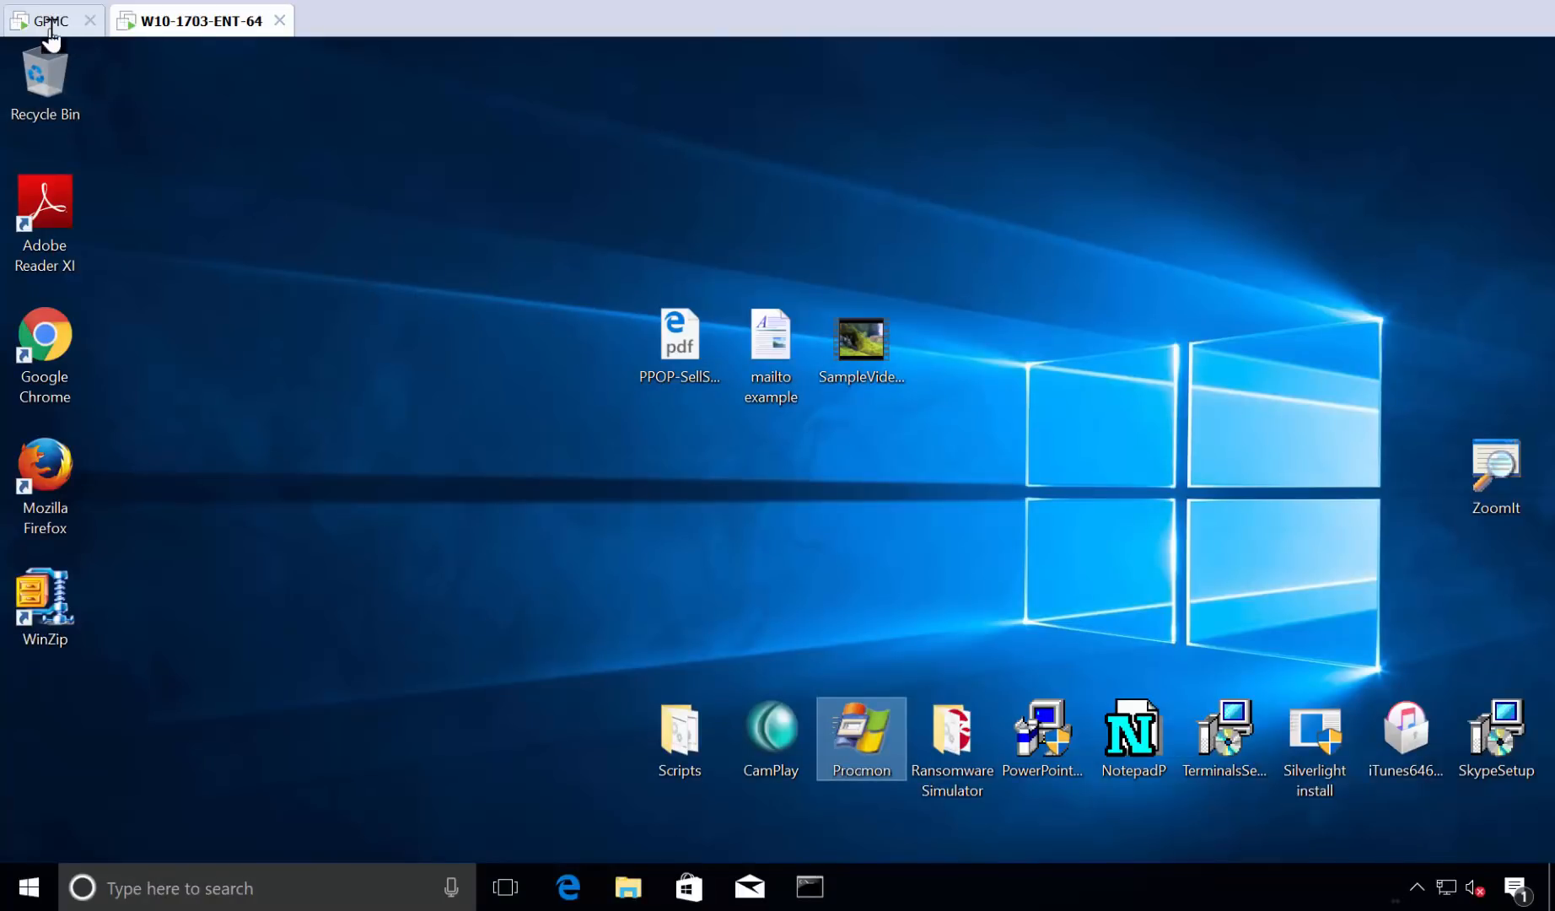
On the management server, create GPO 'PPLPM Elevate when needed' linked to East Sales Users and open it for editing.
click(50, 21)
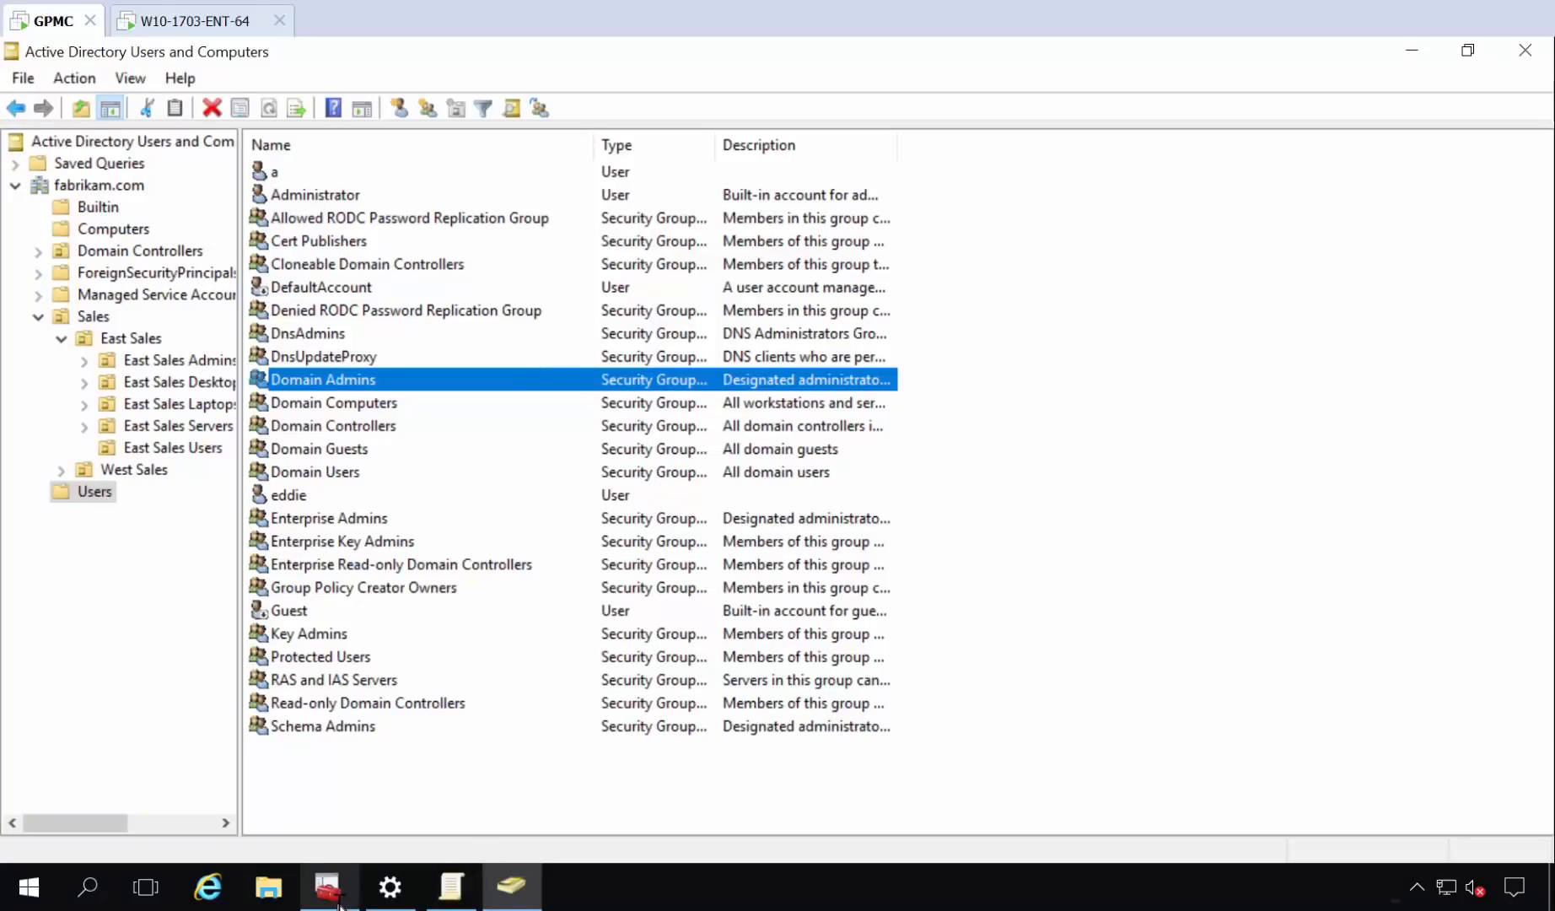
click(327, 887)
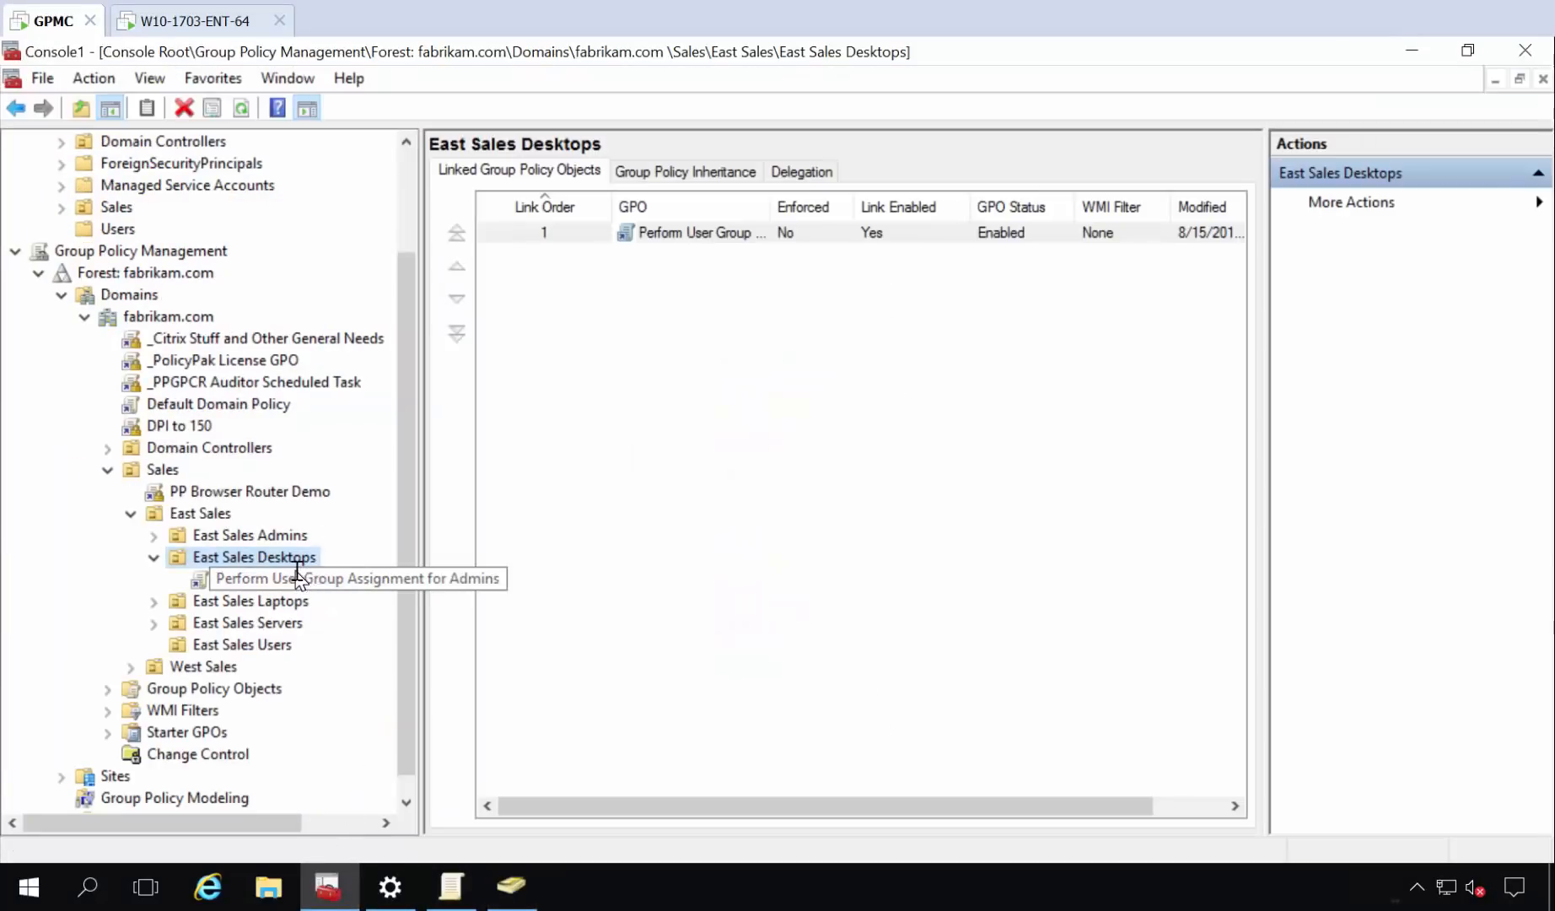
click(241, 645)
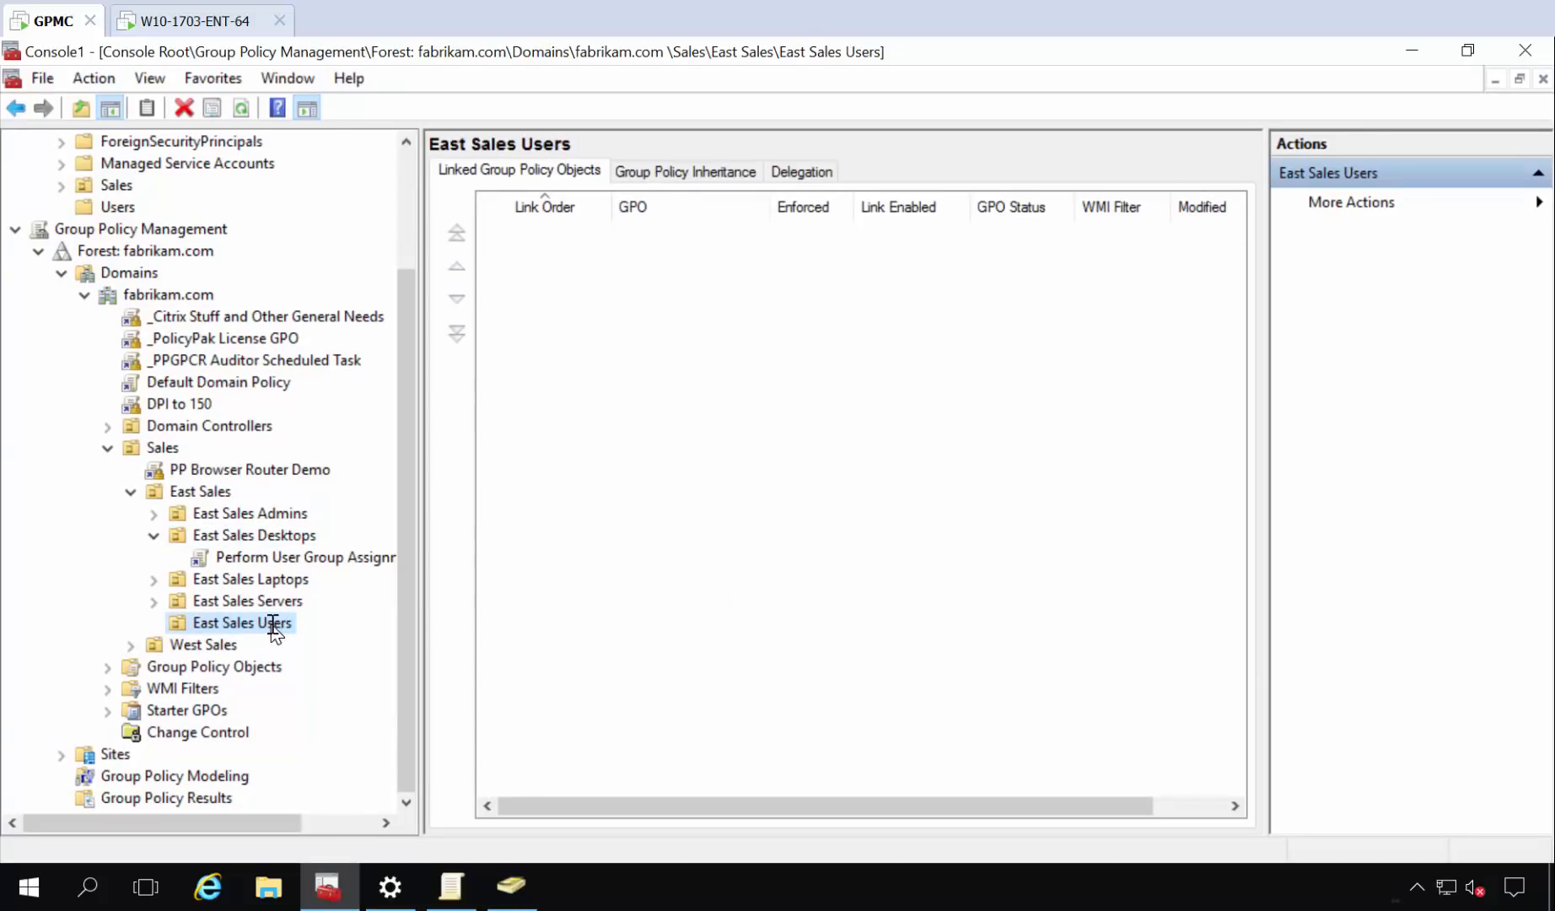
right_click(238, 622)
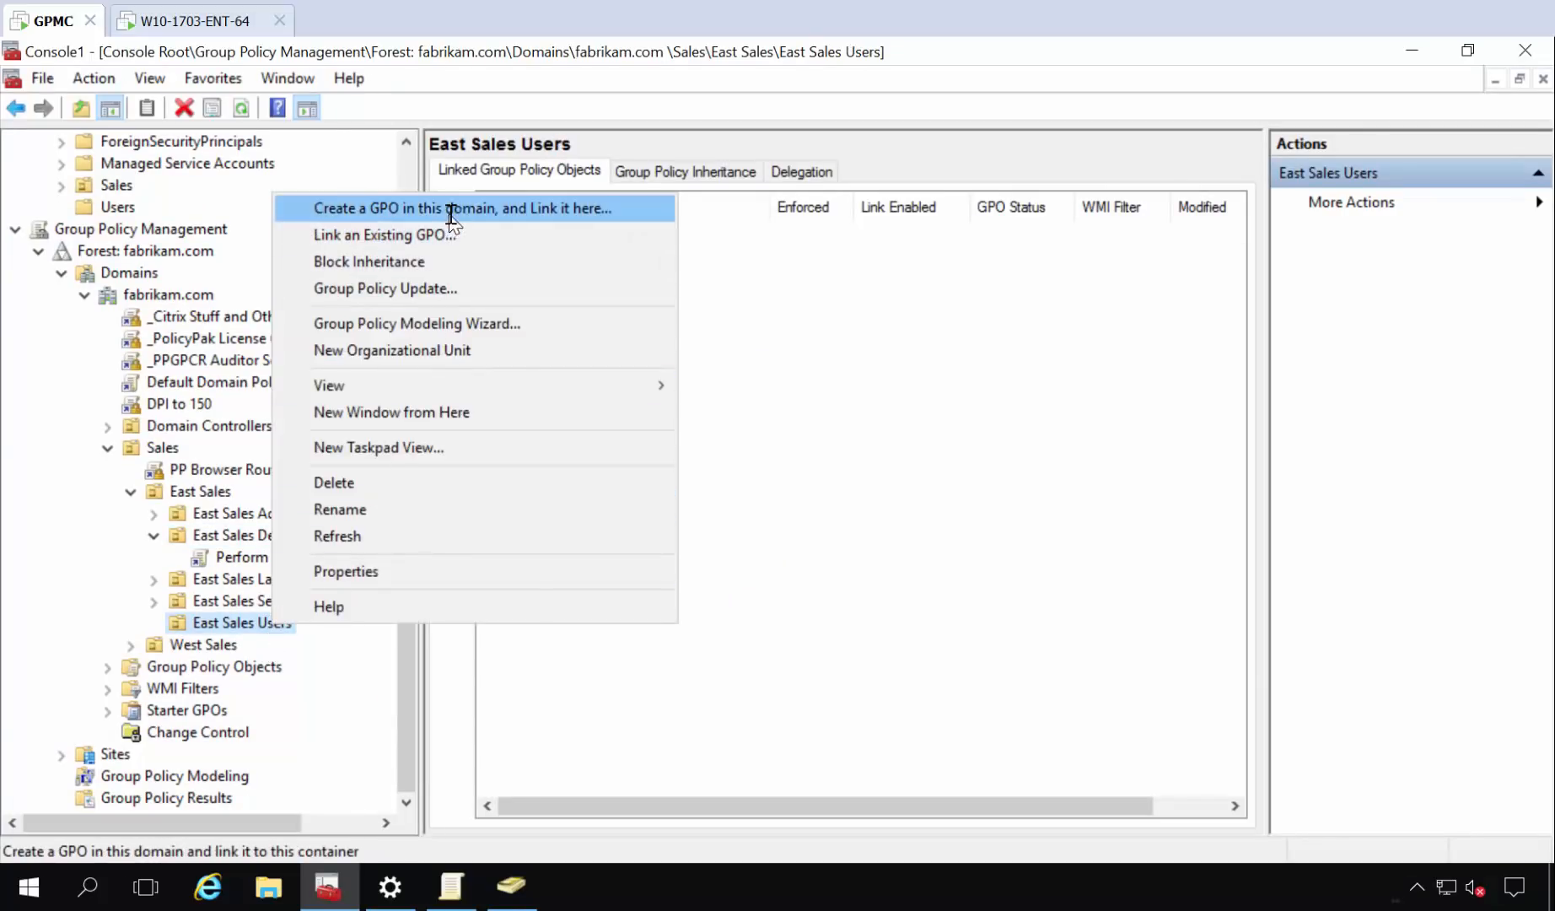
click(461, 209)
text(PPLPM Elevat)
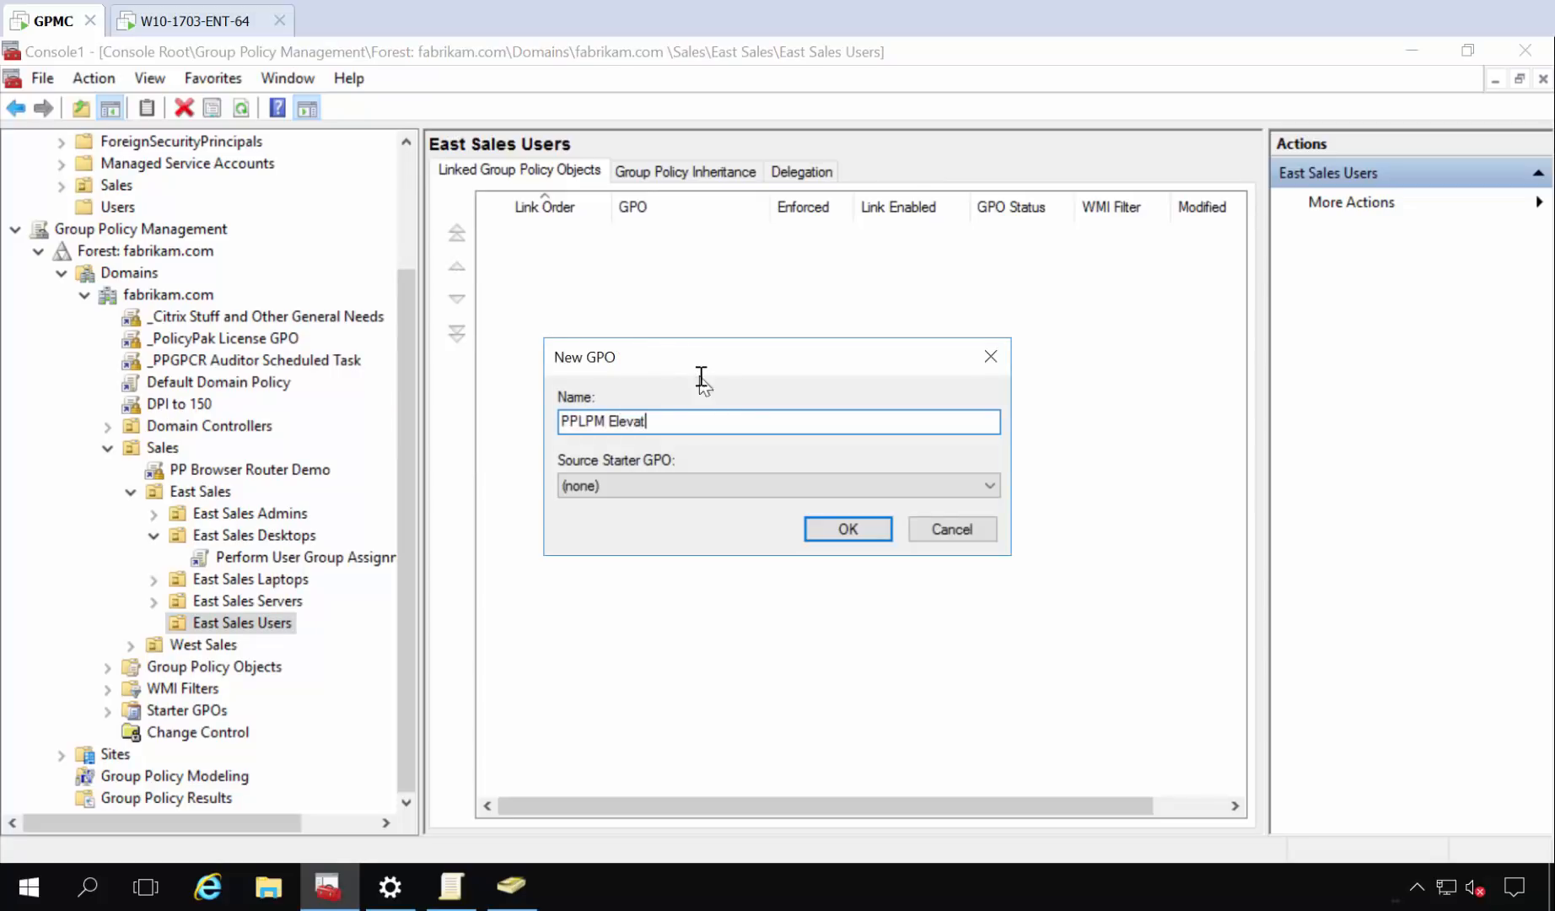
click(846, 529)
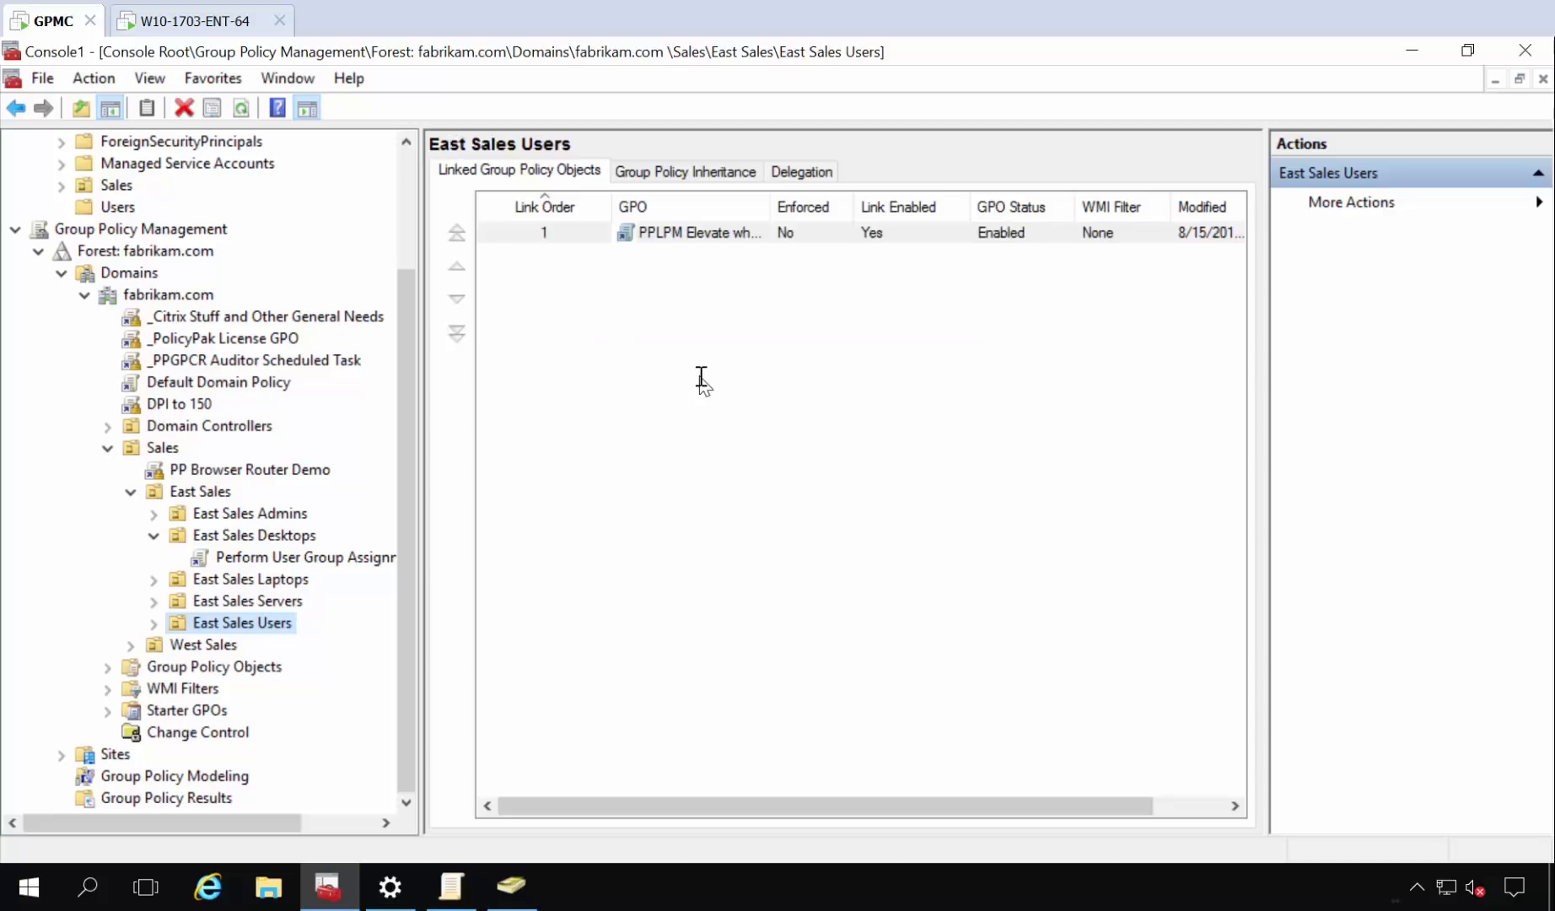
click(701, 232)
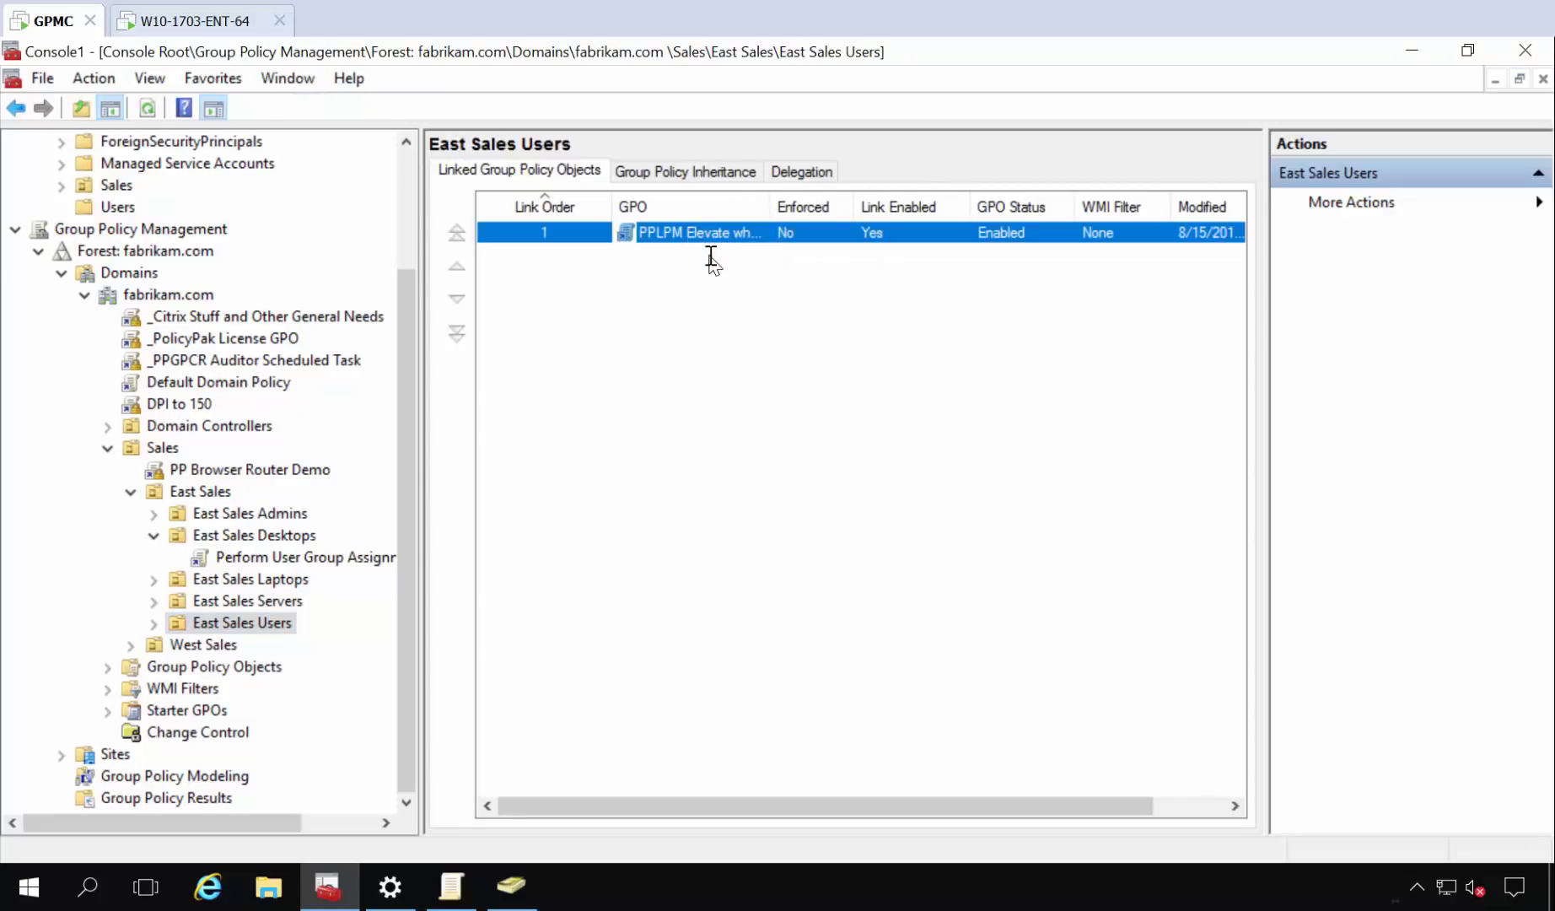
double_click(701, 232)
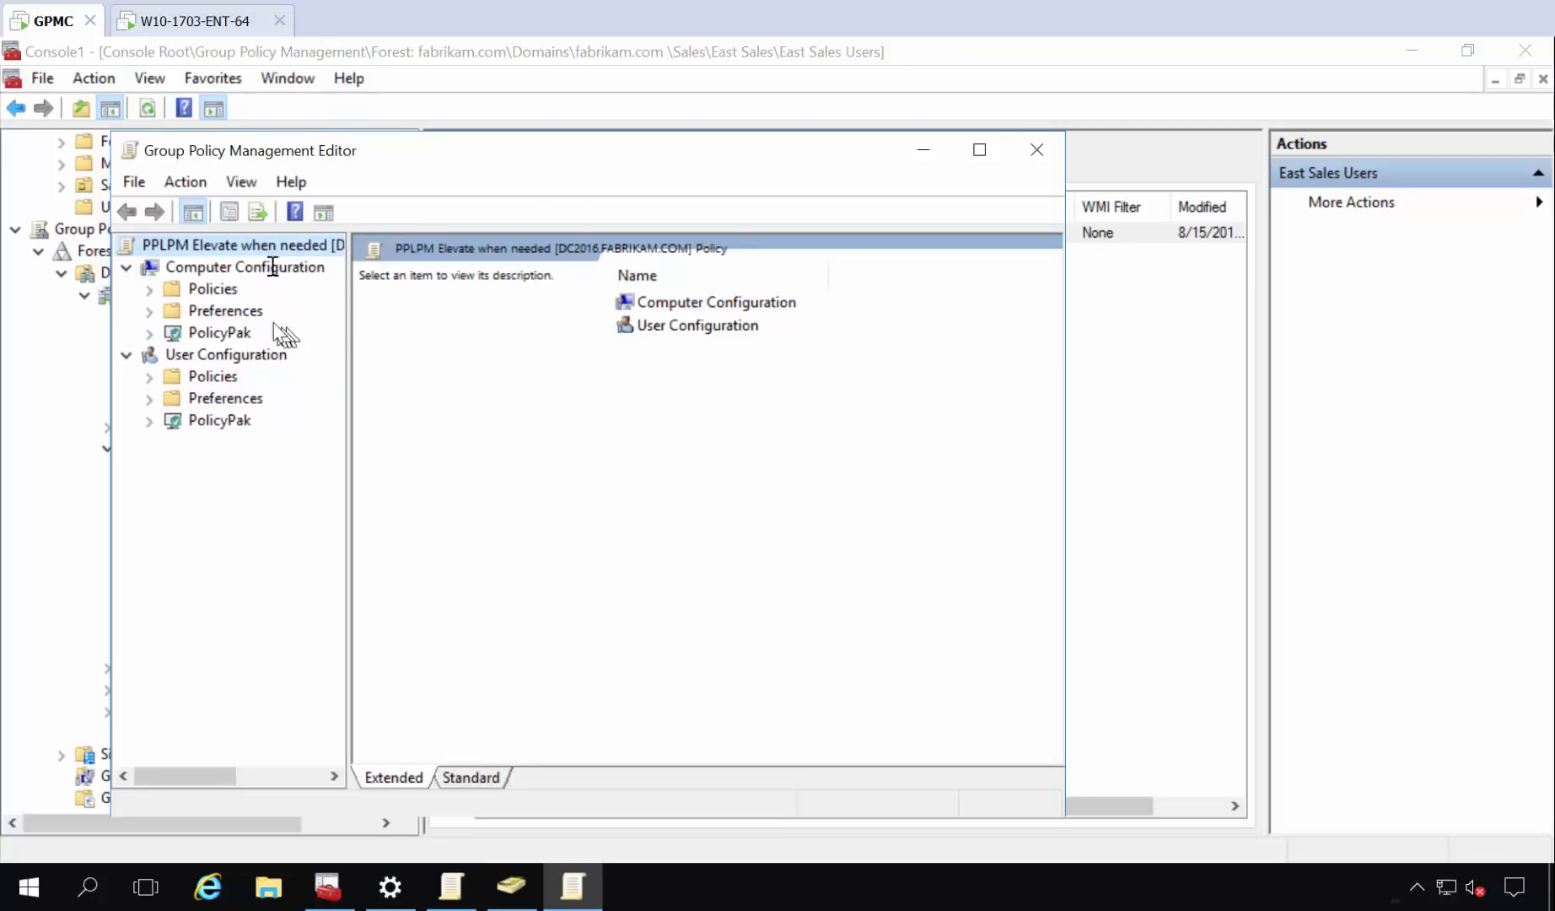
Maximize the editor and go to User Configuration > PolicyPak > Least Privilege Manager's empty policy list.
click(979, 150)
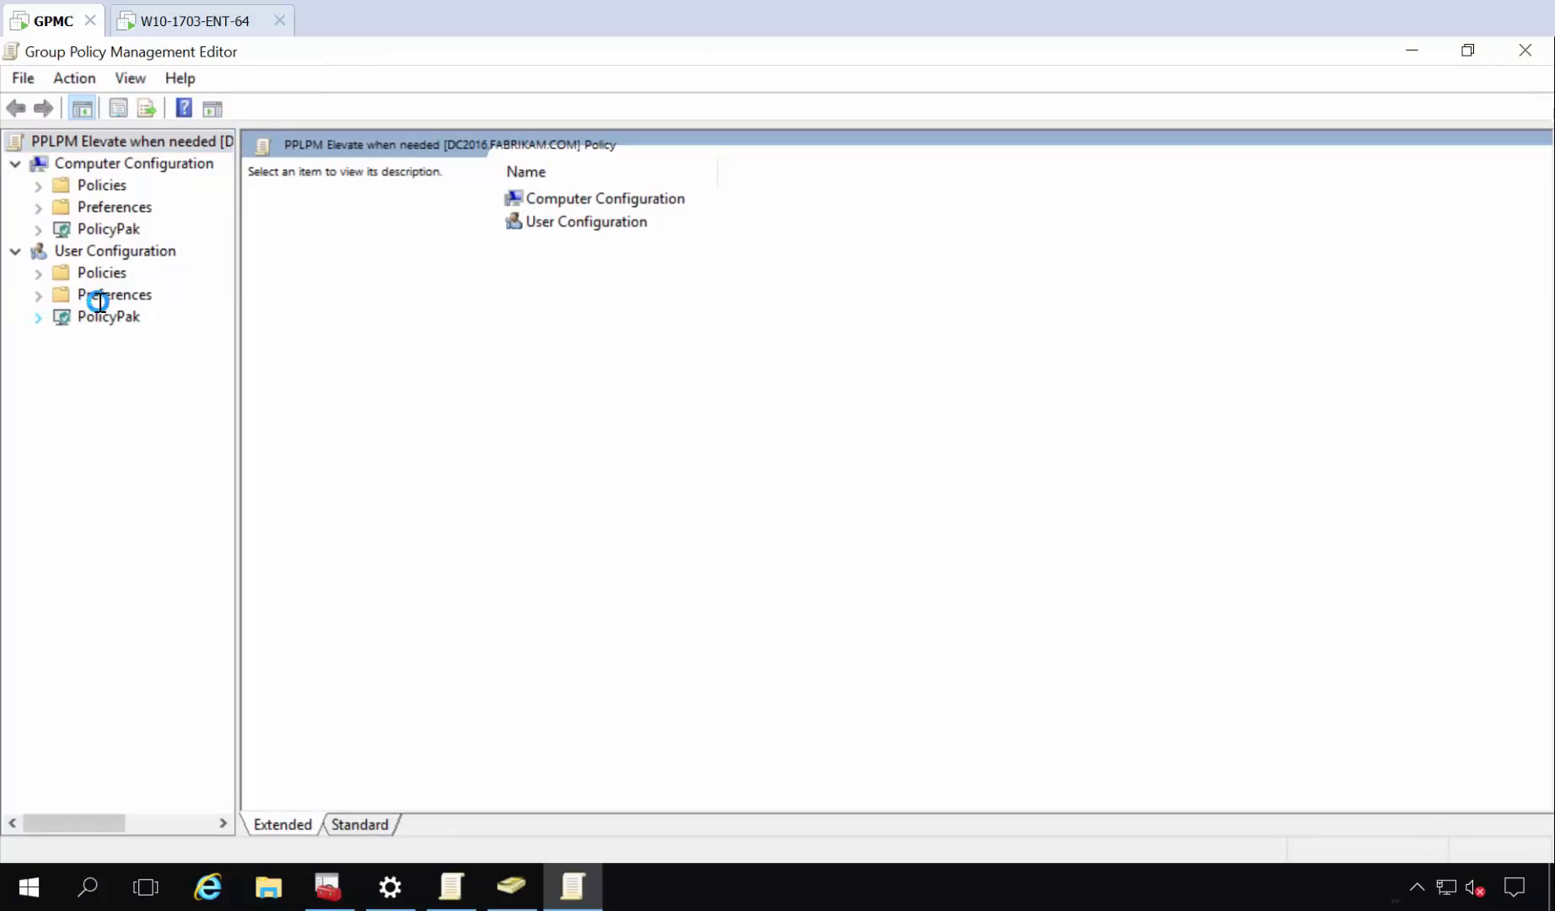
click(37, 316)
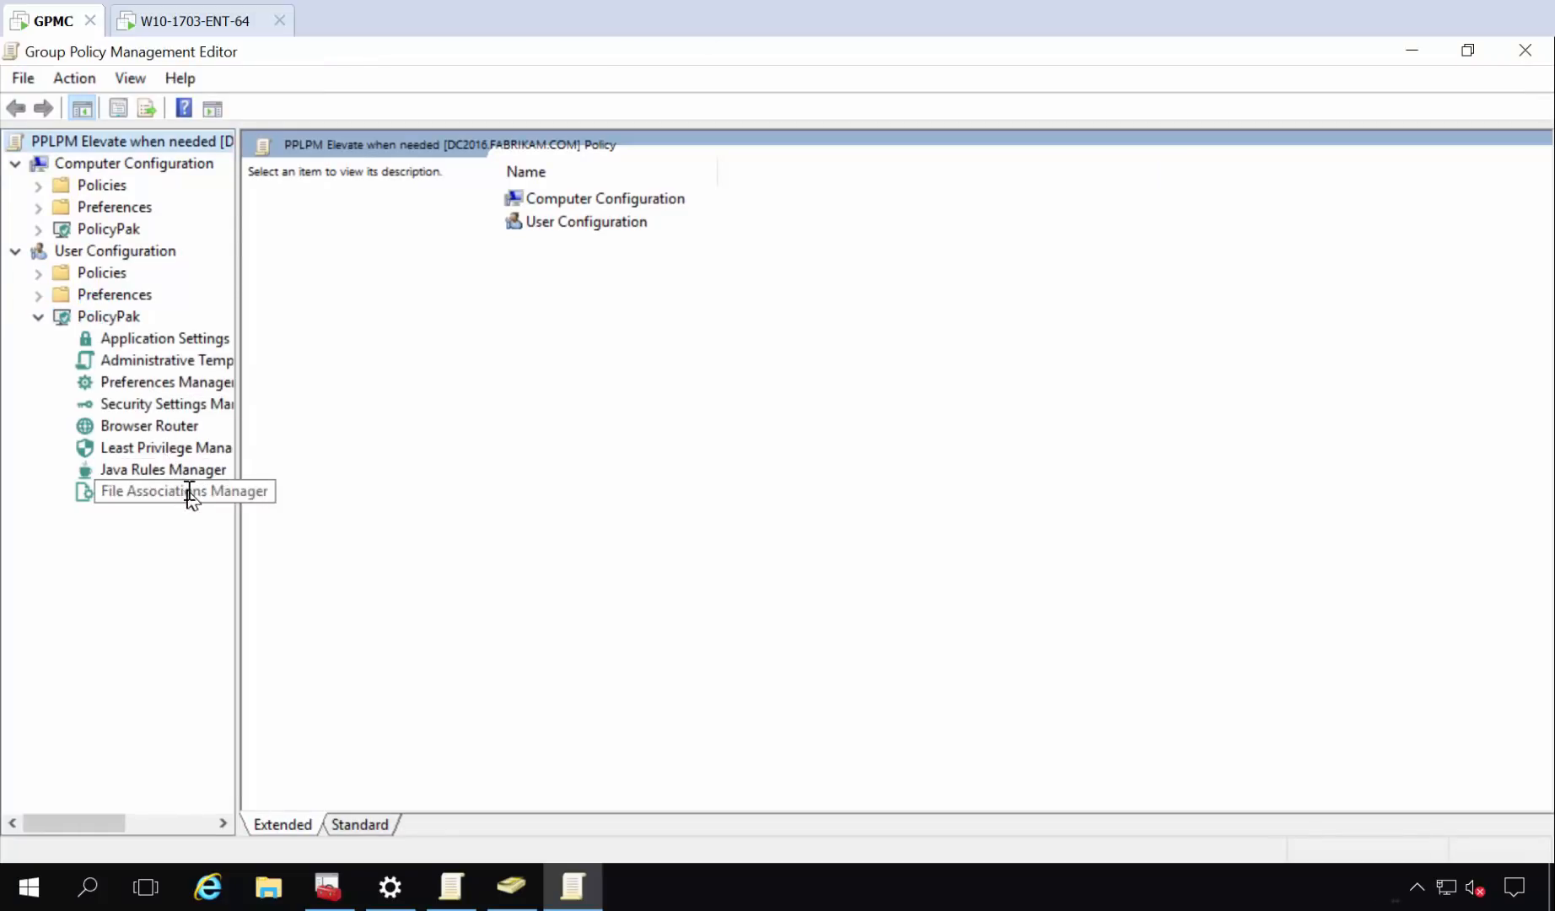
mouse_move(184, 448)
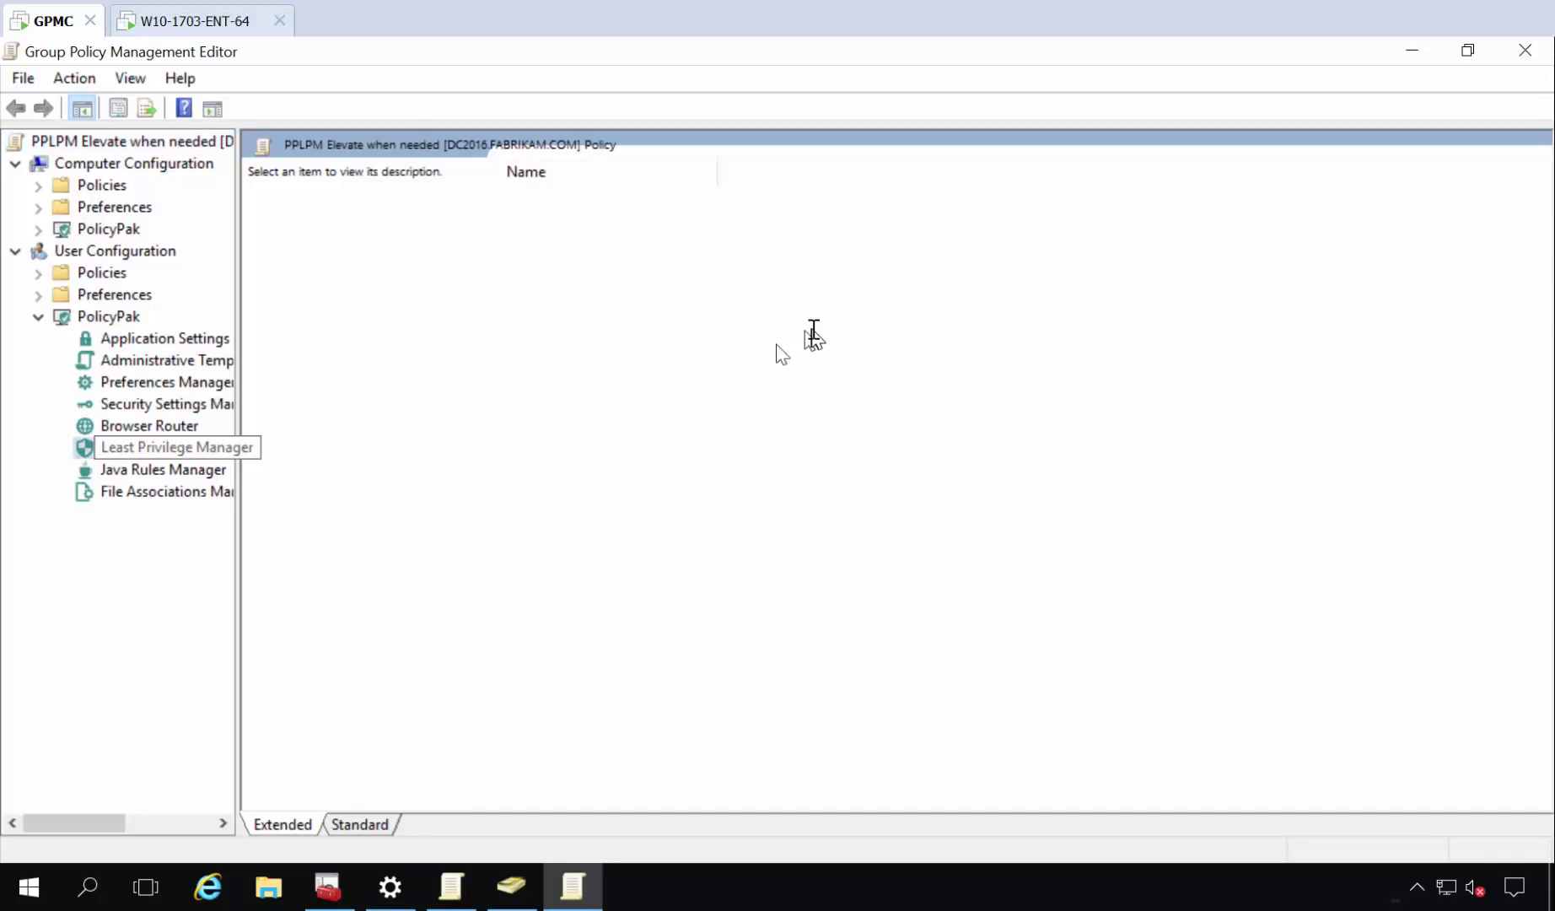
click(164, 448)
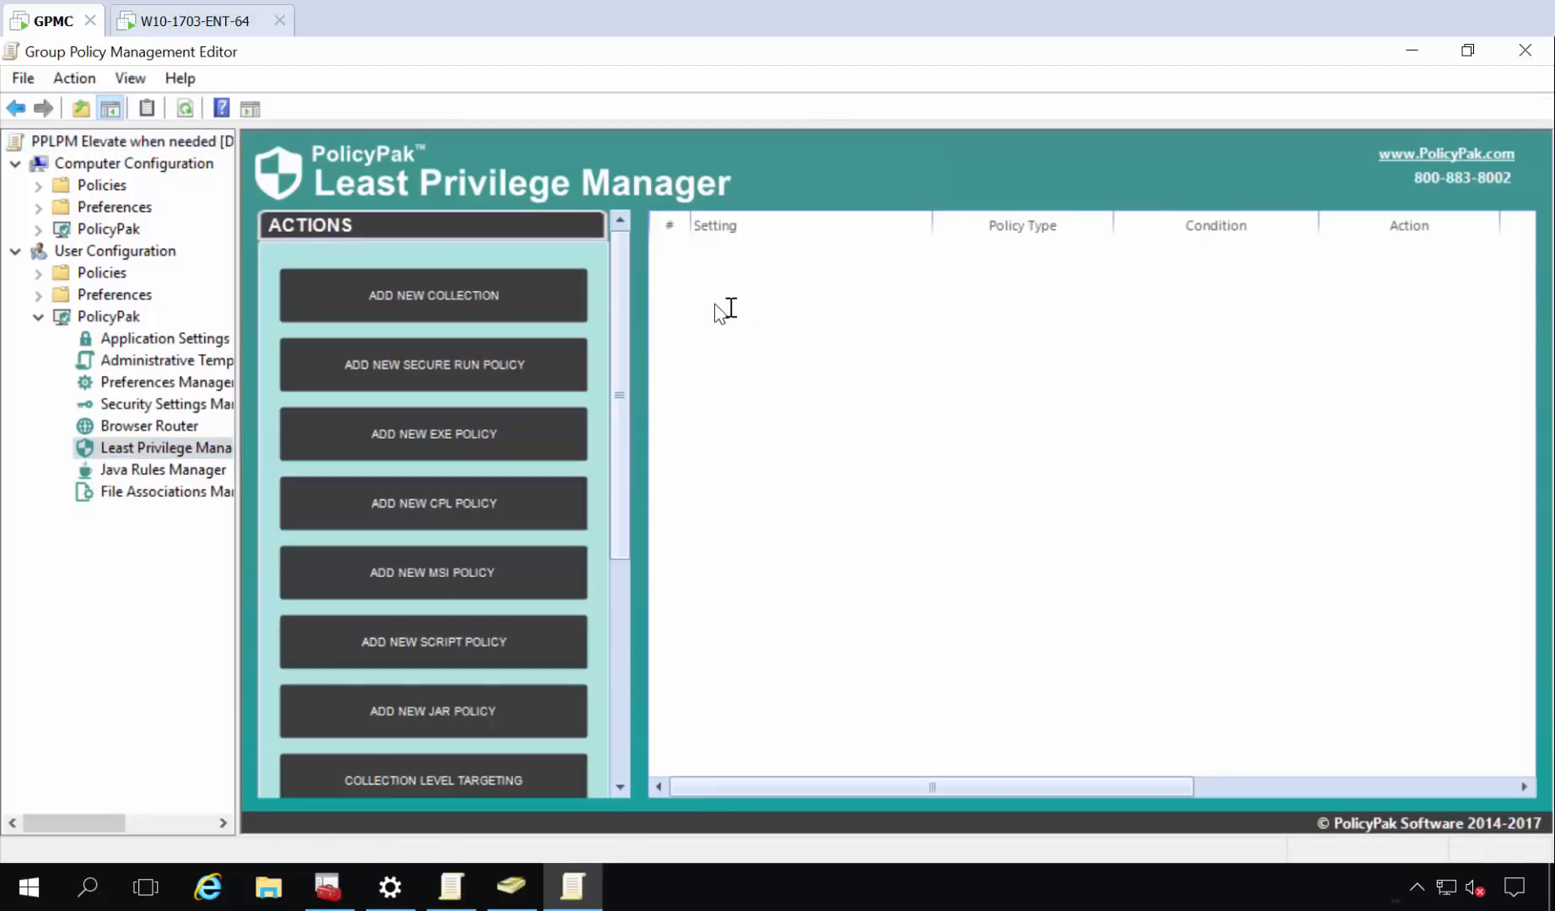
right_click(729, 307)
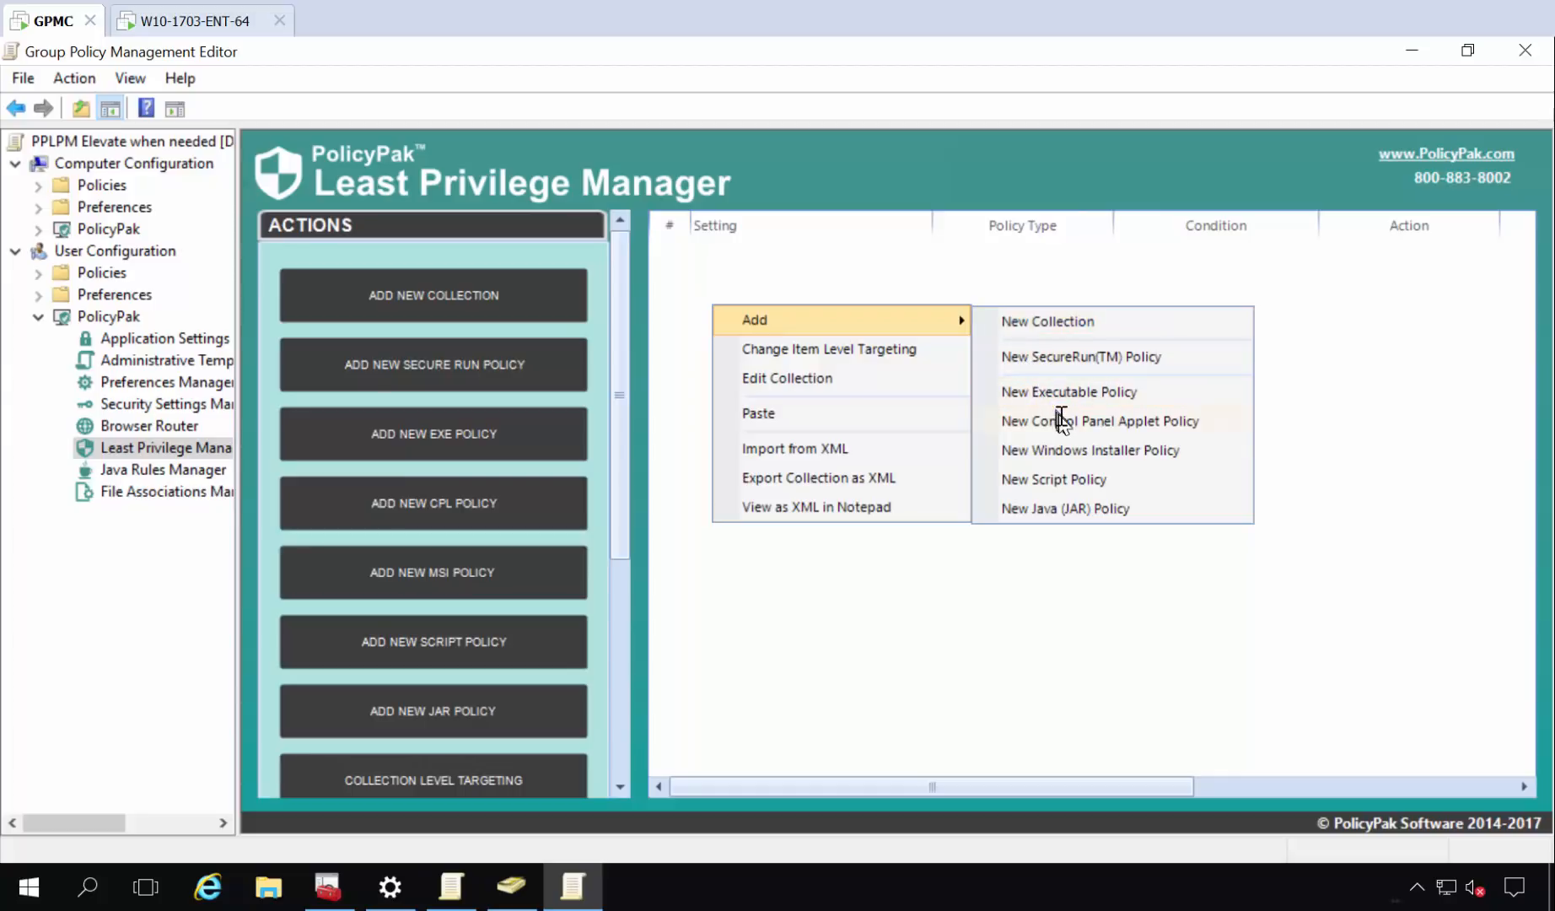
Add a Control Panel Applet policy named 'let DM Run now' that elevates Device Manager.
click(1099, 421)
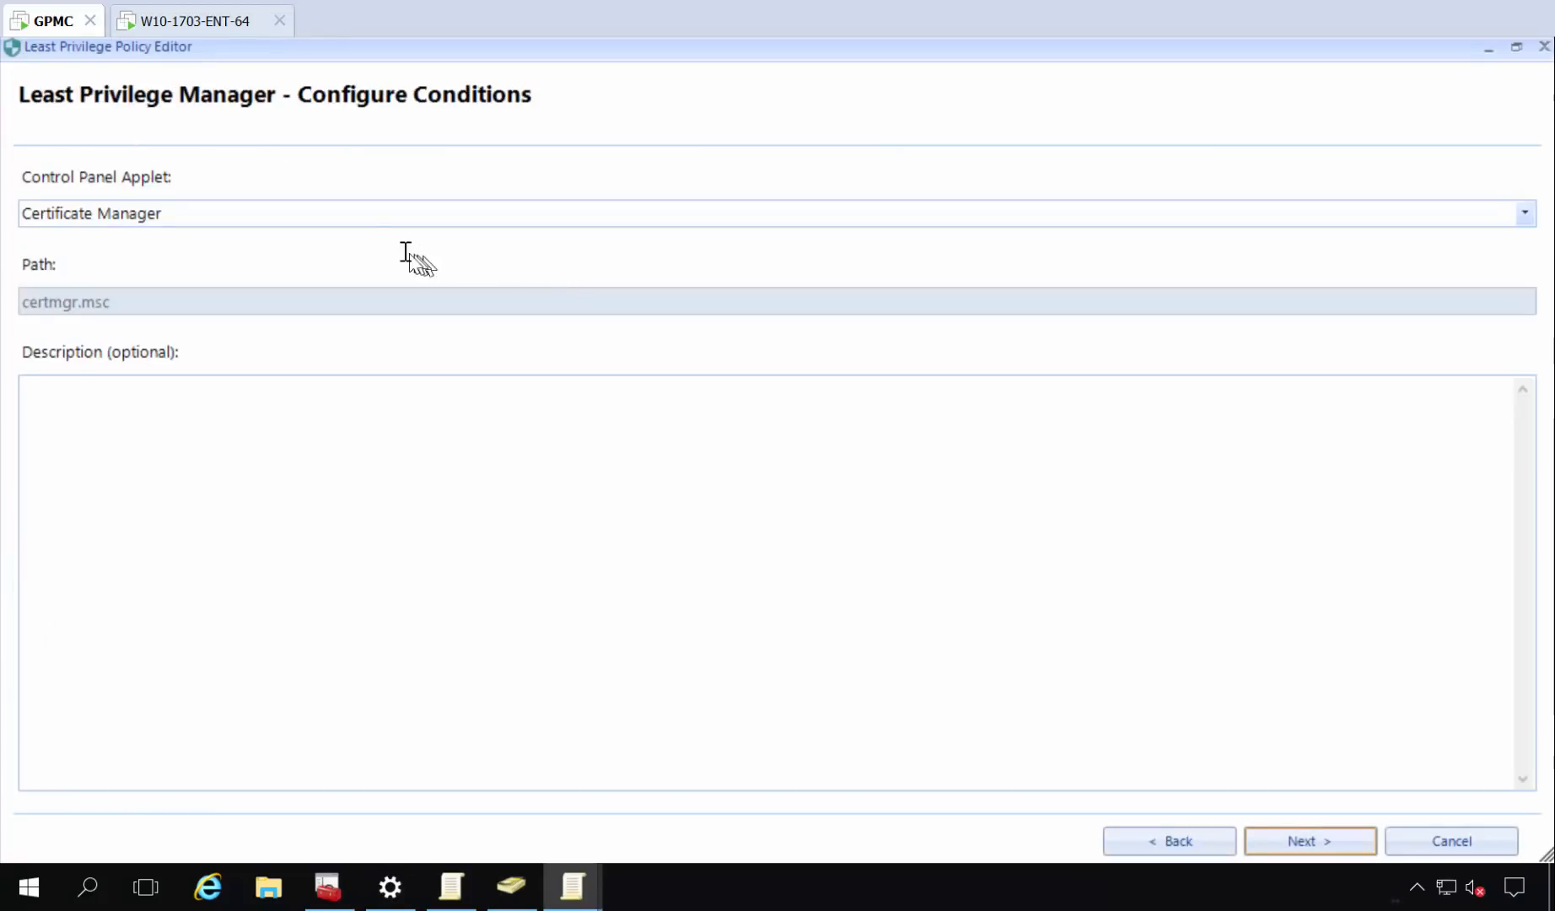
click(1525, 212)
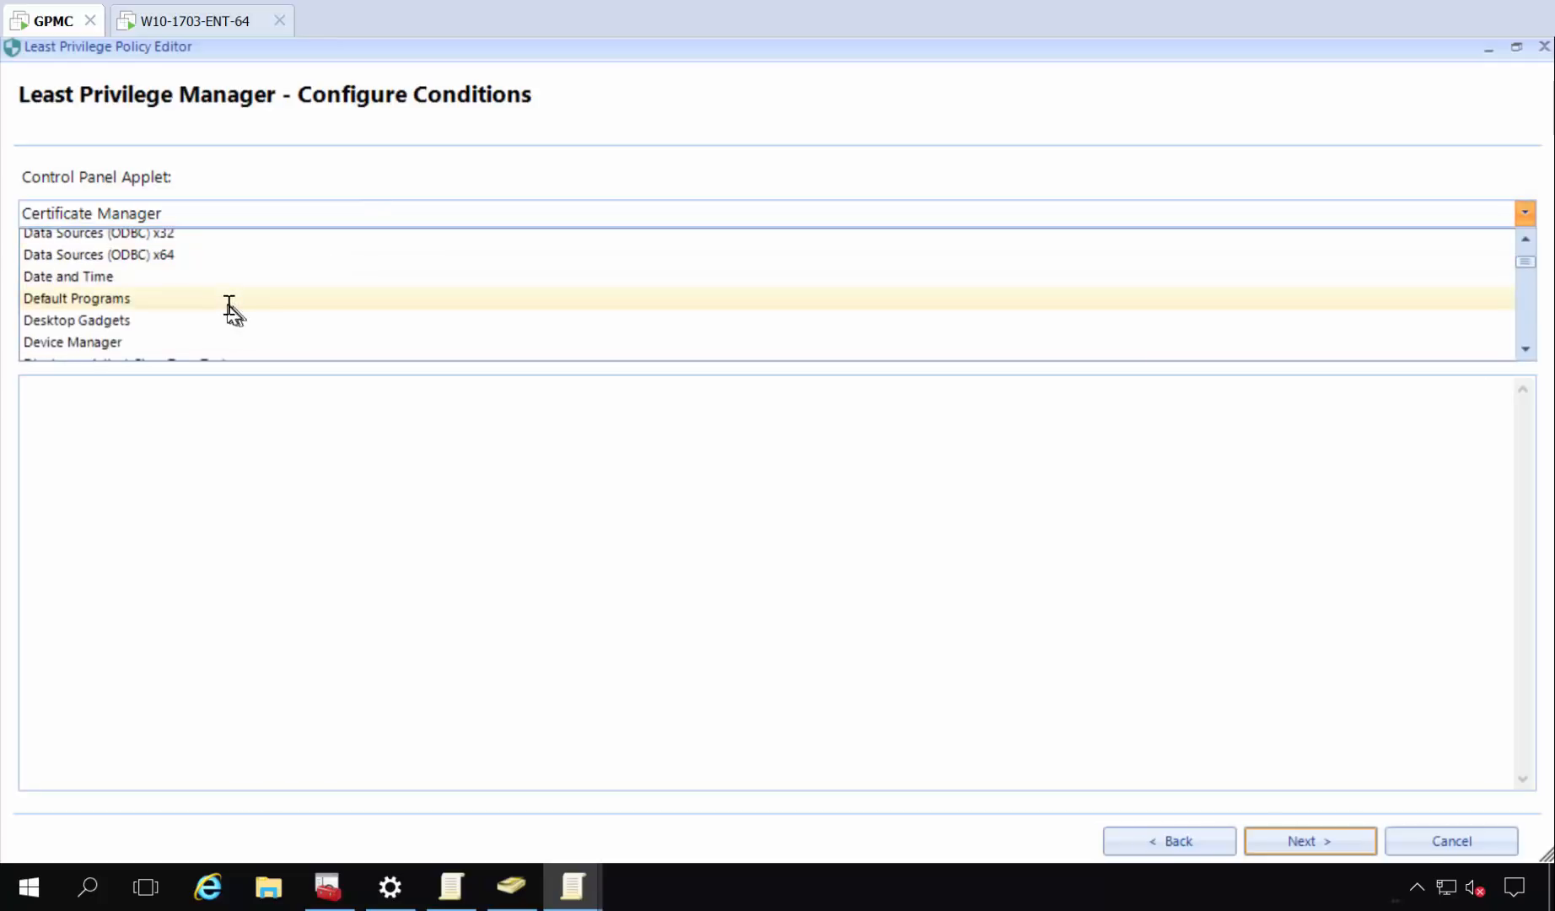
click(73, 342)
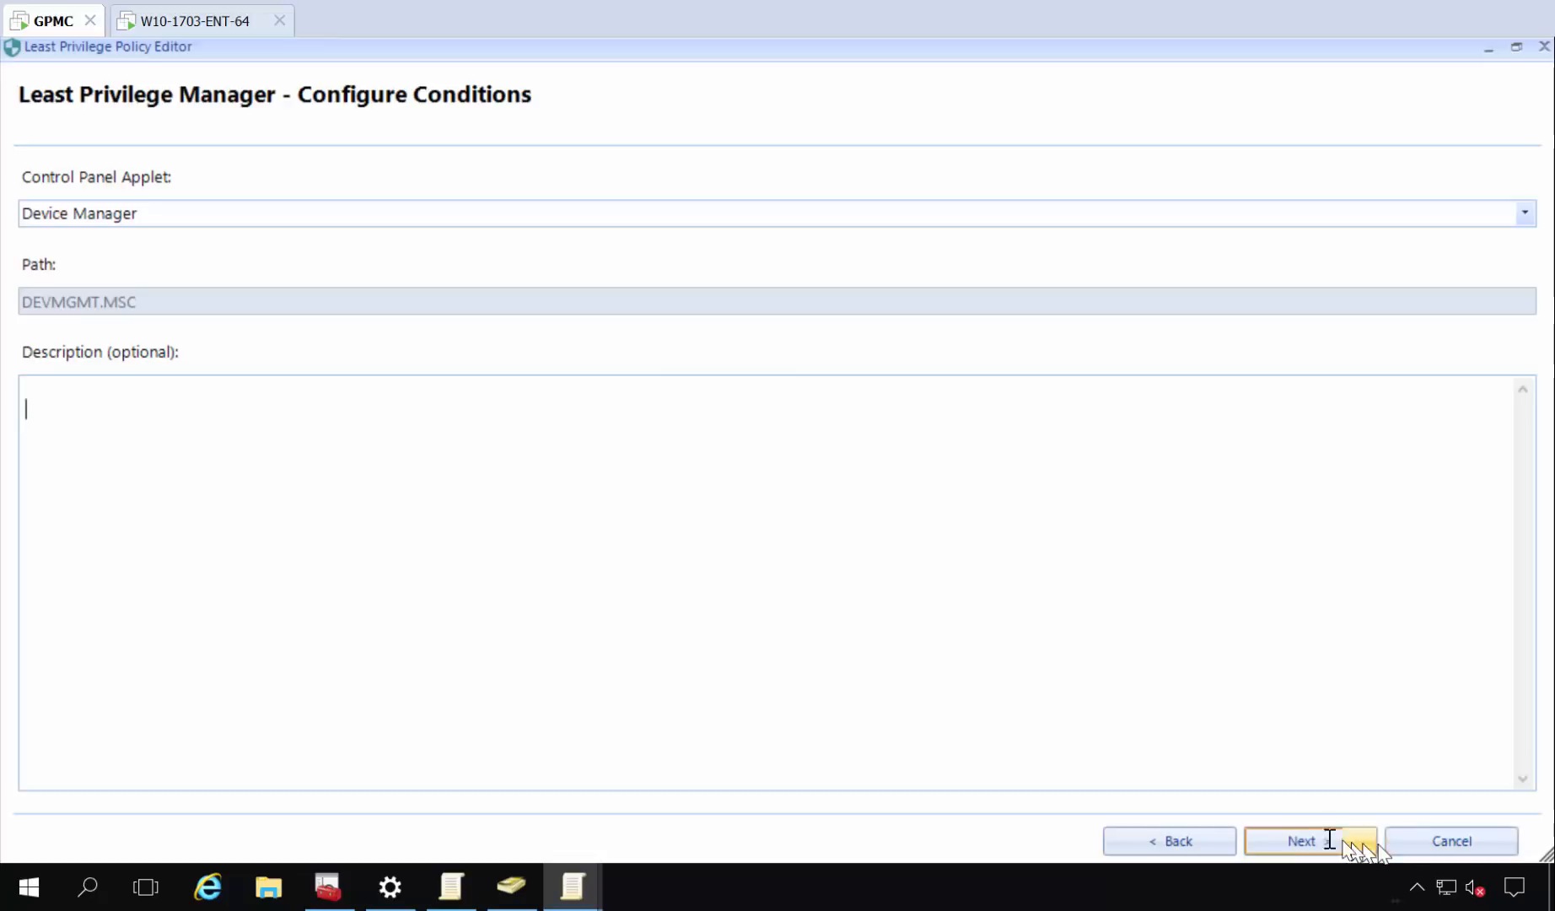
click(1310, 840)
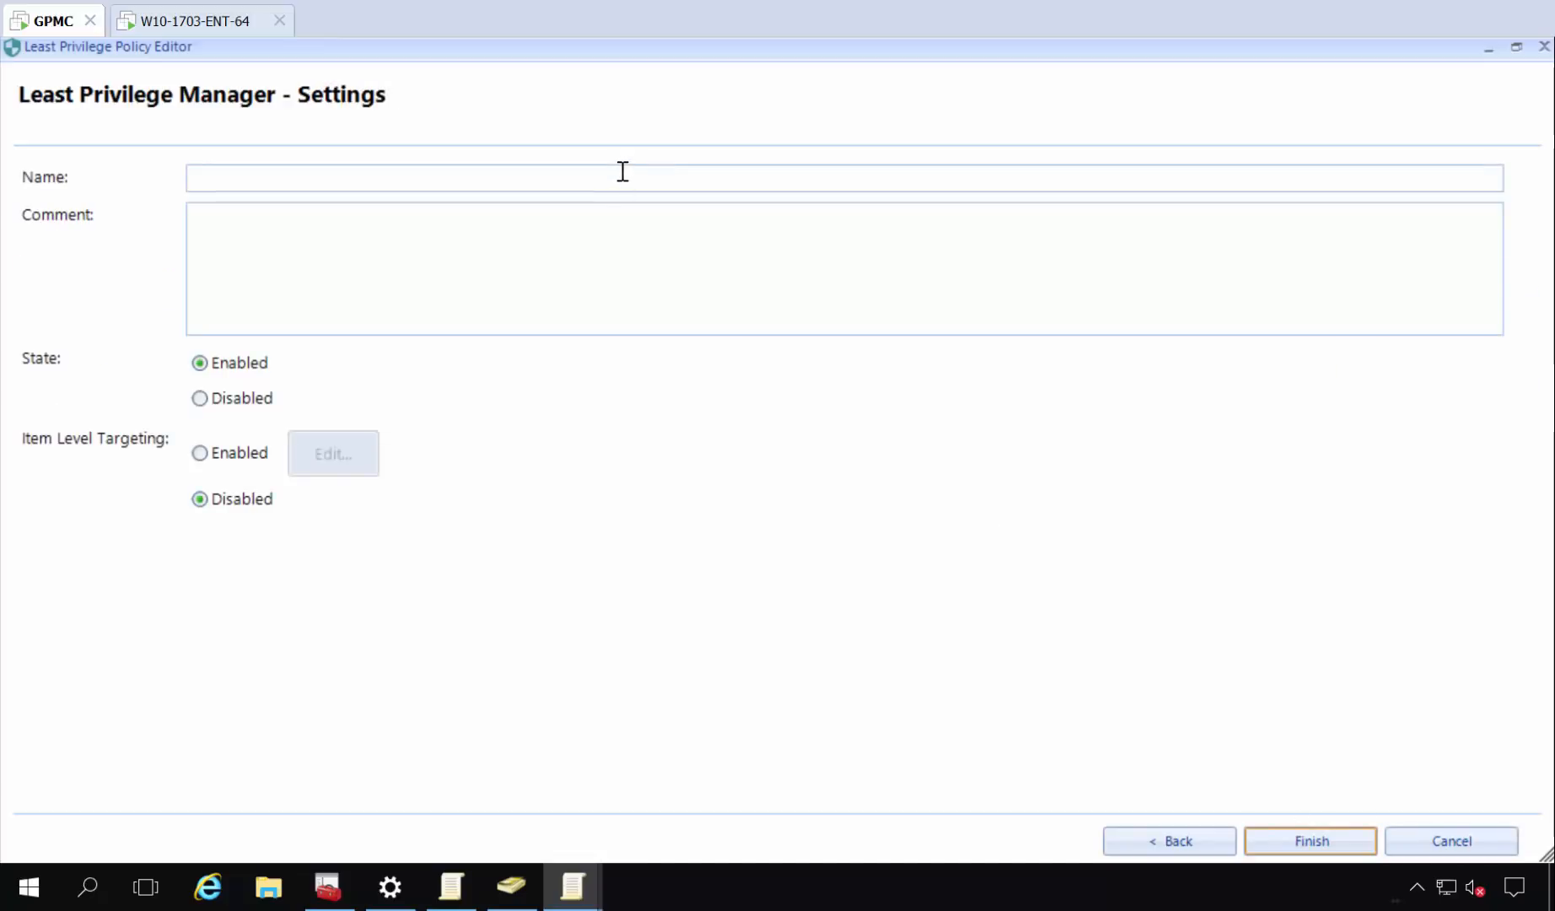
text(let DM Run now)
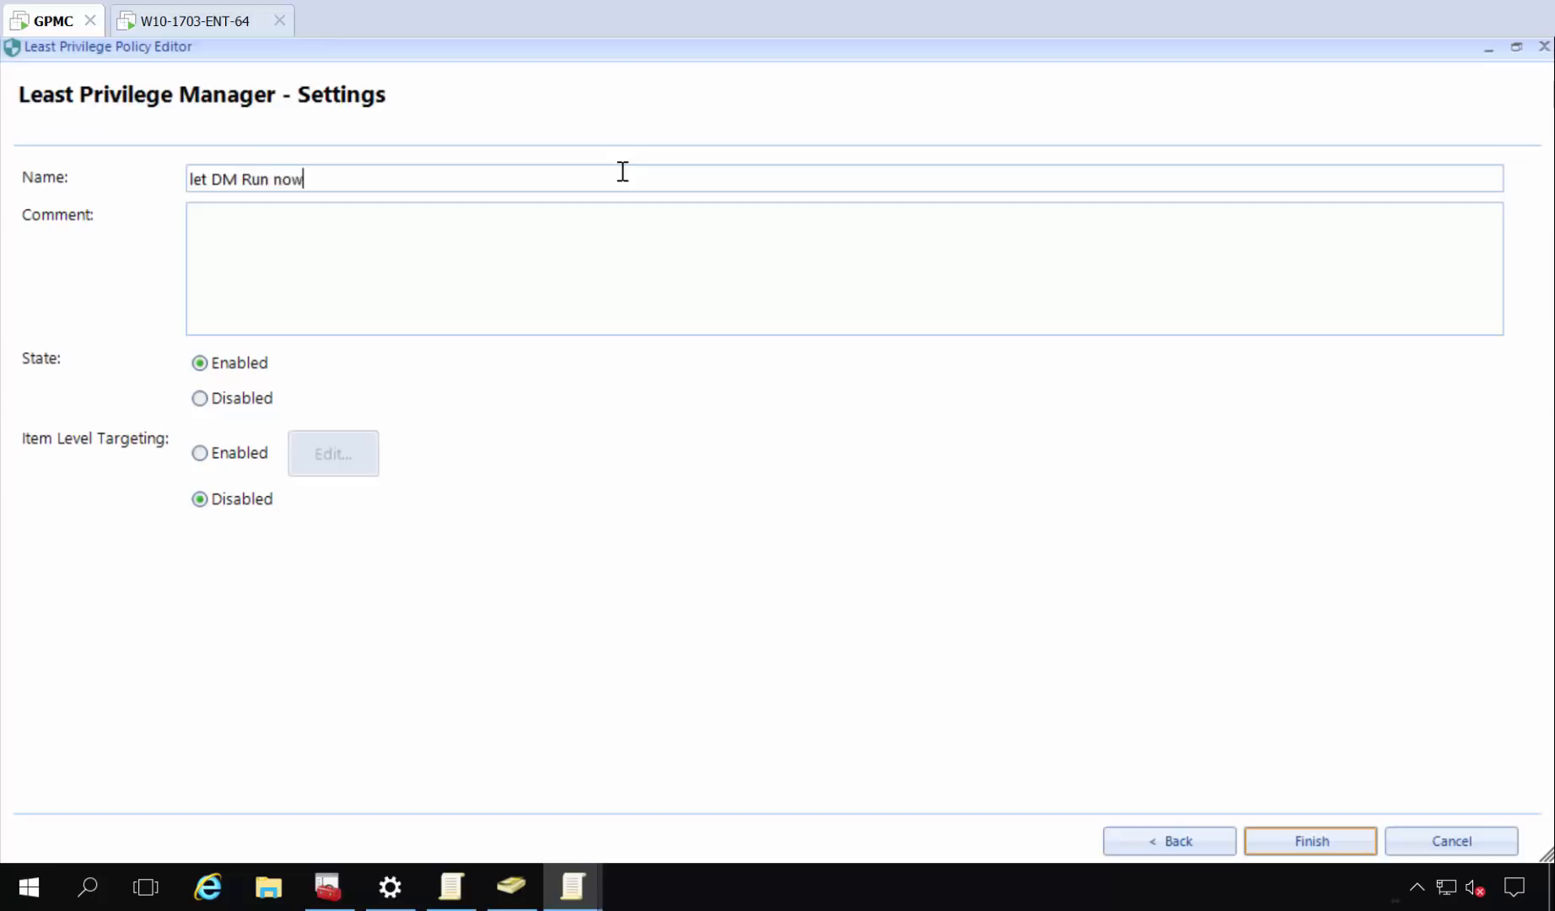
click(1308, 840)
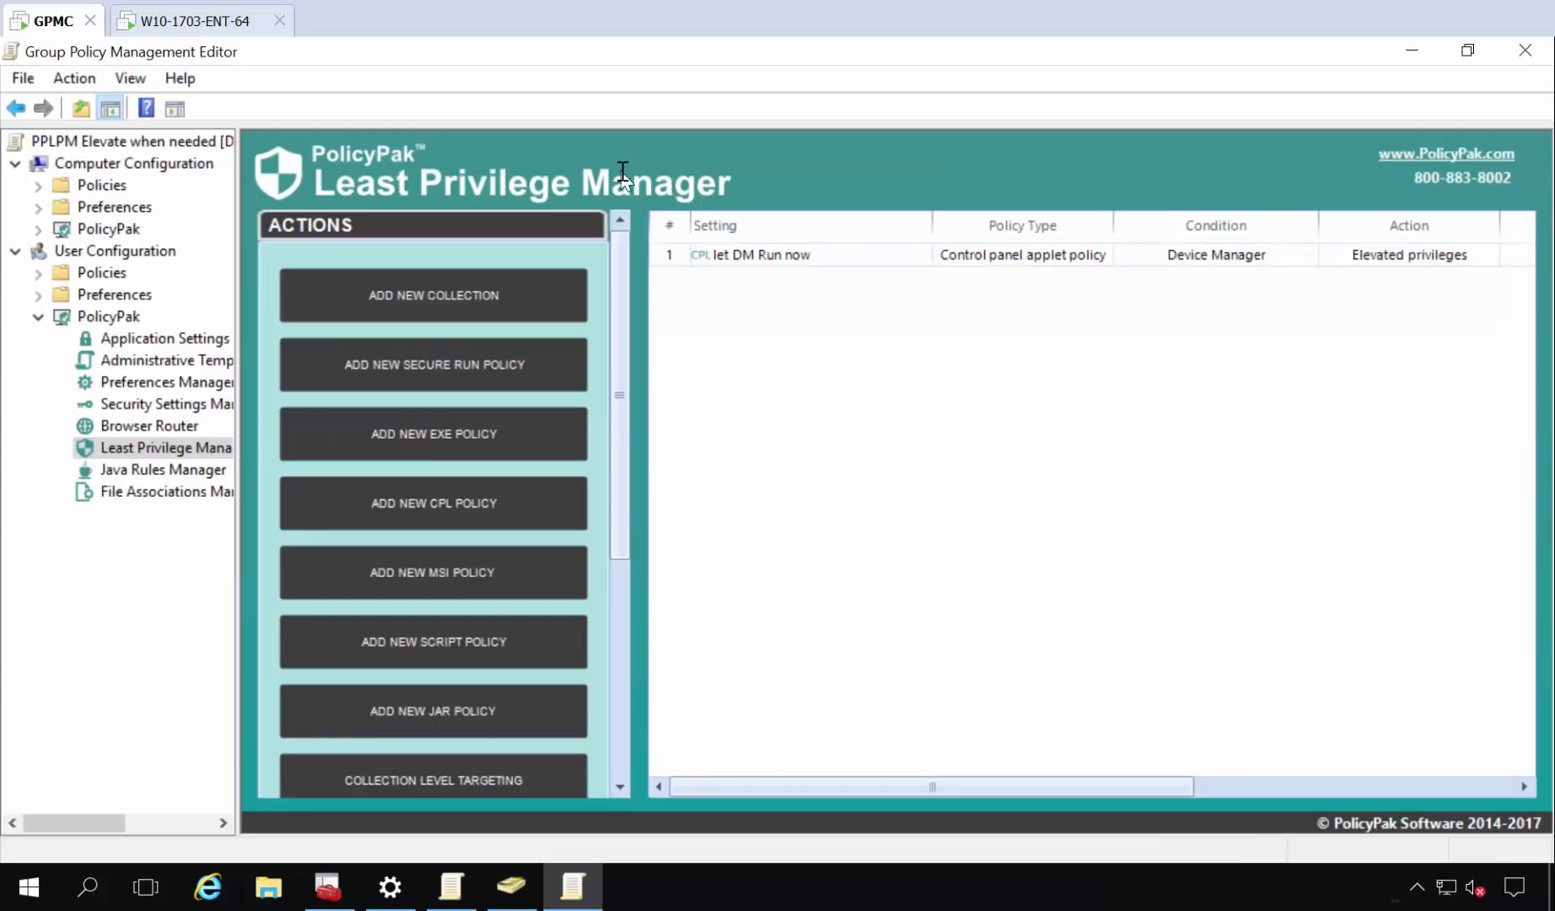
Start a new executable policy matched by hash, browsing to Procmon.exe under SHARE\Apps To Manage.
right_click(716, 303)
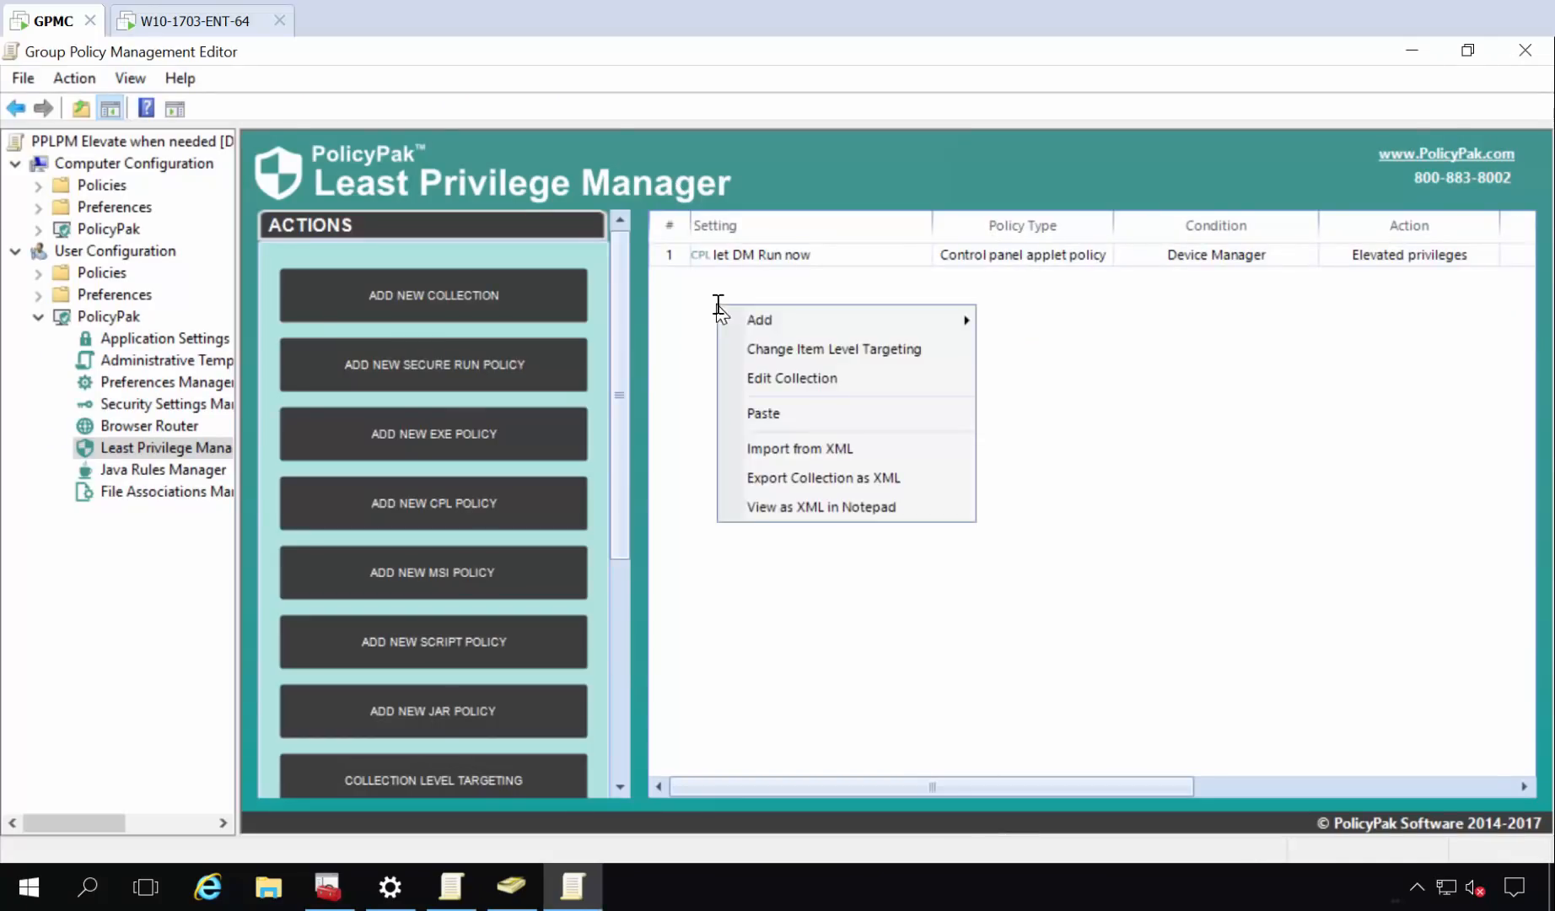
mouse_move(759, 320)
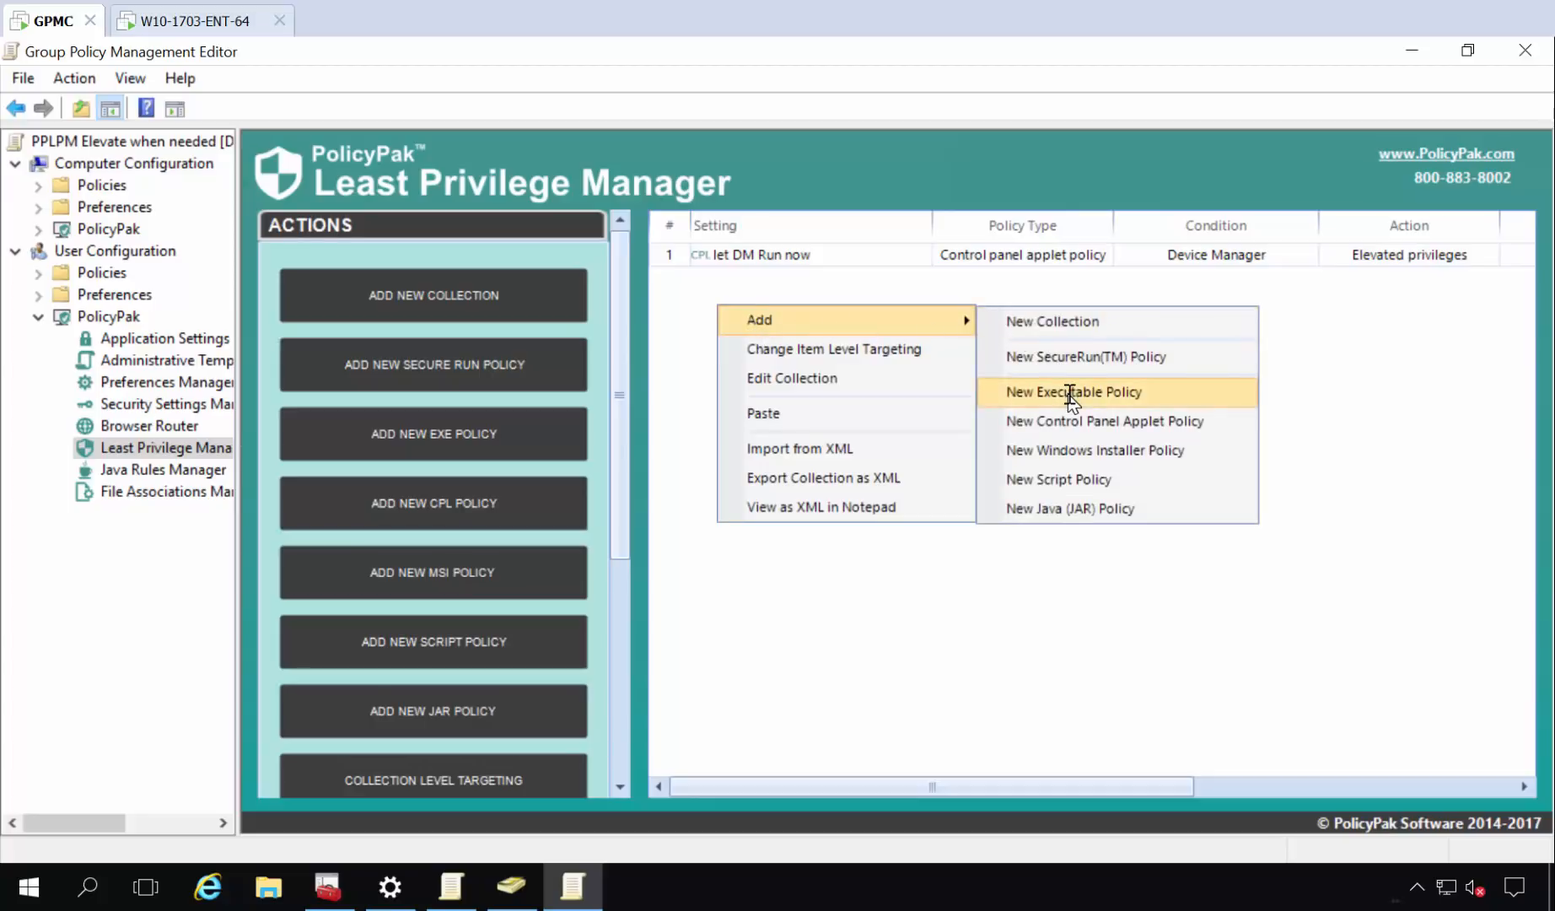
click(1072, 392)
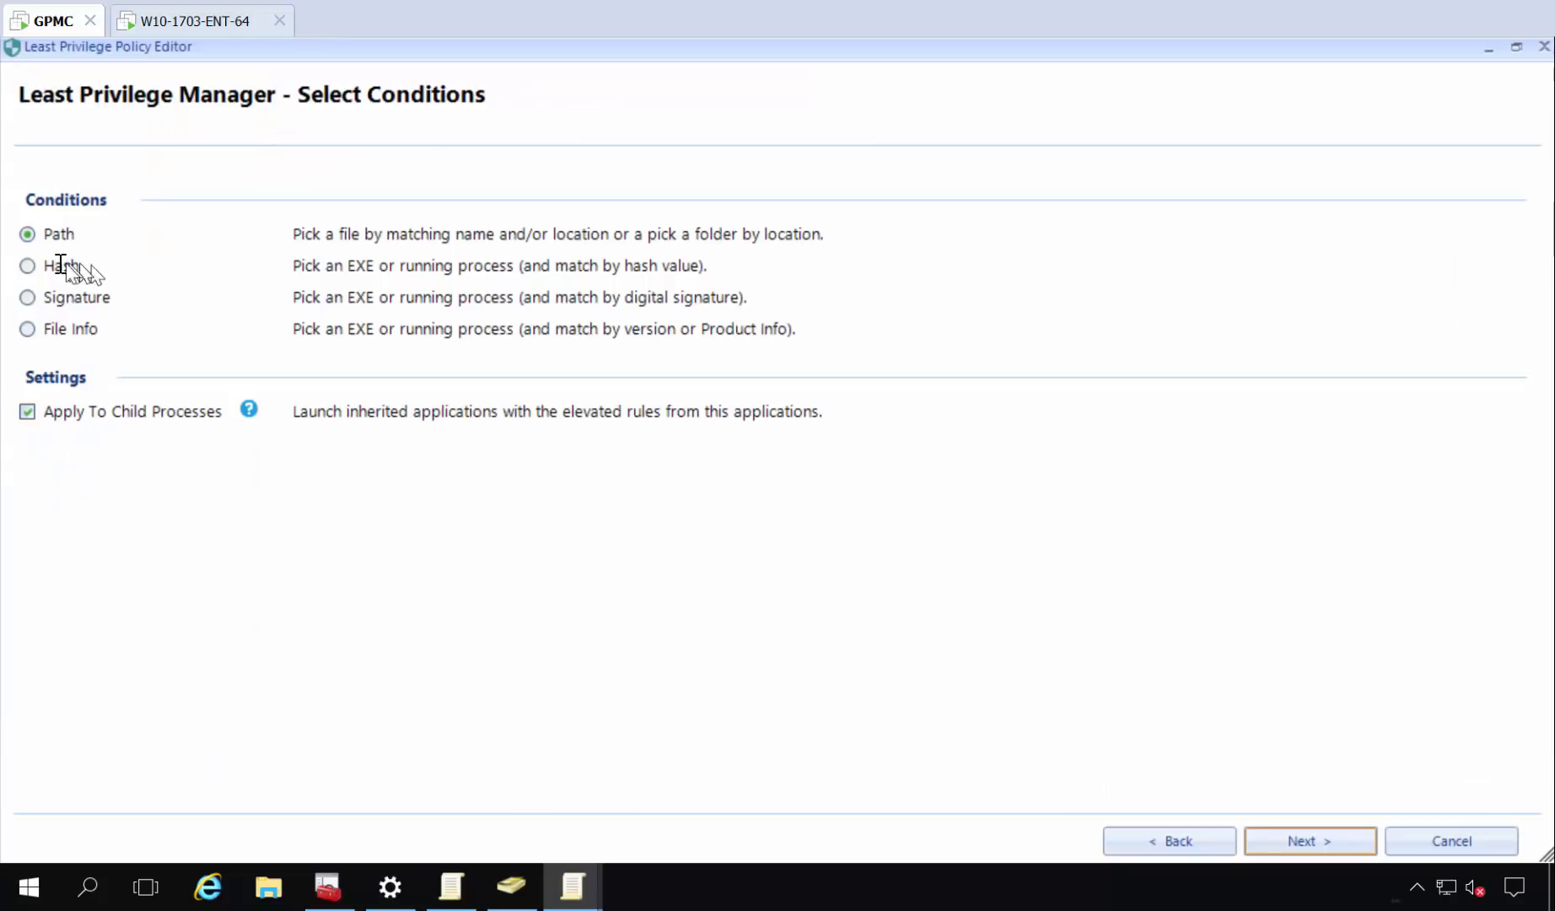
click(1308, 840)
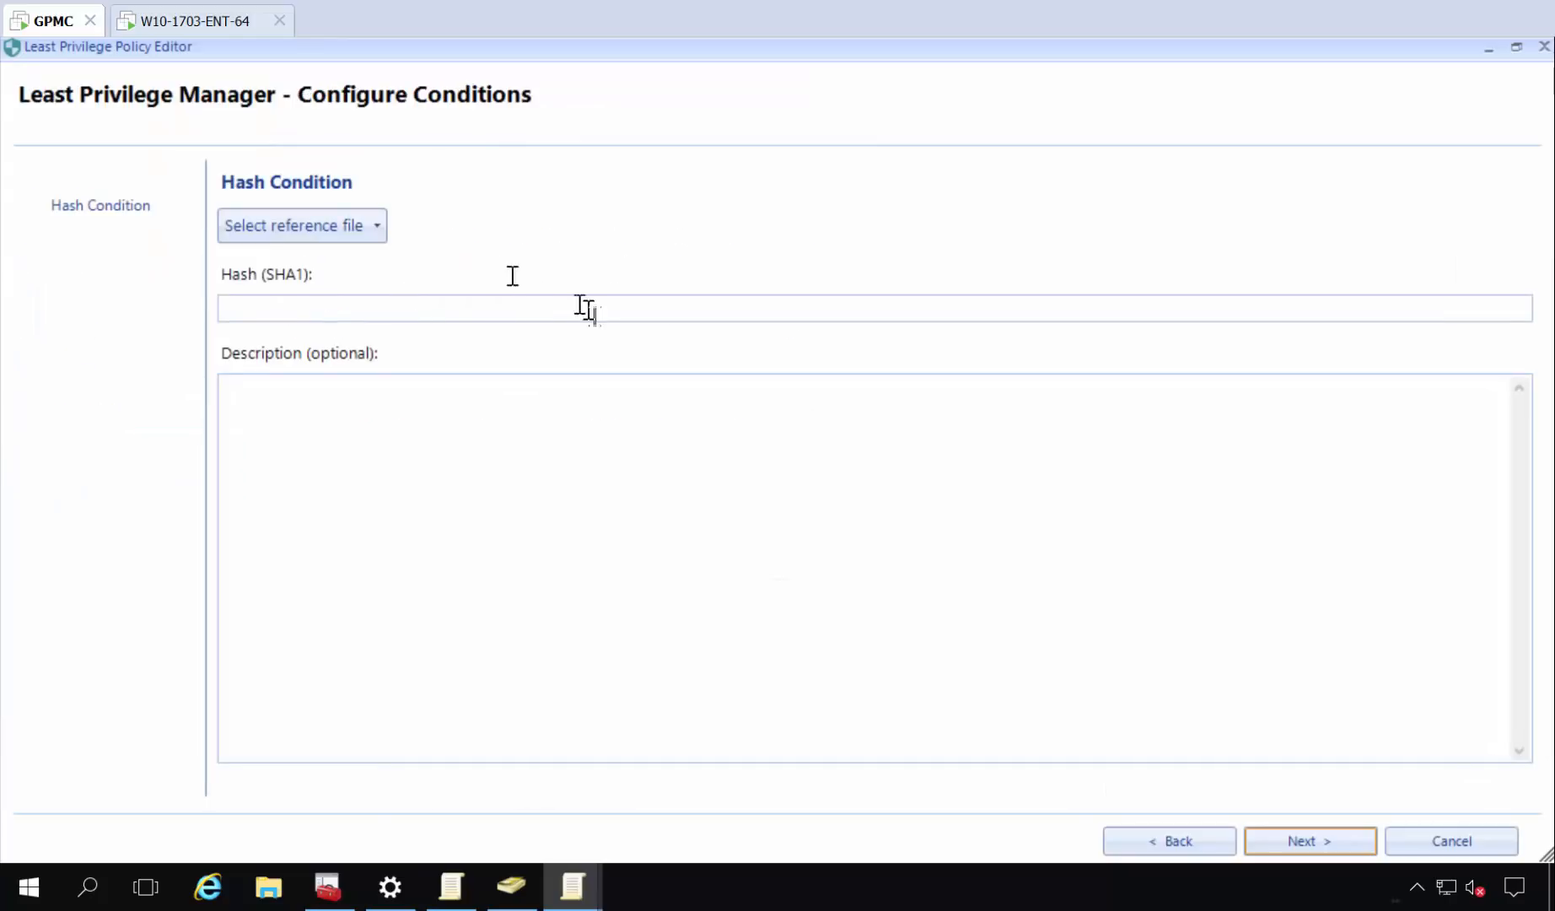
mouse_move(426, 317)
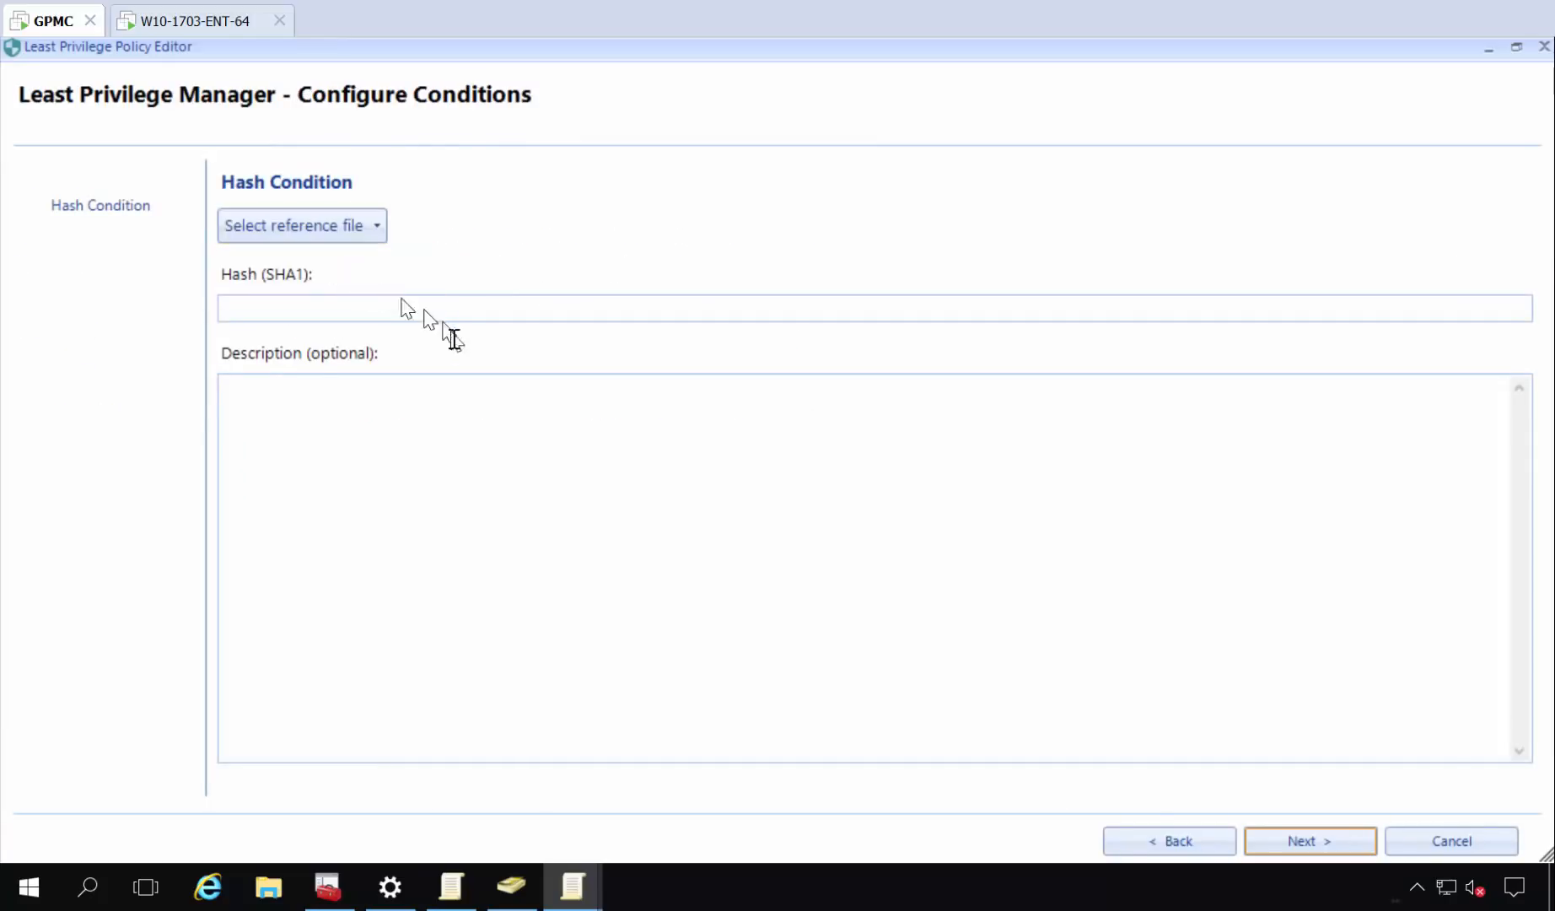
click(295, 225)
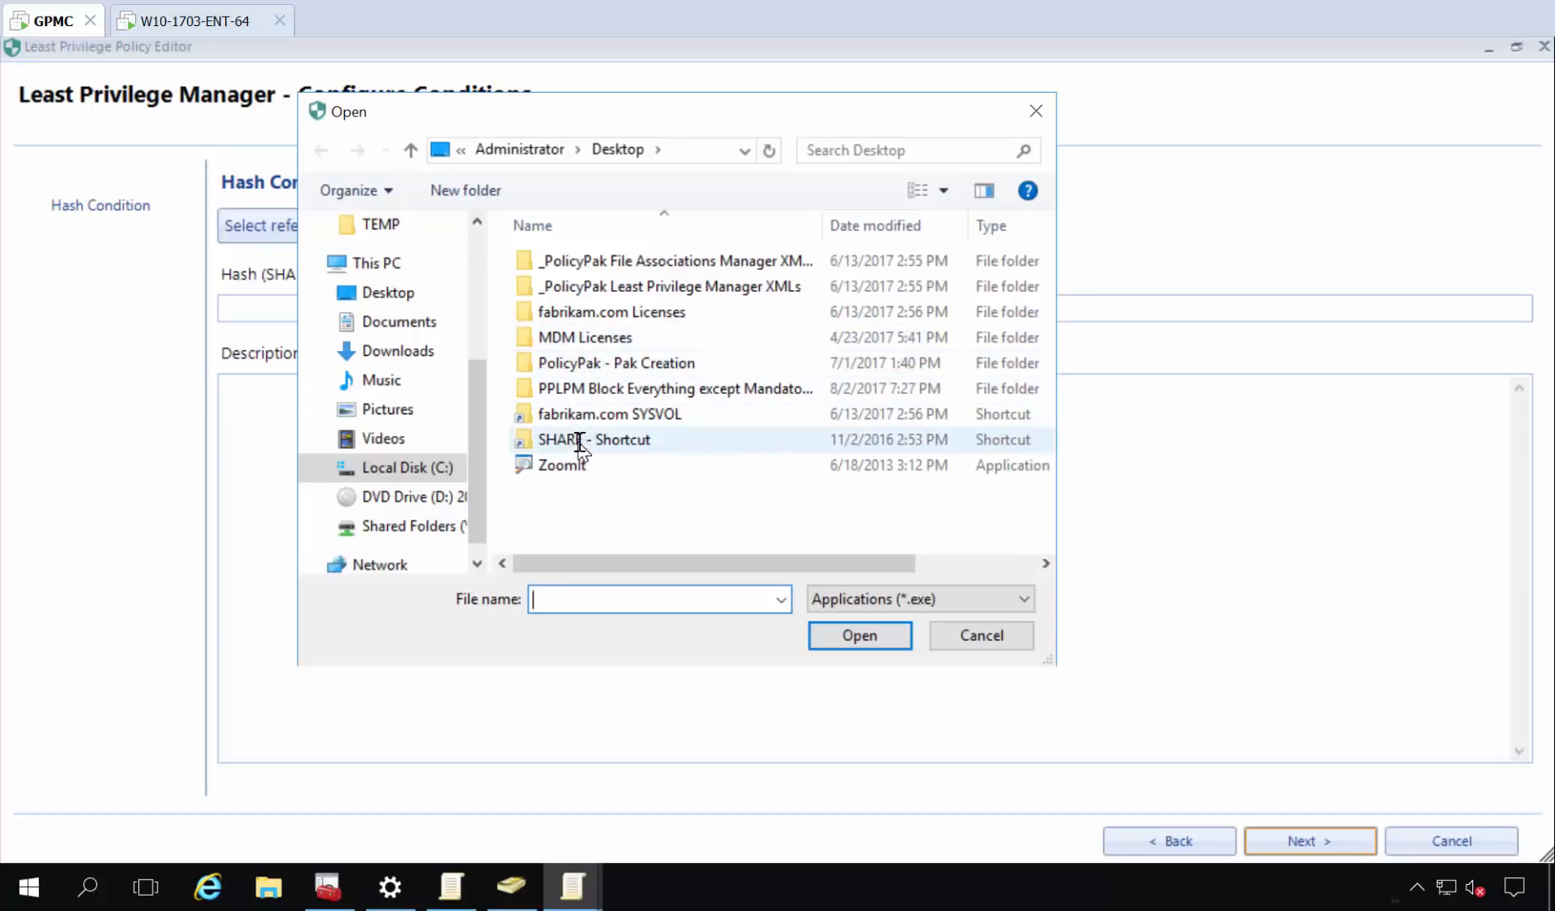
double_click(595, 440)
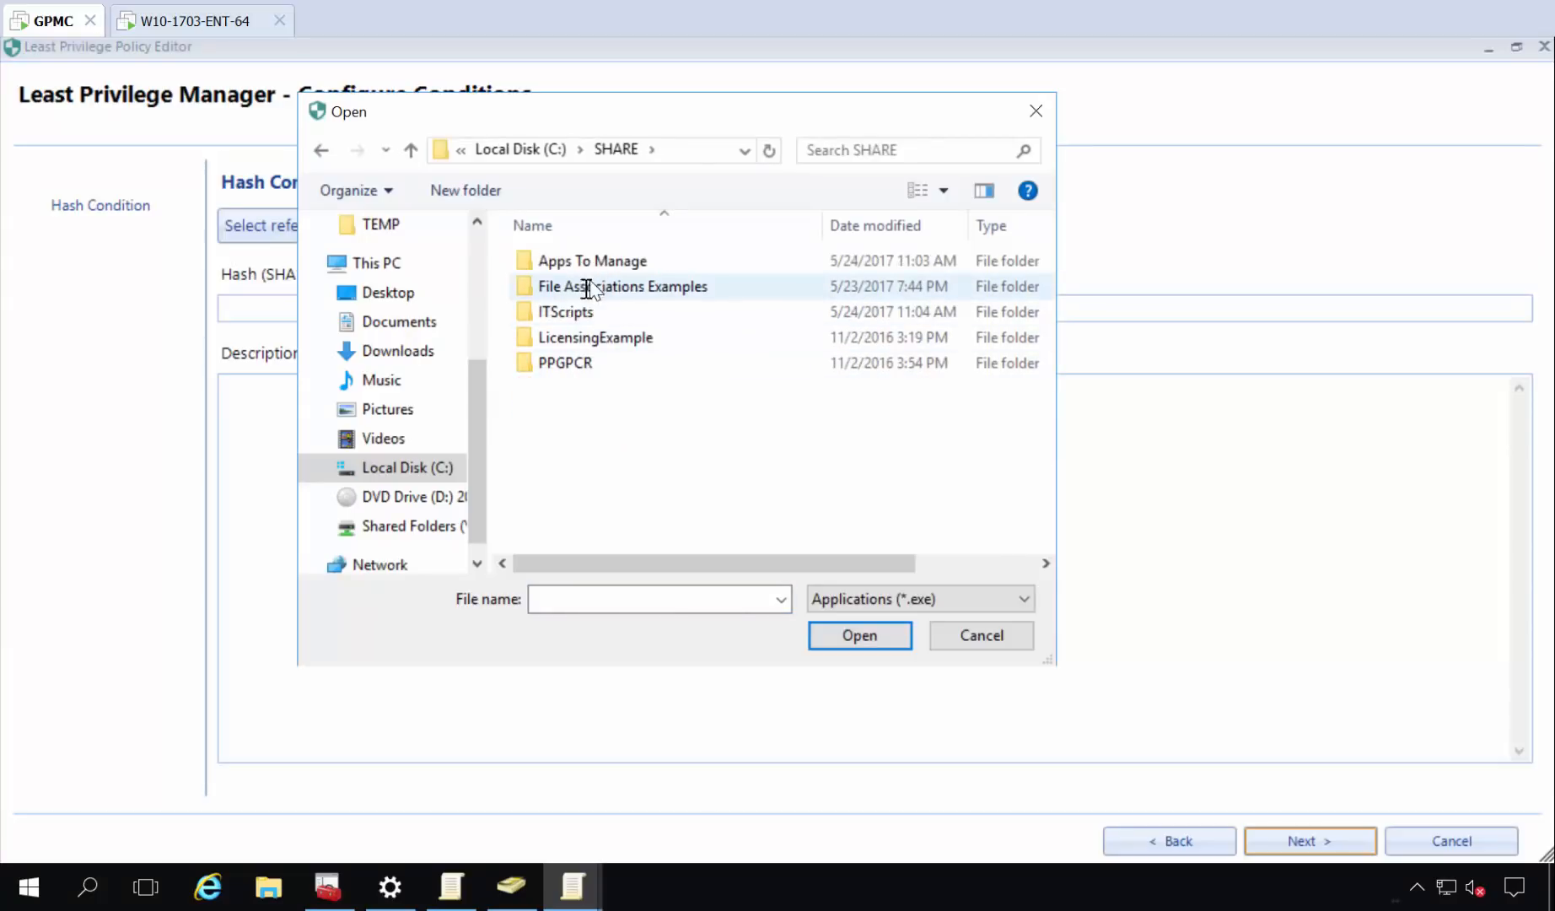
double_click(592, 260)
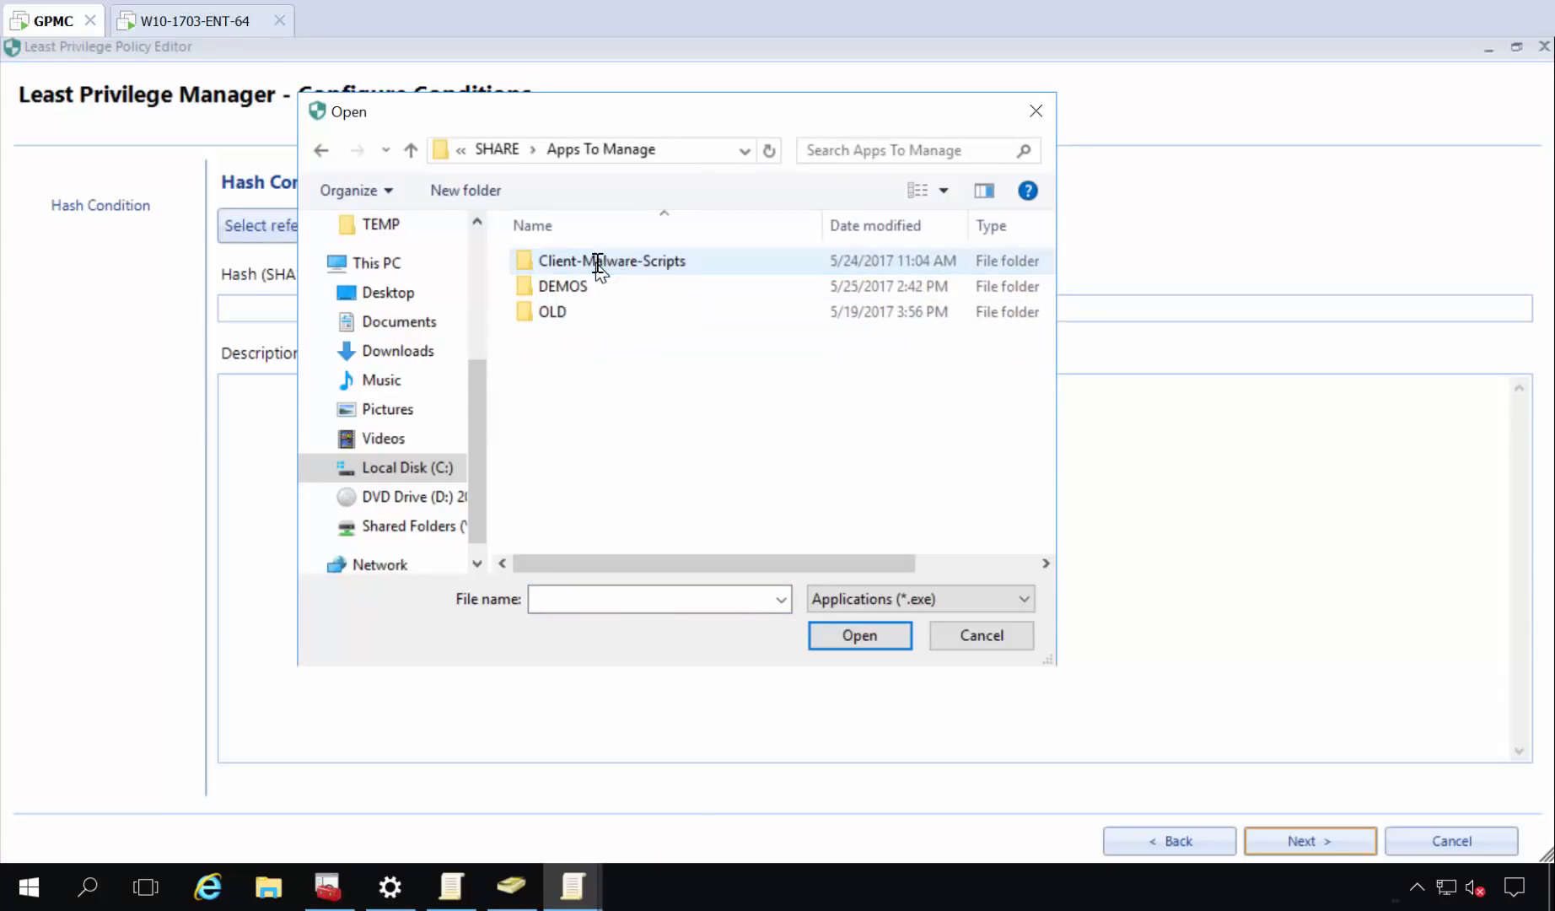
double_click(563, 286)
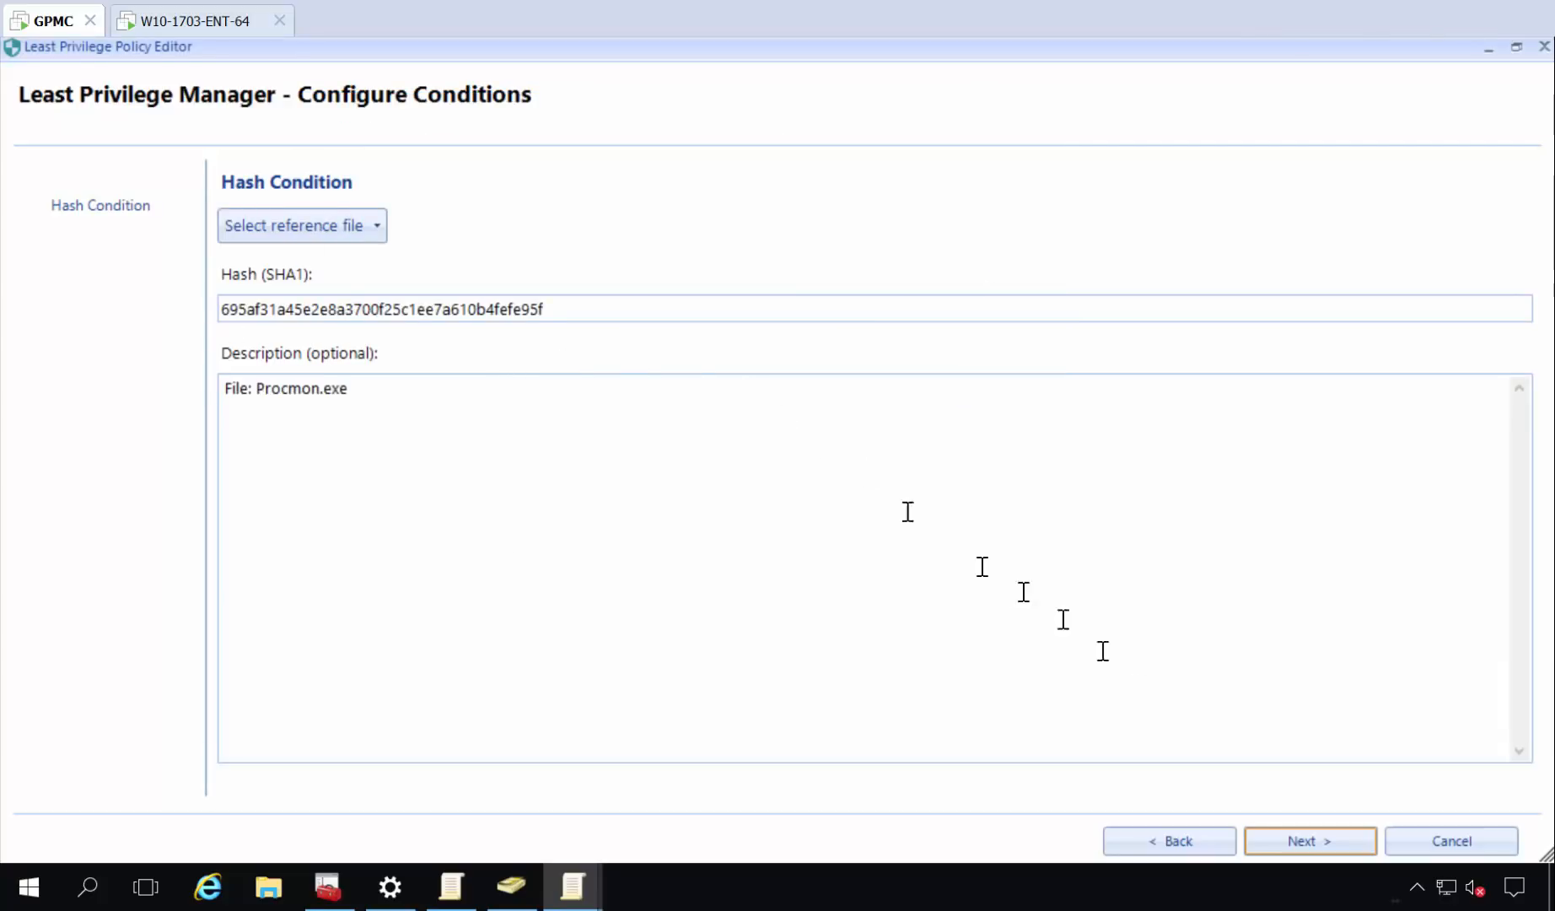
Keep 'Run with elevated privileges' and name the Procmon rule 'Let Procmo'.
click(1309, 840)
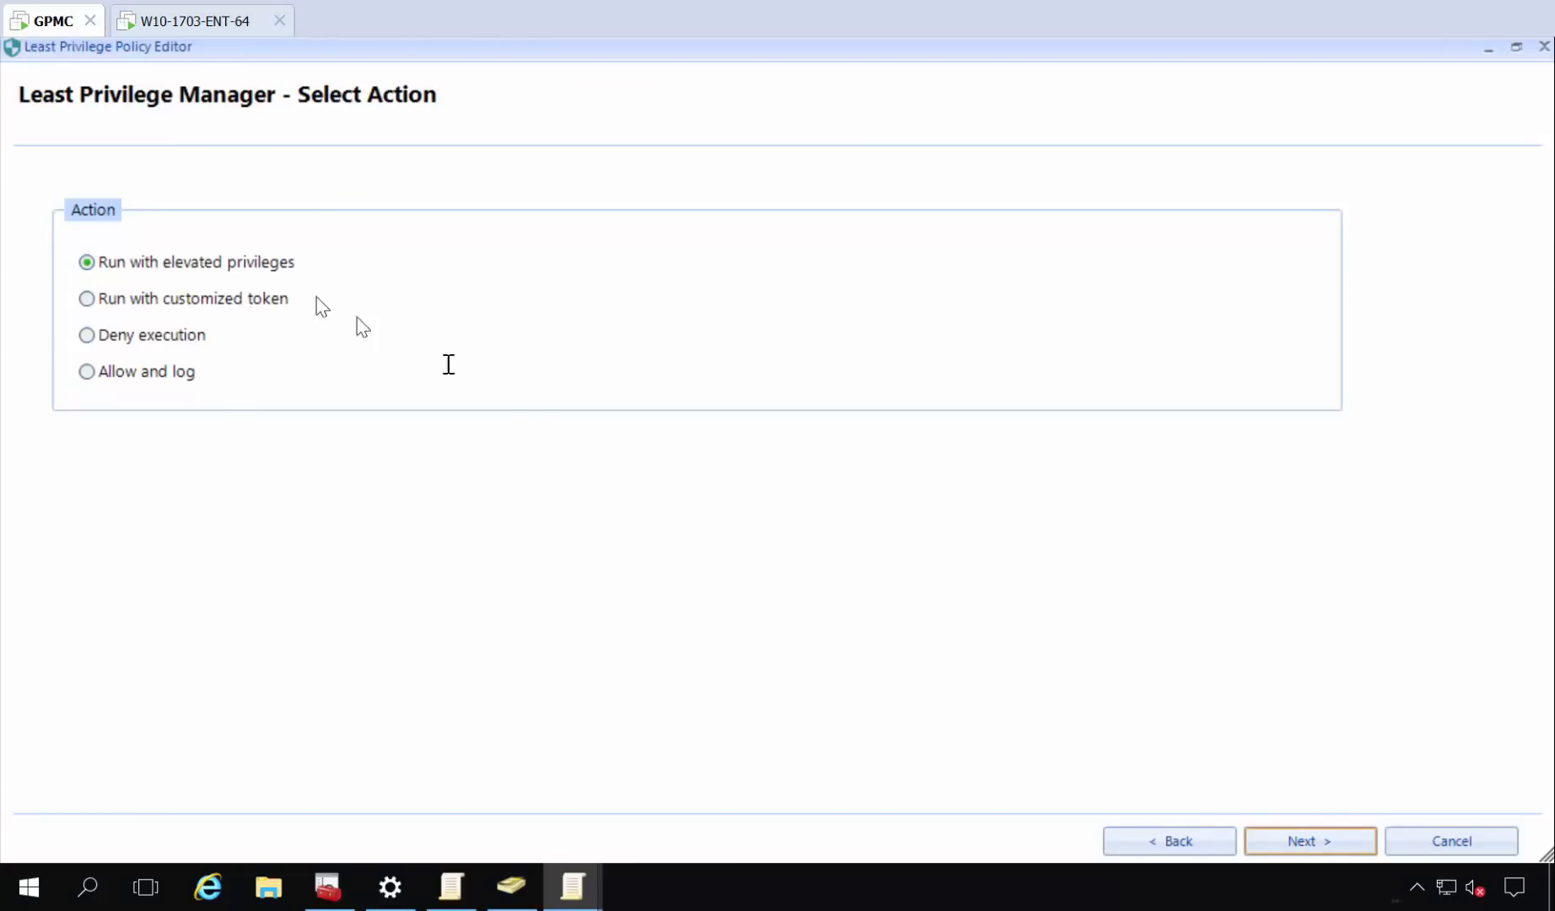
click(1309, 840)
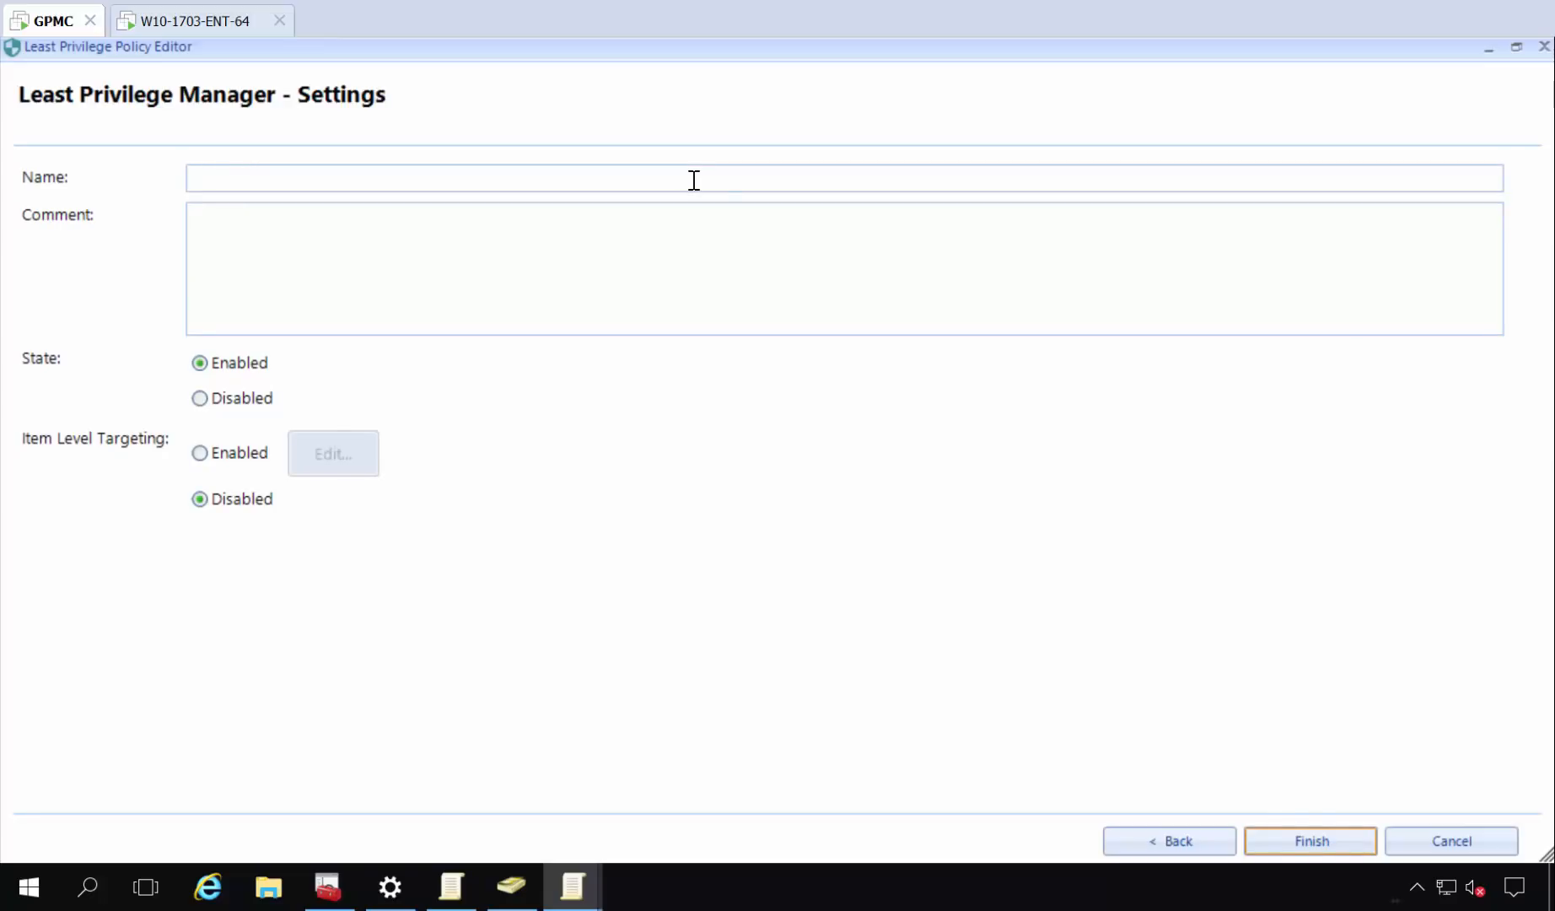
text(Let Procmo)
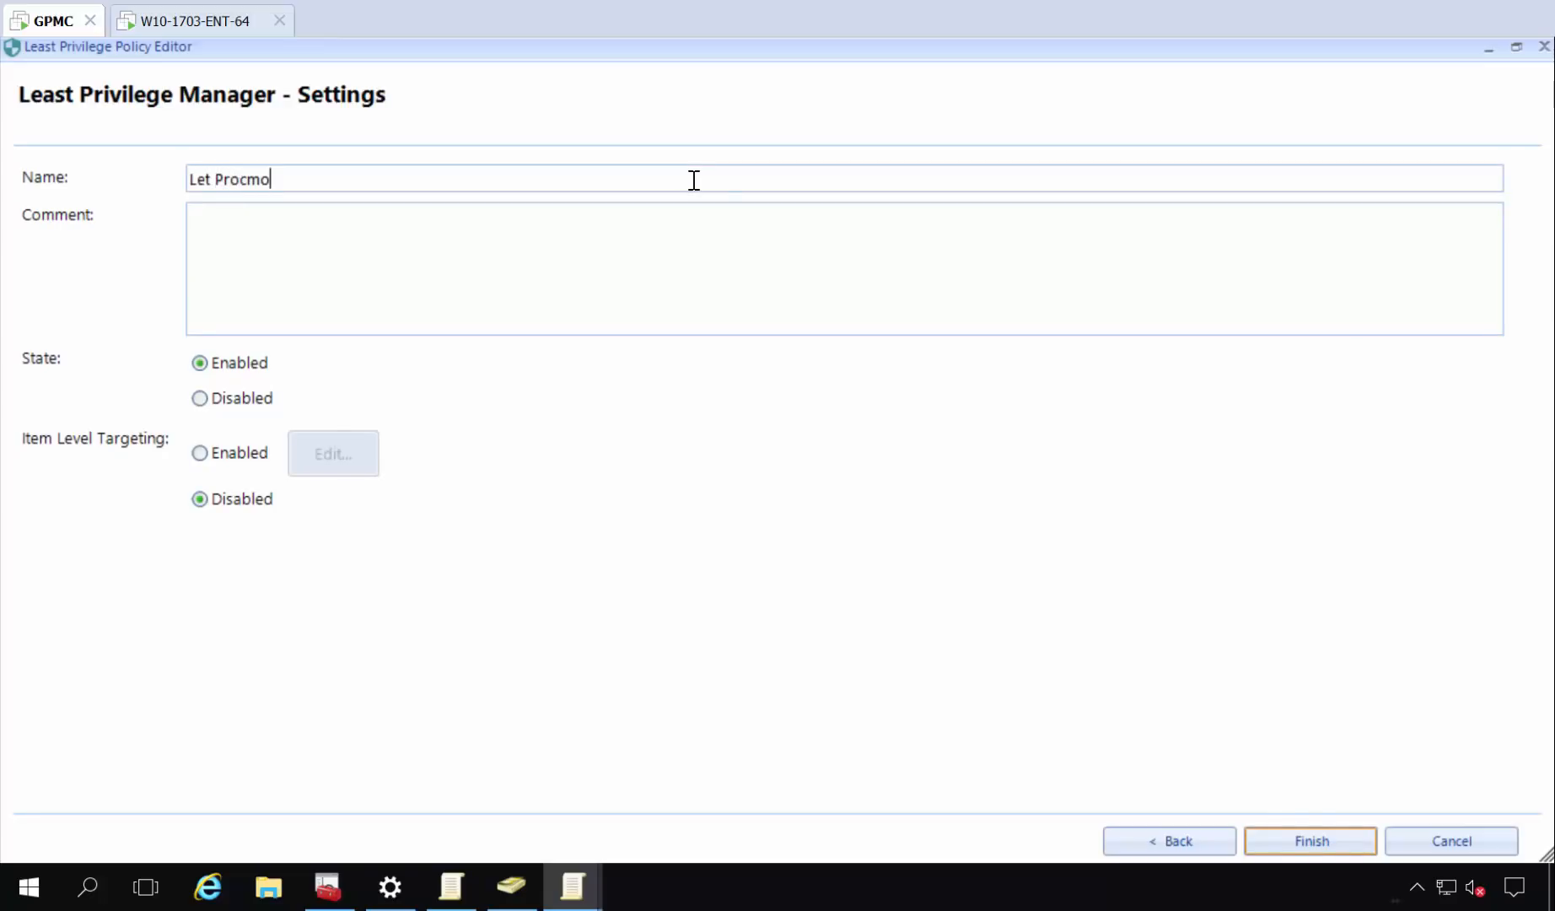
click(1308, 840)
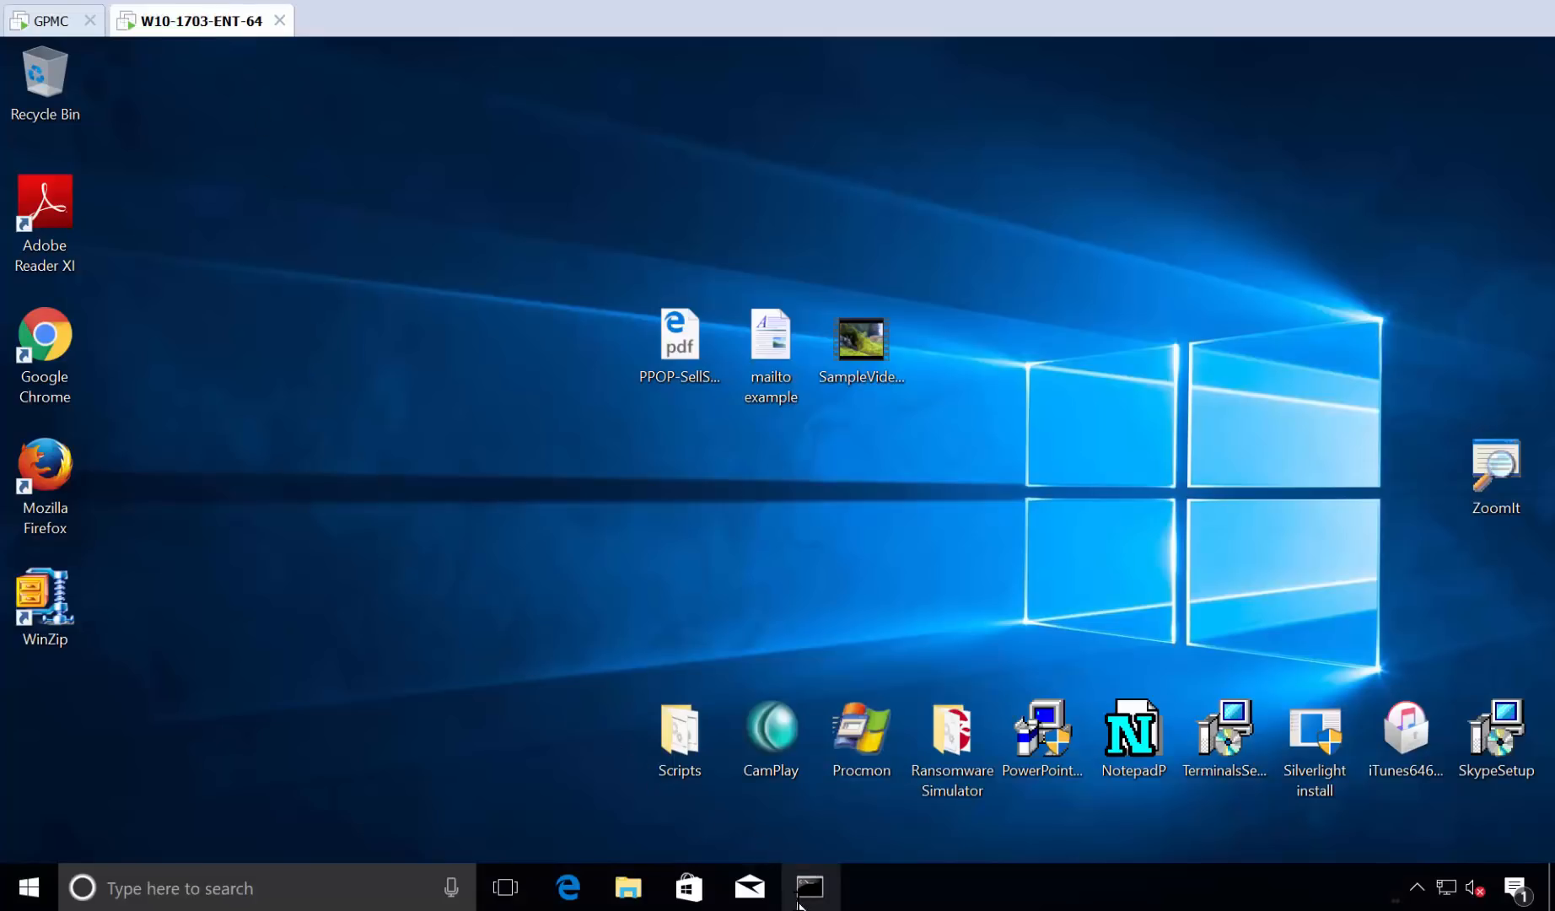
Run gpupdate in Command Prompt, then close the window once computer and user policy finish.
click(810, 887)
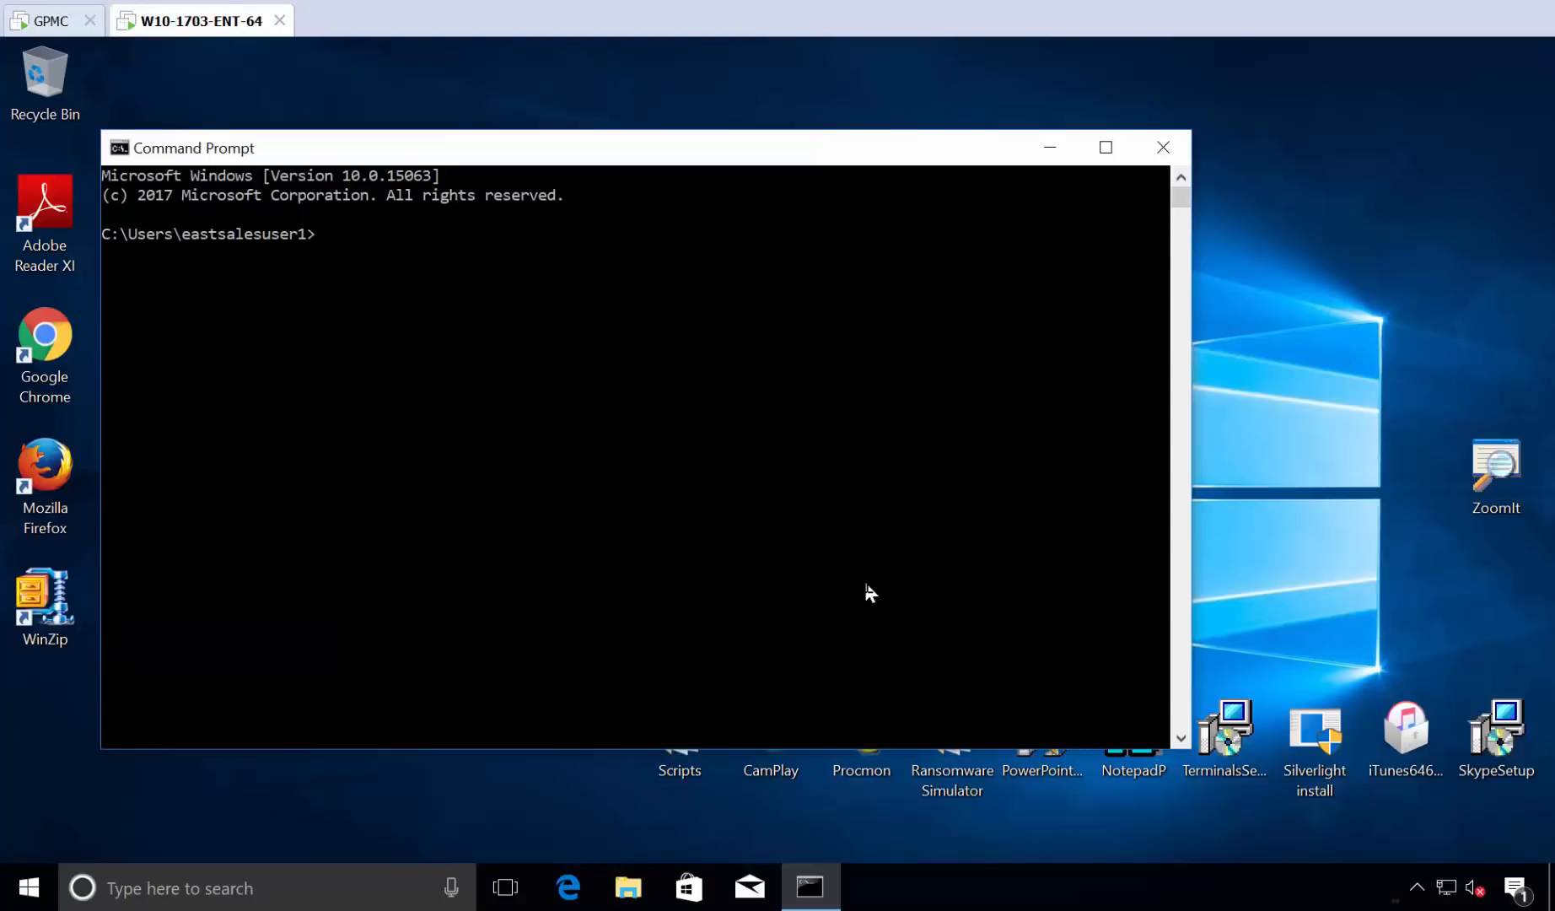
text(gpupdate)
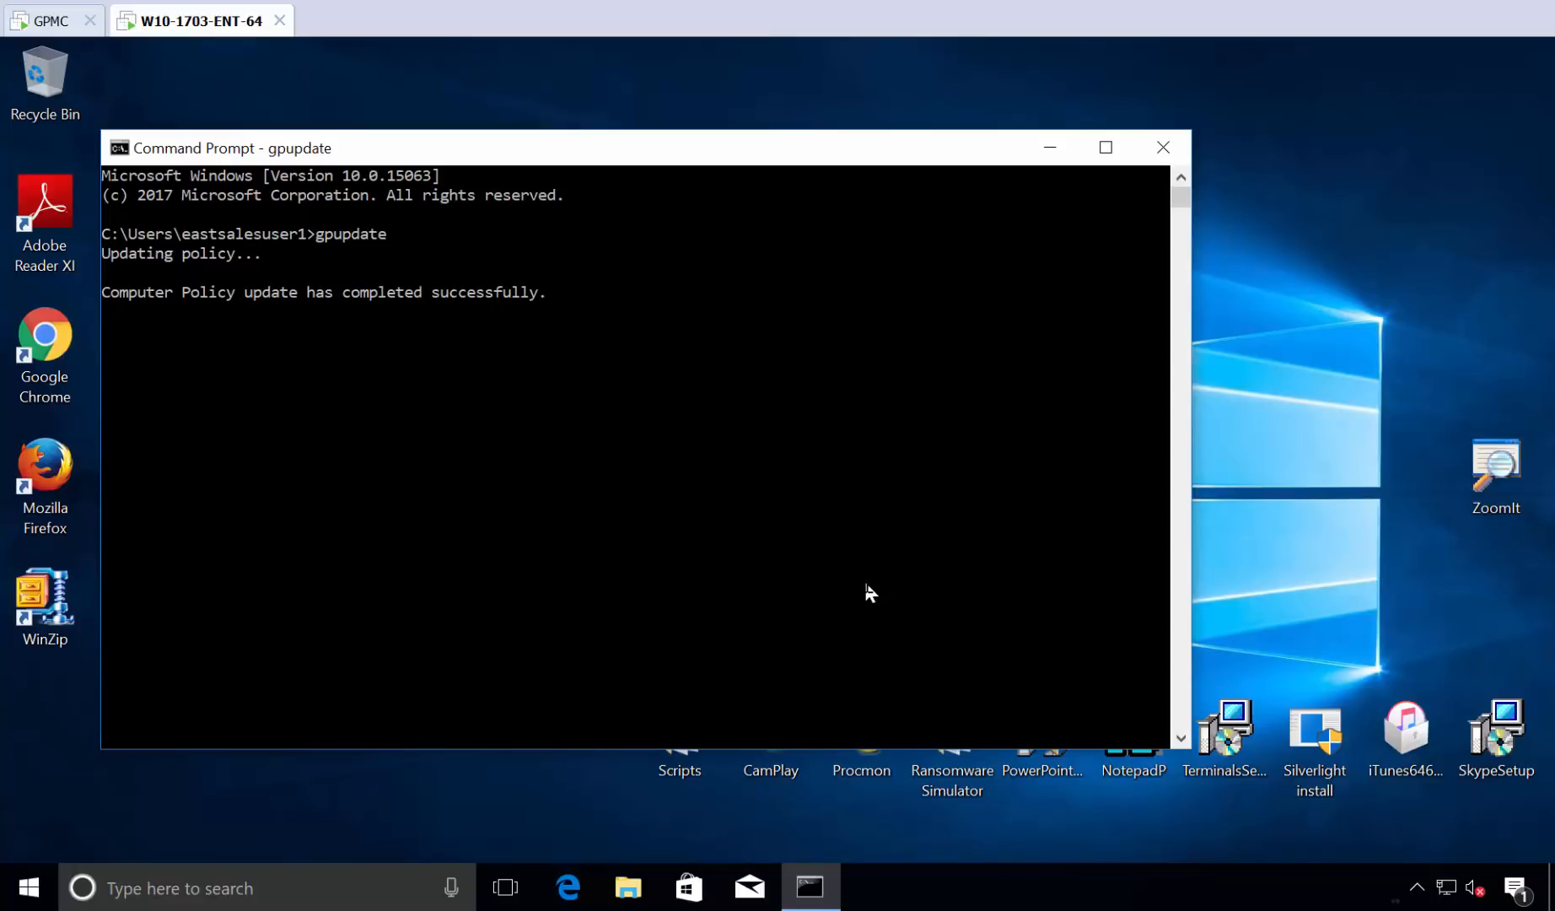
mouse_move(845, 608)
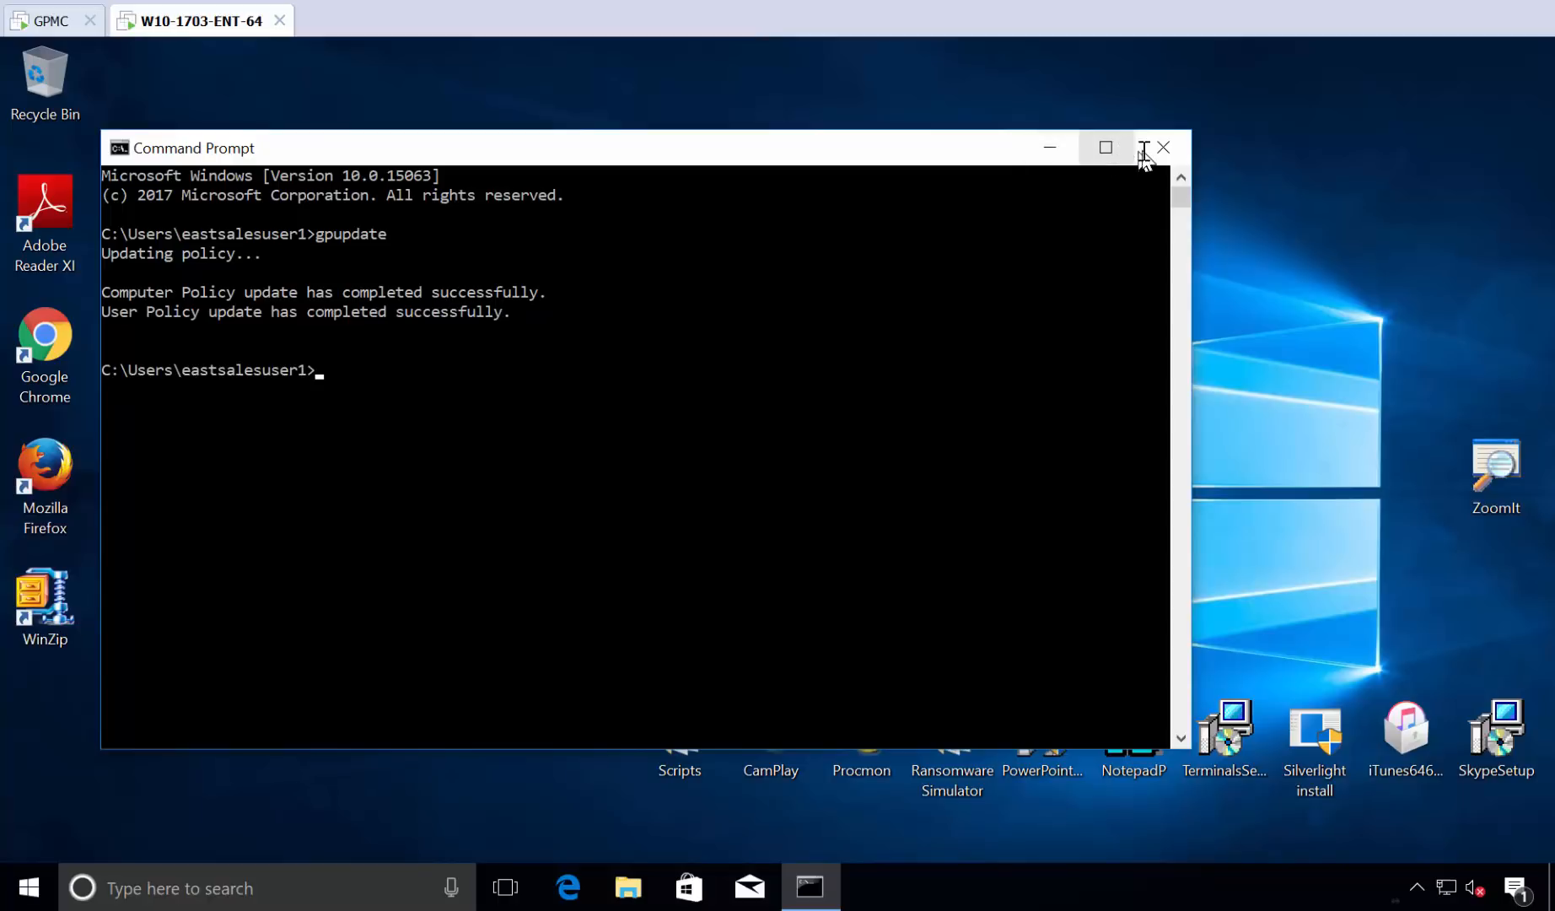
click(1163, 147)
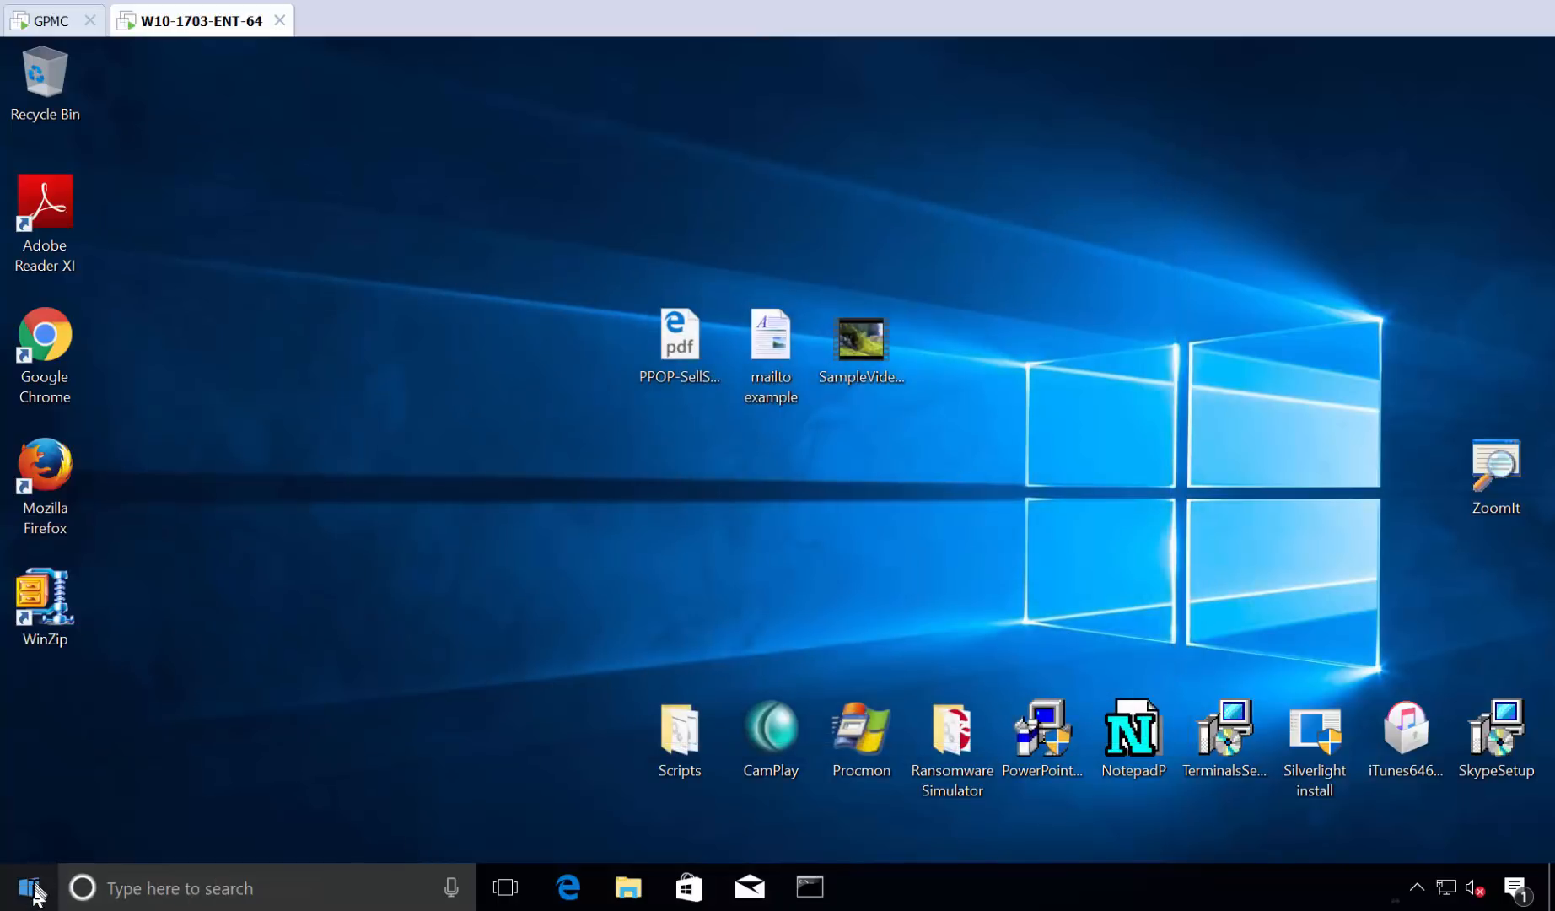
right_click(29, 888)
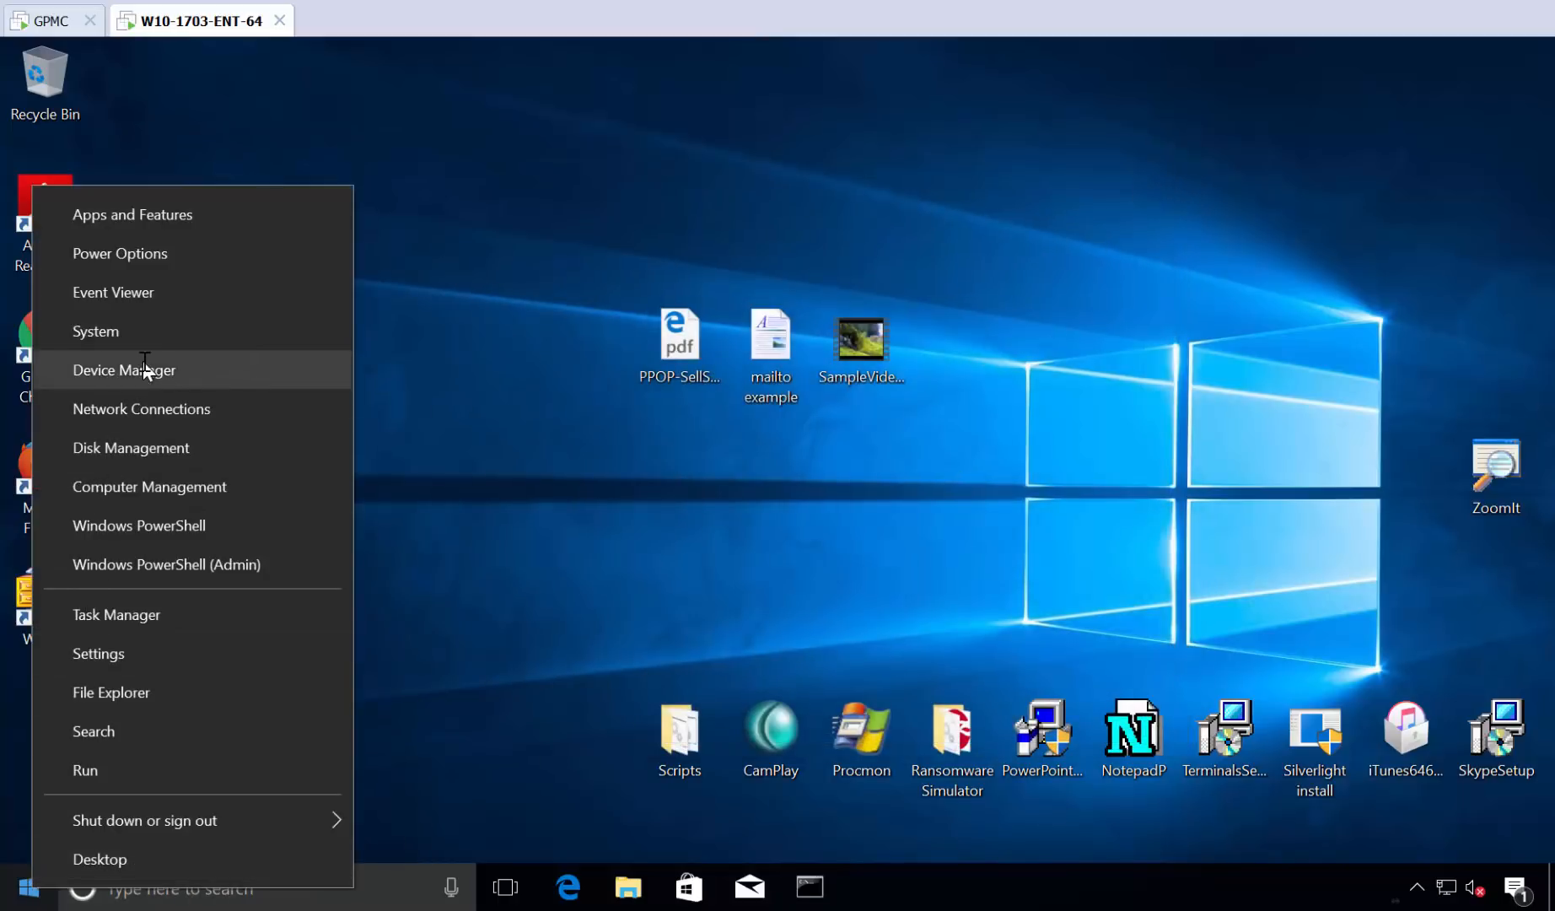
click(124, 370)
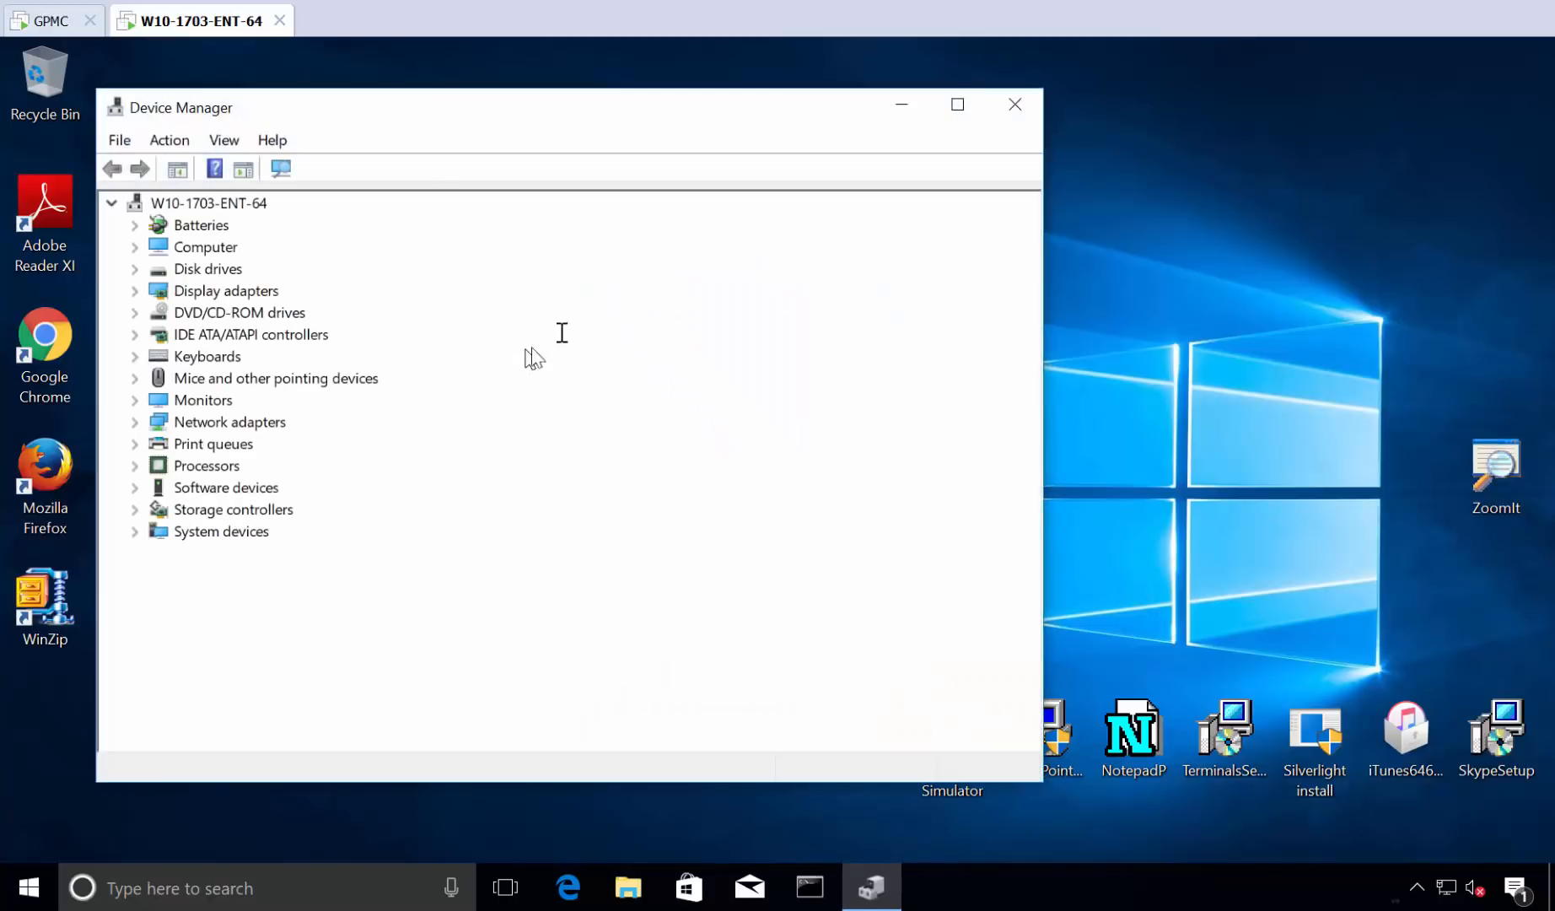
mouse_move(957, 103)
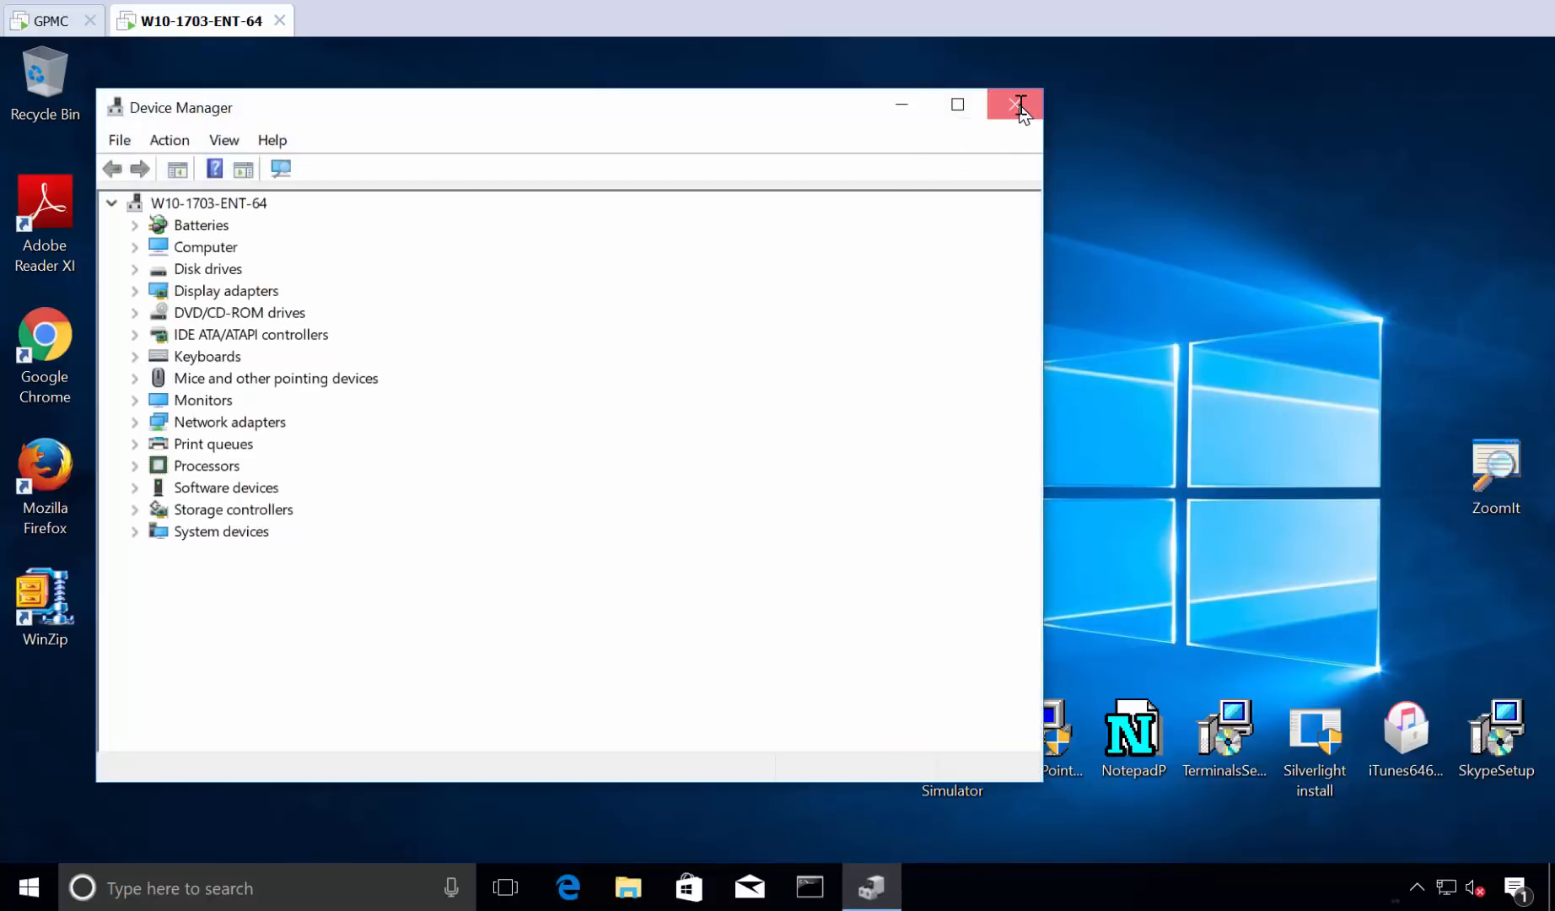
click(1014, 106)
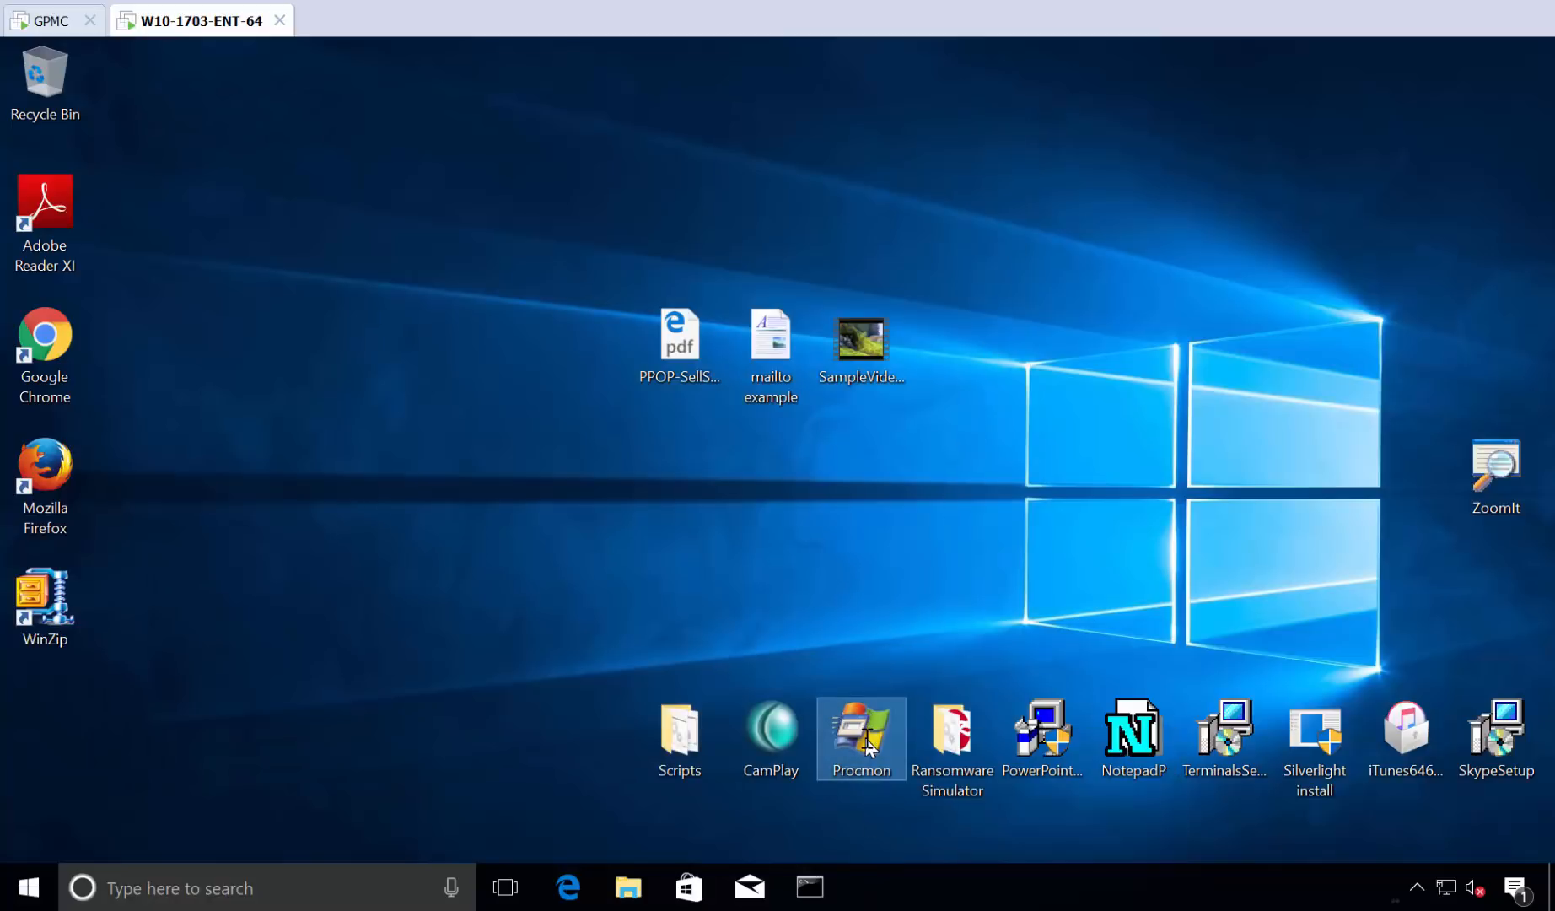
double_click(858, 736)
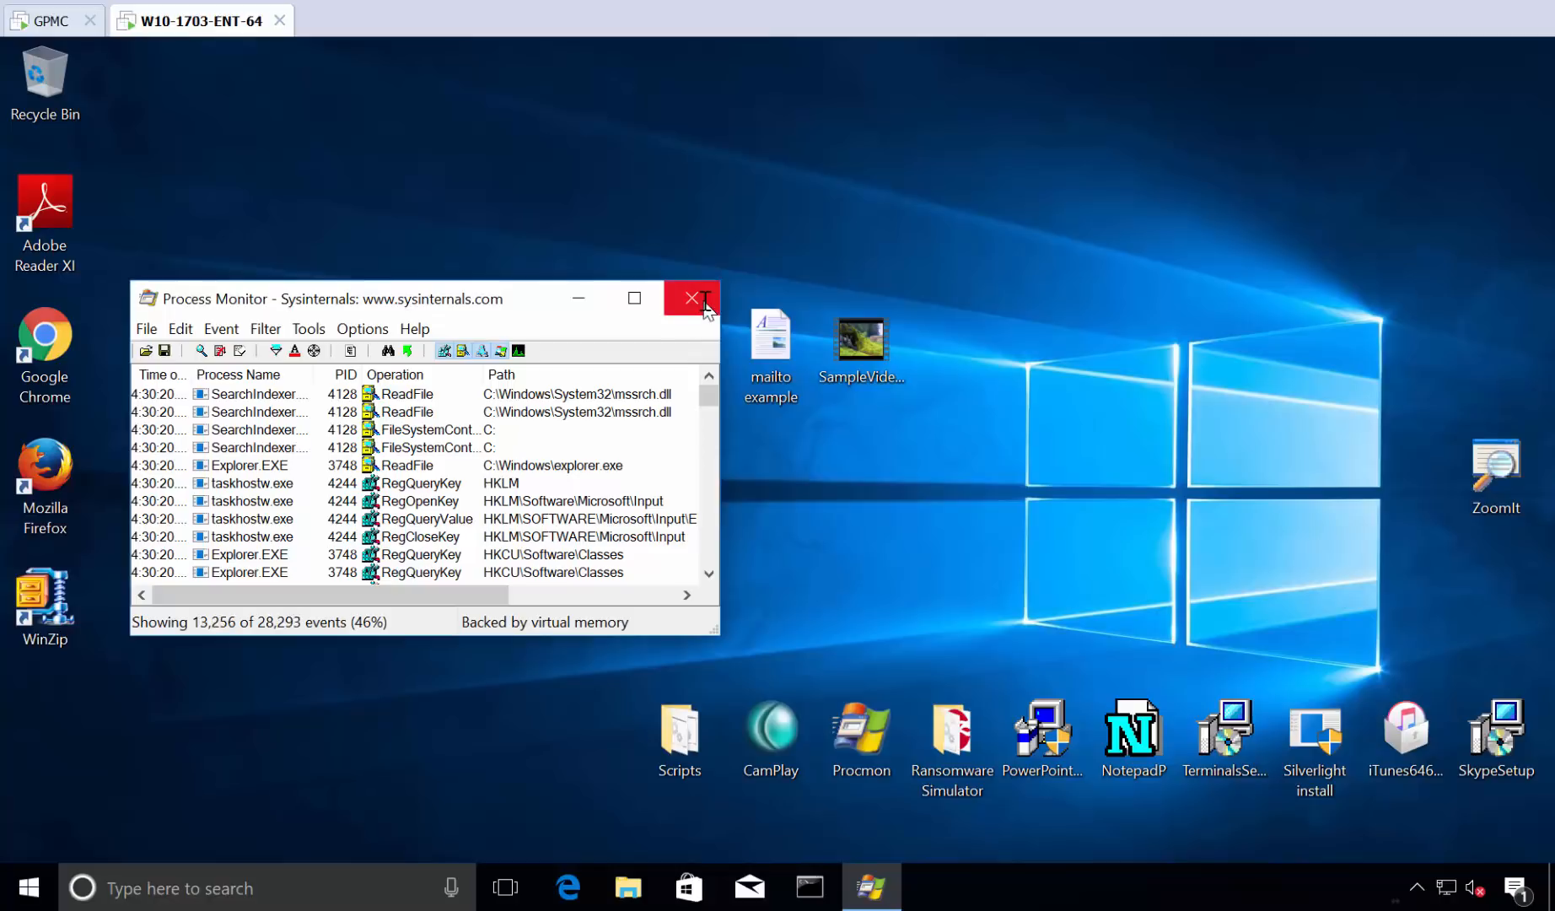
click(692, 298)
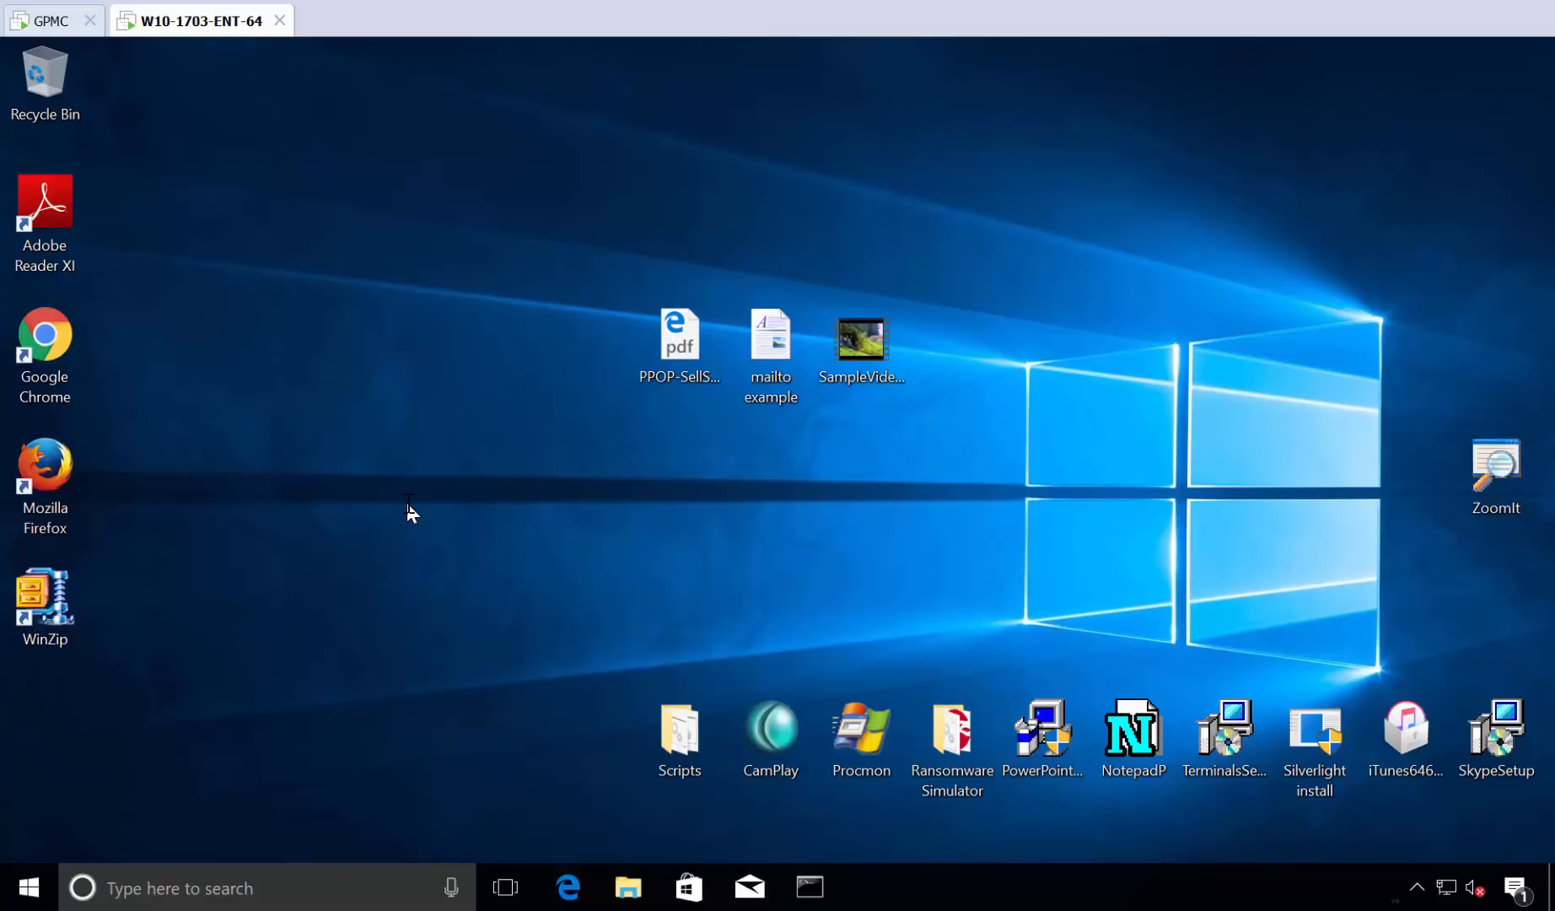
mouse_move(415, 519)
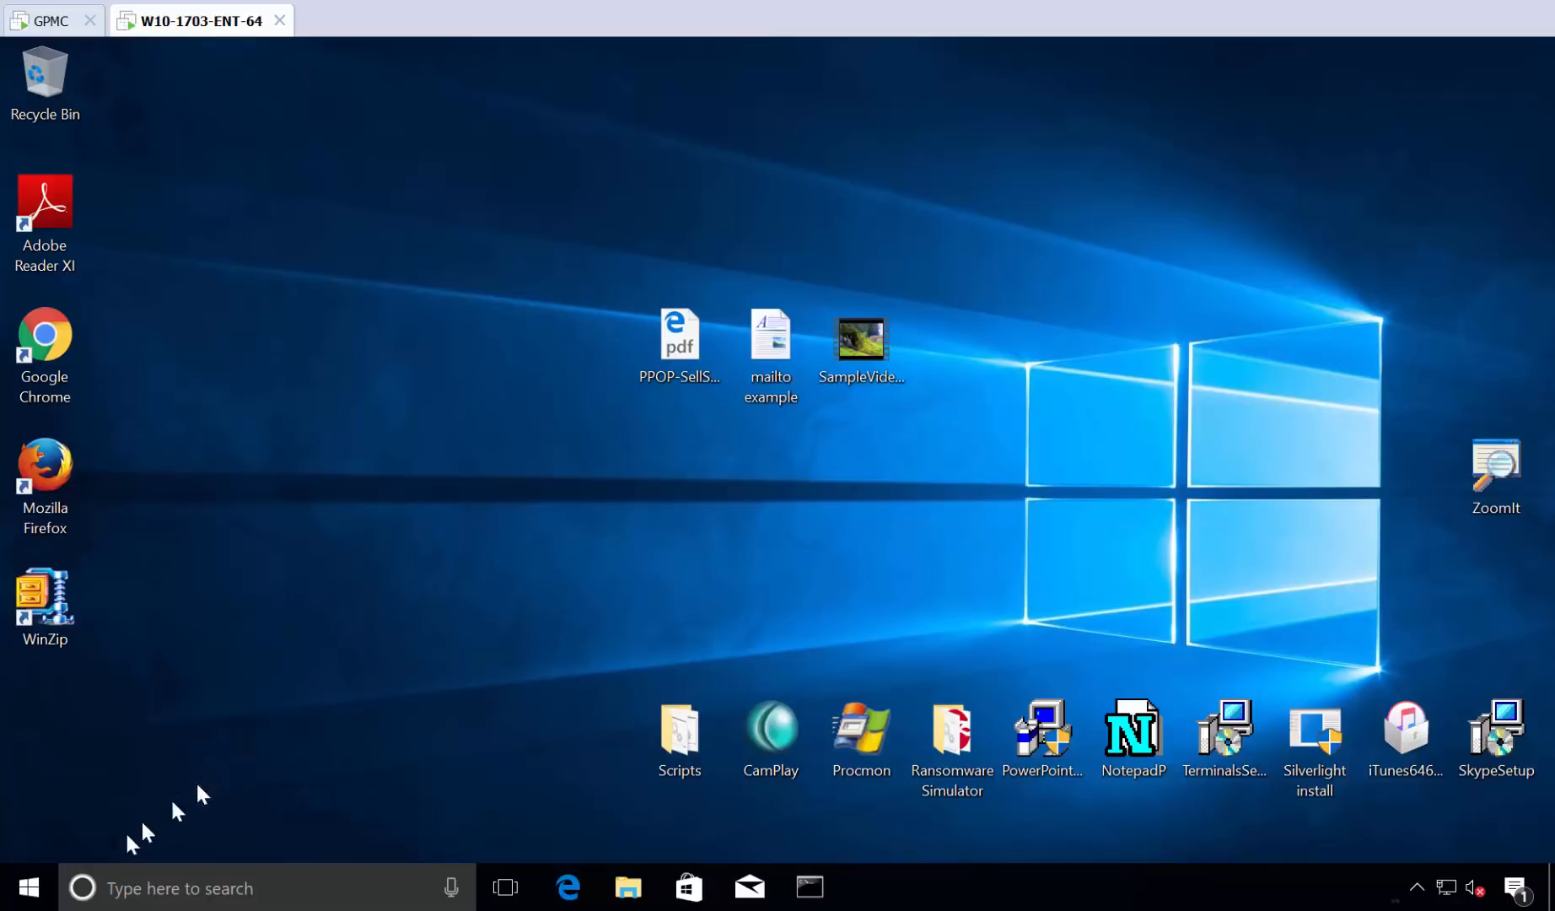
right_click(27, 887)
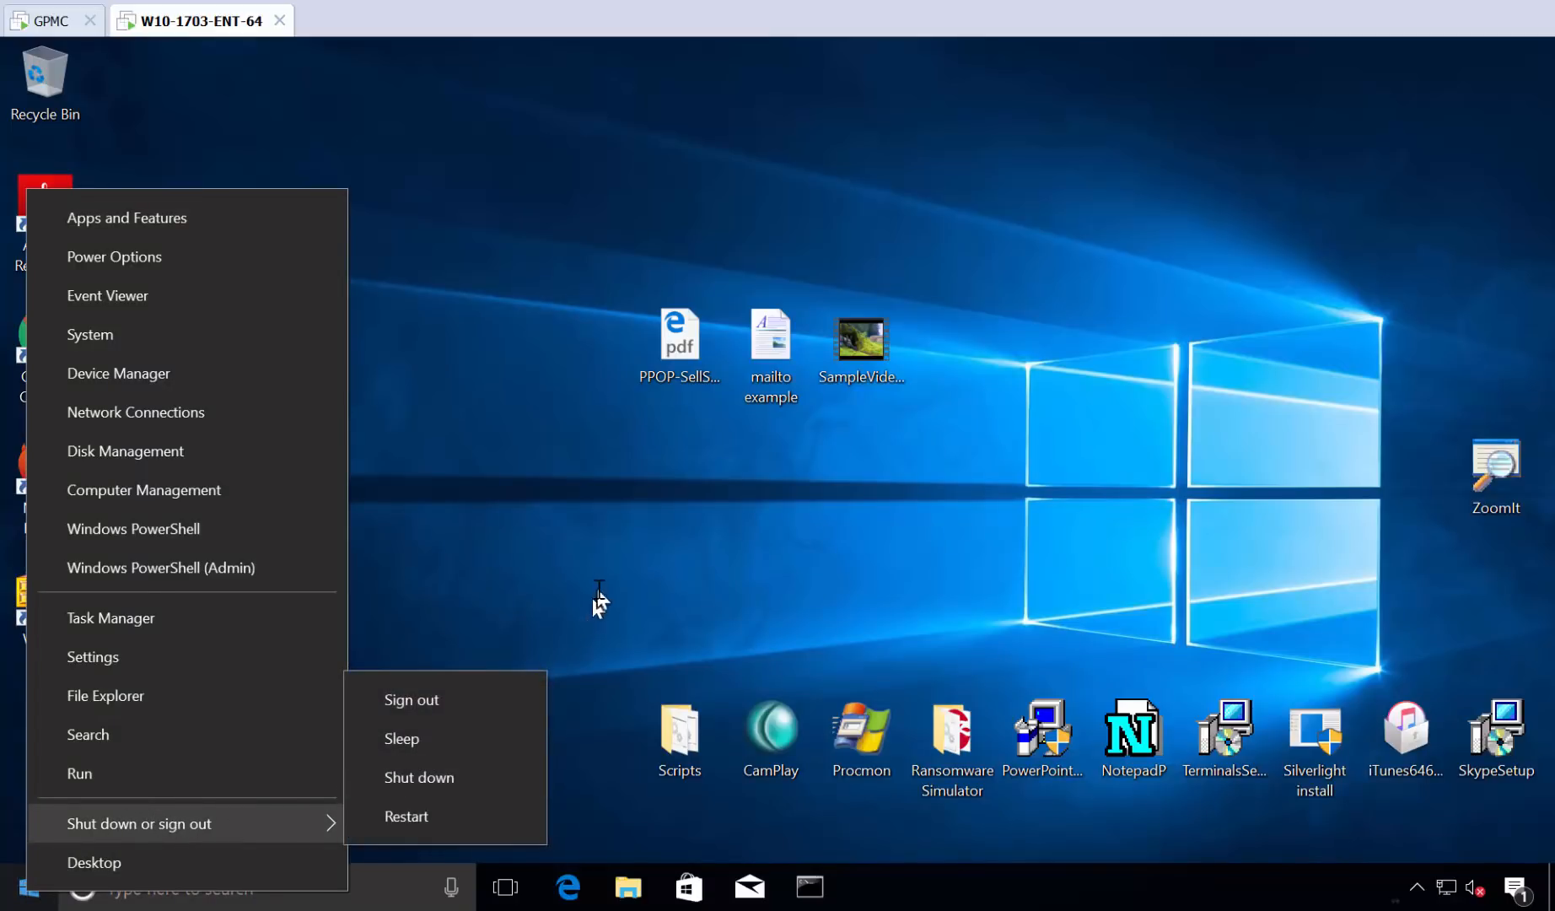
Sign out the standard user and sign in through 'Other user' with a different account.
click(410, 699)
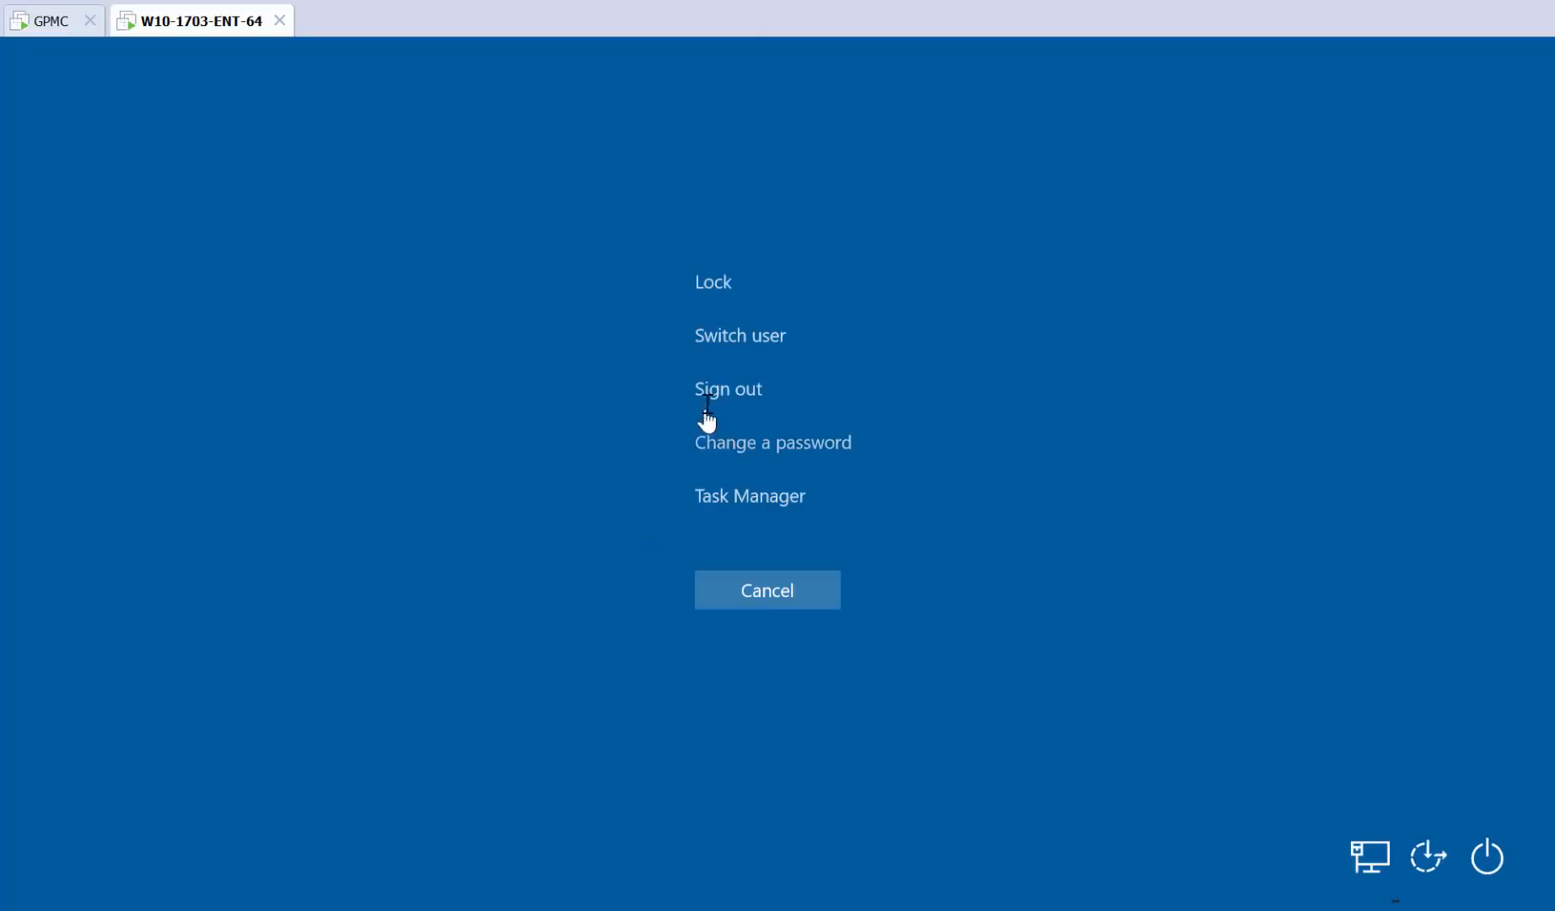
click(728, 387)
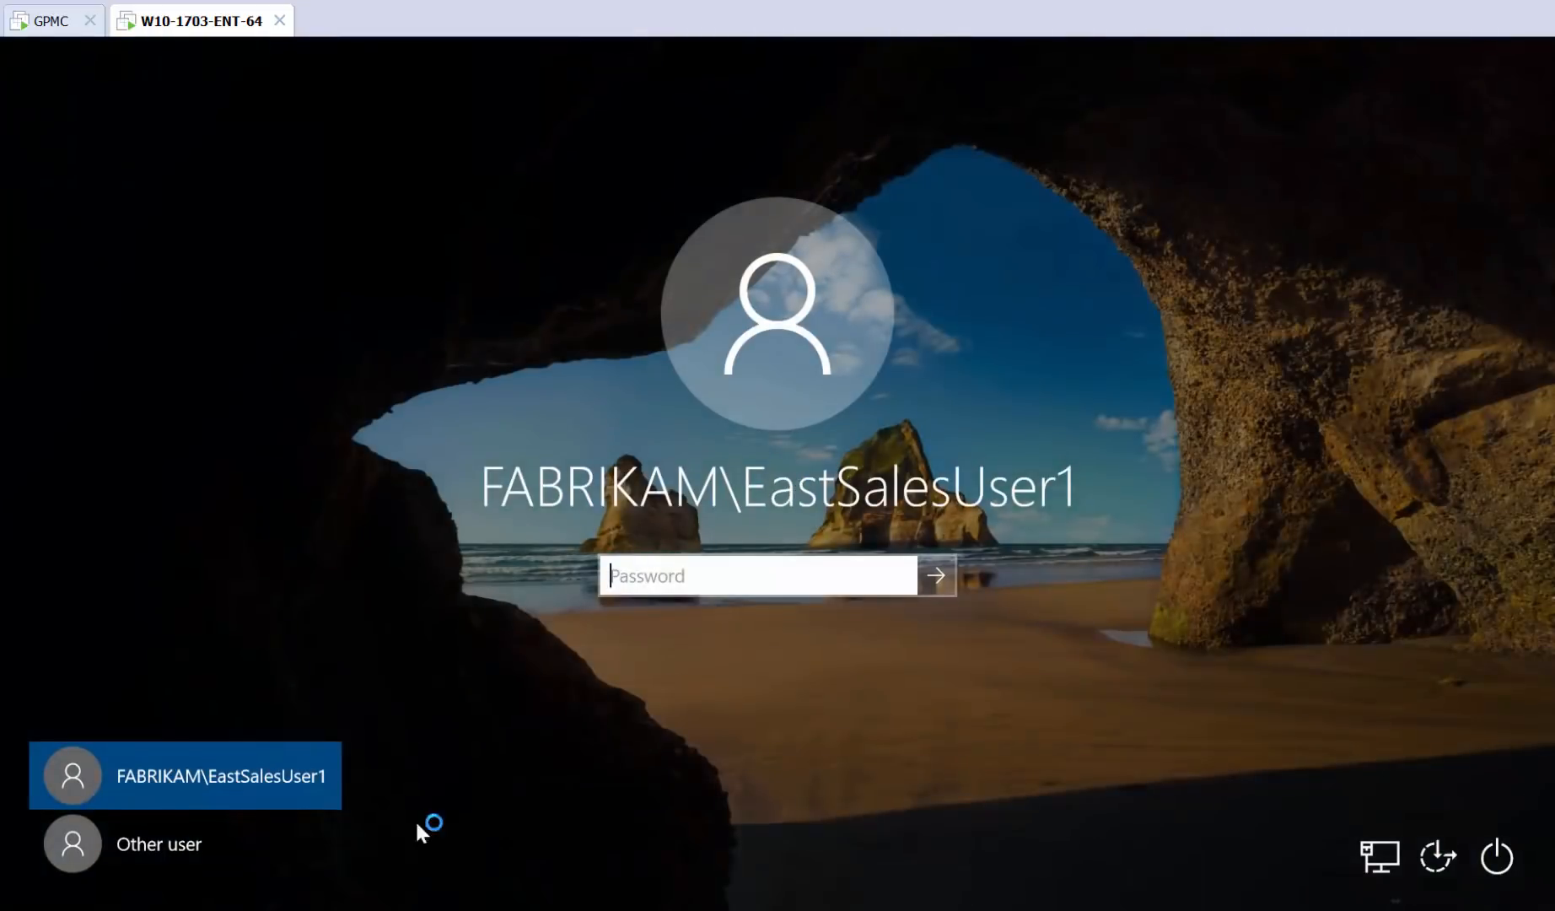
click(184, 843)
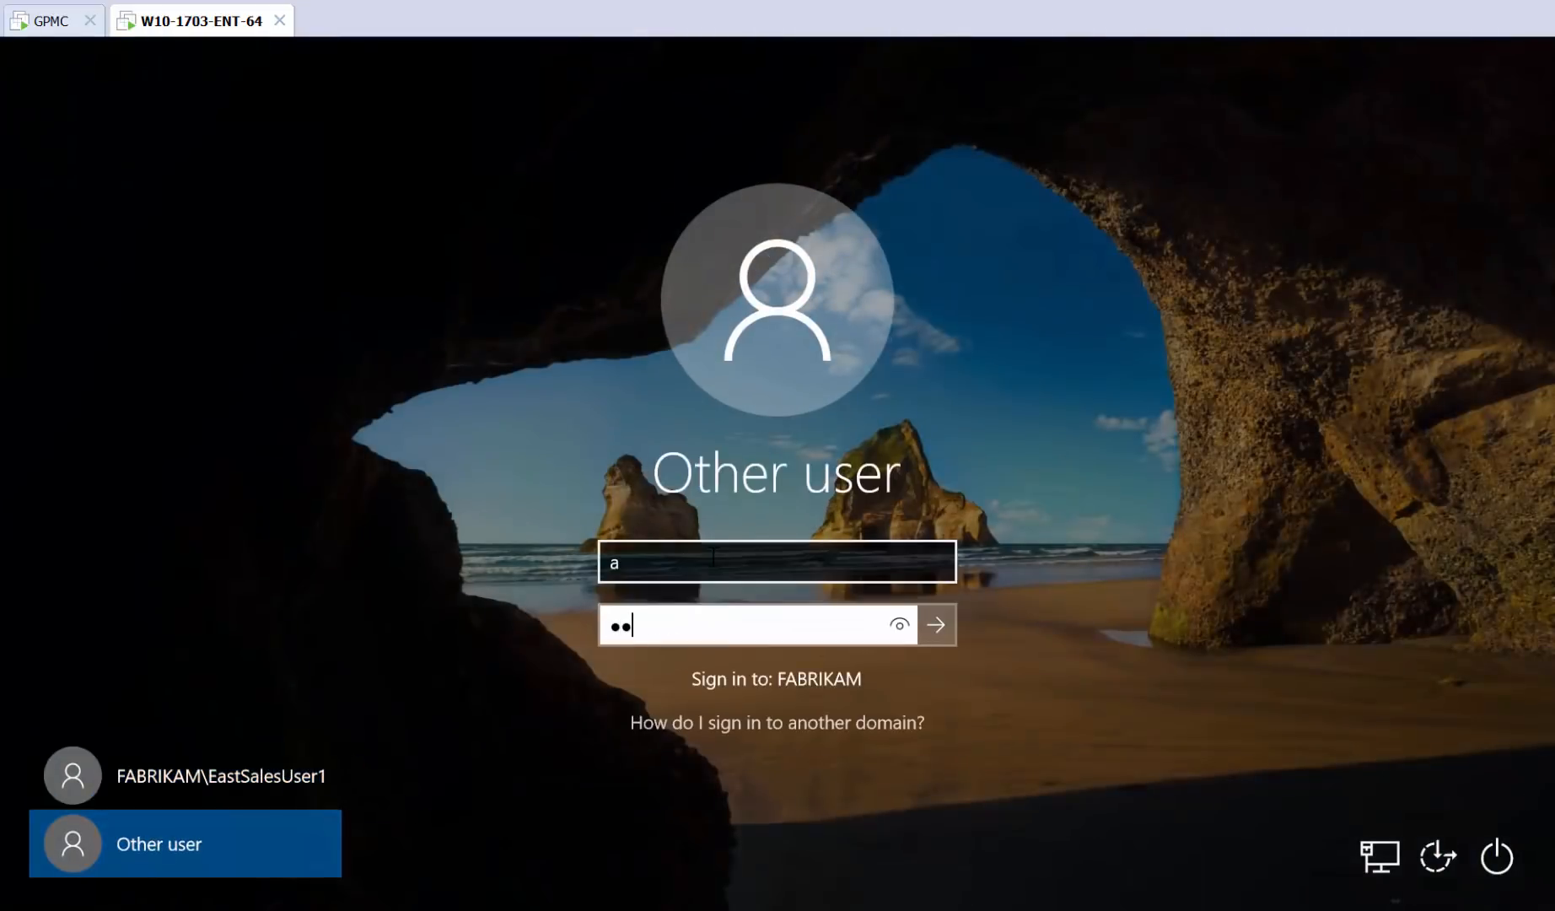
click(932, 624)
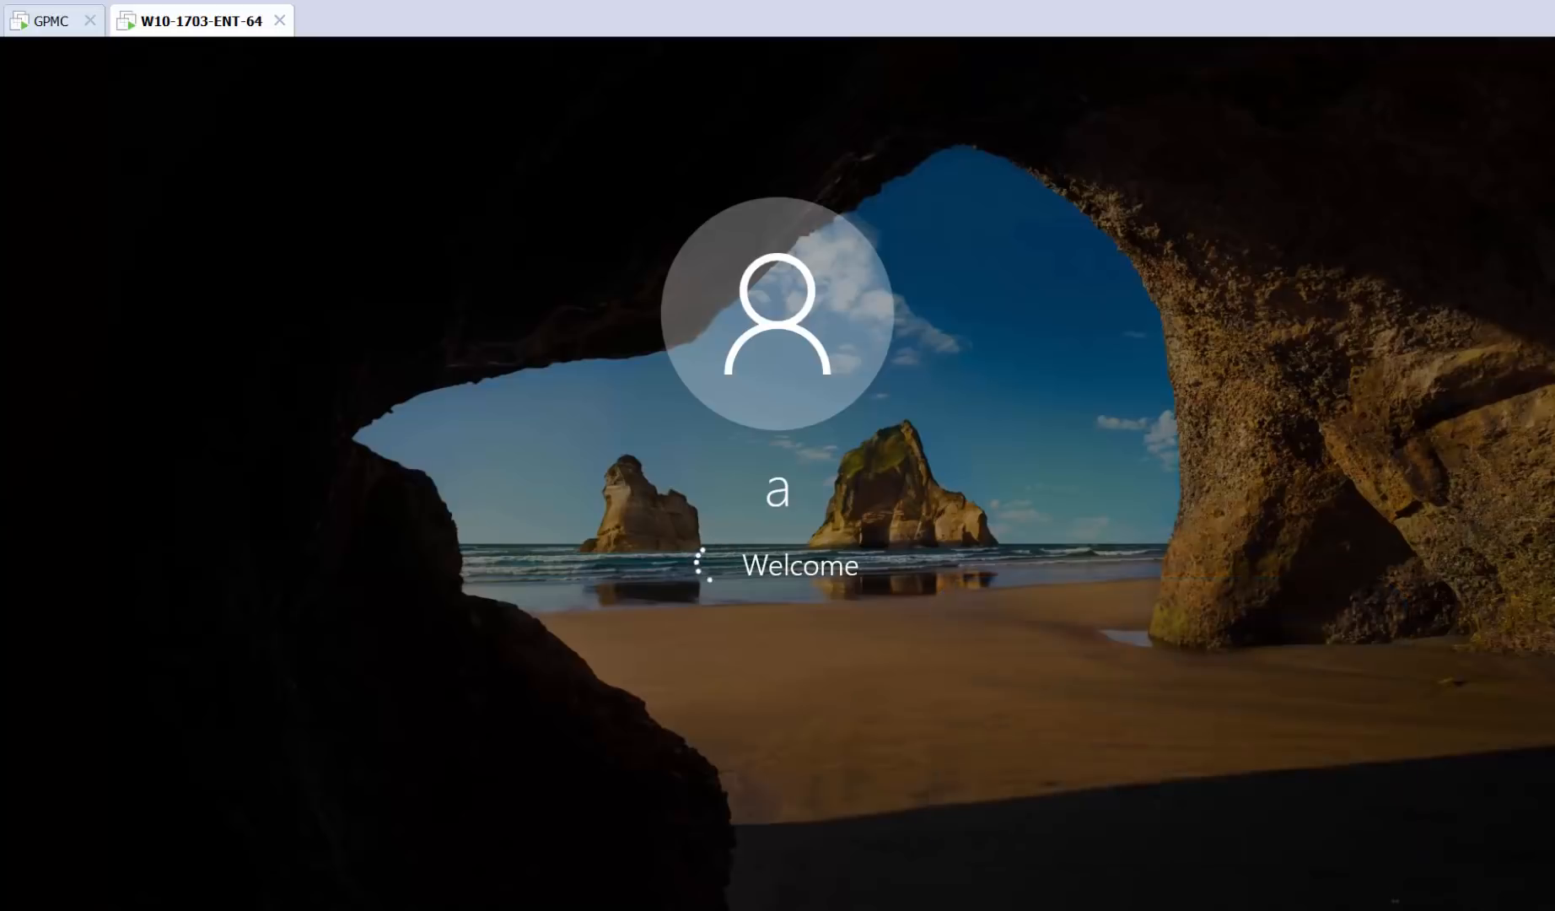
right_click(27, 888)
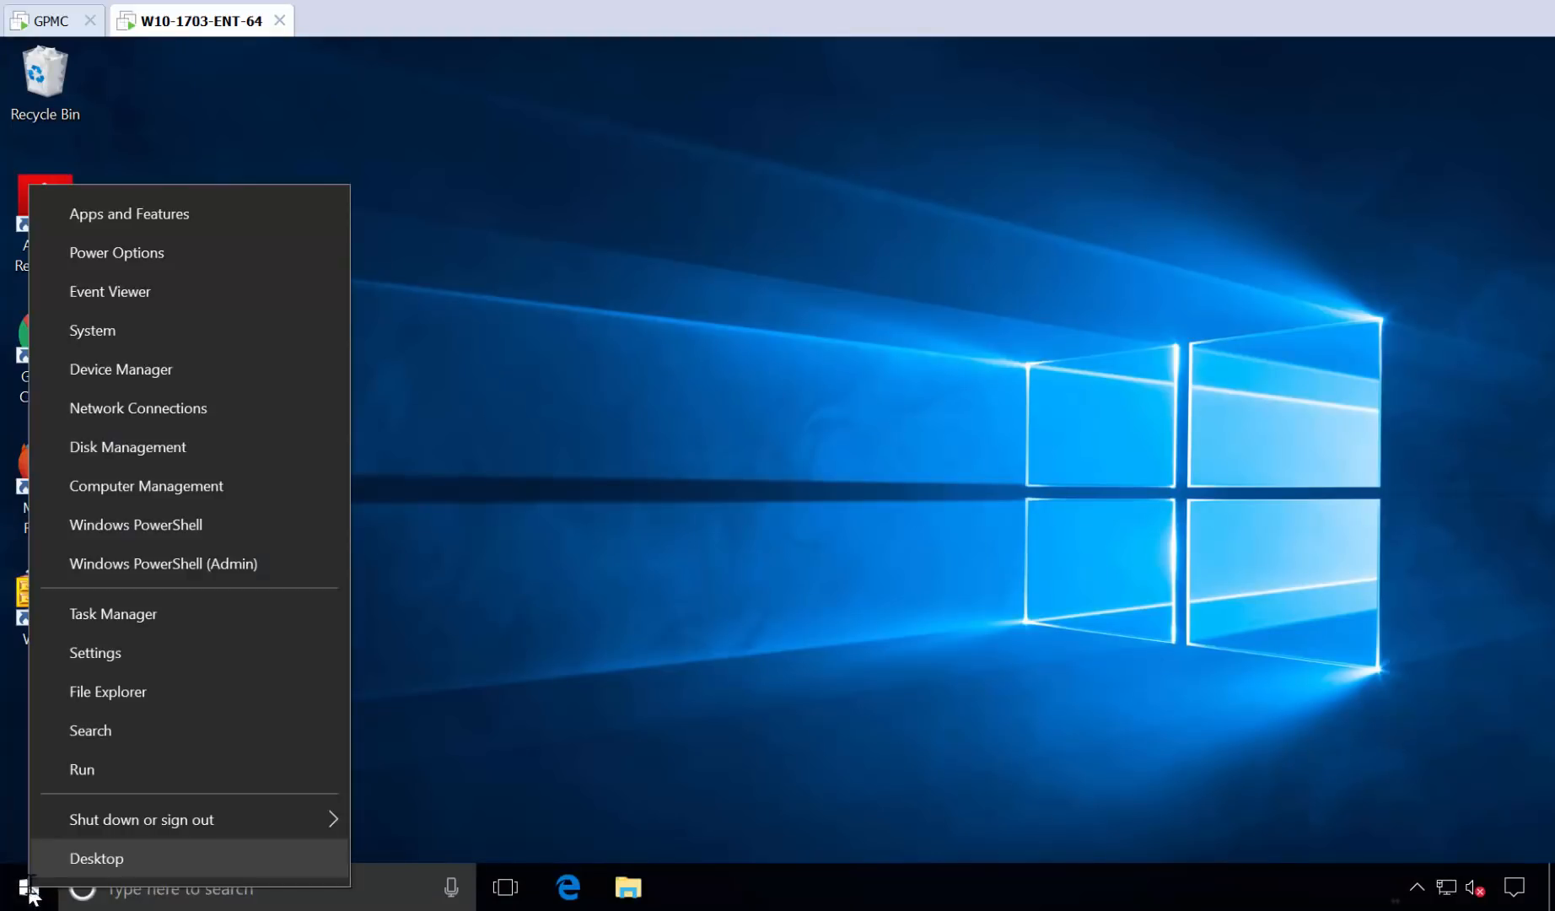
mouse_move(127, 448)
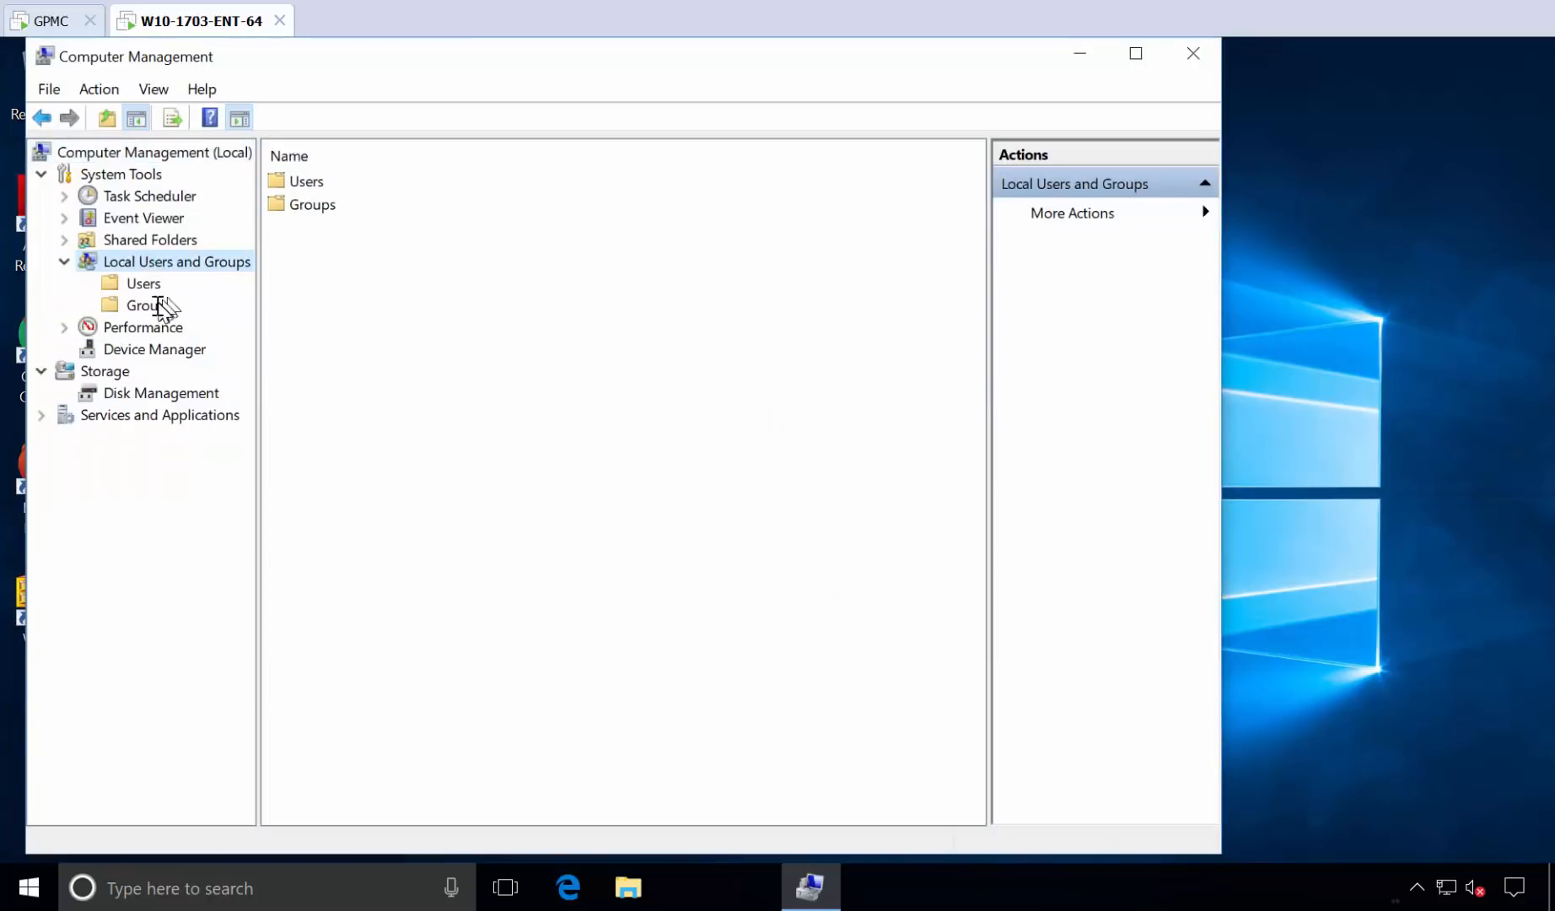
Open local Groups > Administrators, showing only Administrator and FABRIKAM\Domain Admins as members.
click(150, 304)
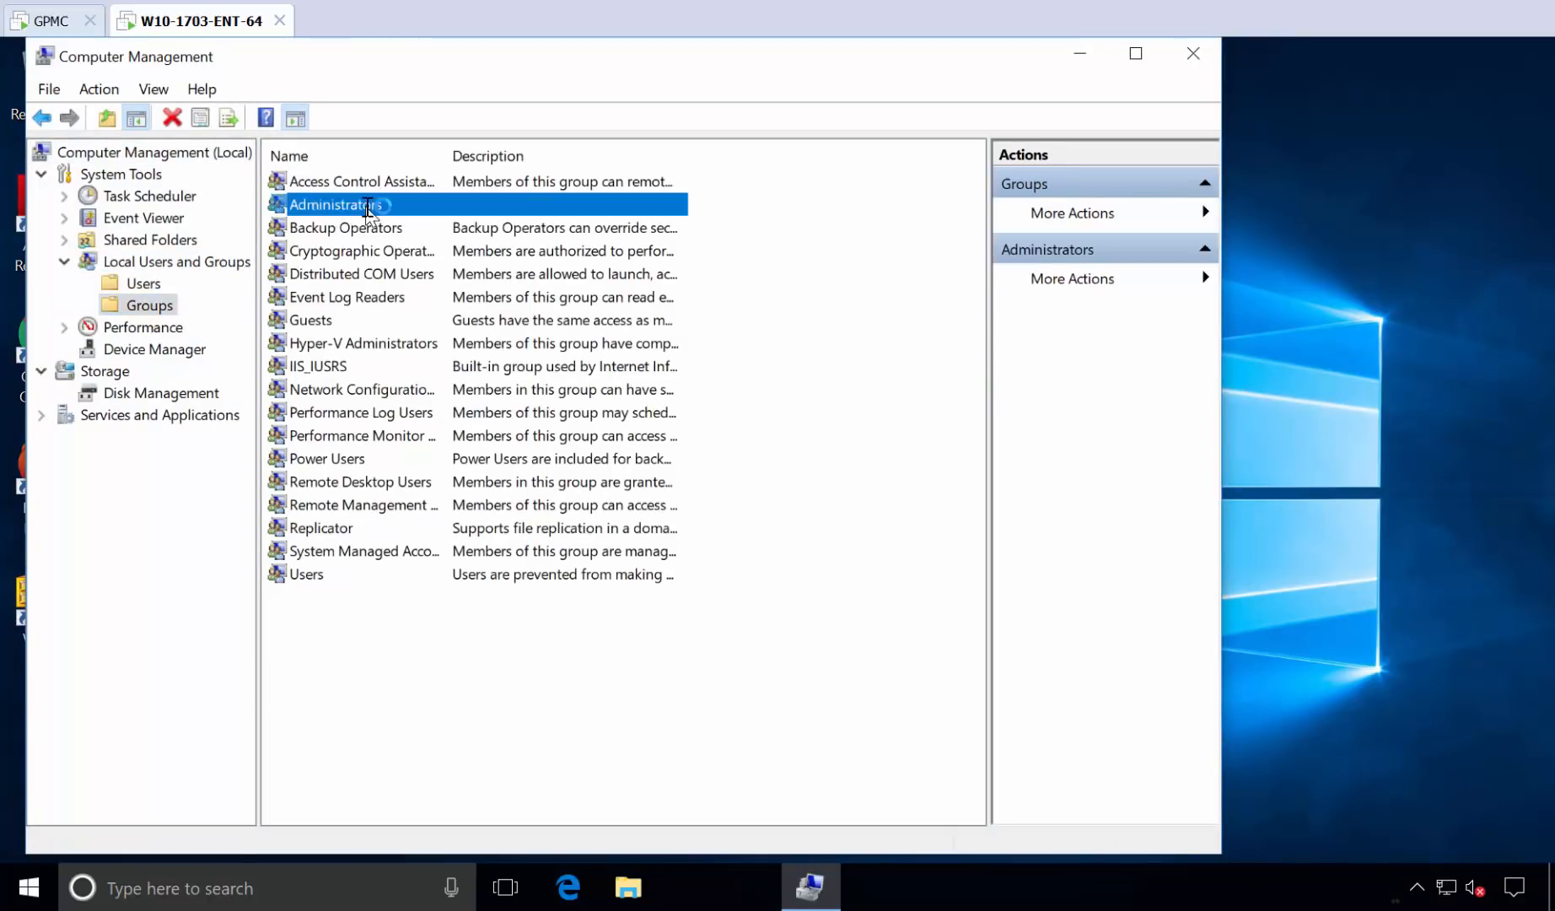
double_click(334, 205)
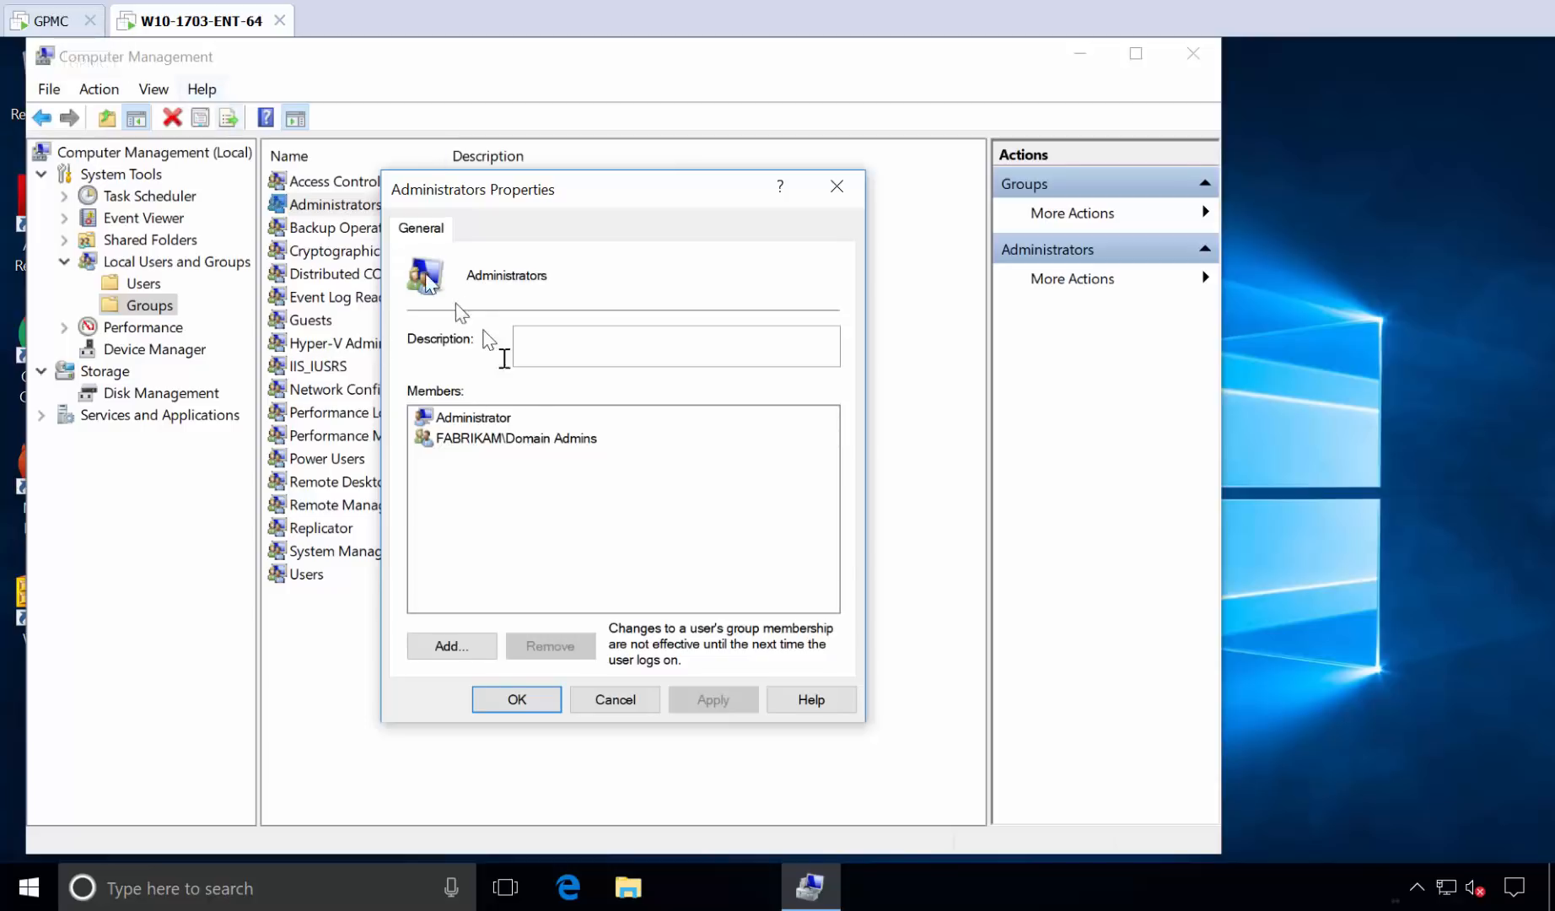
mouse_move(679, 456)
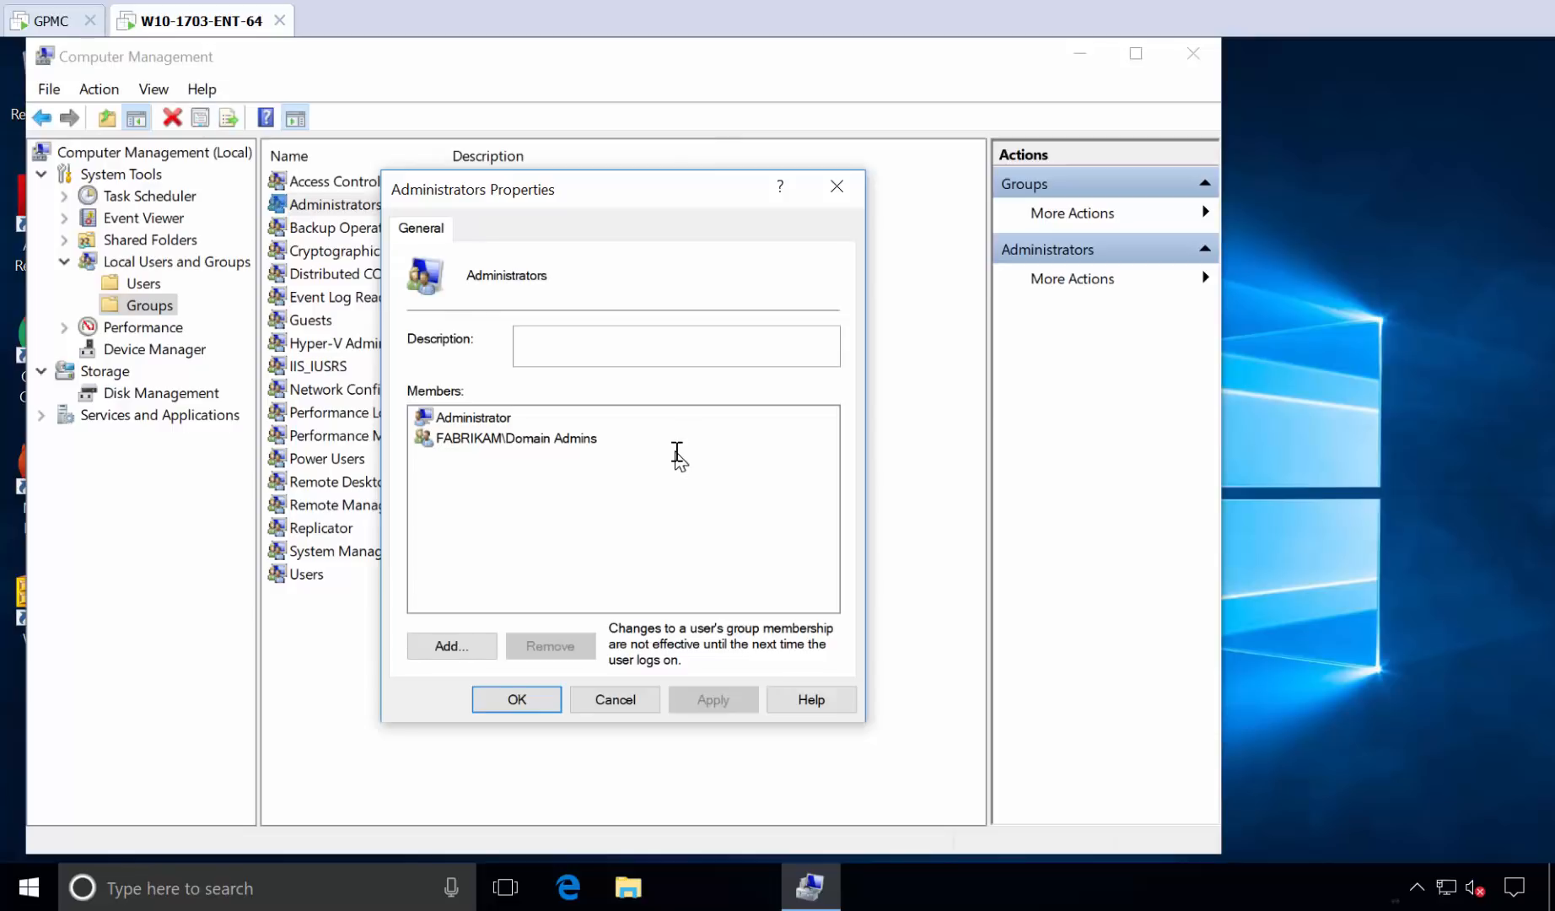